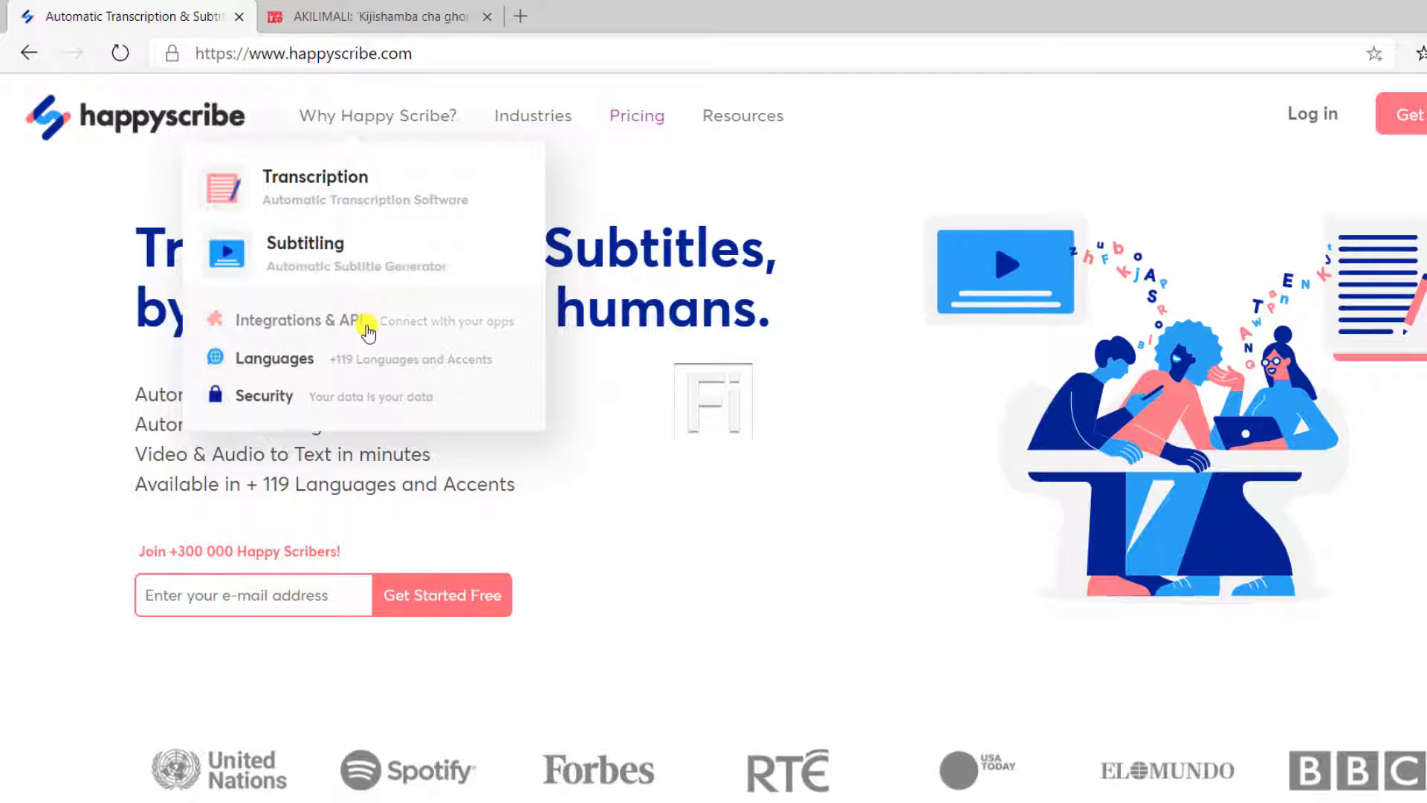
mouse_move(315, 364)
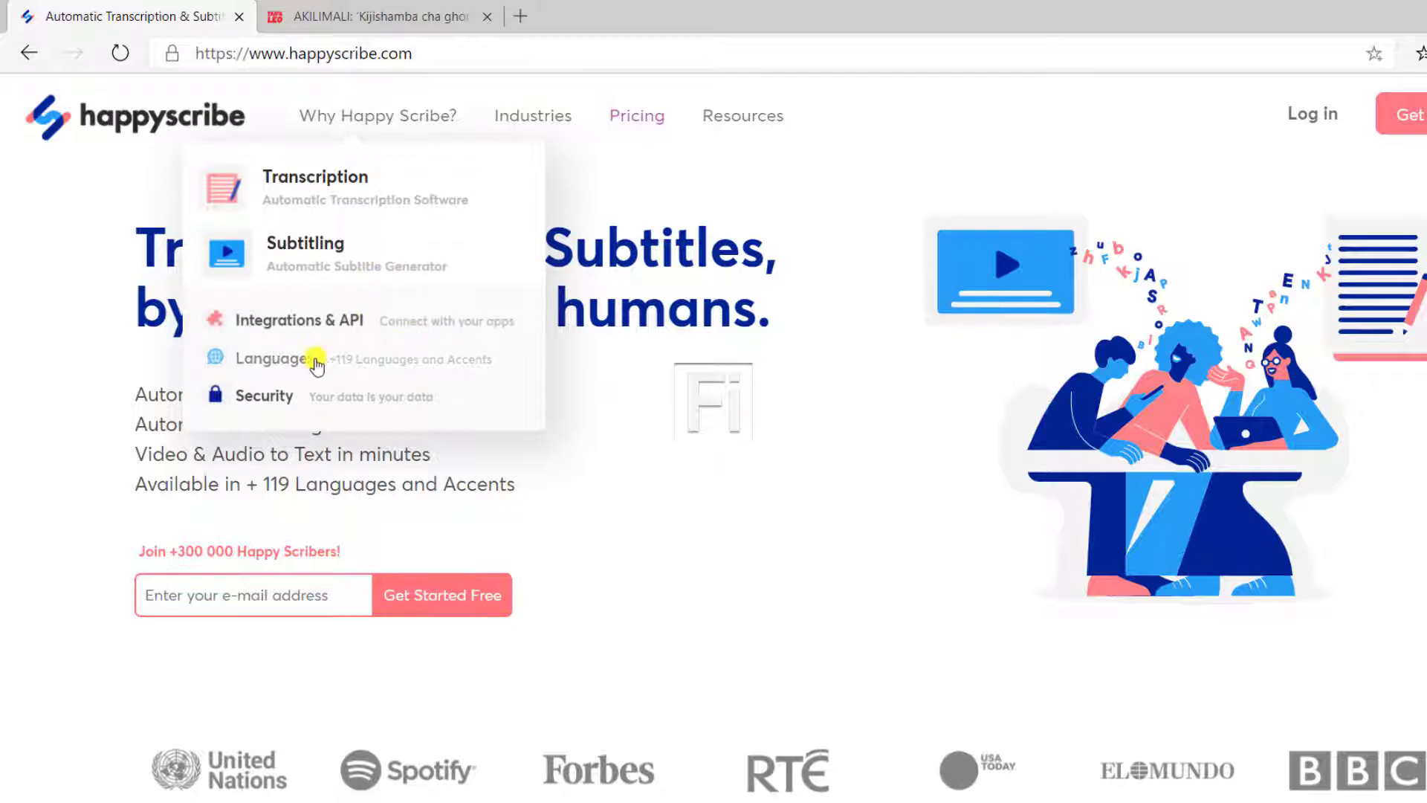
mouse_move(416, 403)
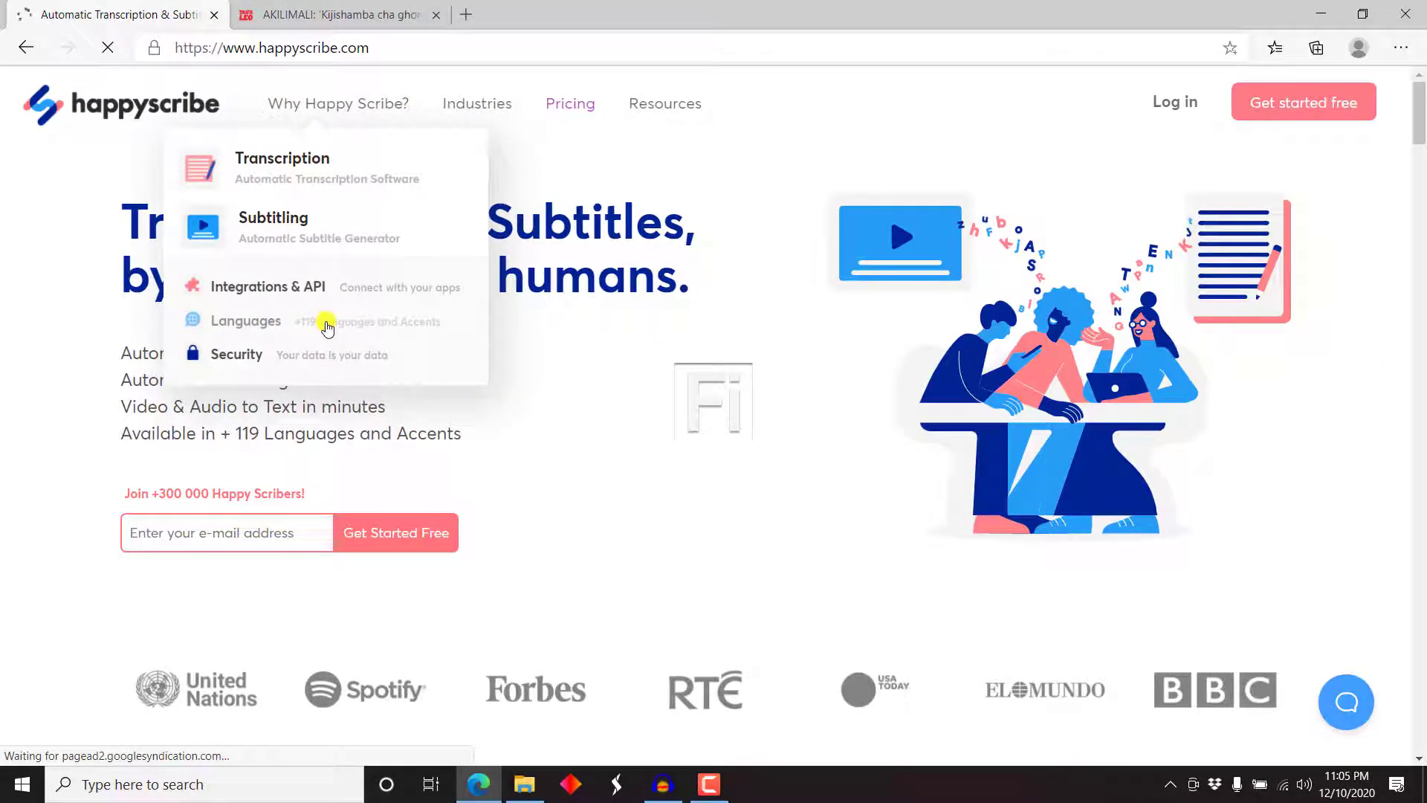
View the supported languages list down to the Swahili (Kenya) and Swahili (Tanzania) rows.
click(245, 321)
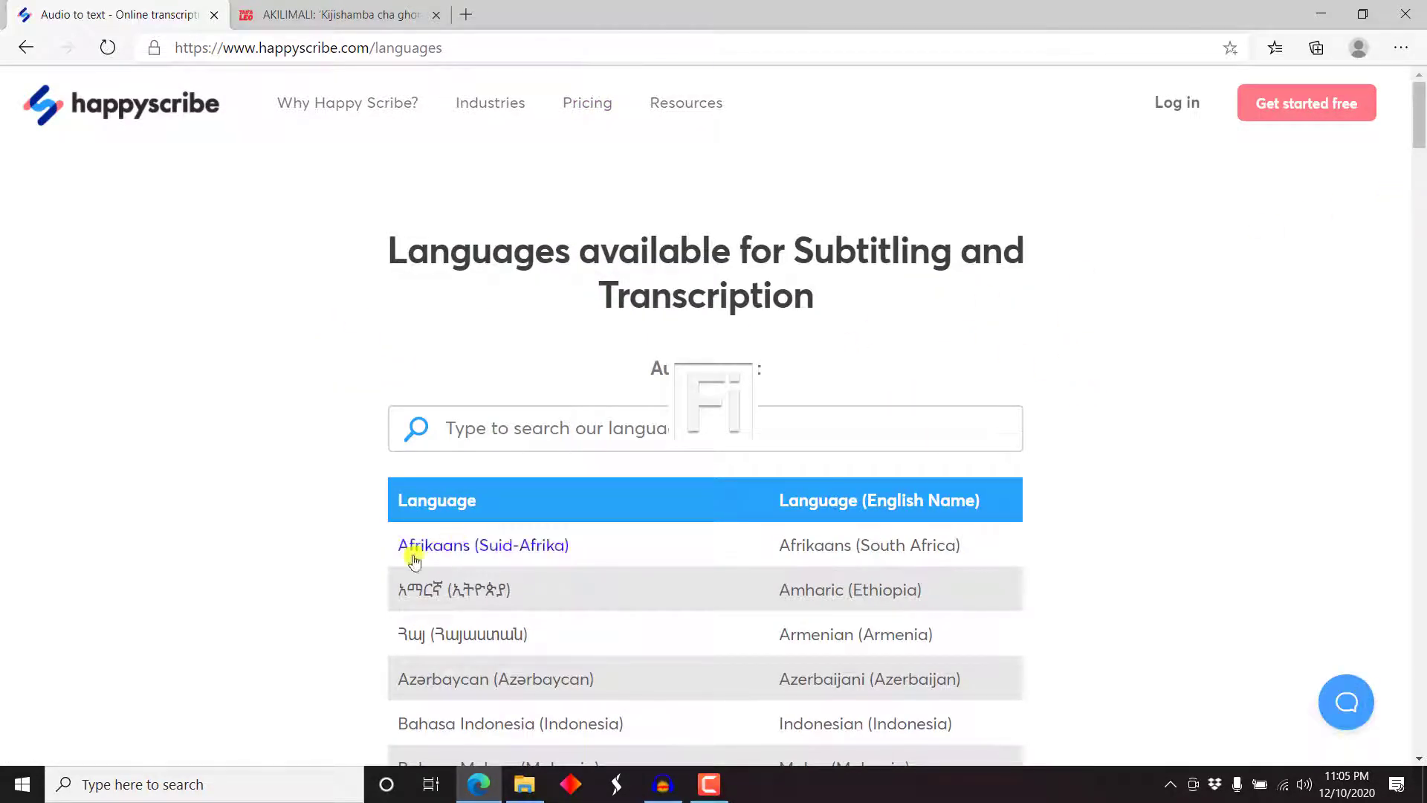
mouse_move(783, 590)
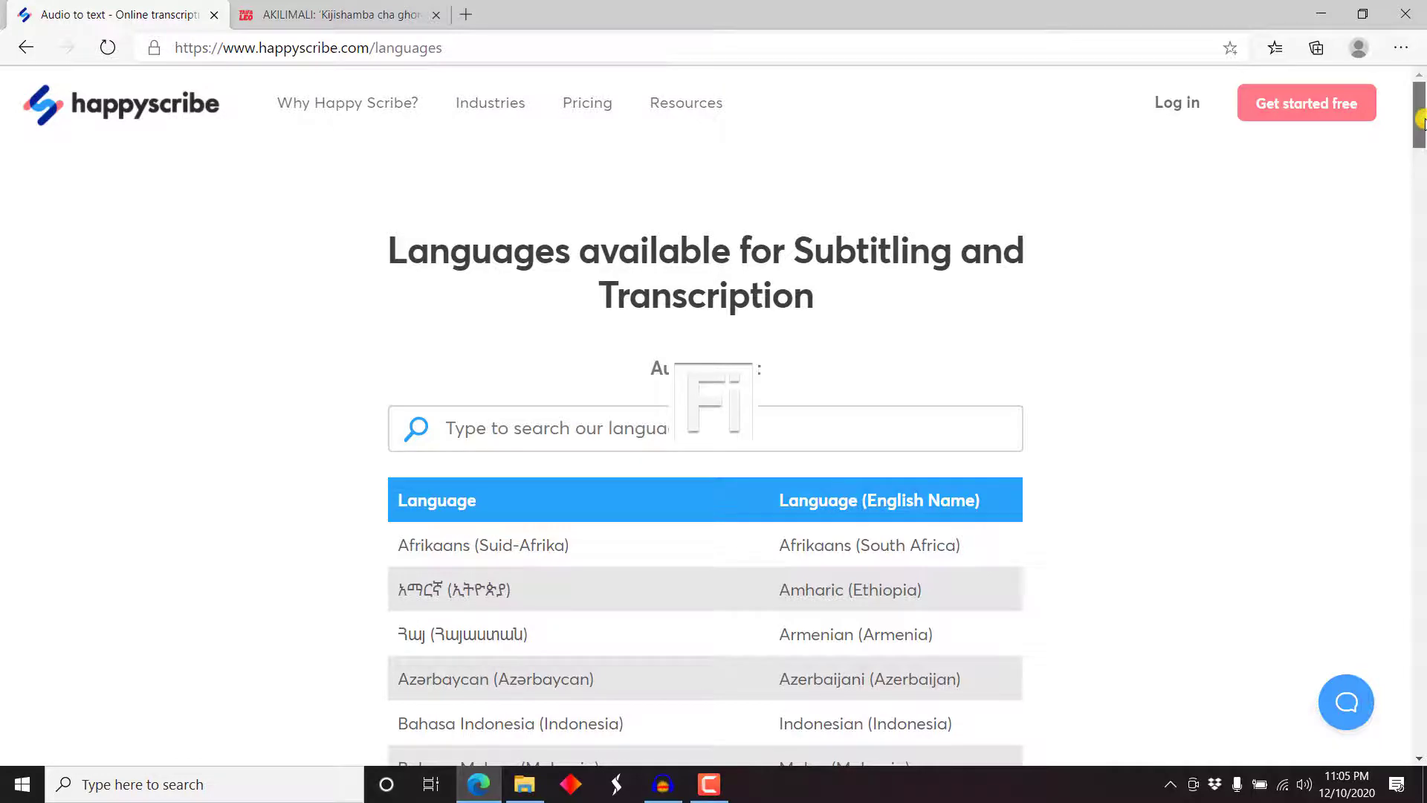
scroll(down, 3)
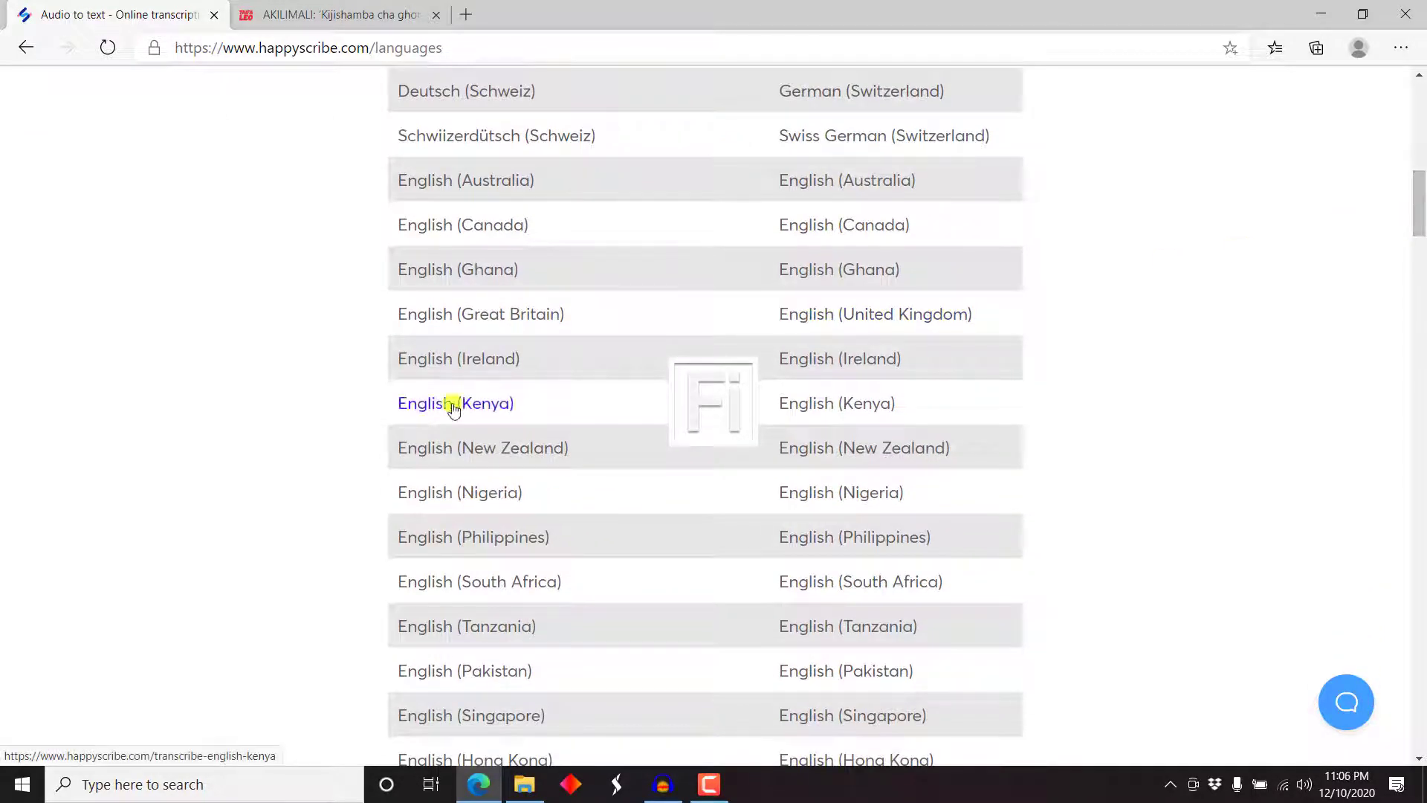
mouse_move(567, 382)
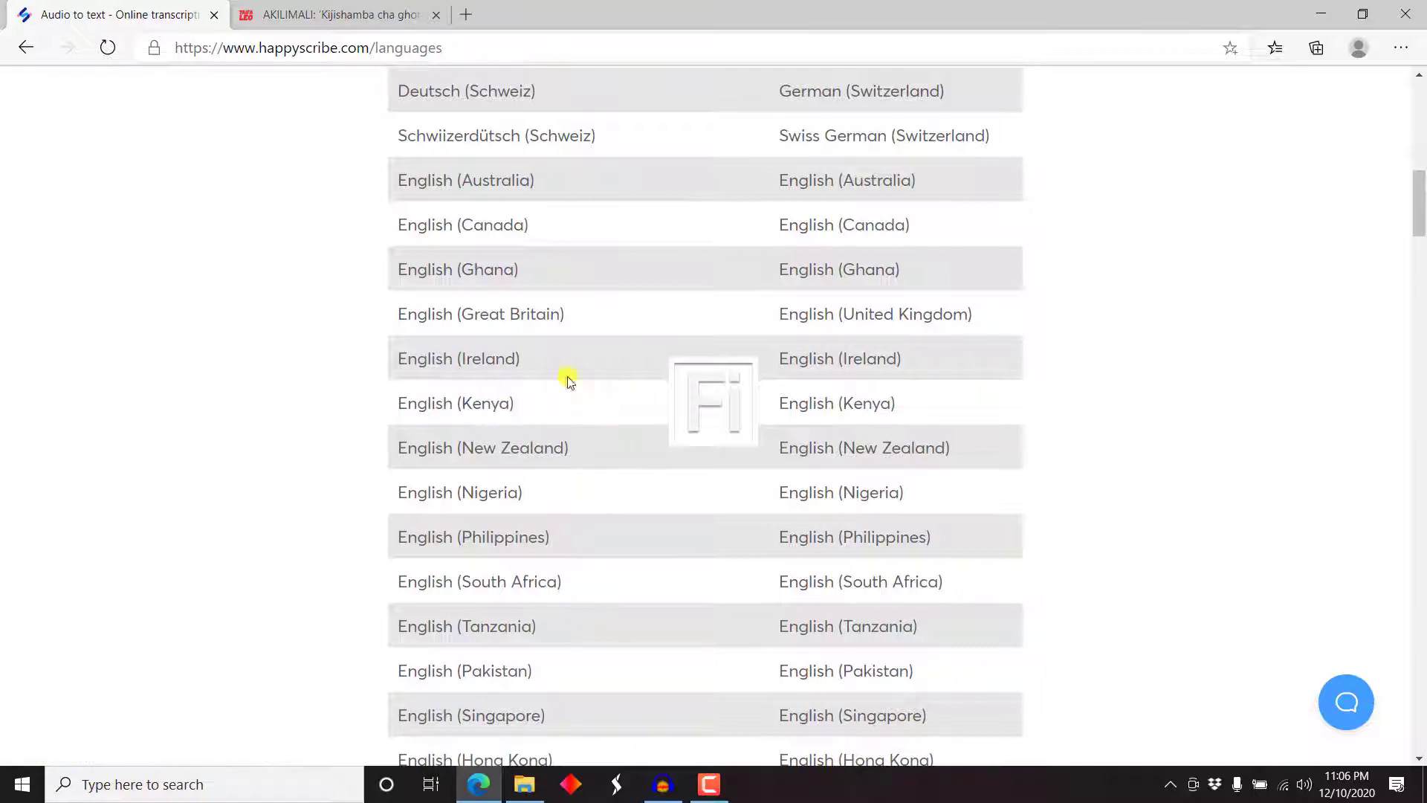
mouse_move(482, 387)
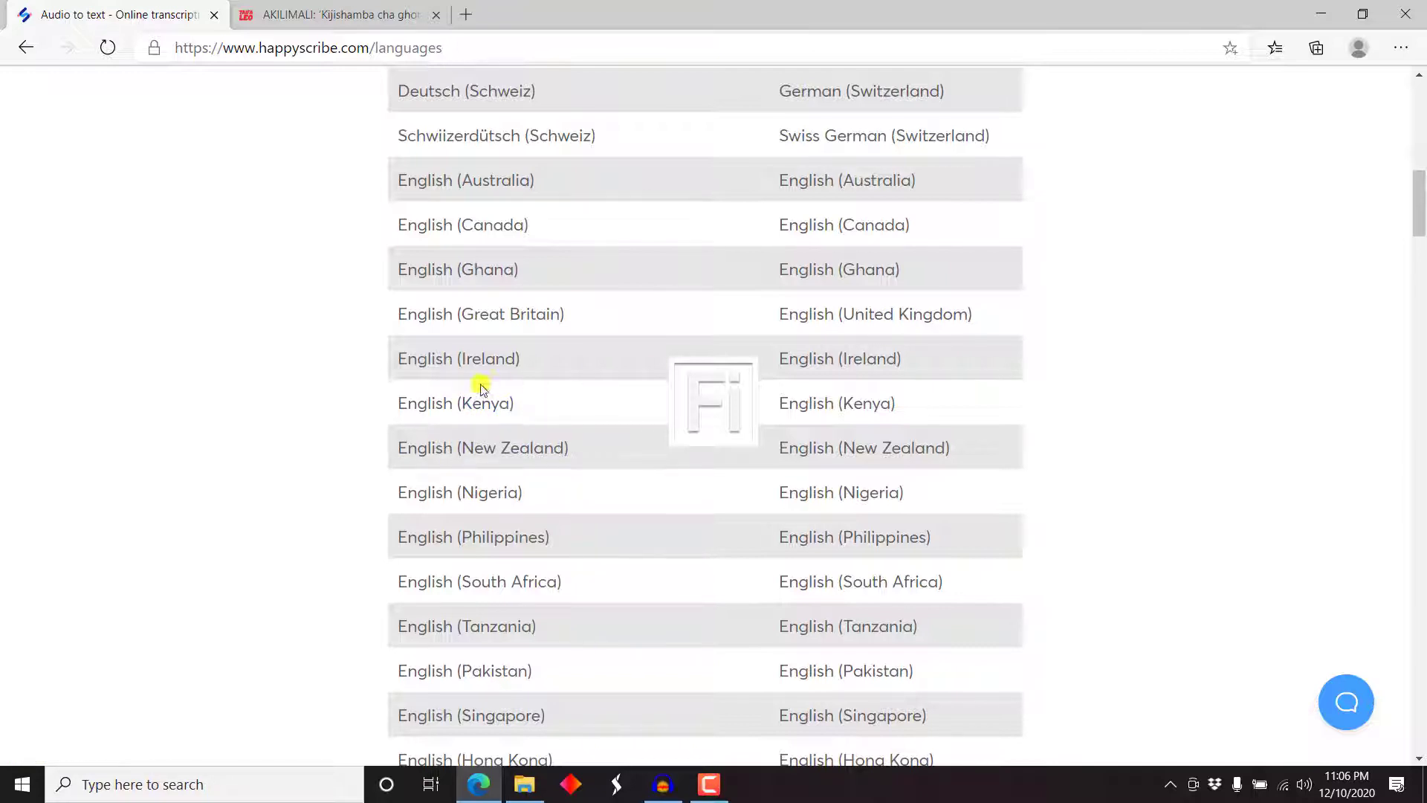
mouse_move(1031, 331)
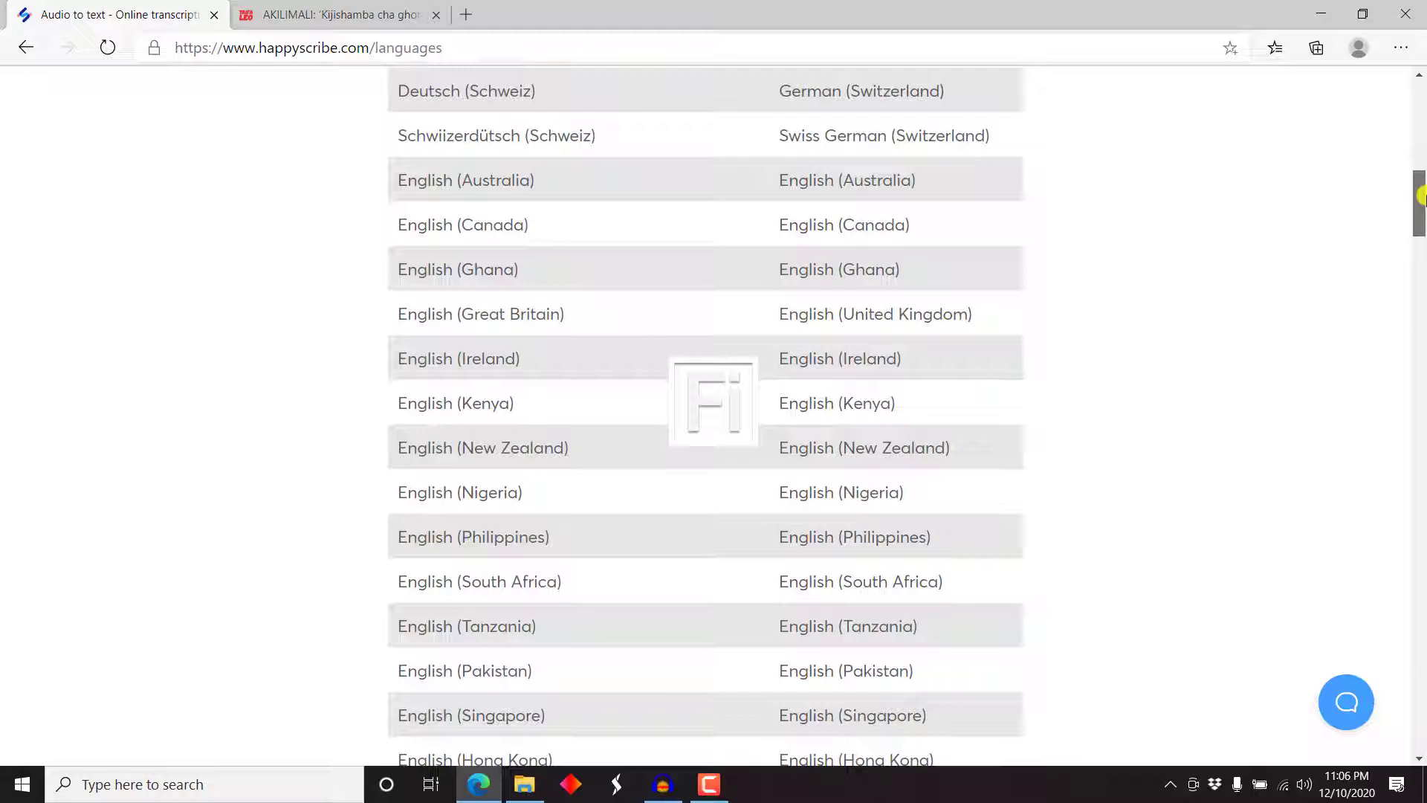
scroll(down, 3)
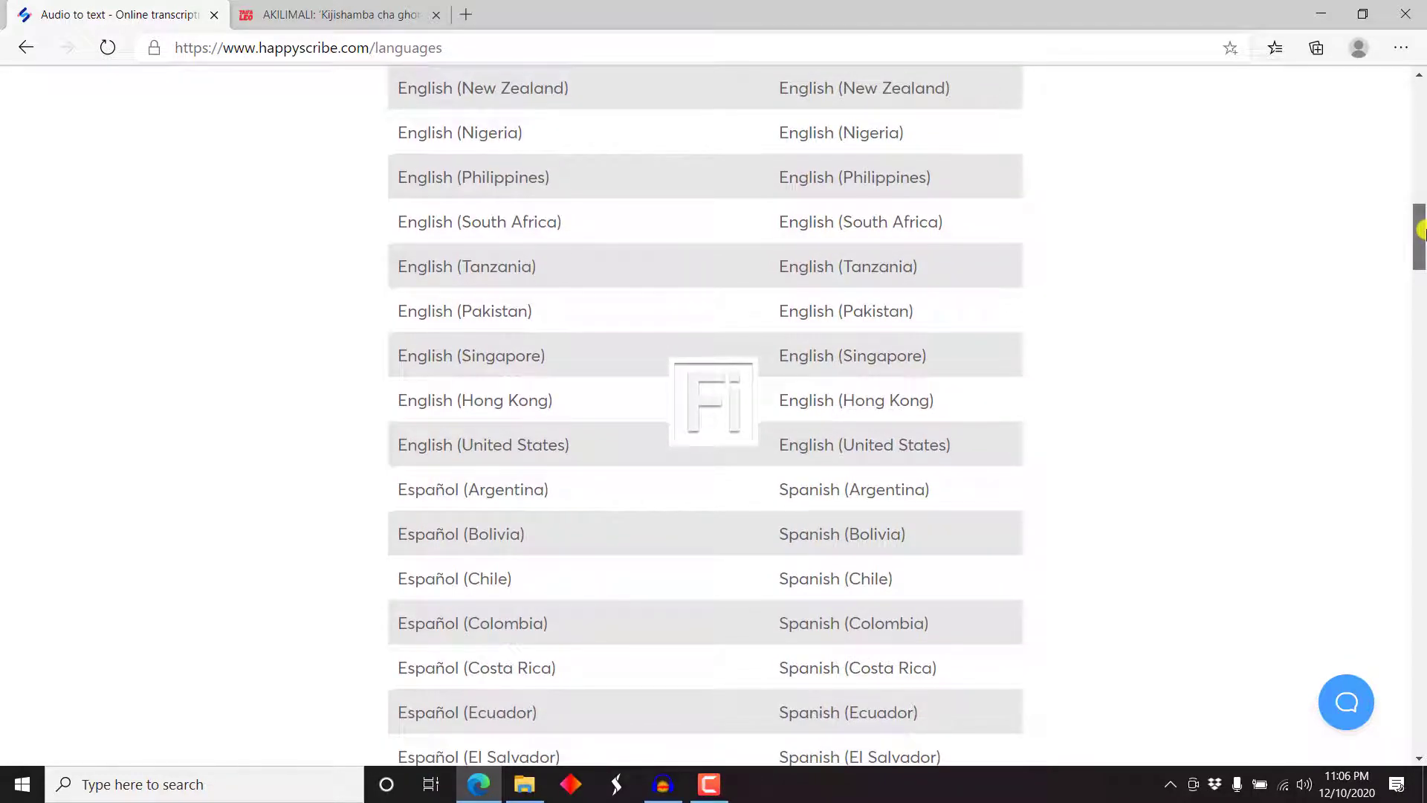
scroll(down, 3)
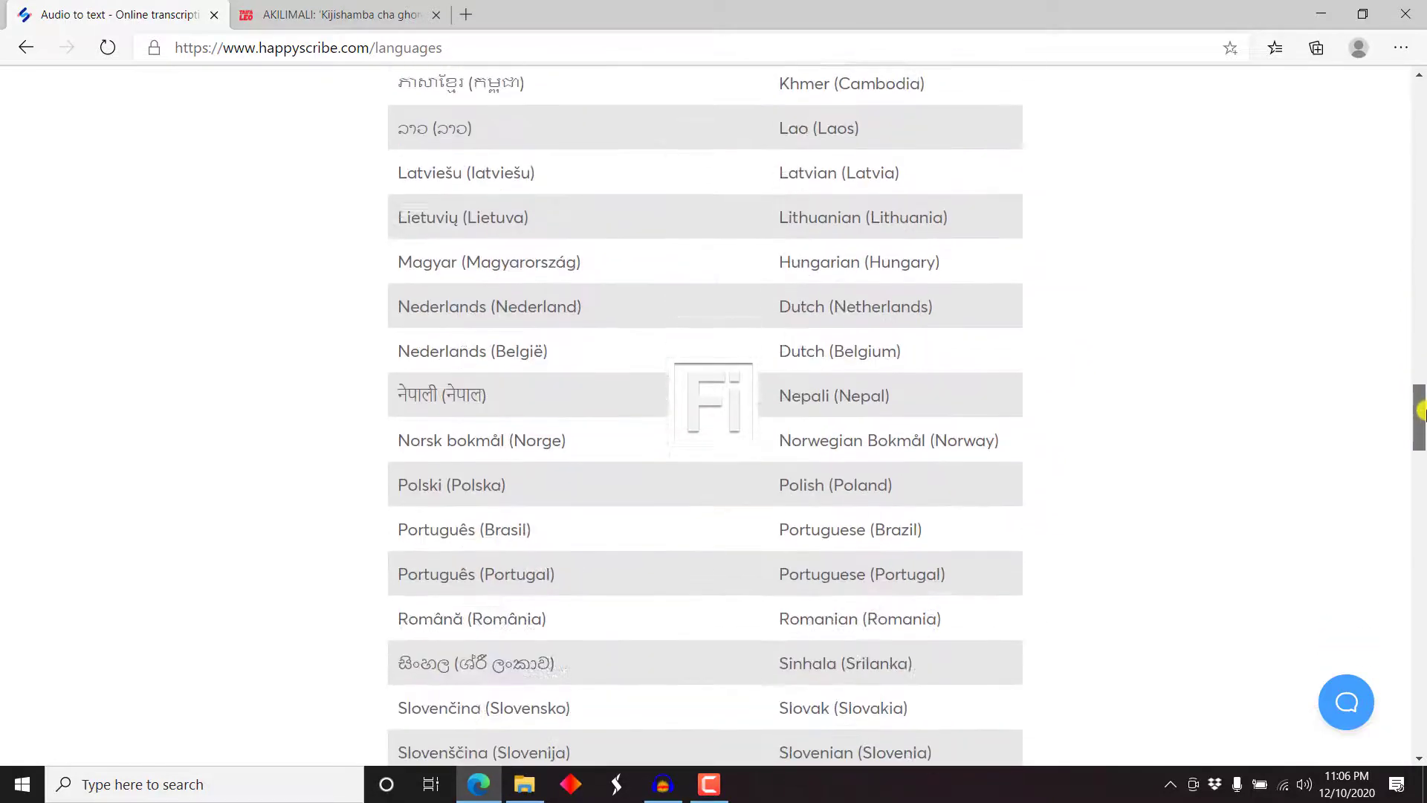
scroll(down, 3)
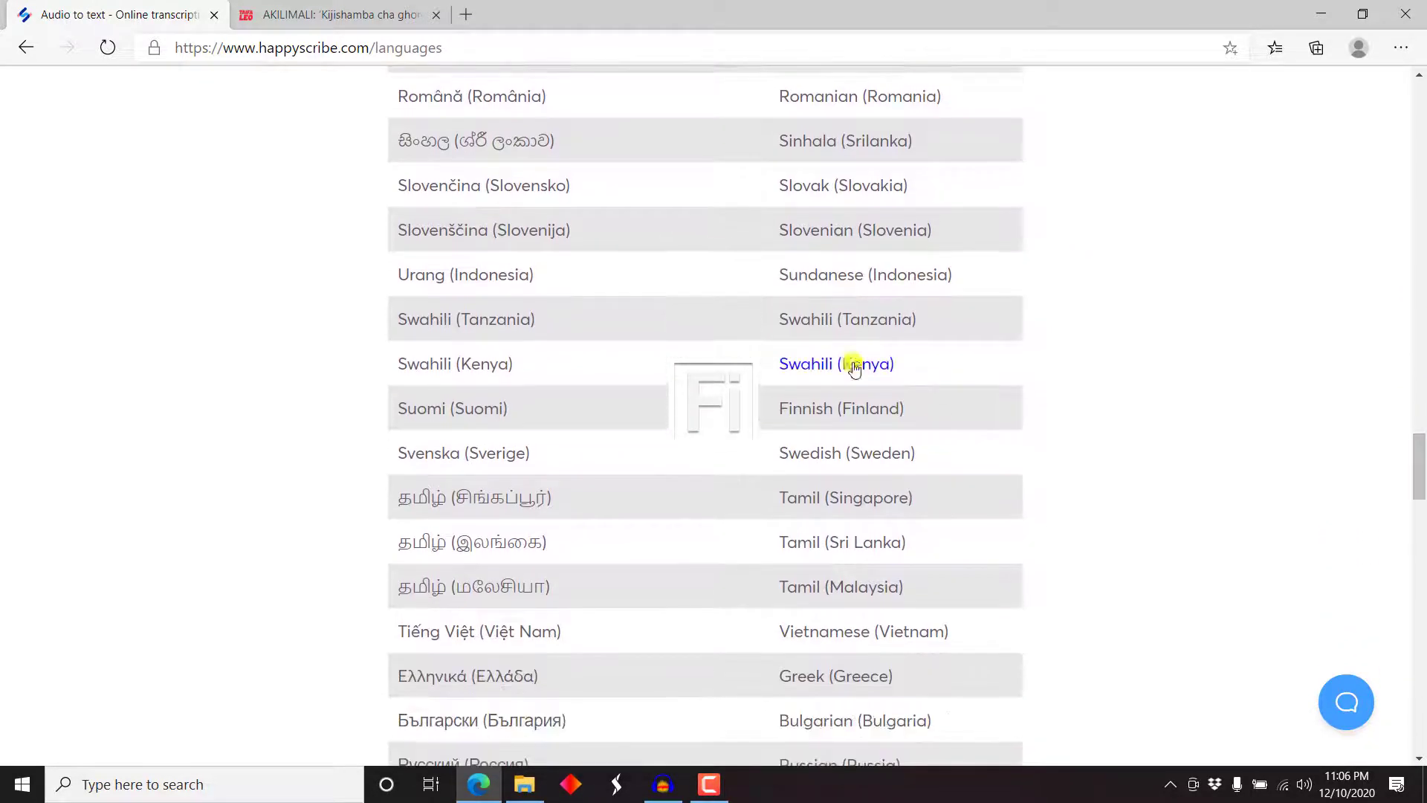
mouse_move(471, 363)
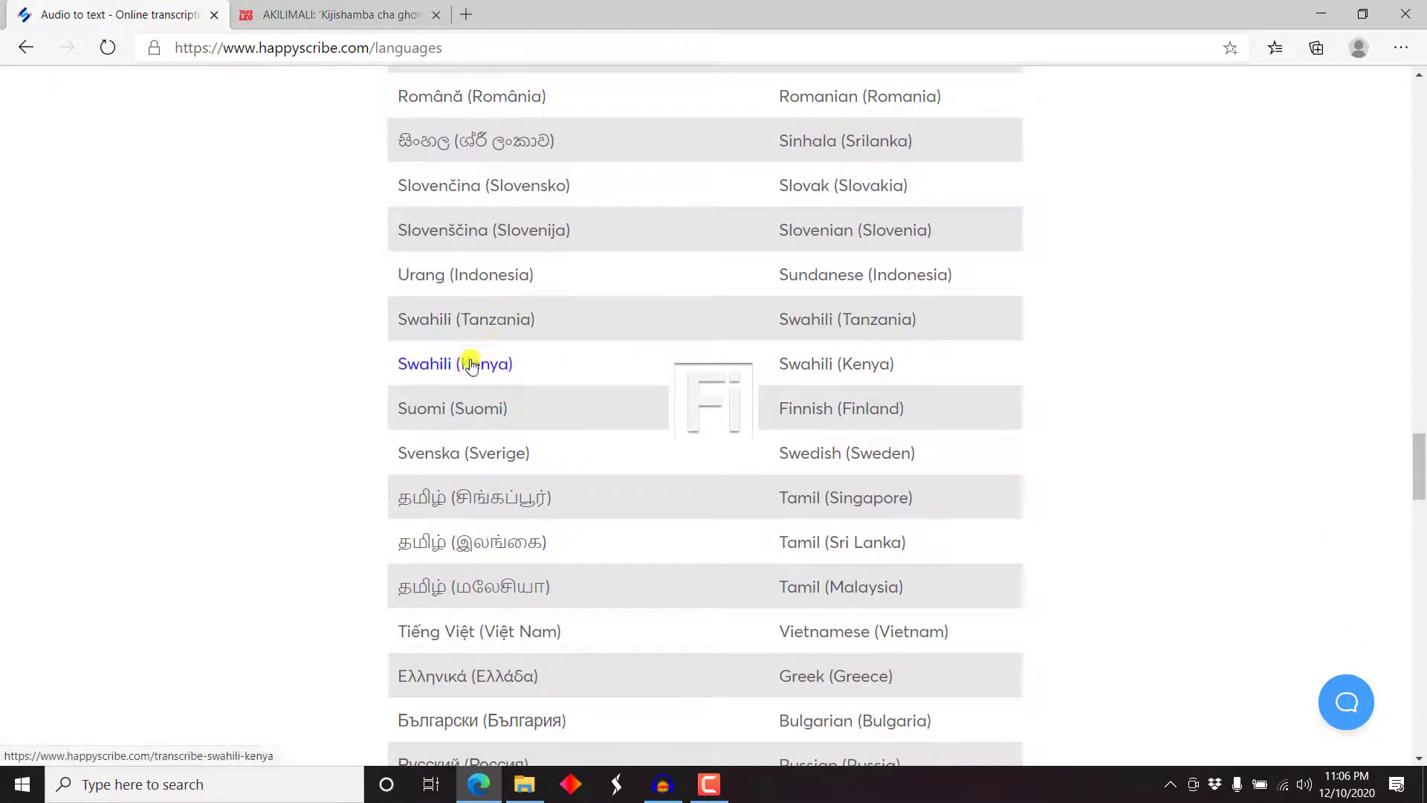
mouse_move(1302, 337)
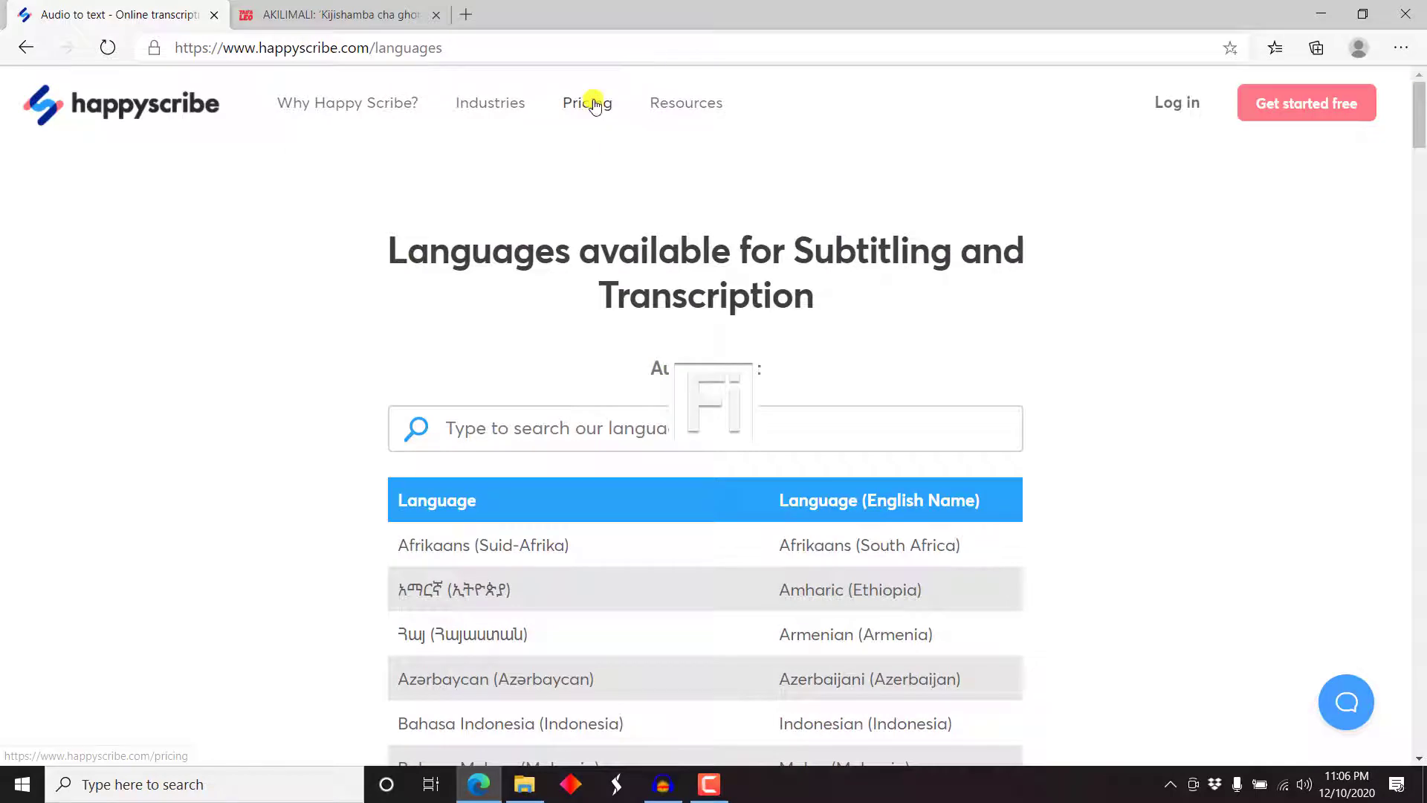
On the pricing page, raise the hours calculator to 51 hours for the 20% discount (€490).
click(586, 103)
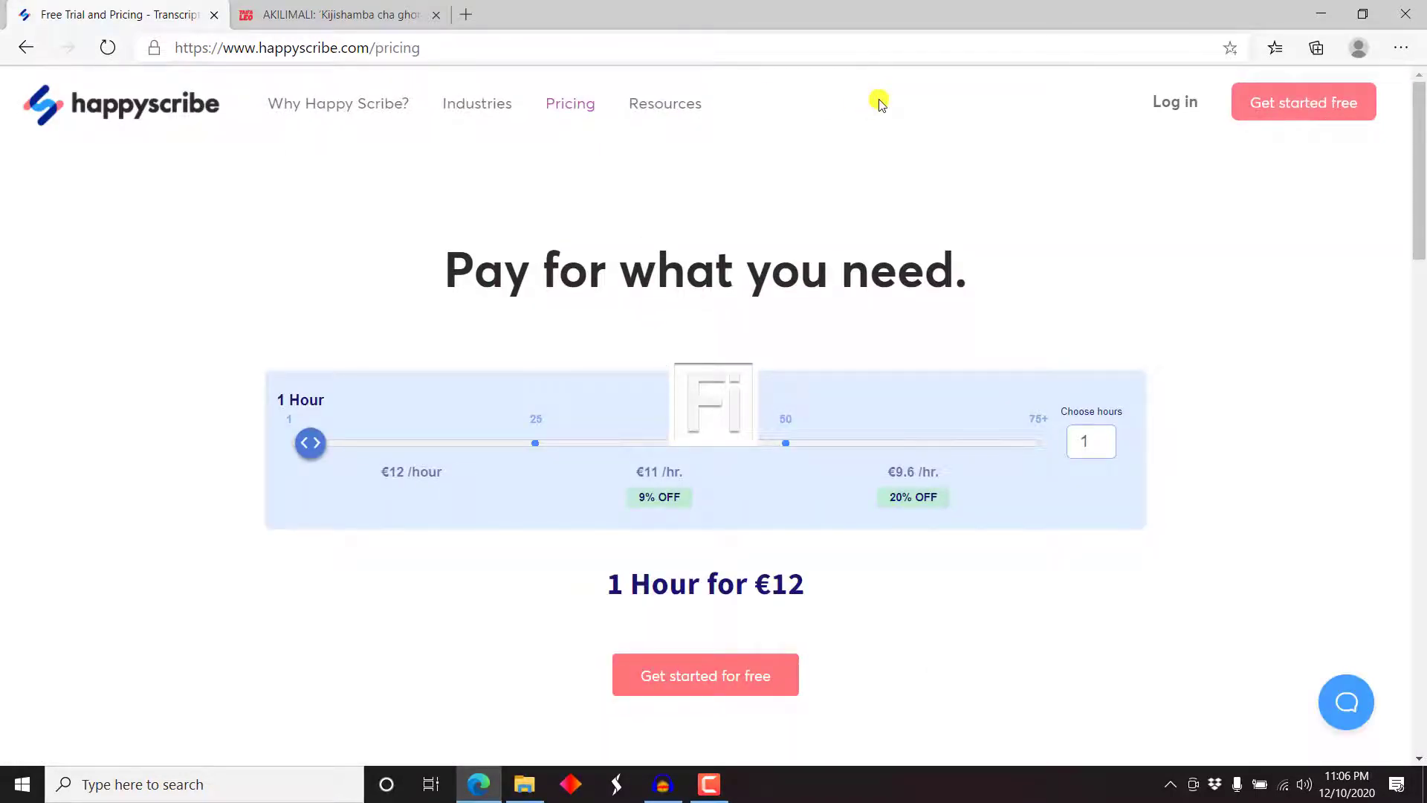
mouse_move(729, 614)
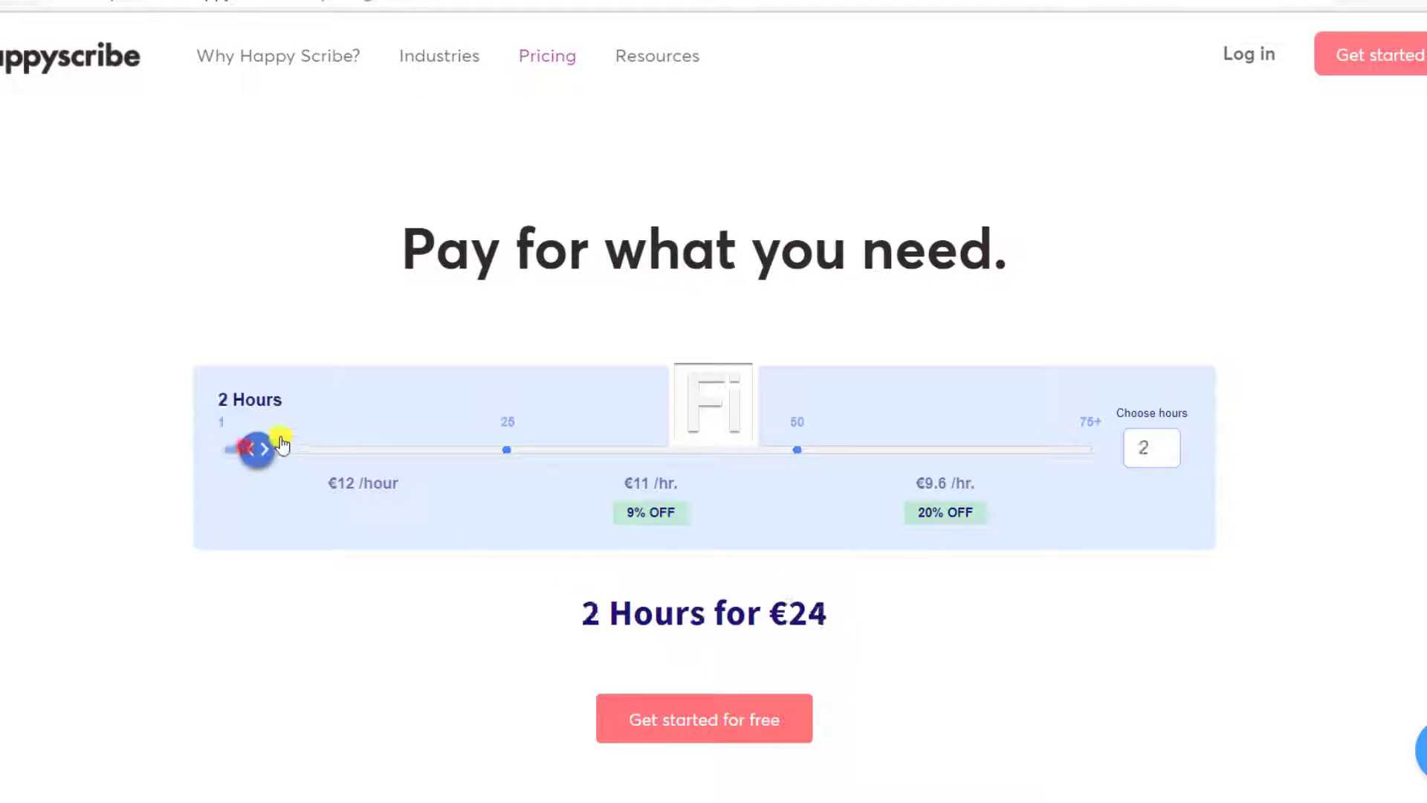
drag(257, 448, 501, 448)
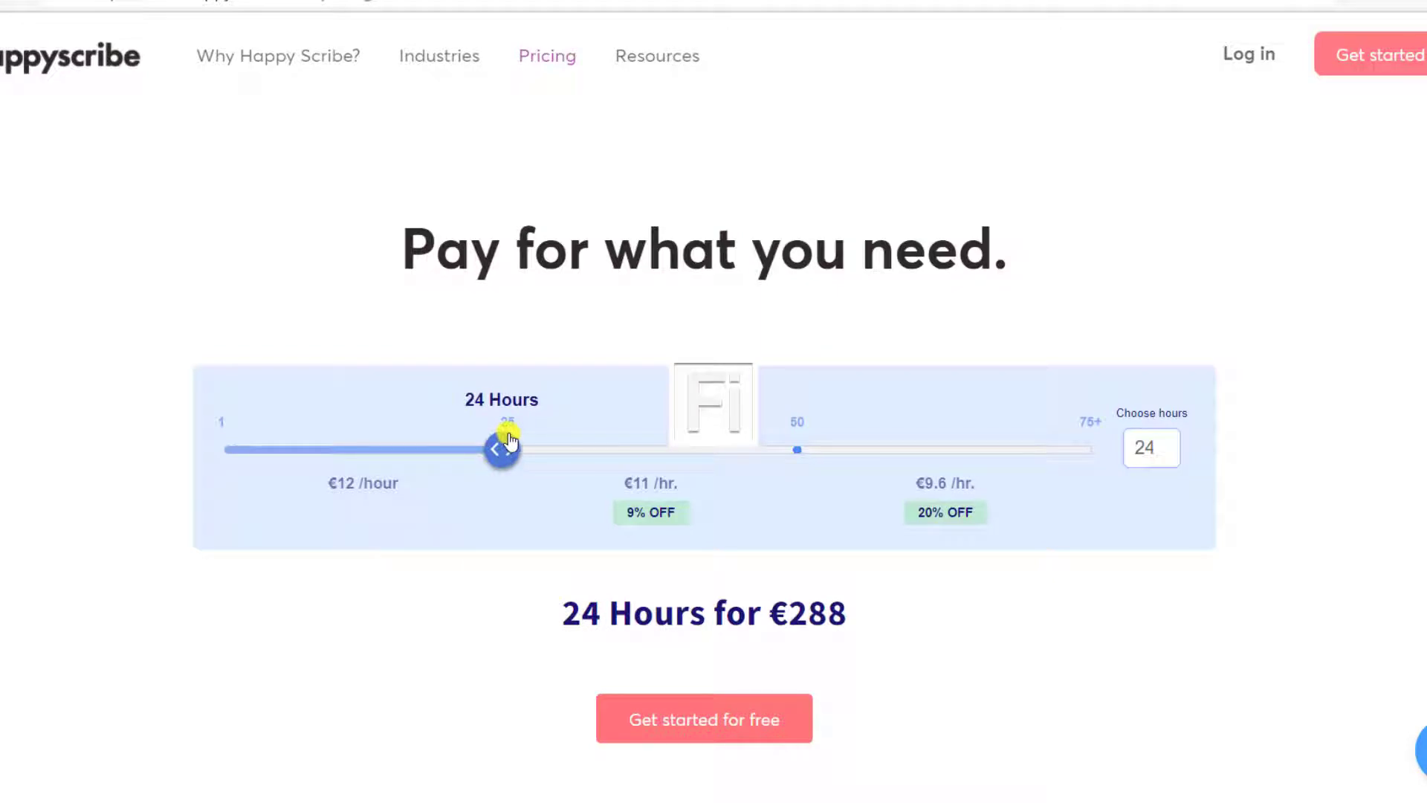
drag(499, 449, 512, 449)
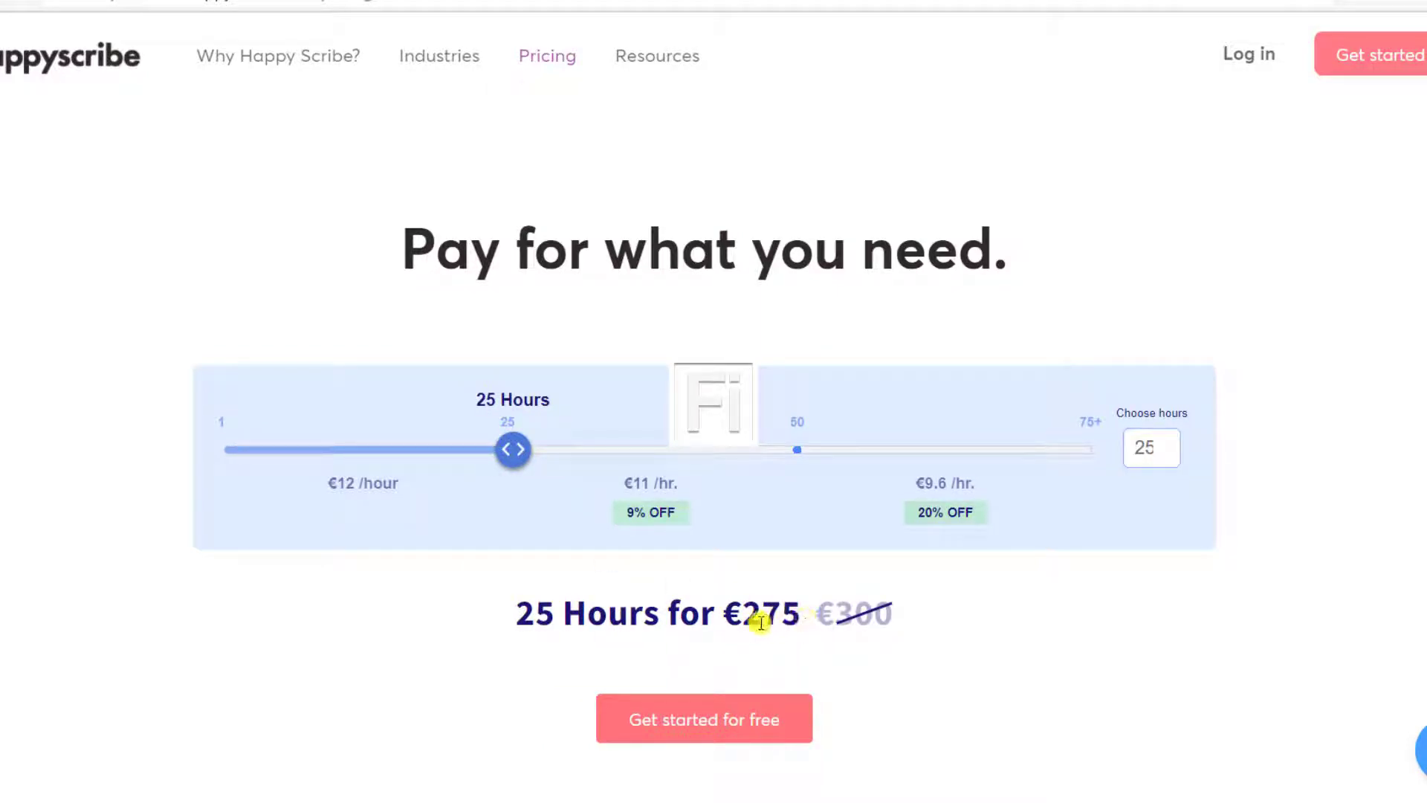
drag(513, 449, 614, 449)
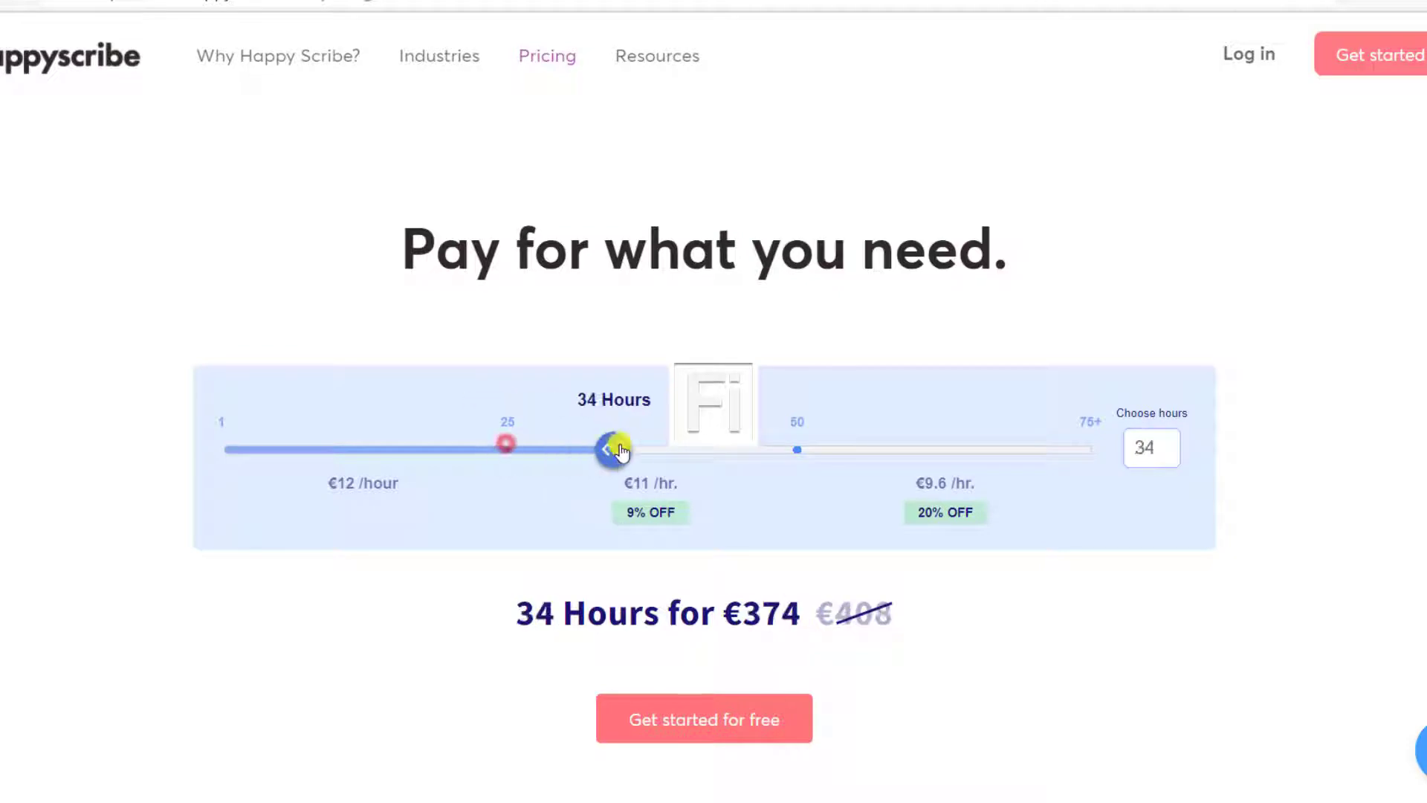
drag(612, 449, 801, 449)
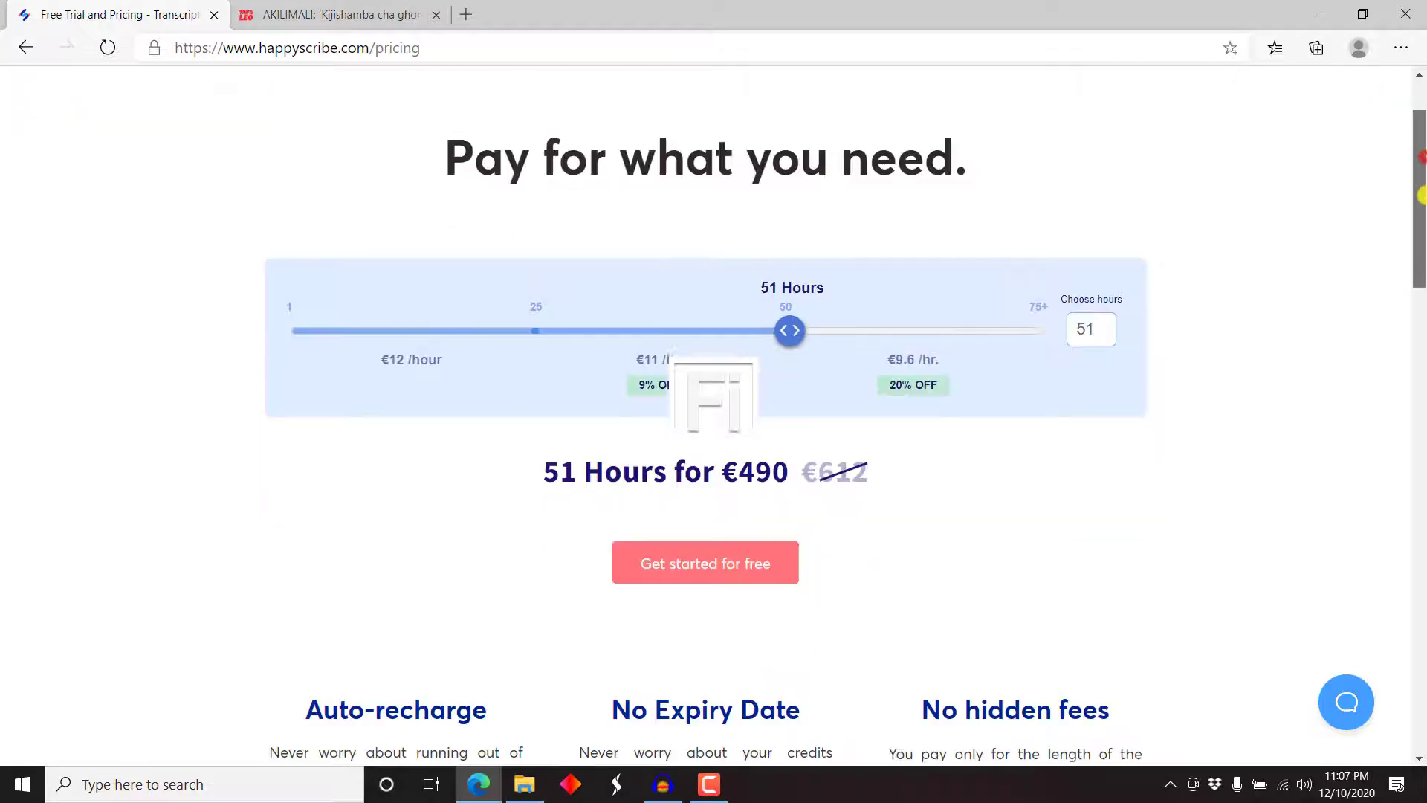
scroll(down, 3)
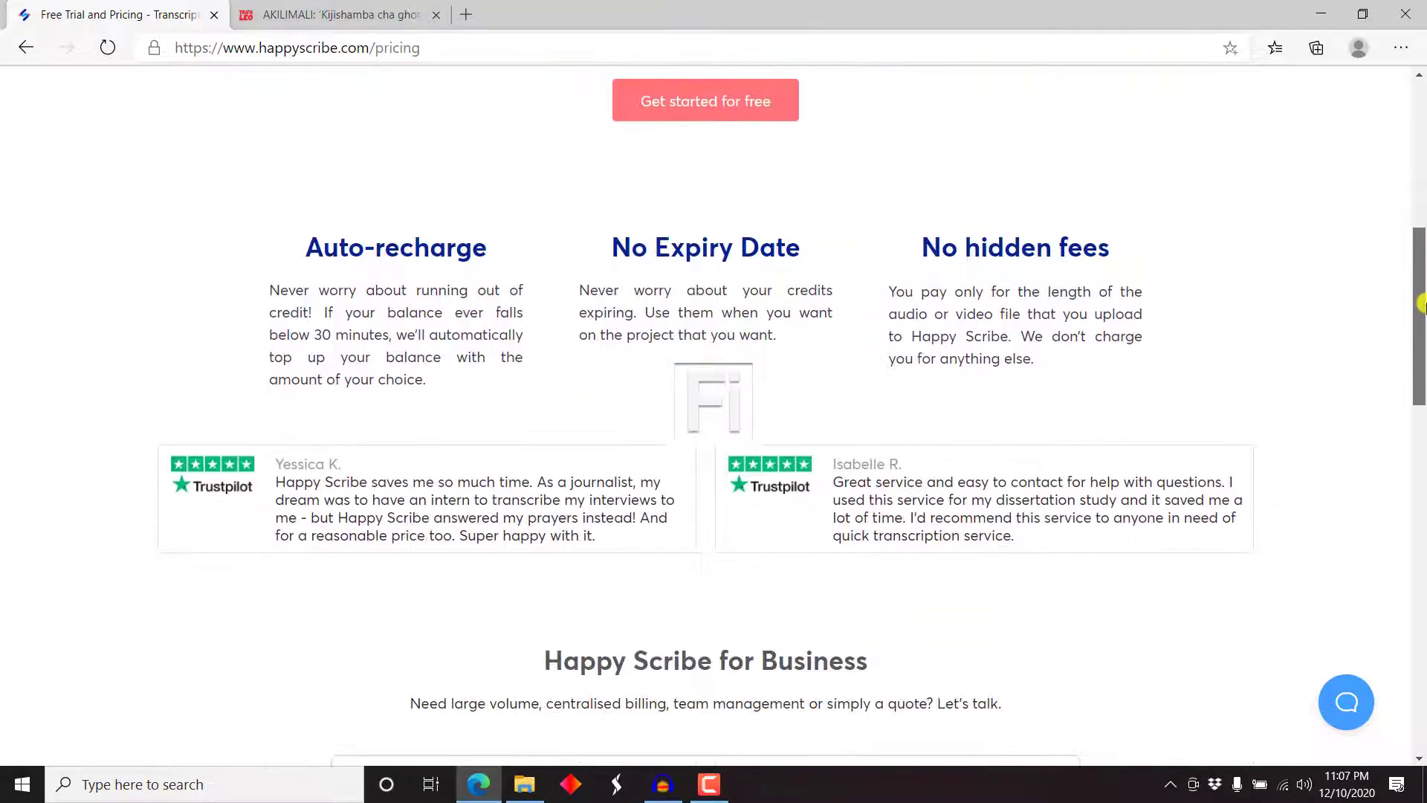
scroll(down, 3)
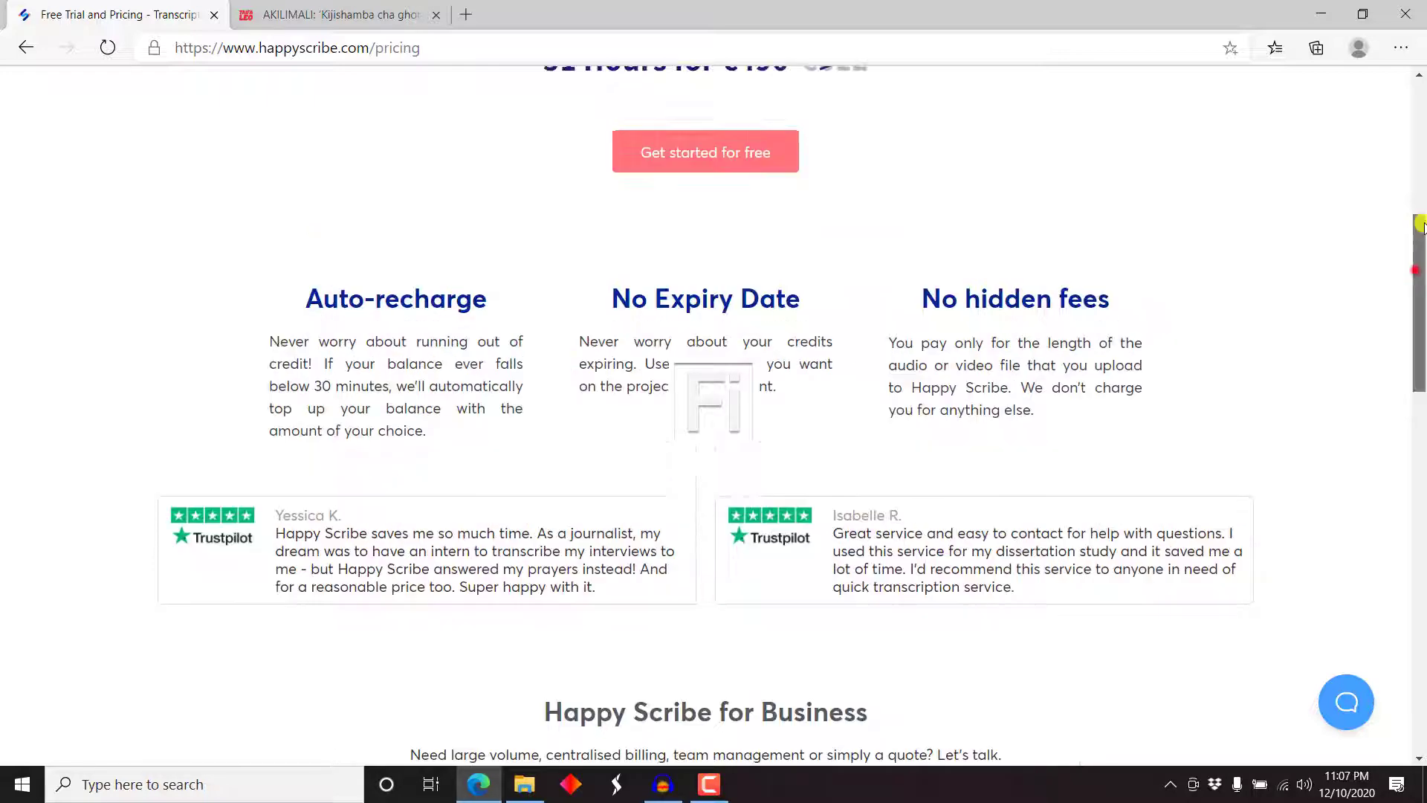
scroll(up, 3)
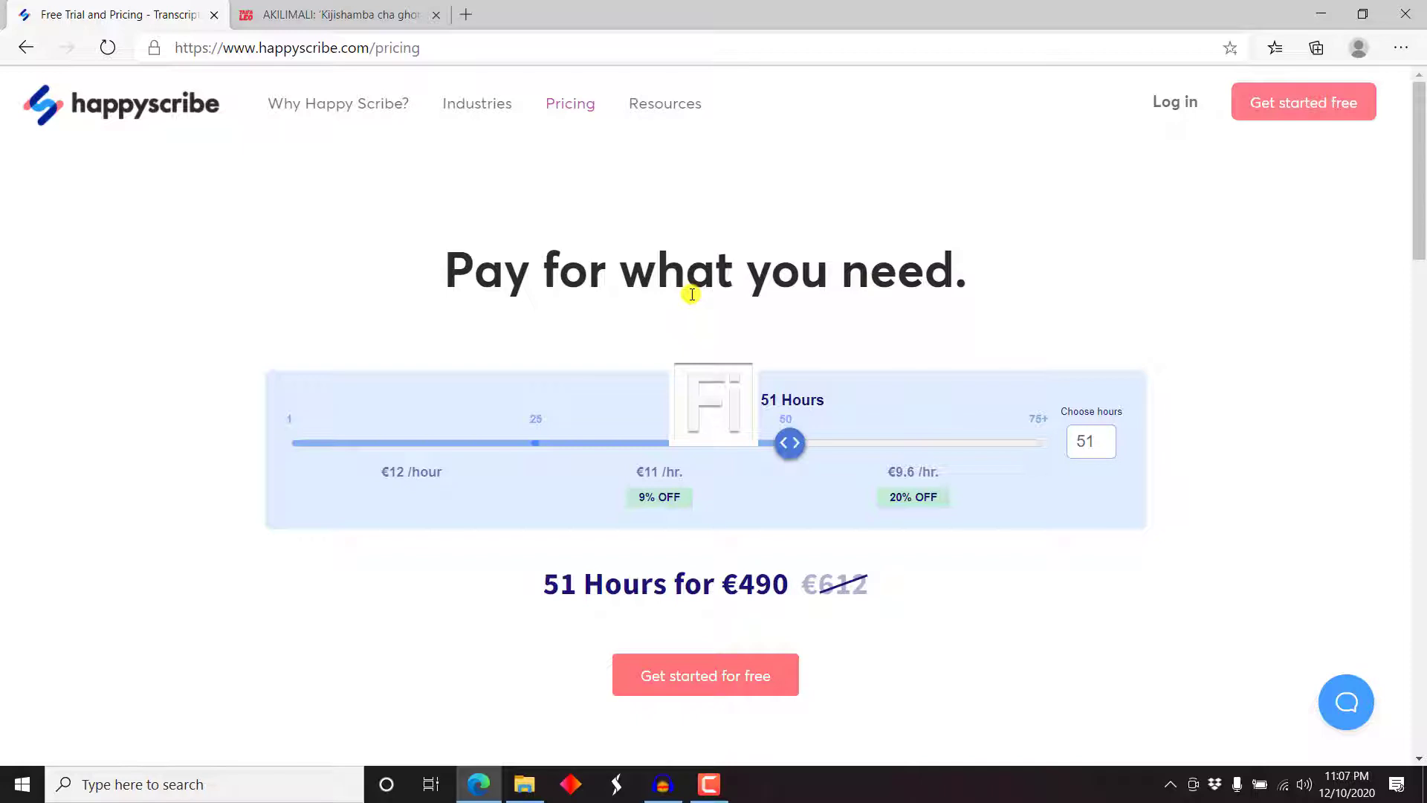
mouse_move(555, 313)
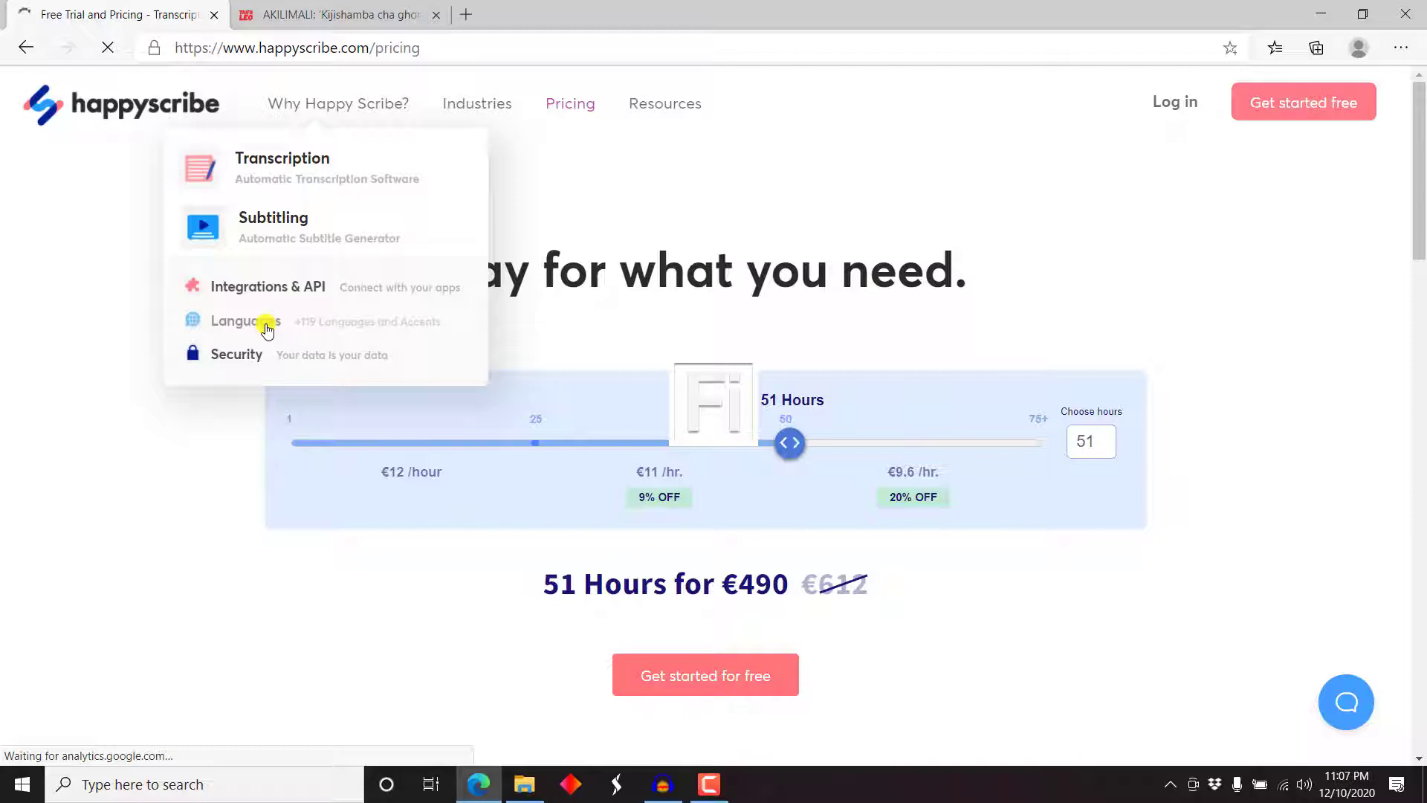
Search the languages list for 'swa' and open the Swahili (Kenya) transcription page.
click(239, 321)
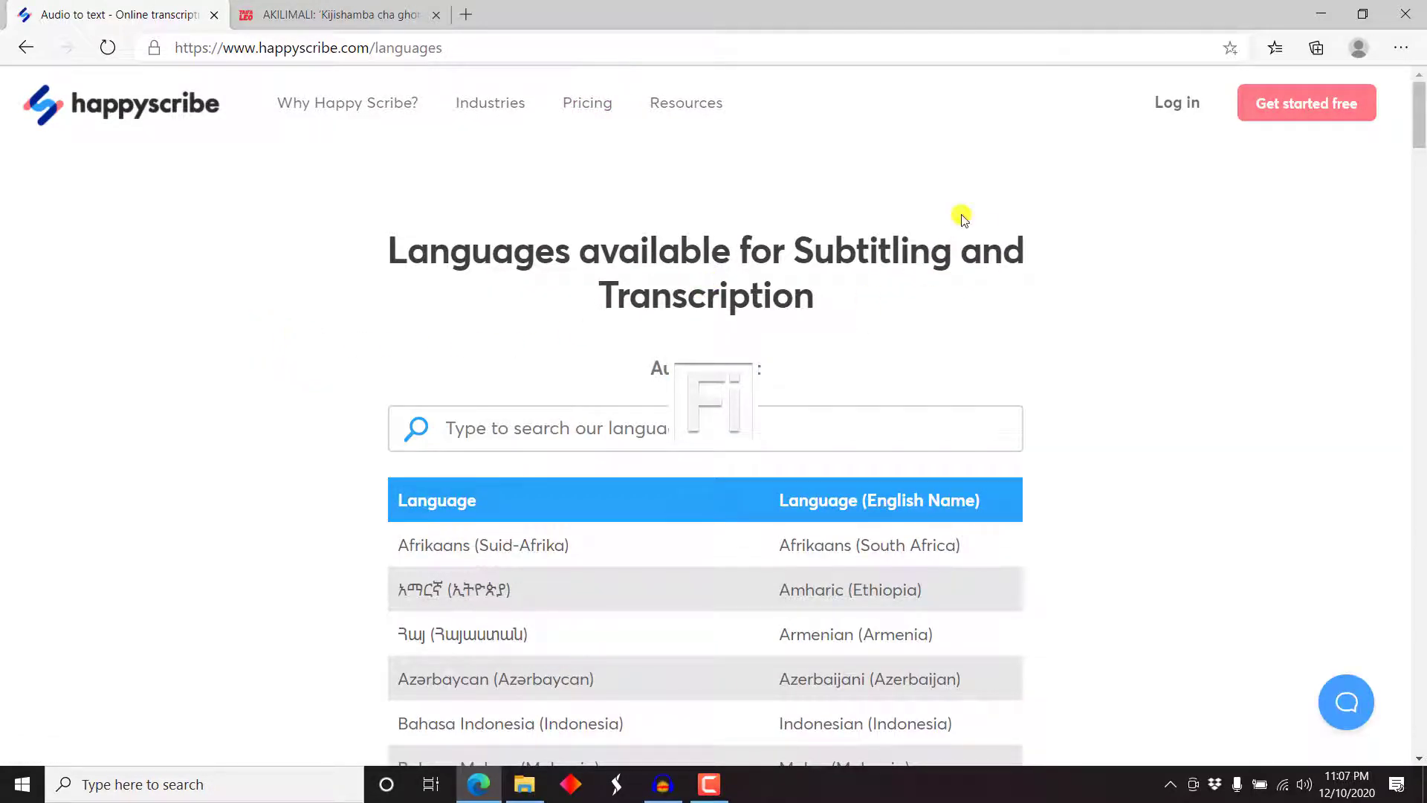
mouse_move(794, 354)
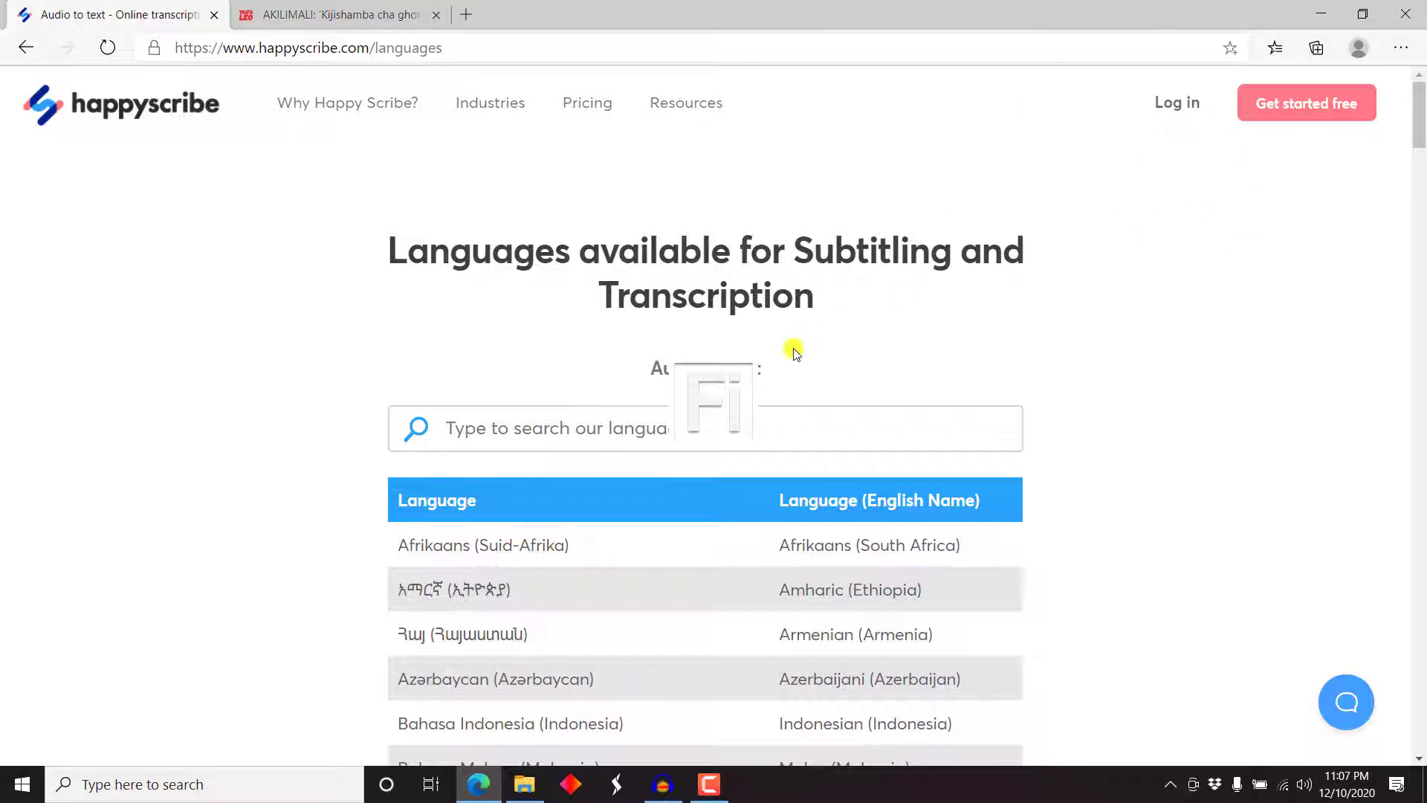
text(swahili)
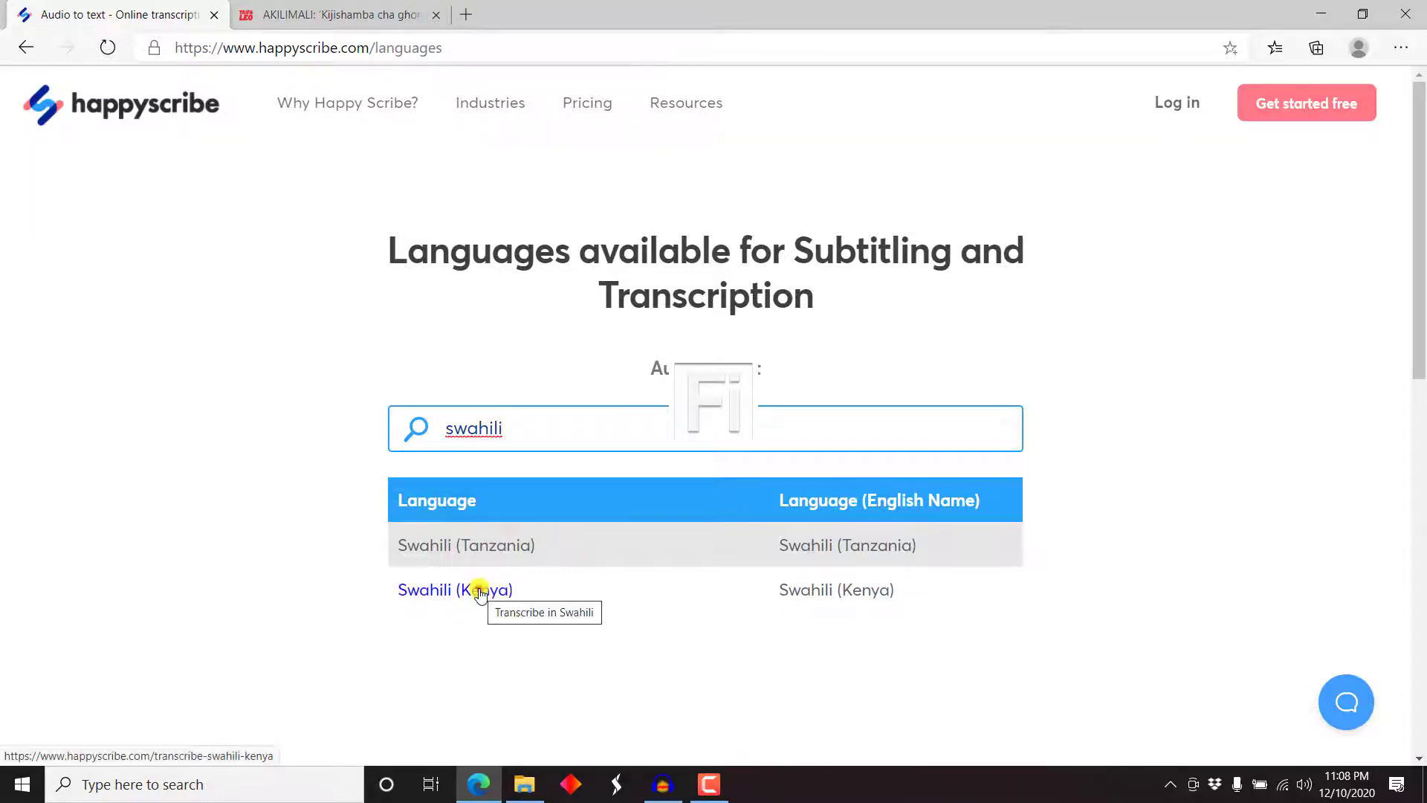
click(455, 591)
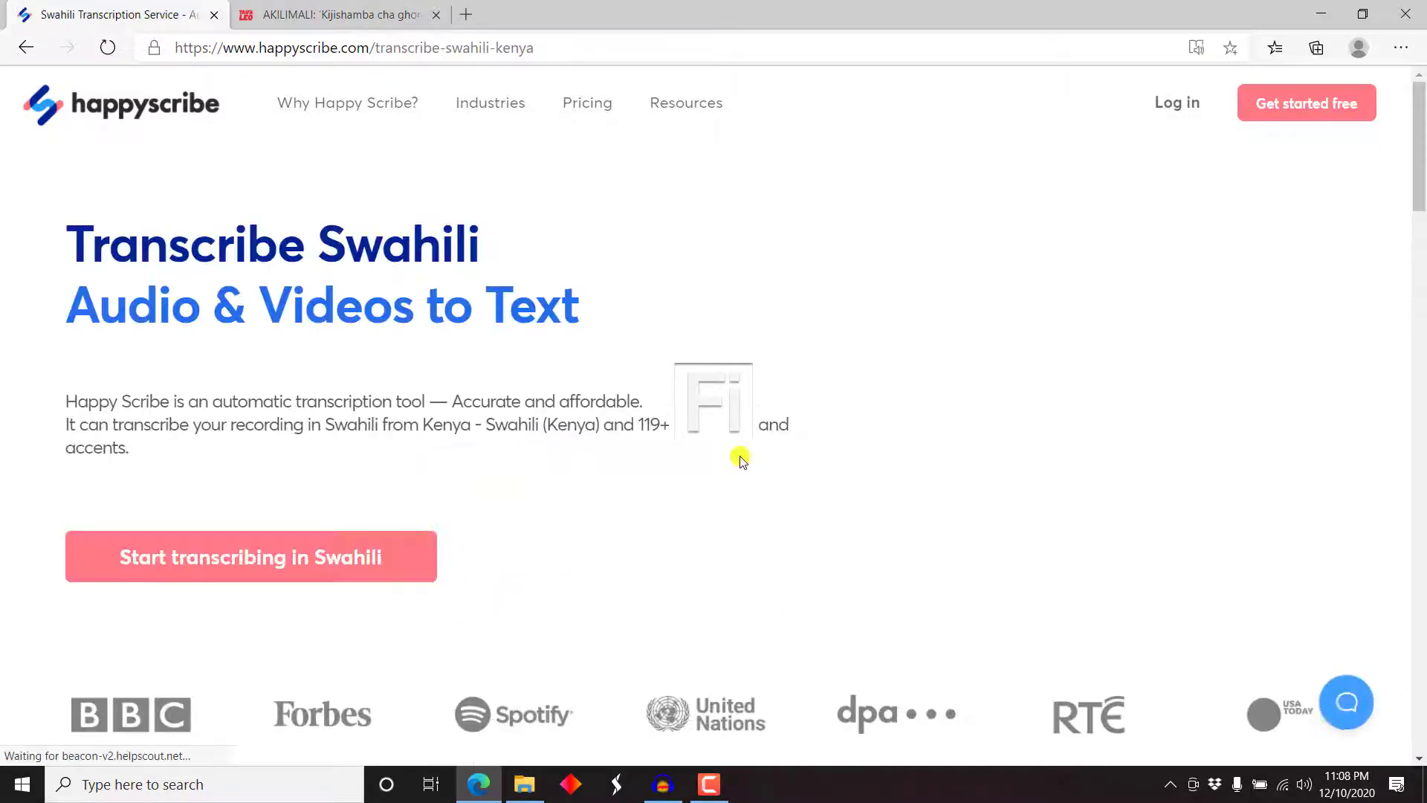
mouse_move(564, 425)
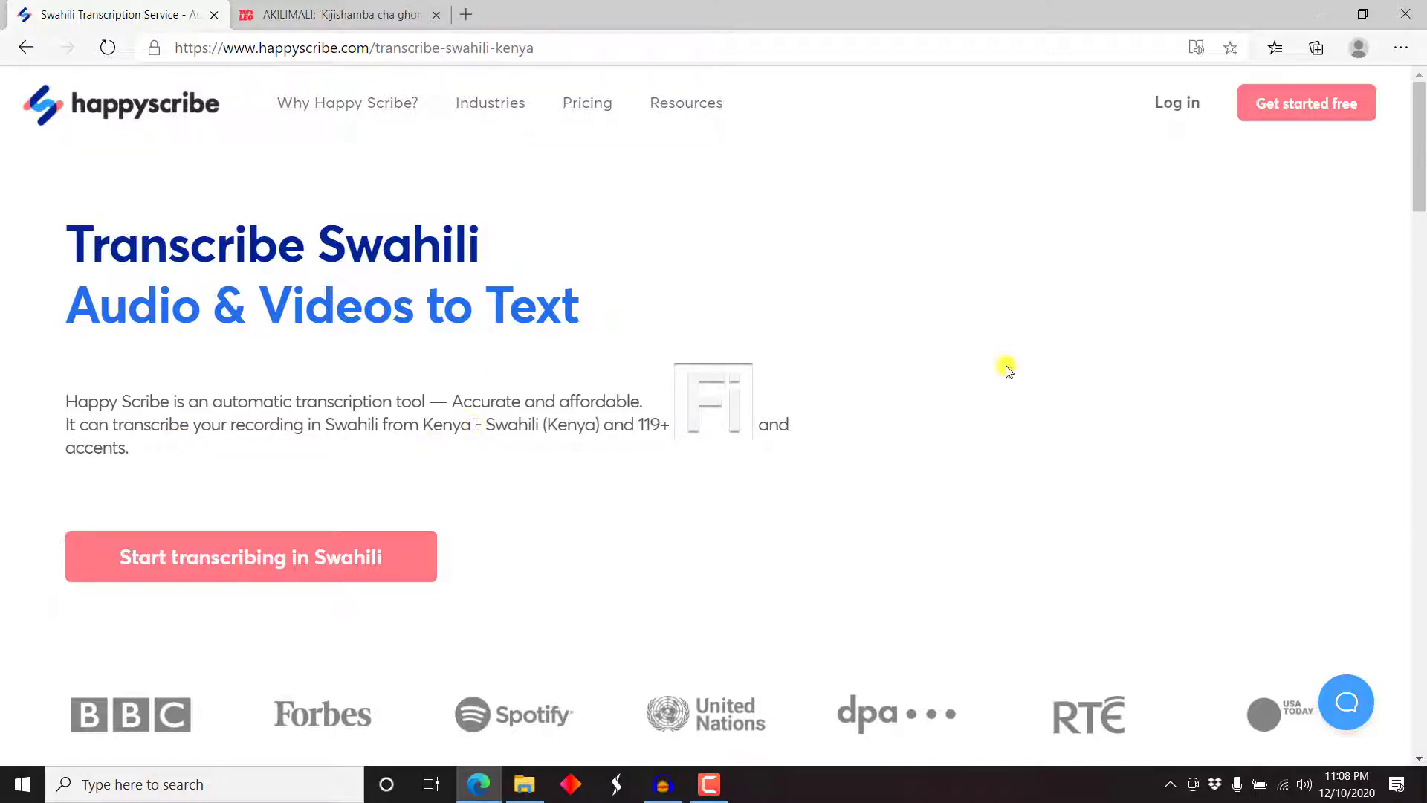
mouse_move(1417, 241)
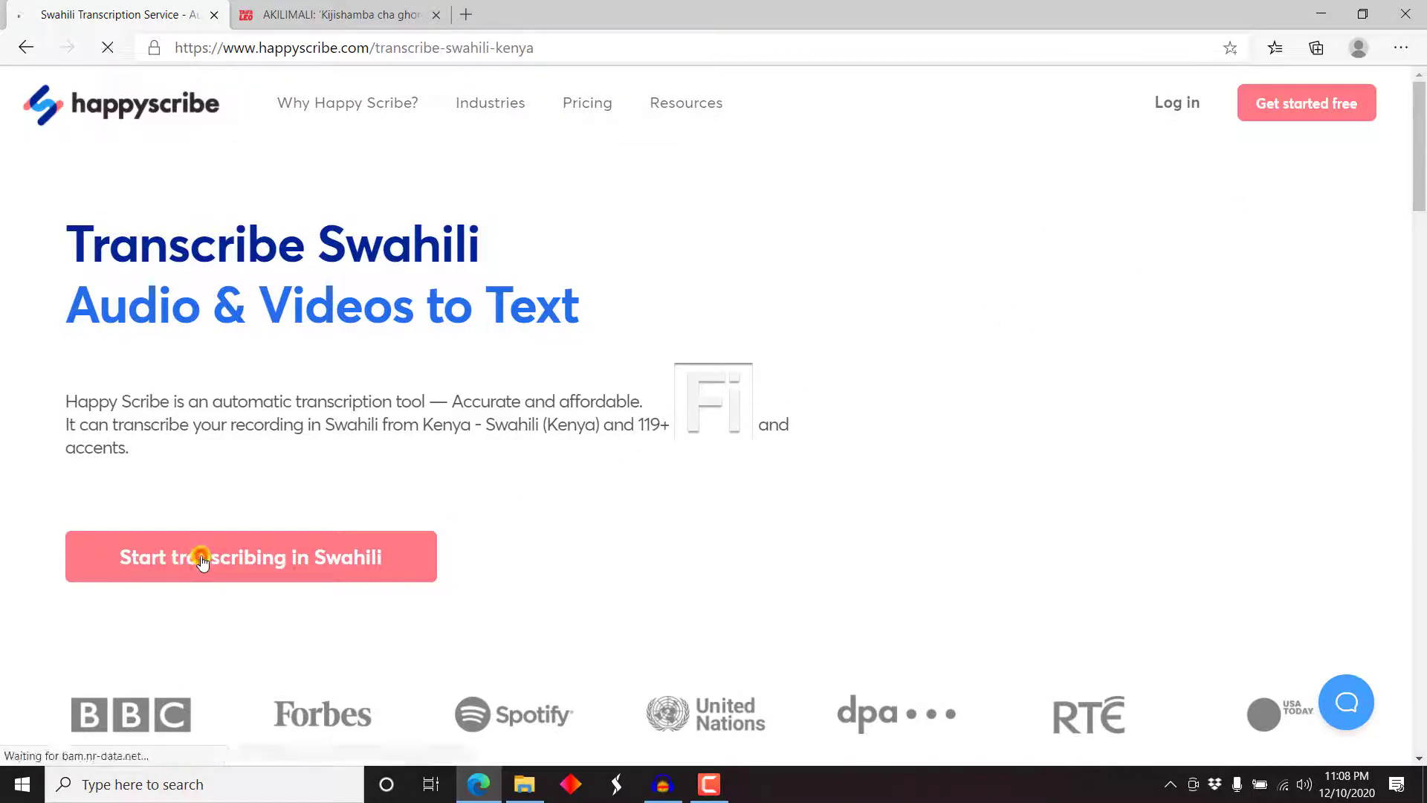
click(250, 558)
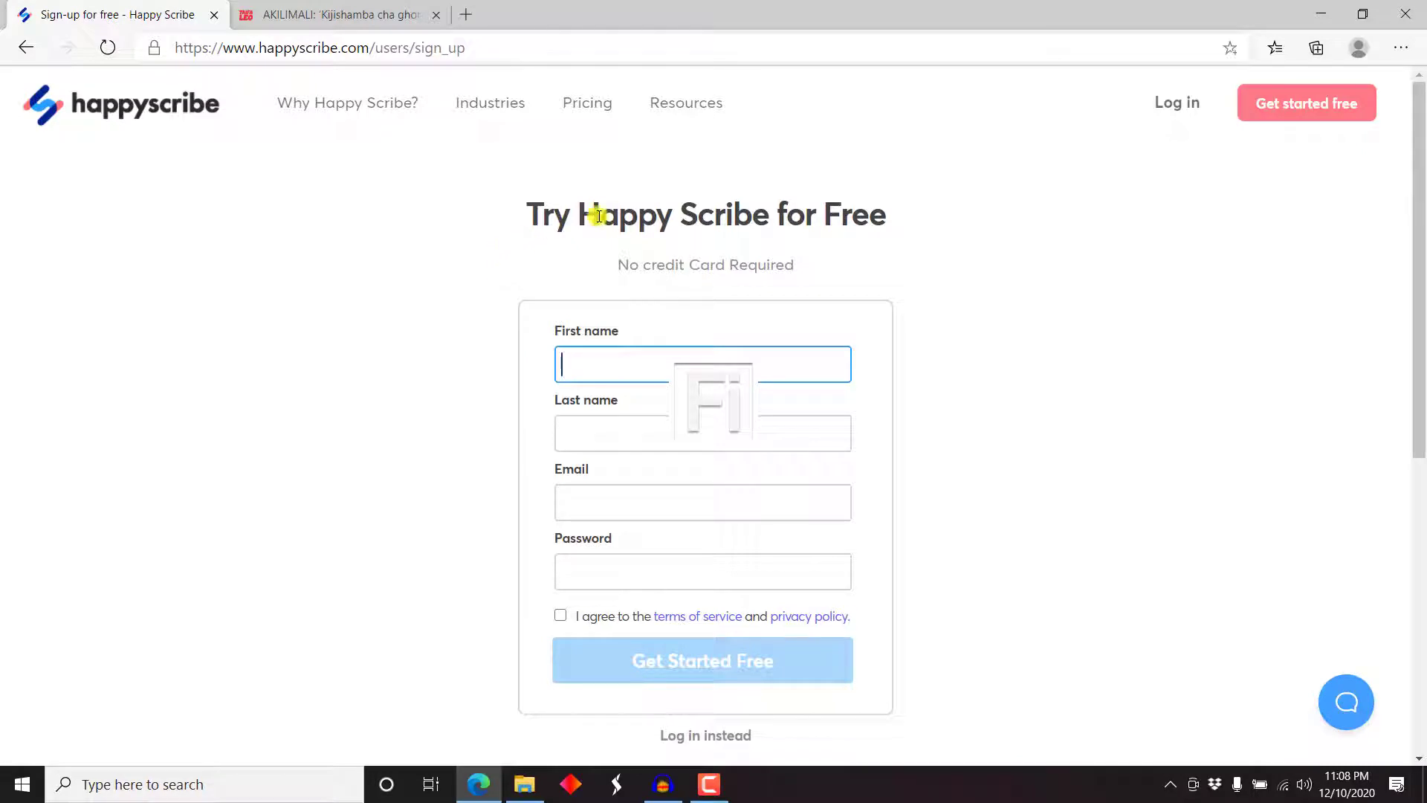
mouse_move(764, 265)
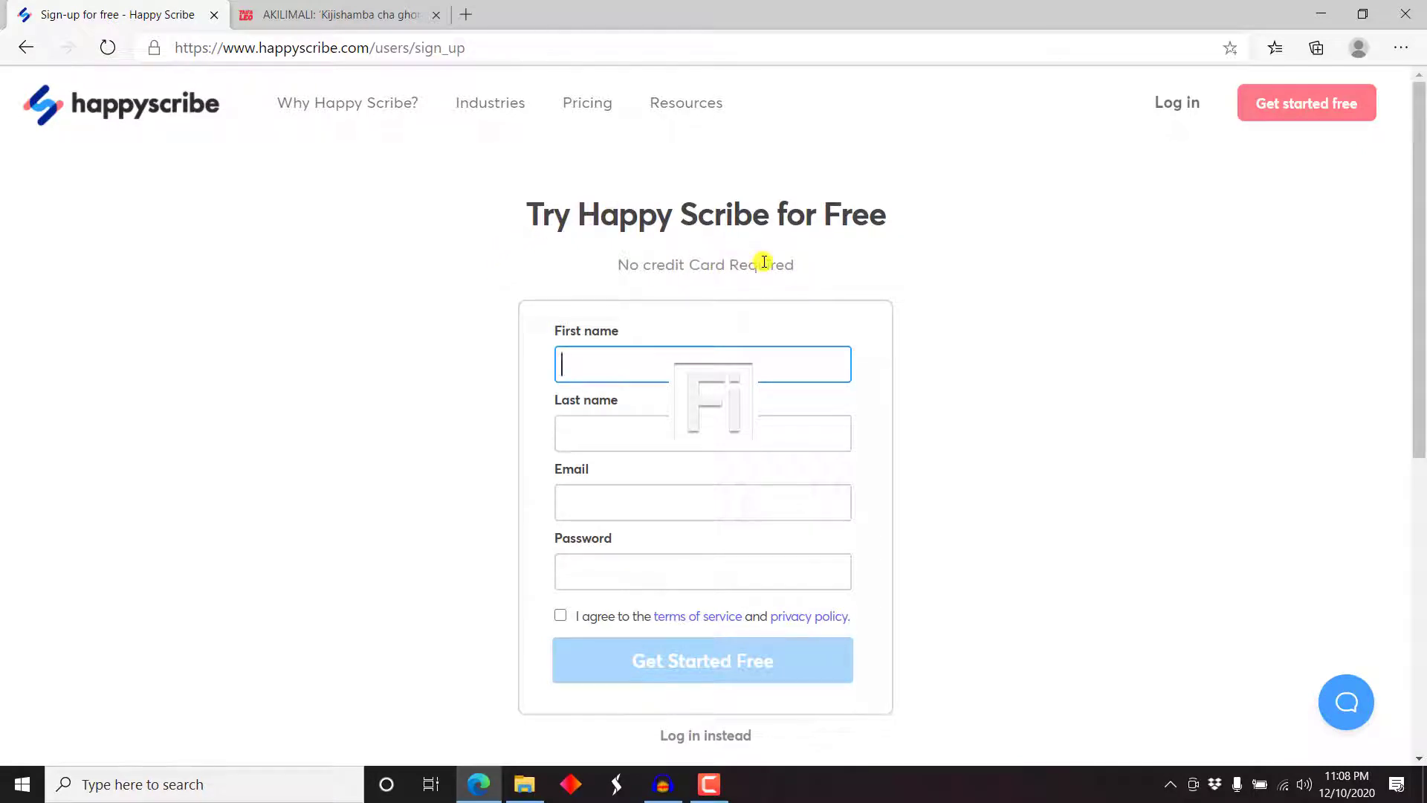
text(Dav)
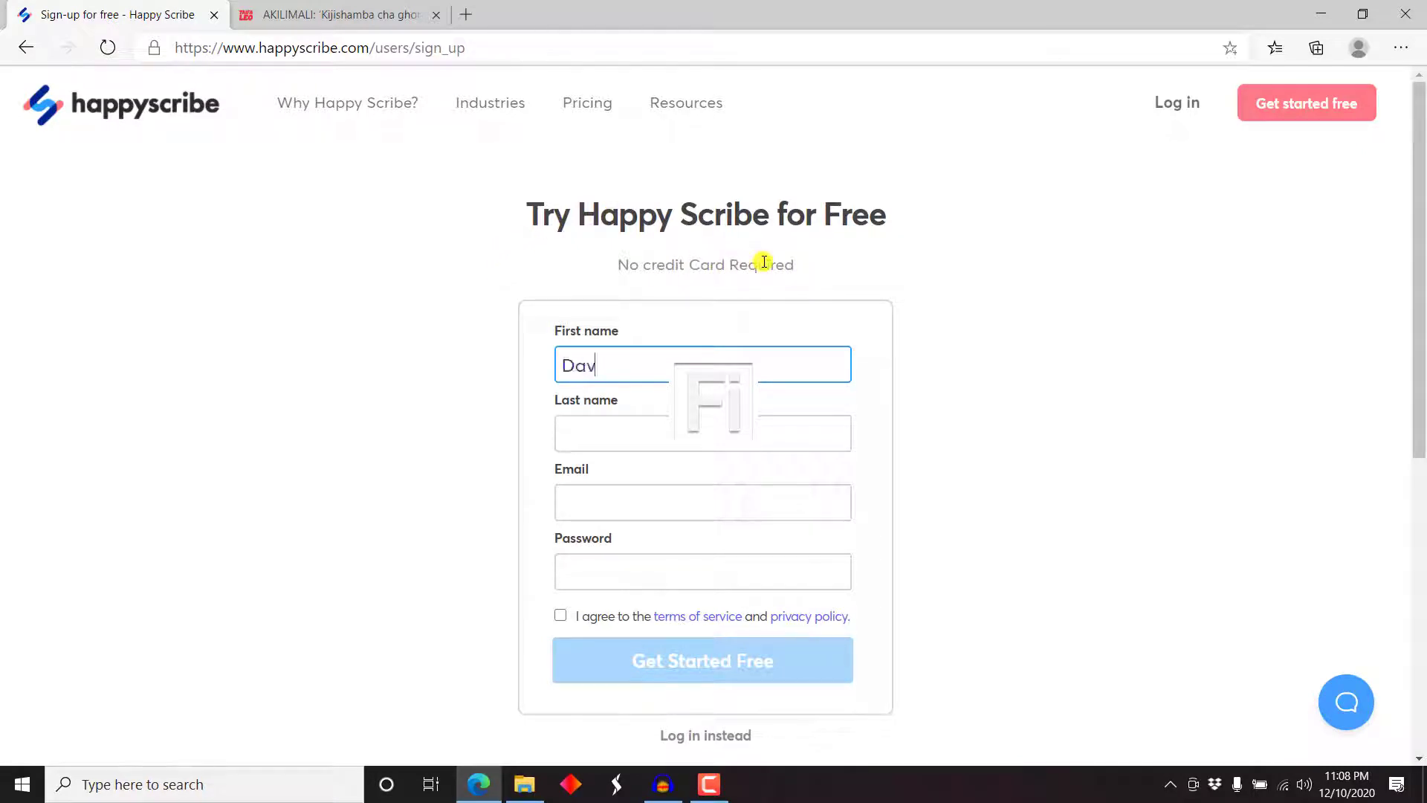
text(Mbugua)
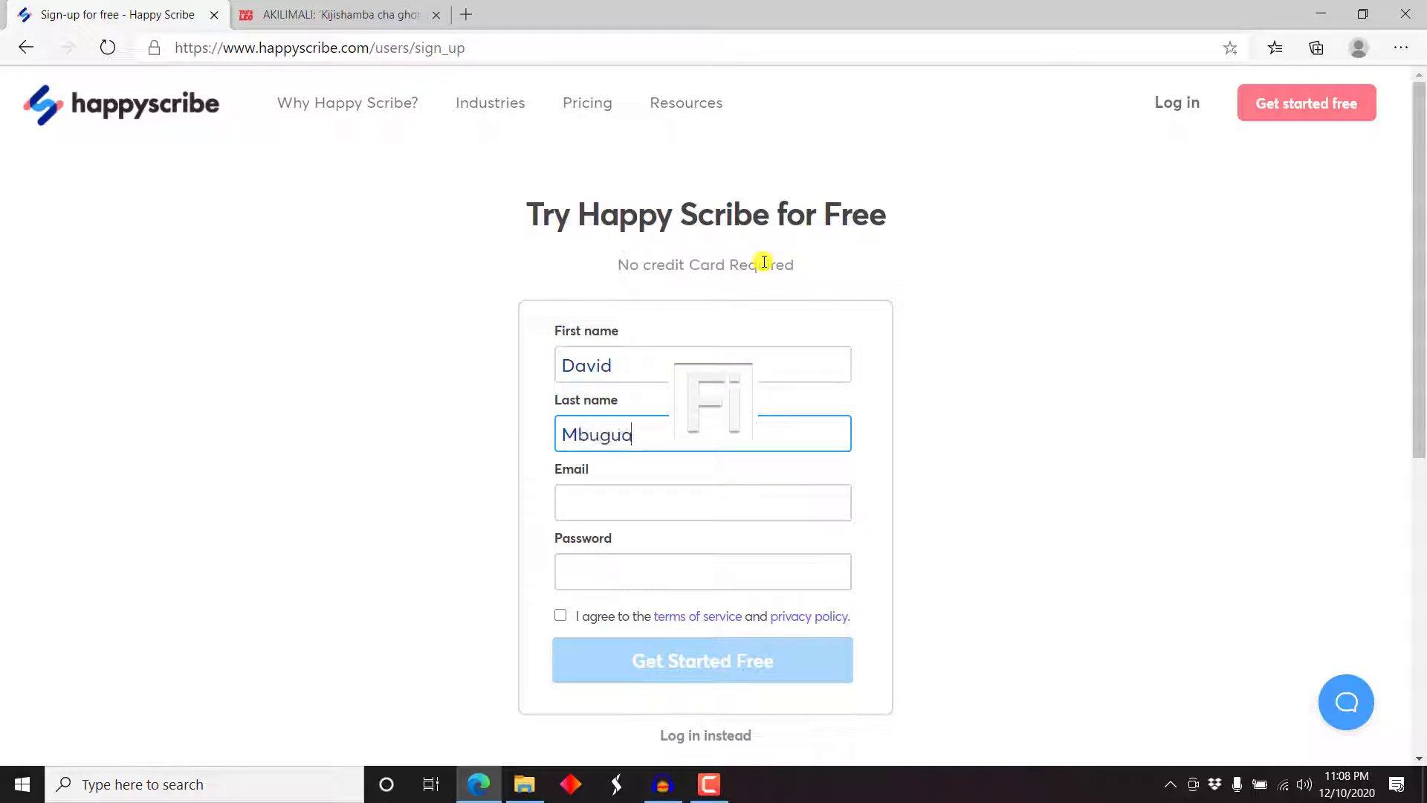
click(702, 501)
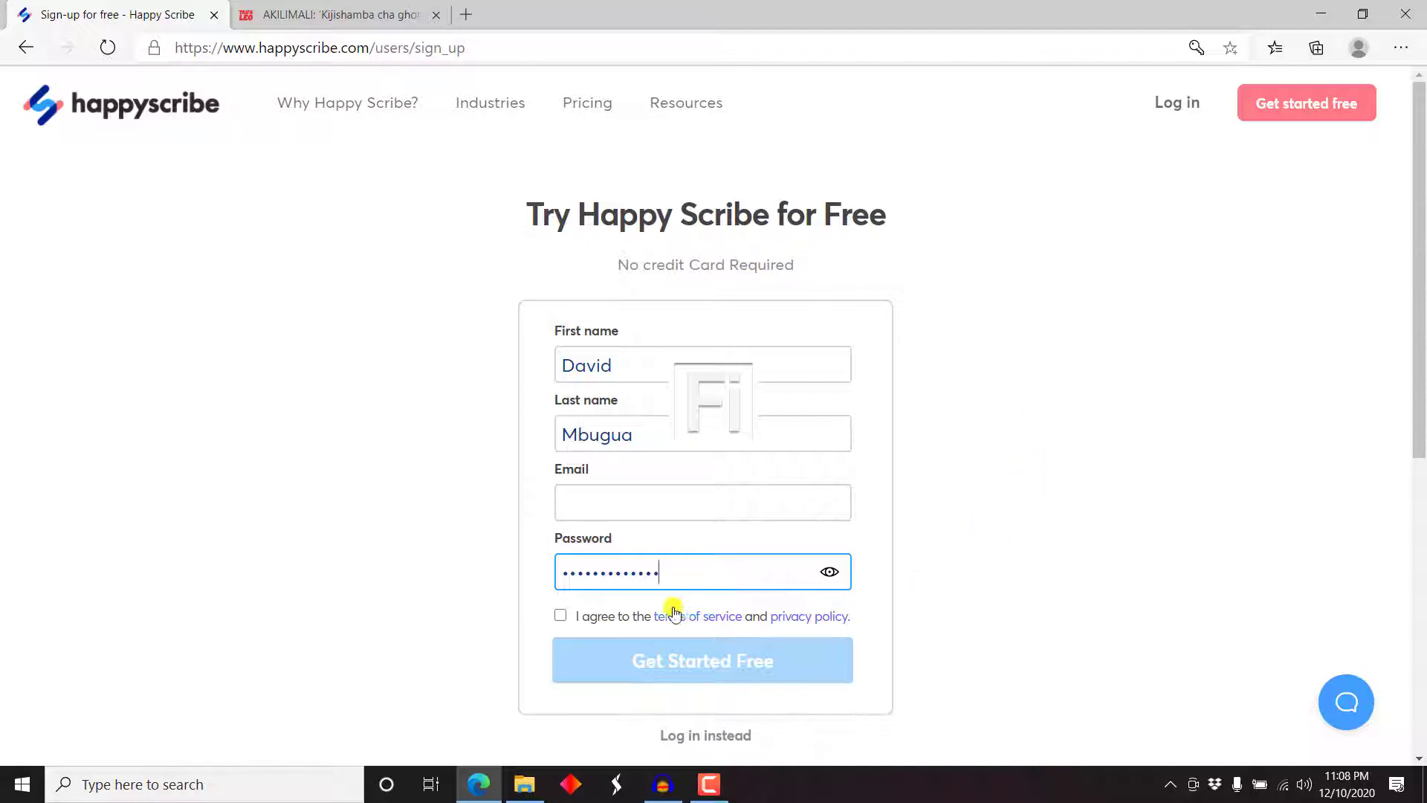
Agree to the terms, create the free account and continue past the welcome screen.
click(561, 615)
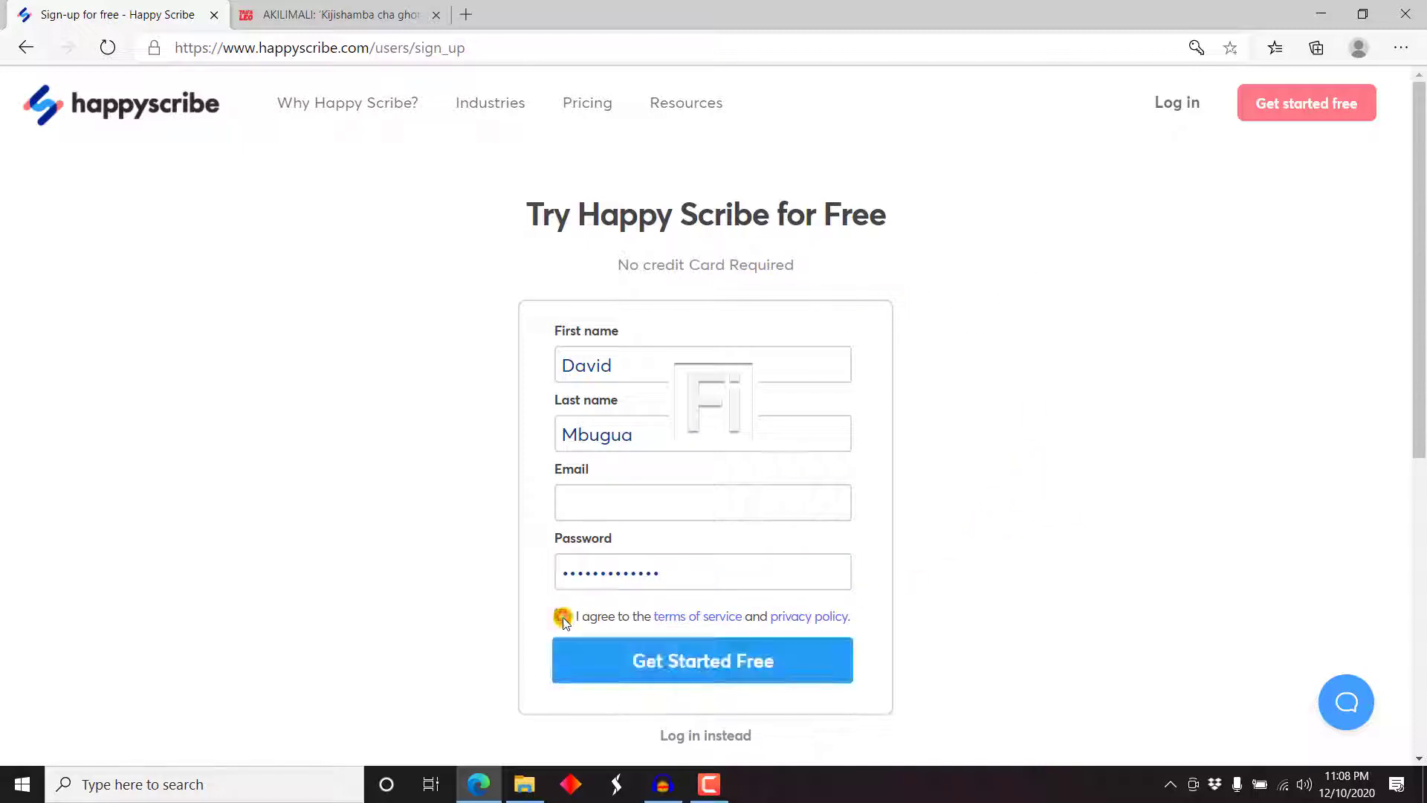
click(560, 615)
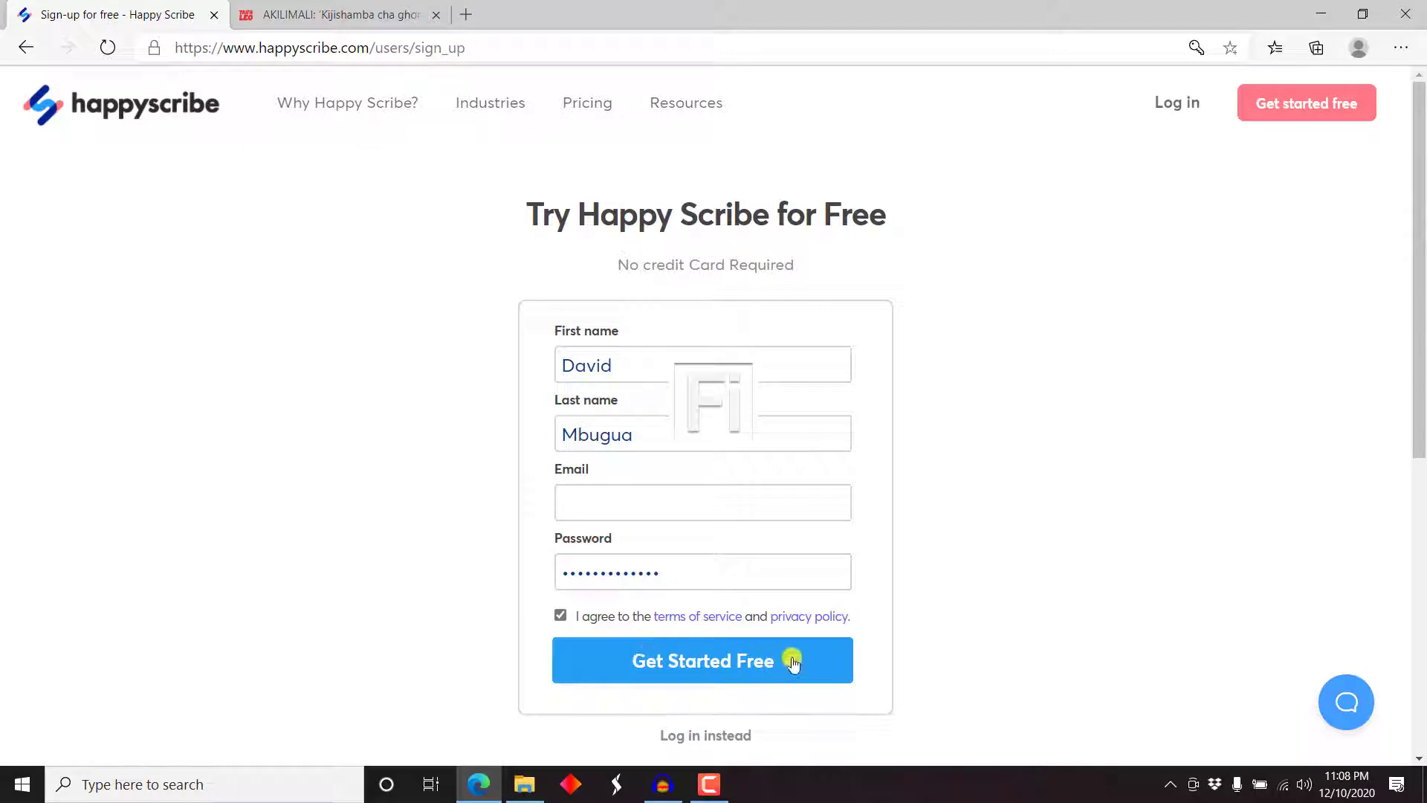
click(701, 660)
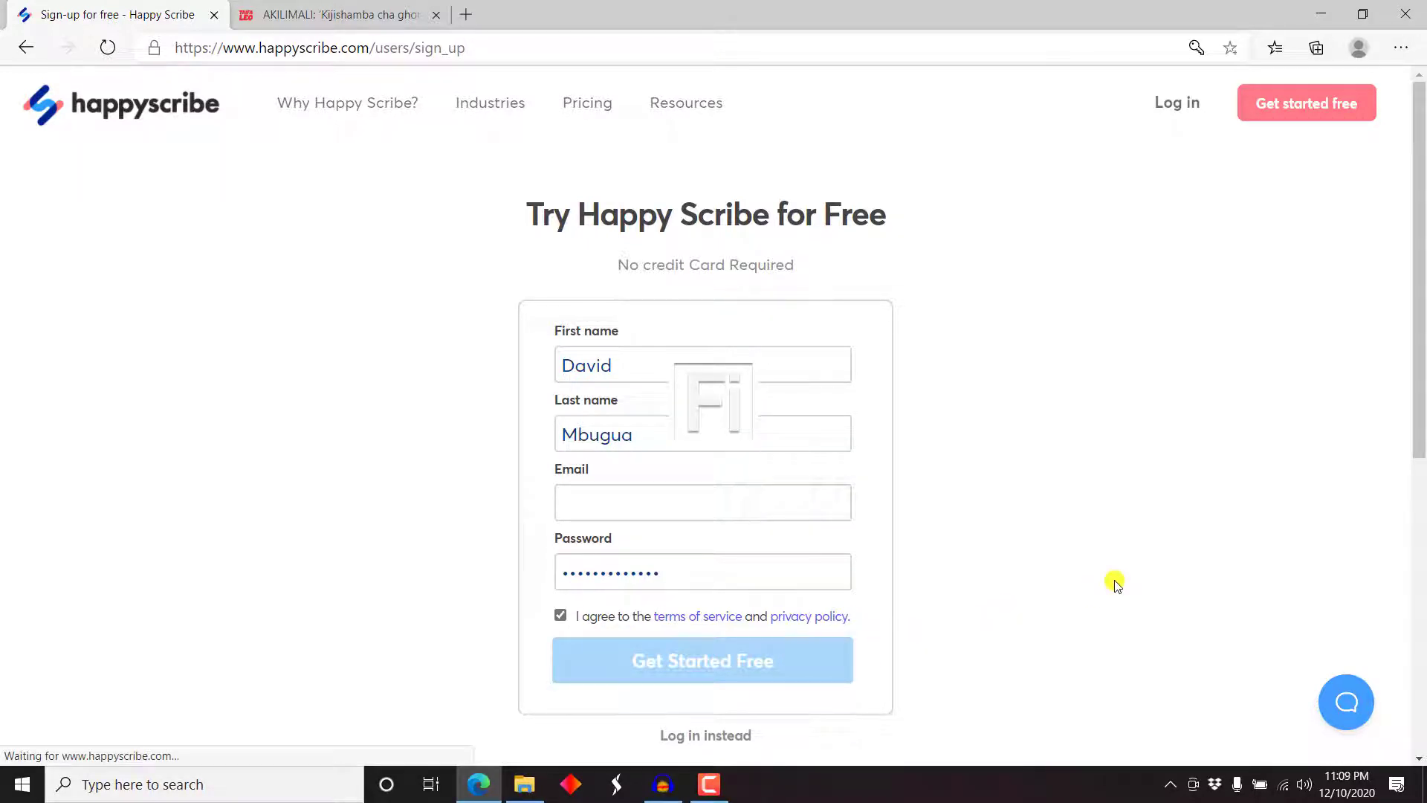
click(702, 660)
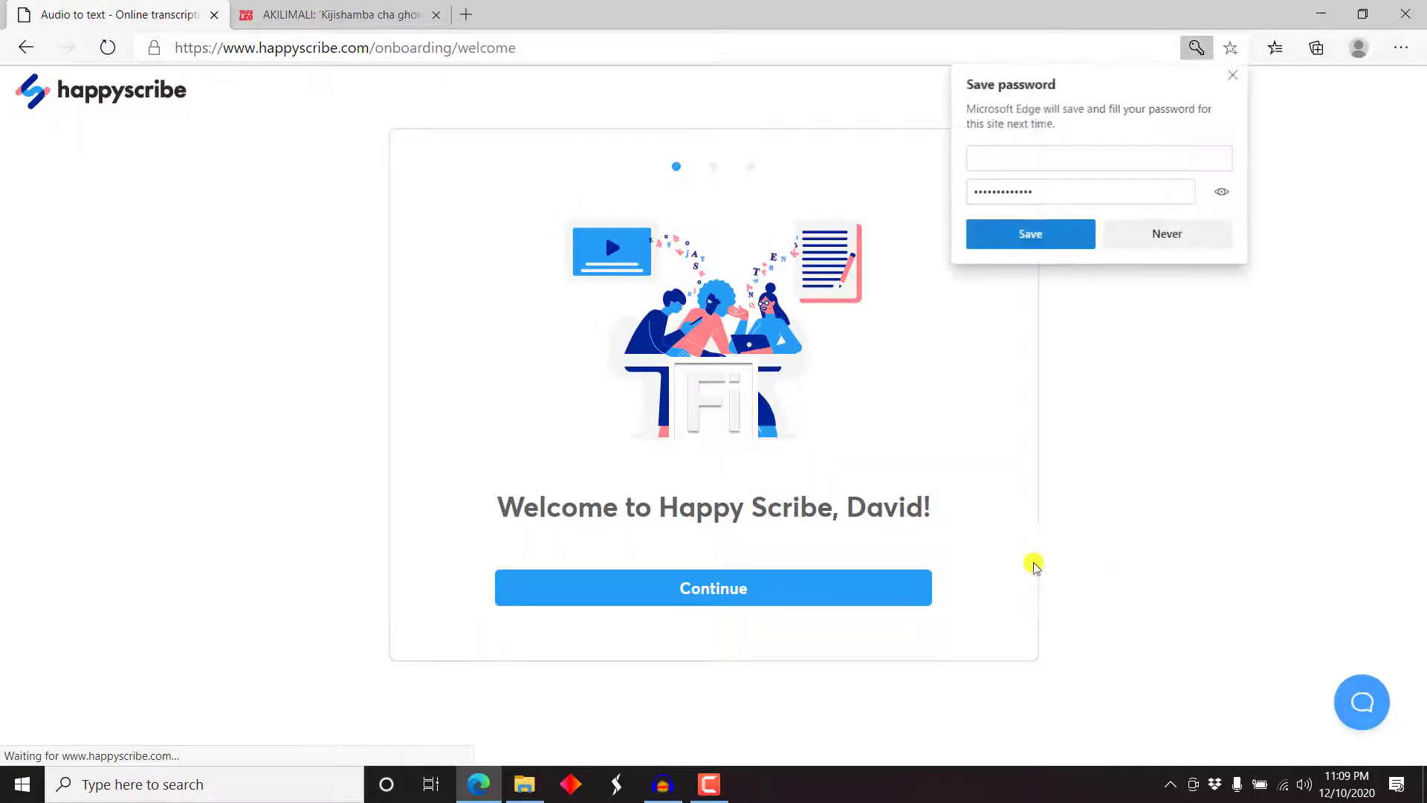
mouse_move(999, 403)
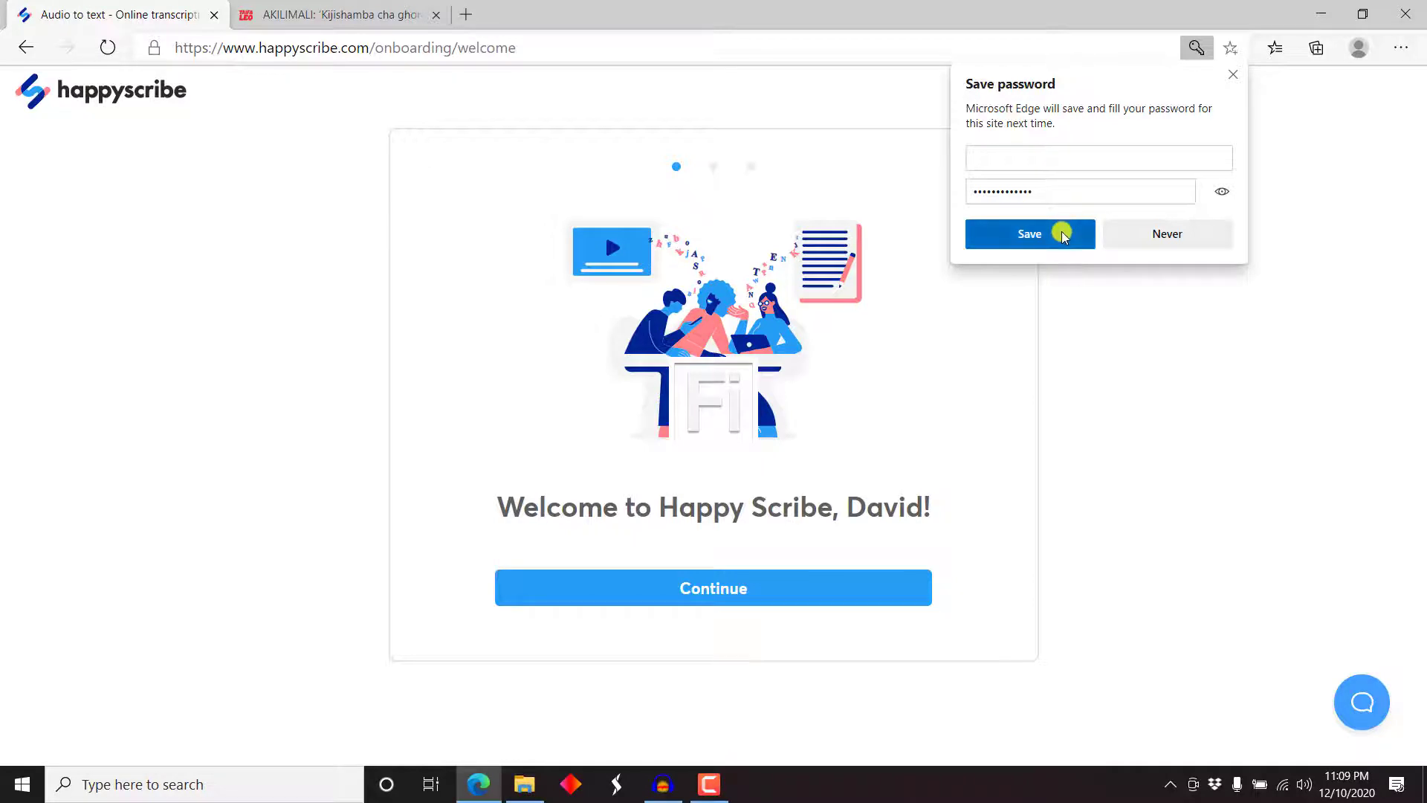
click(1028, 234)
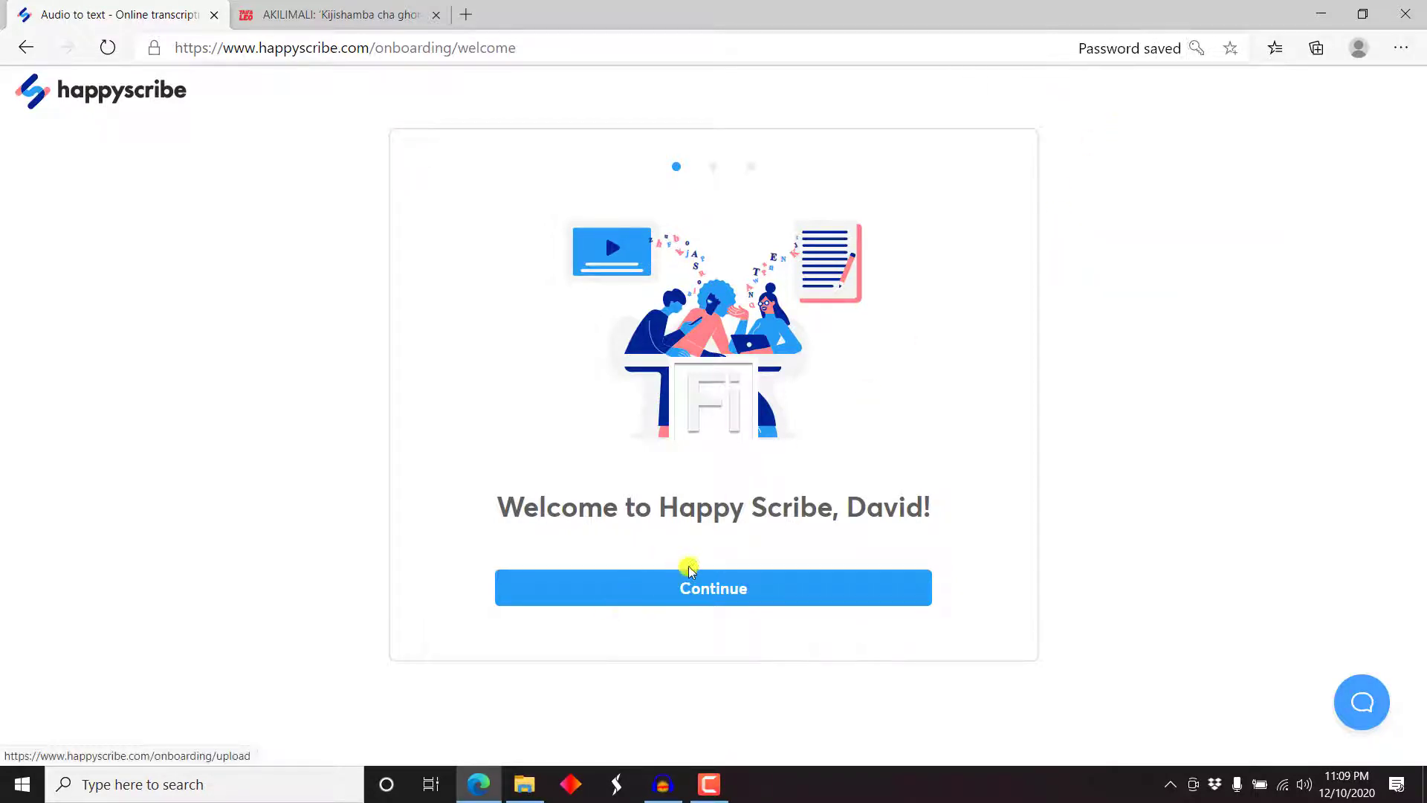
click(712, 587)
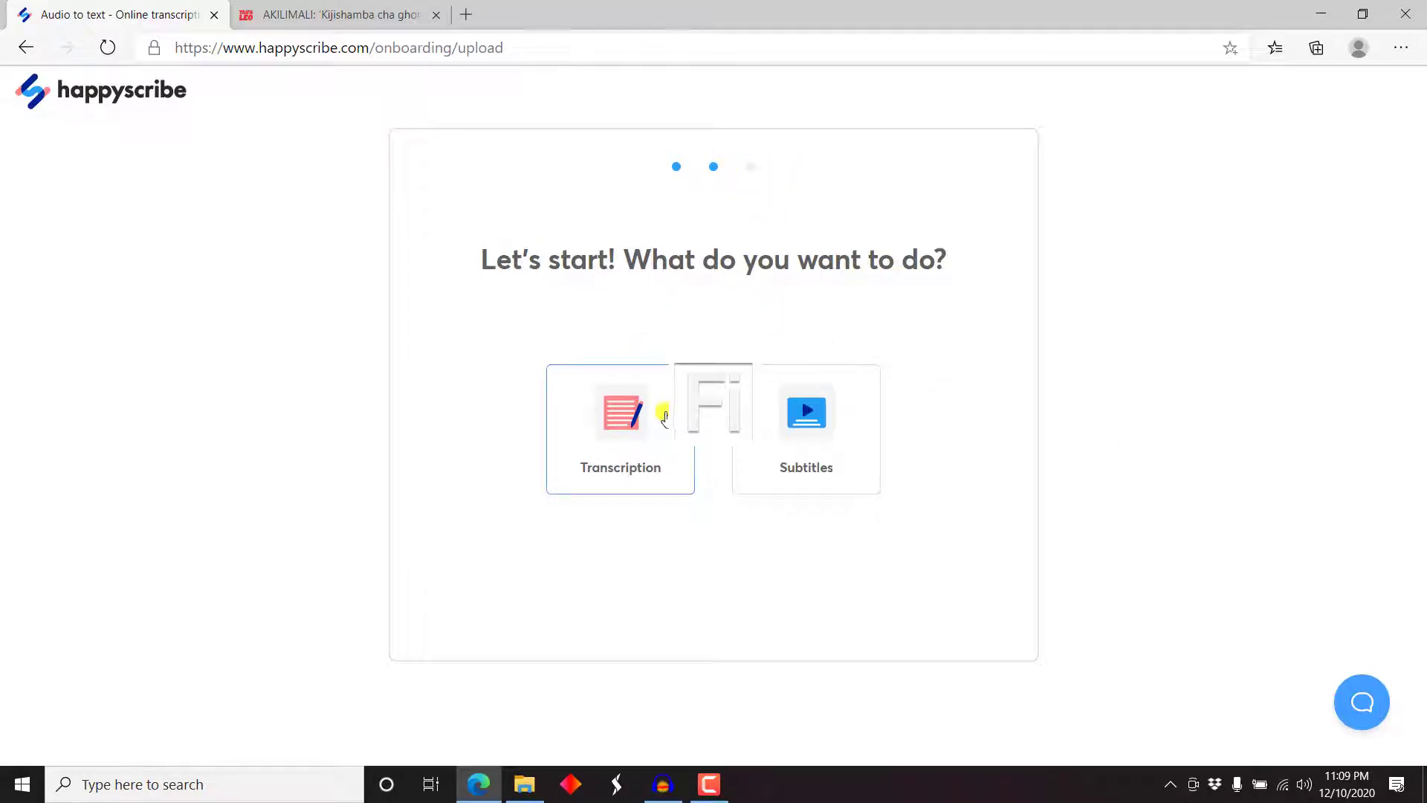
mouse_move(635, 435)
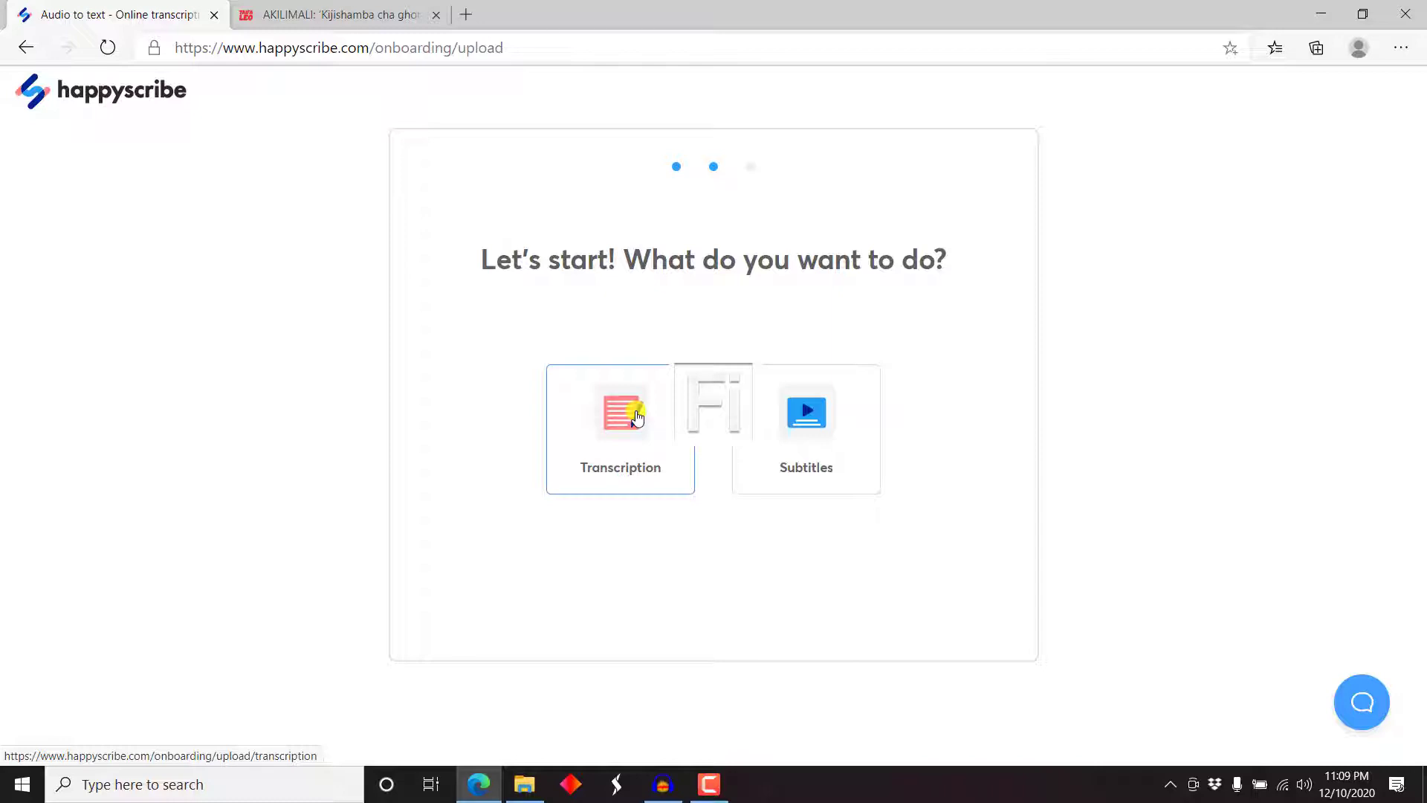
Choose transcription, start a file upload and answer yes to all four audio-quality questions.
click(620, 429)
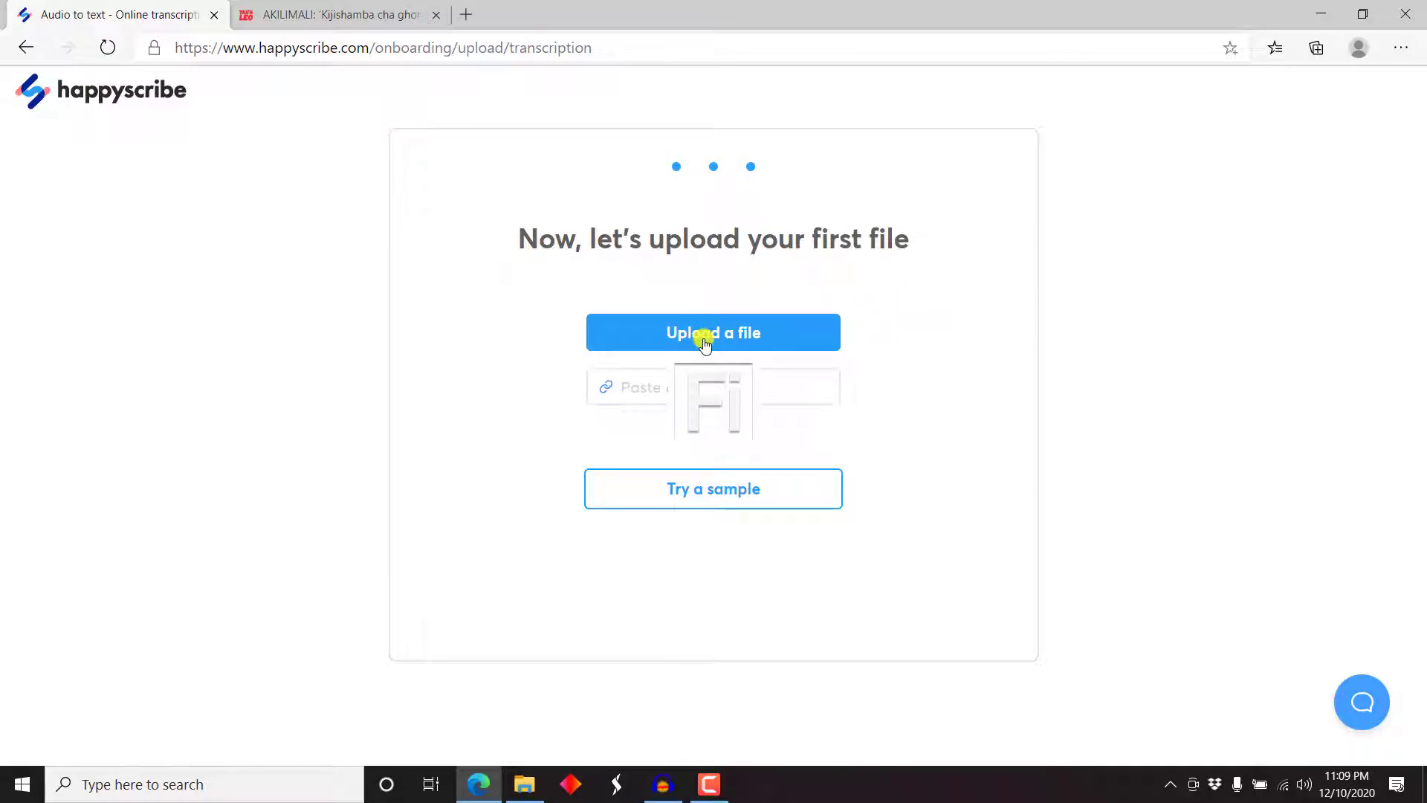
click(712, 332)
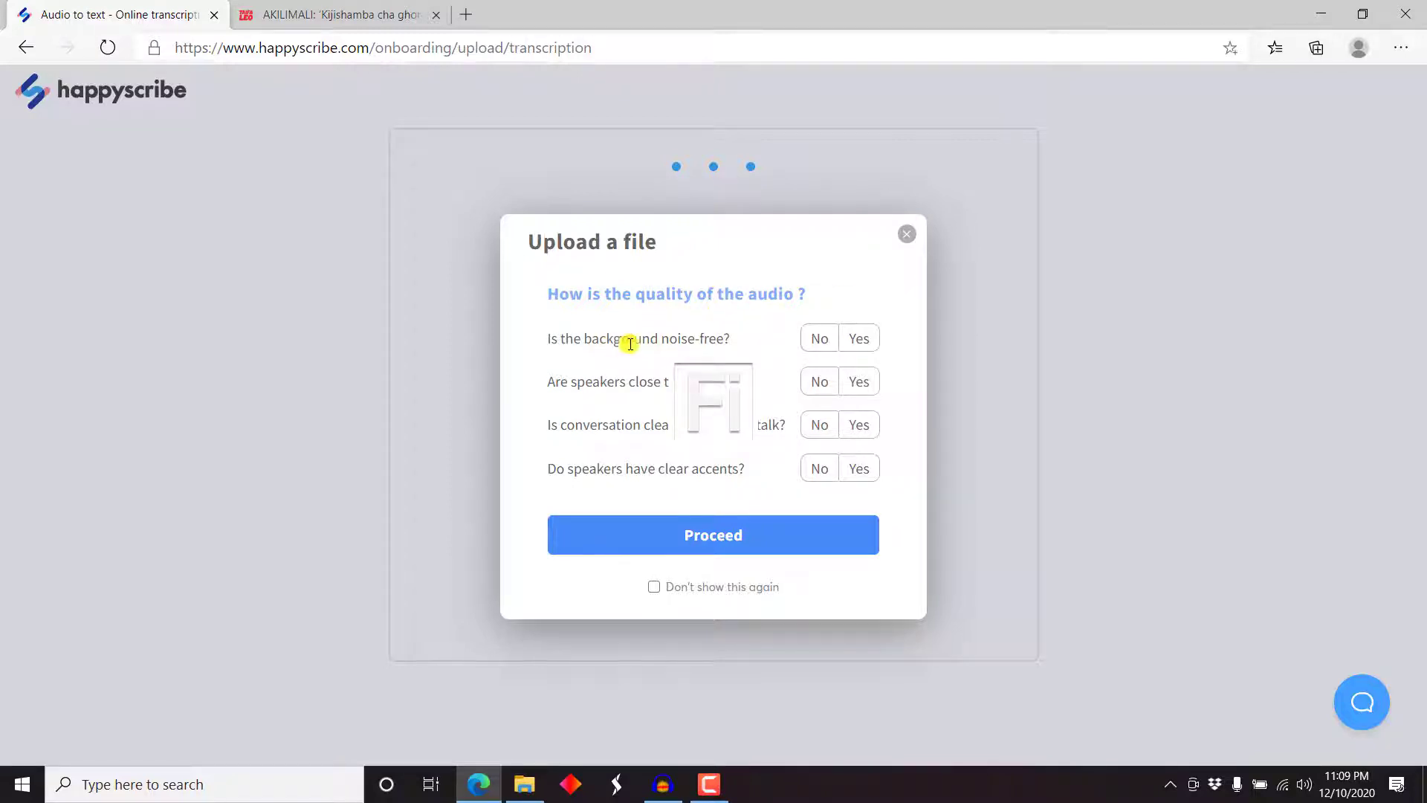
mouse_move(615, 334)
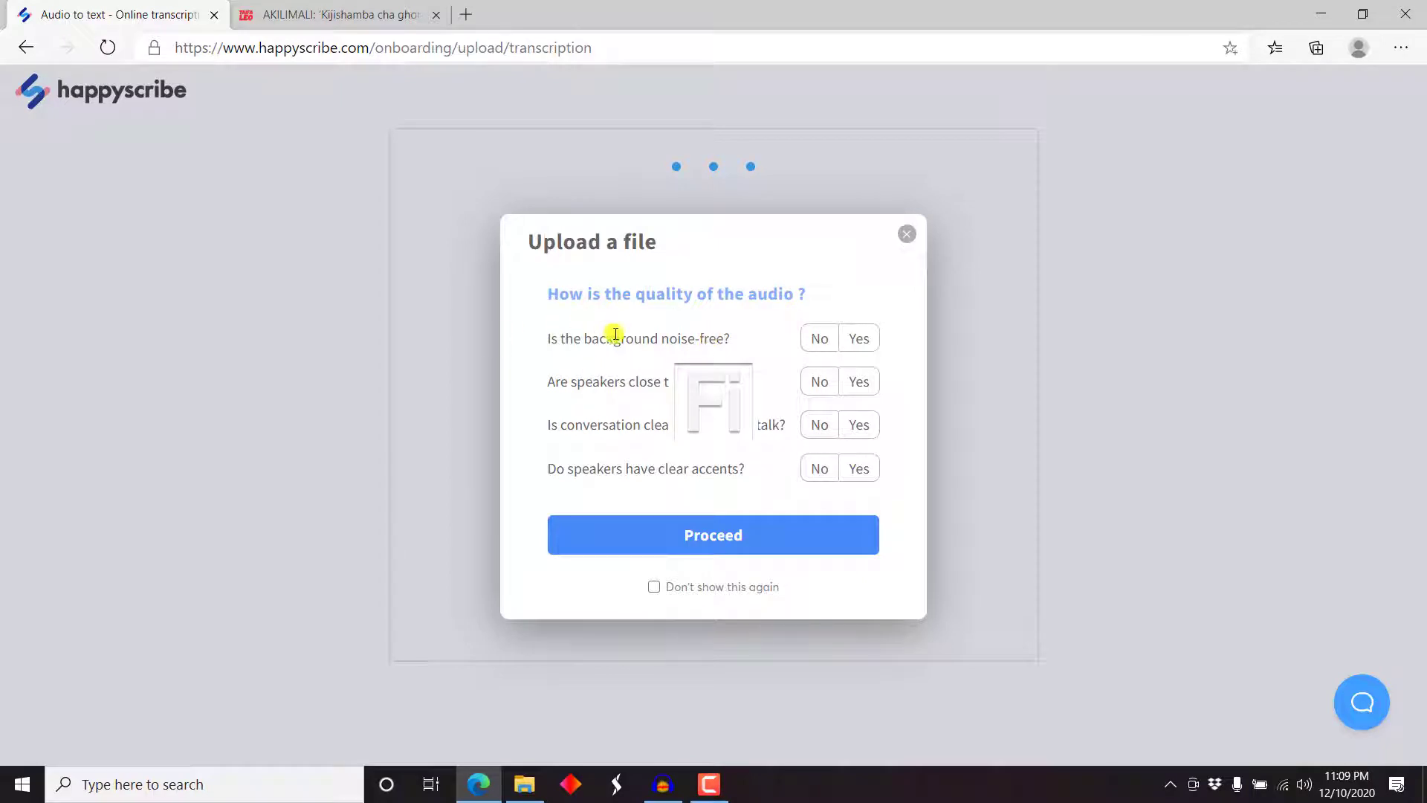
click(858, 338)
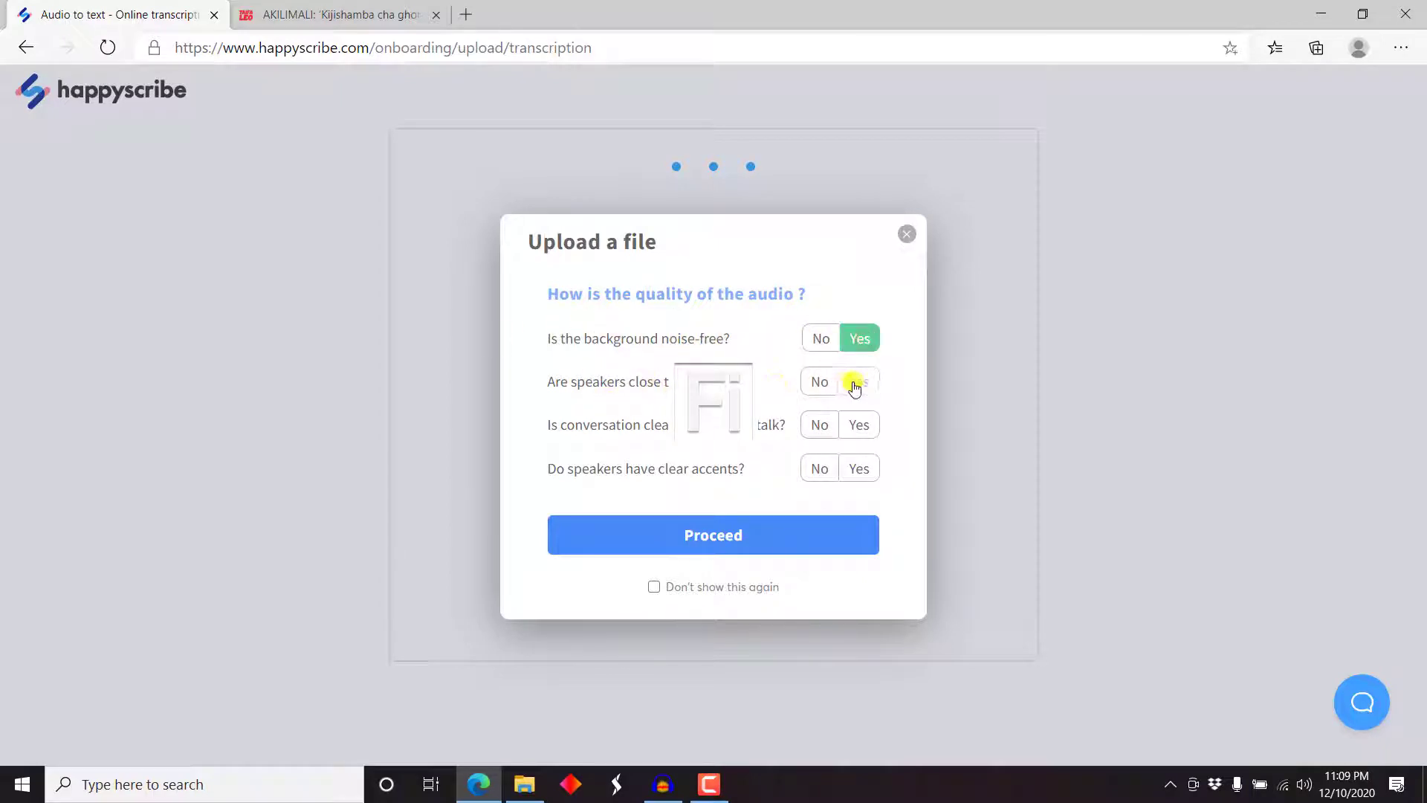
click(858, 382)
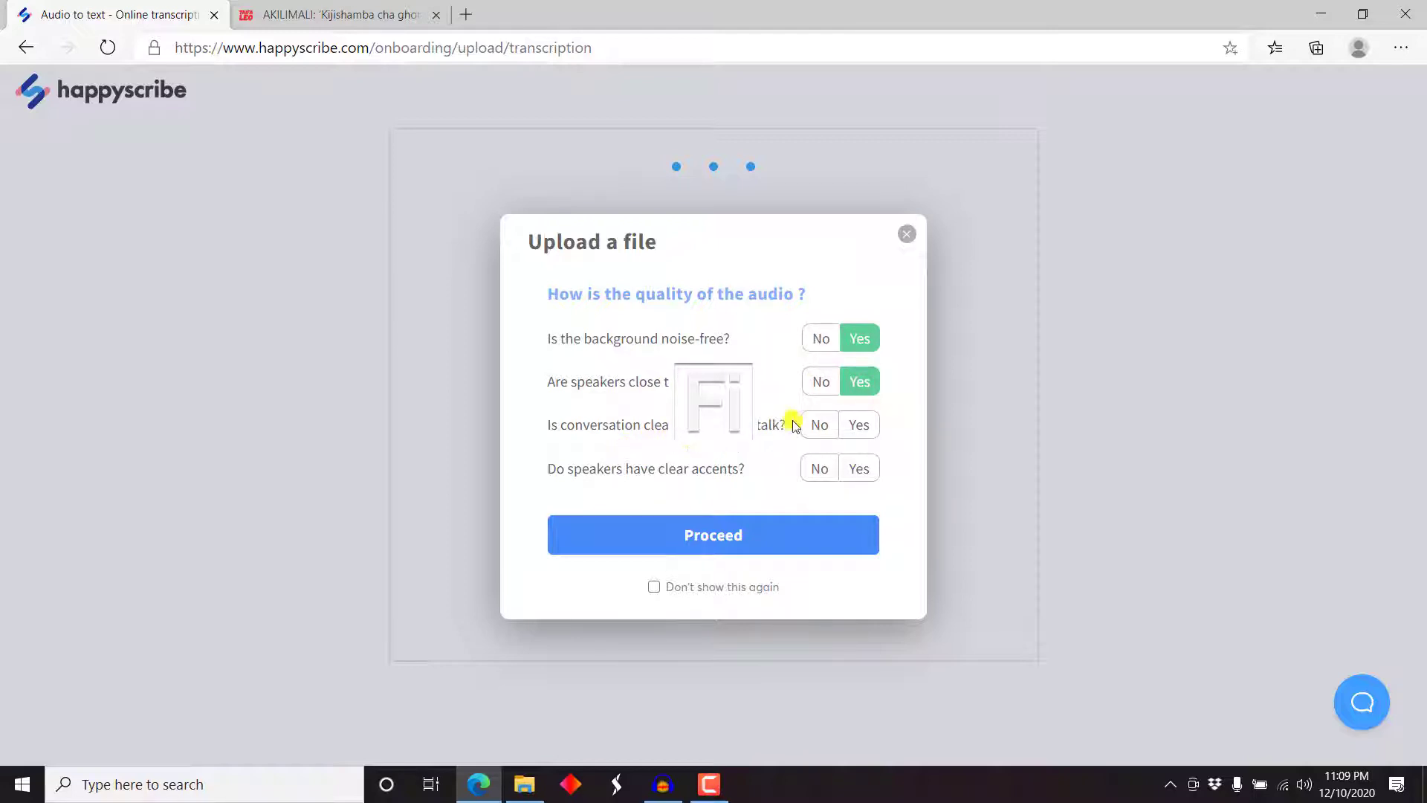
click(858, 425)
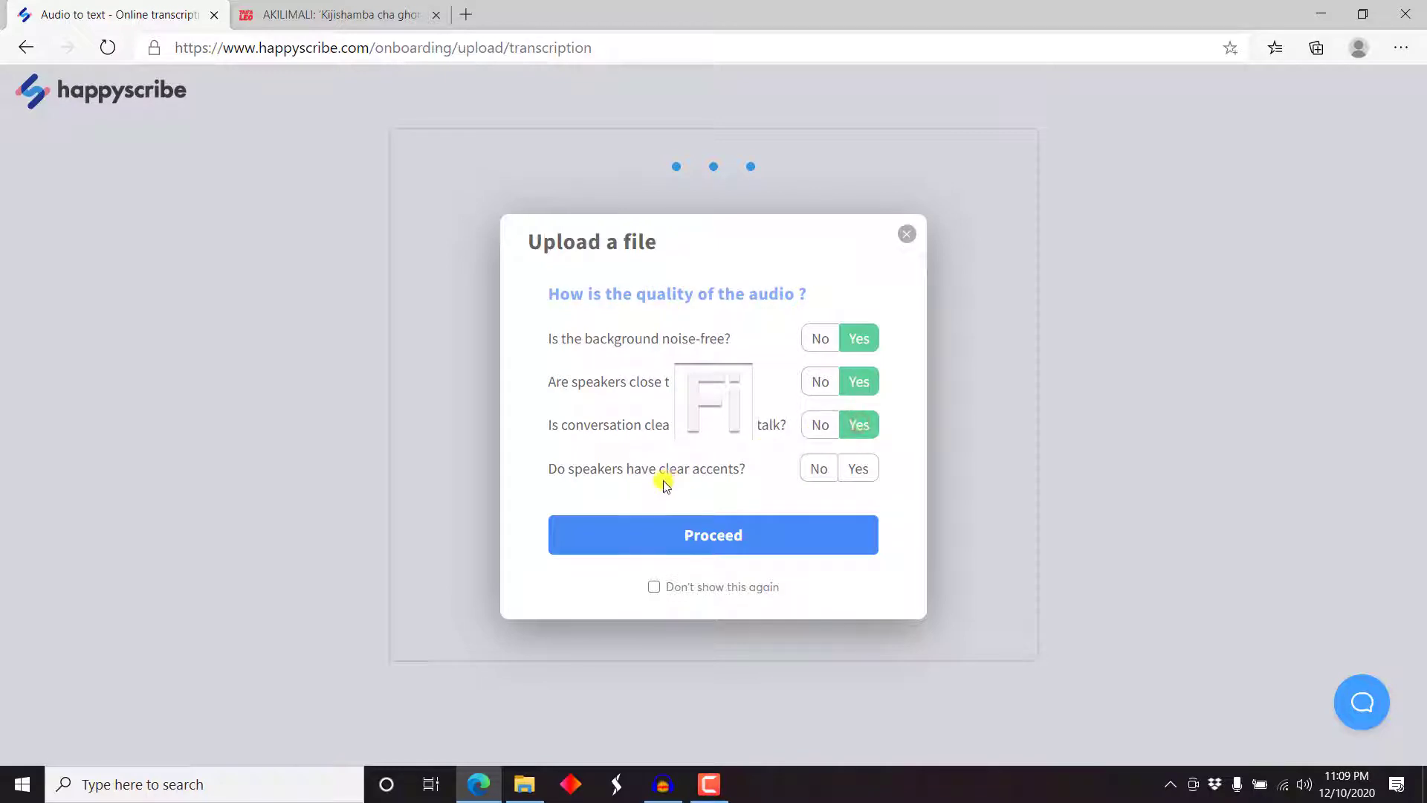
click(858, 468)
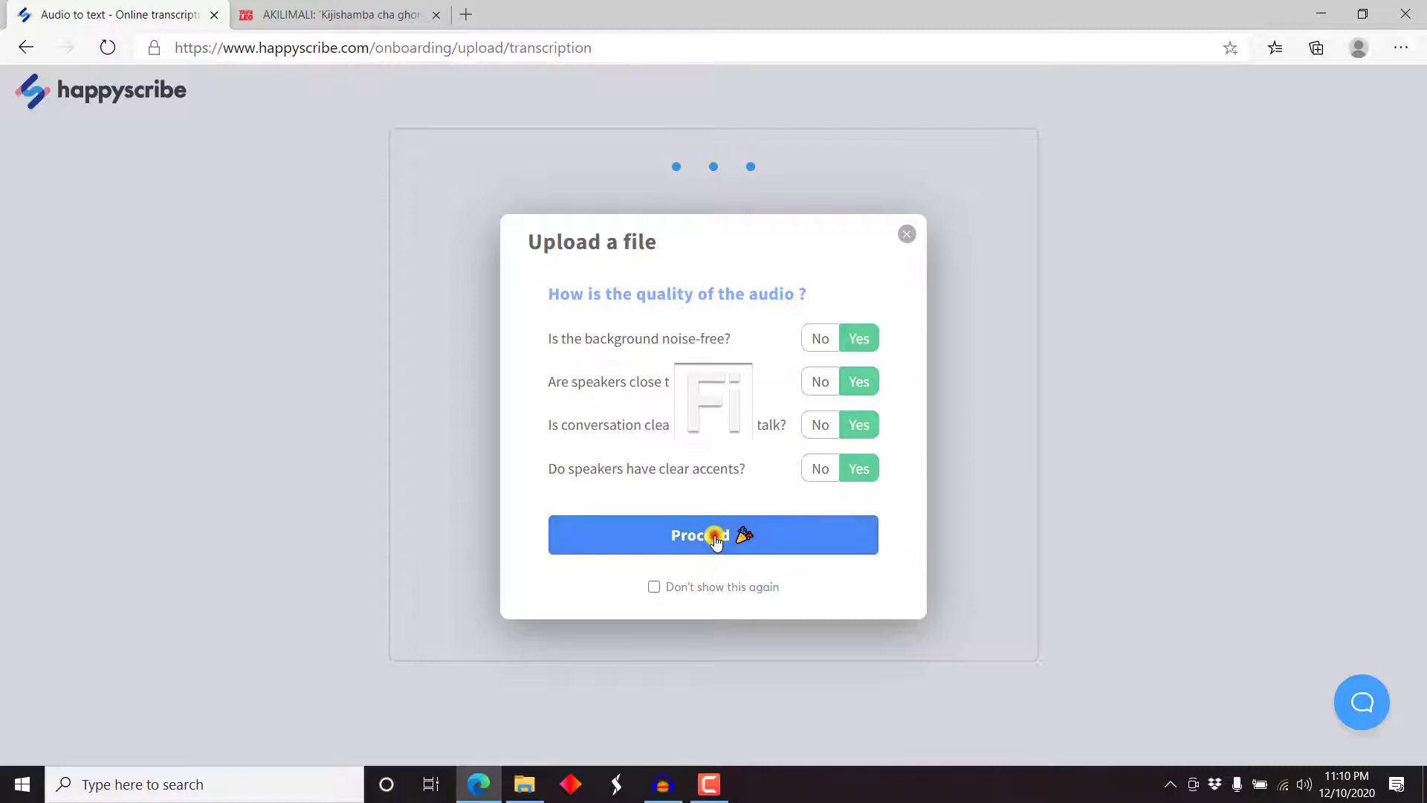
Drop the Swahili voice-over MP3 into the upload area.
click(712, 533)
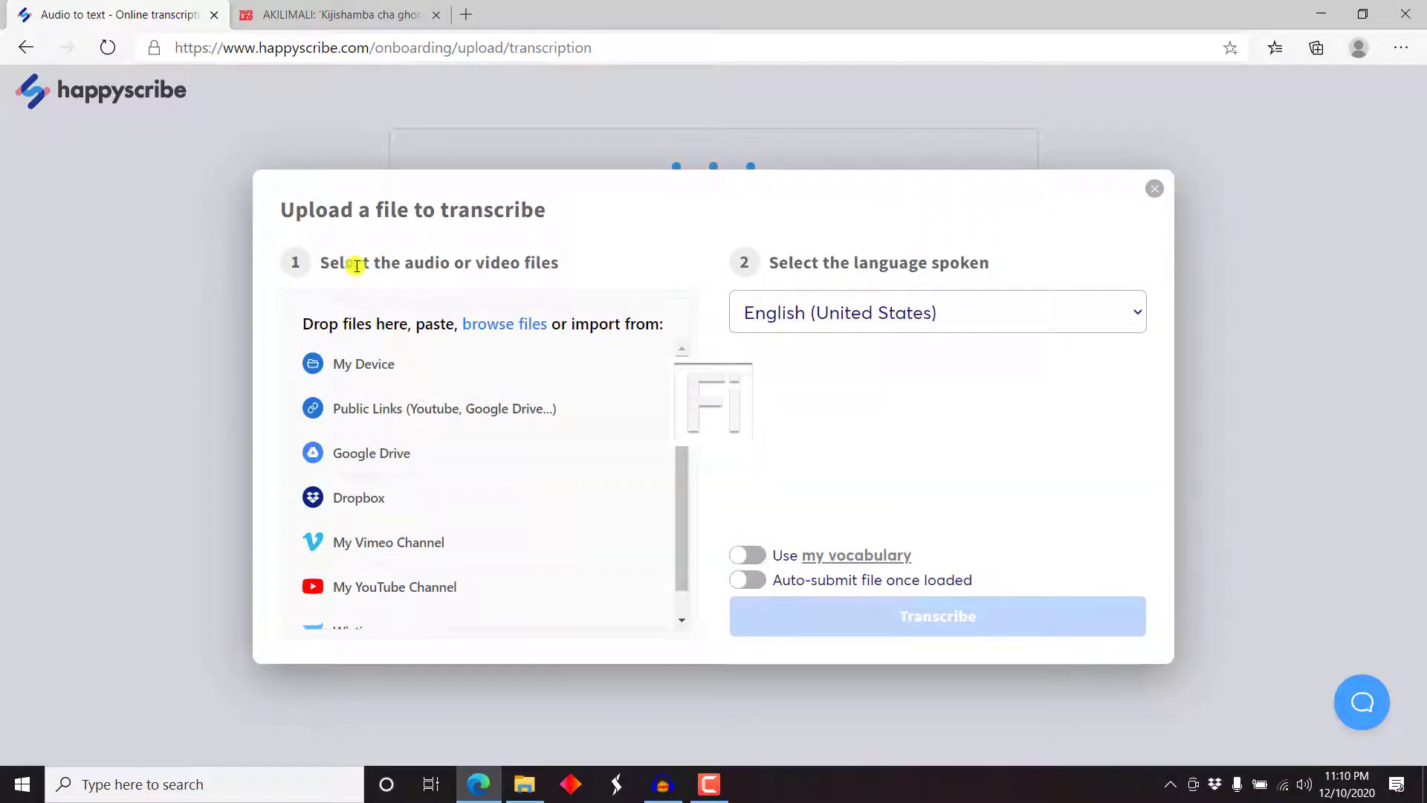
mouse_move(363, 325)
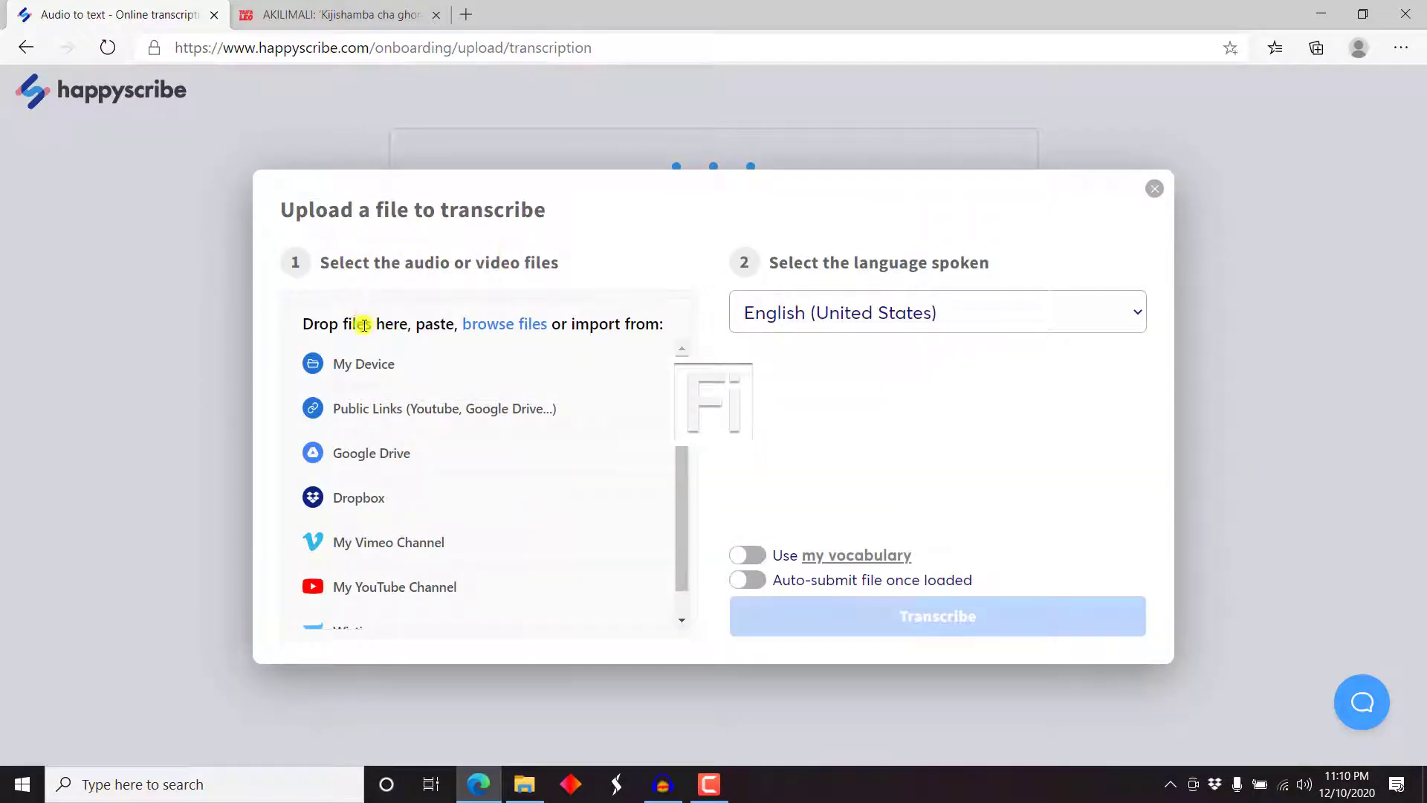
mouse_move(632, 330)
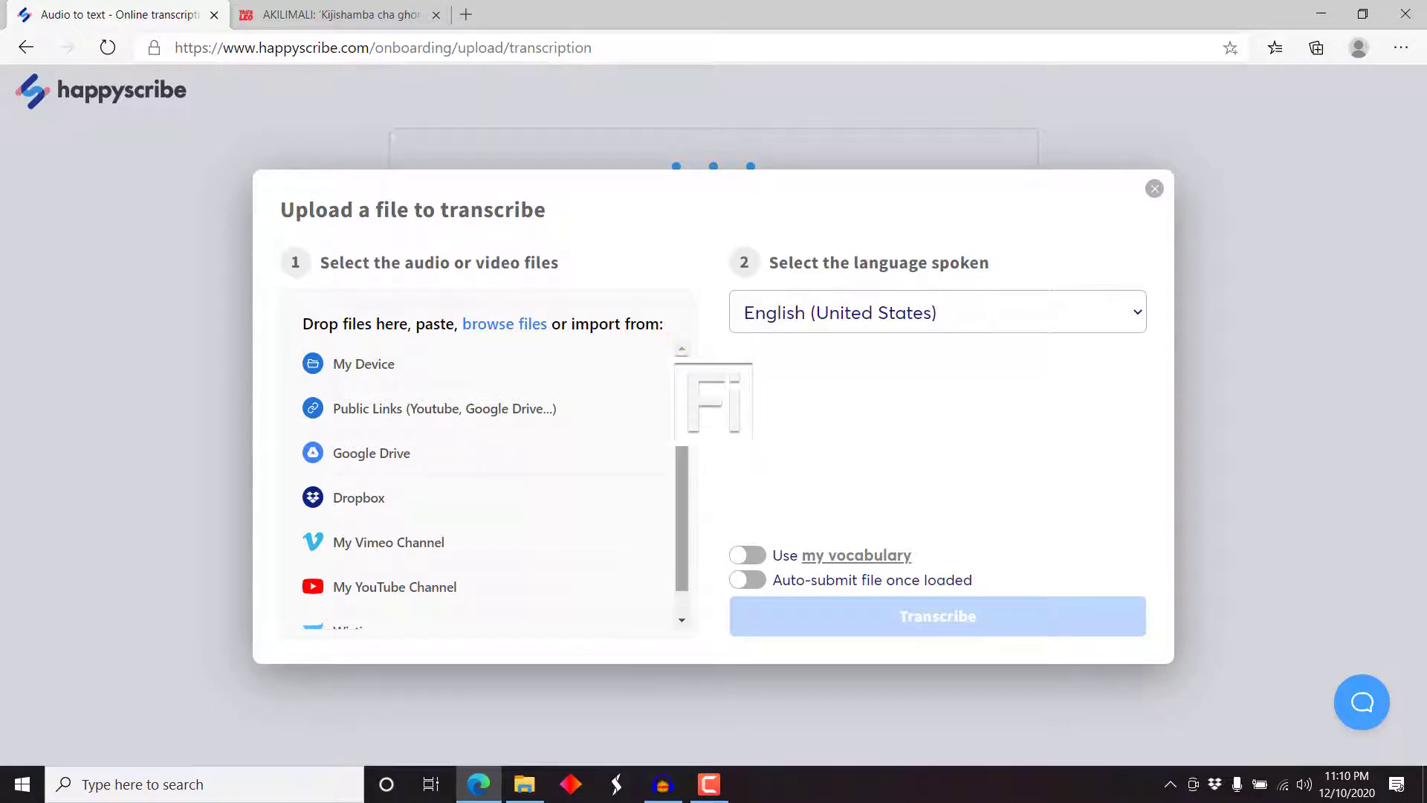
mouse_move(589, 409)
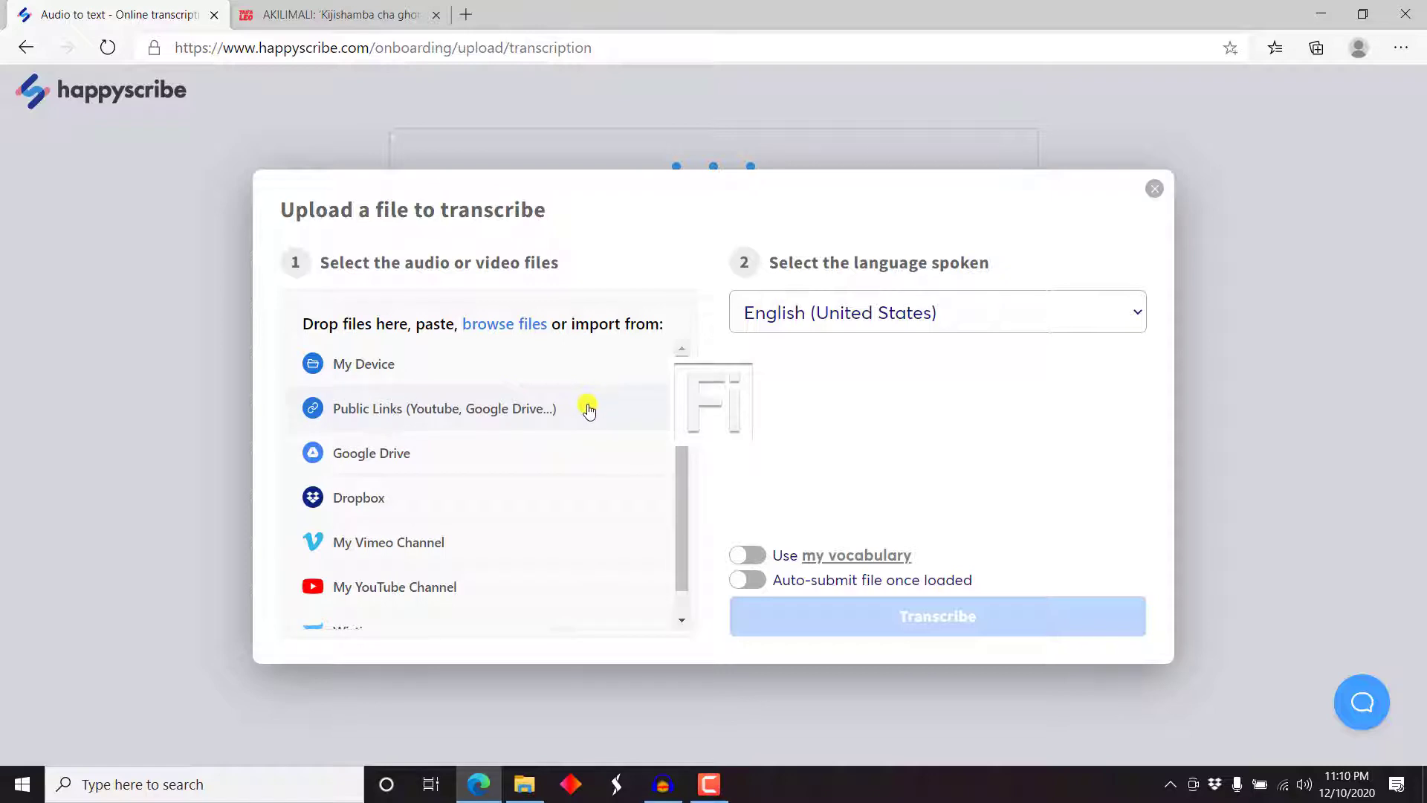
mouse_move(364, 496)
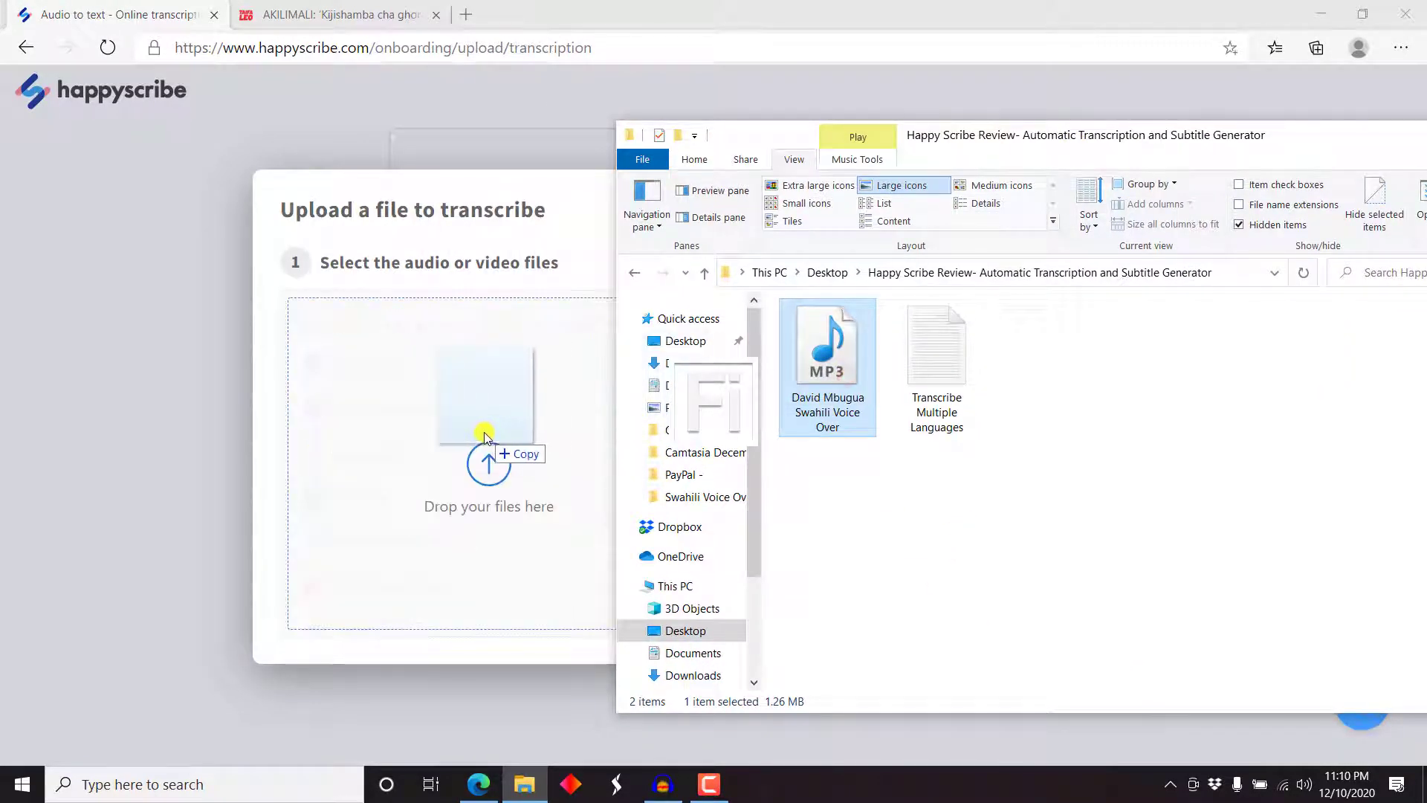
drag(826, 343, 488, 428)
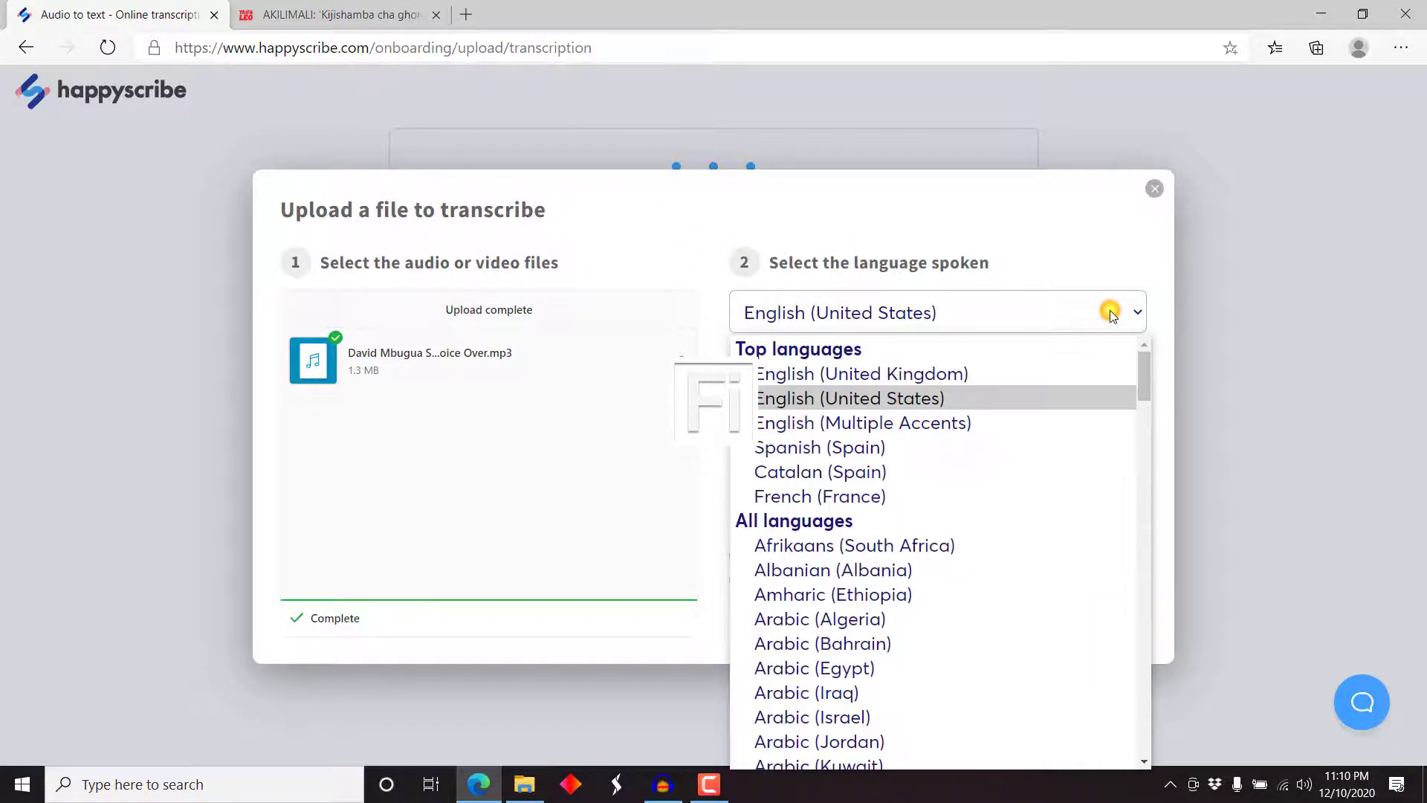
Set the spoken language to Swahili (Kenya) and start the transcription.
click(820, 758)
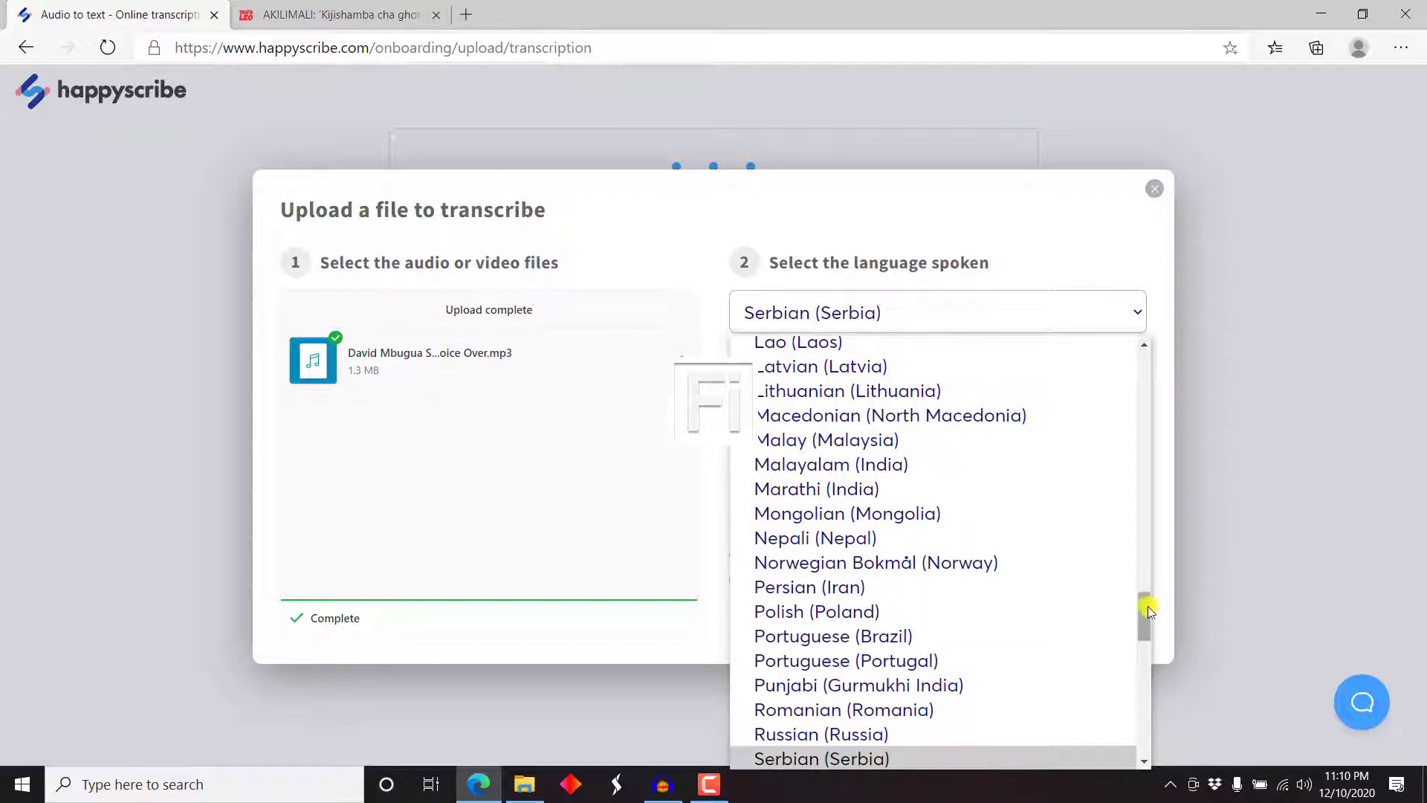
scroll(down, 3)
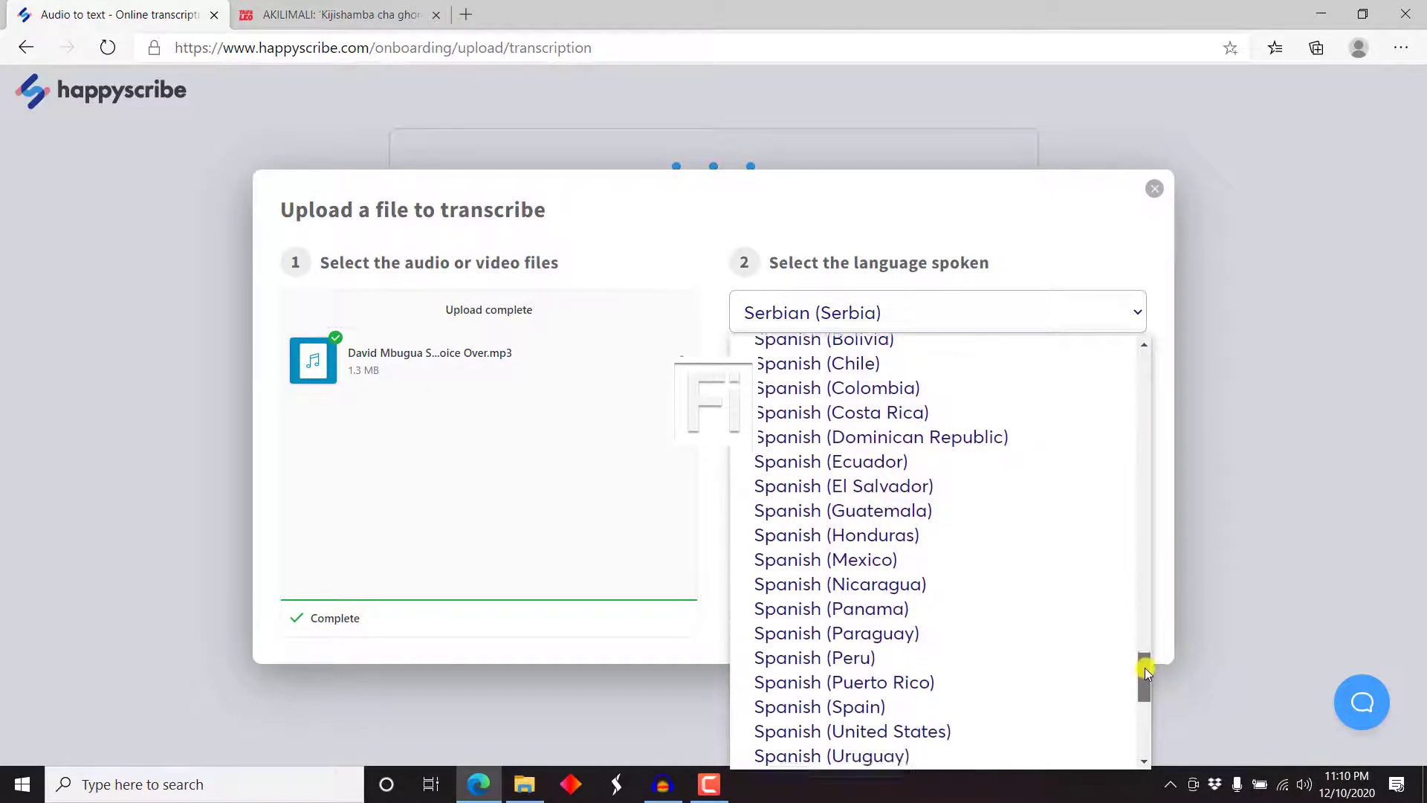
scroll(down, 3)
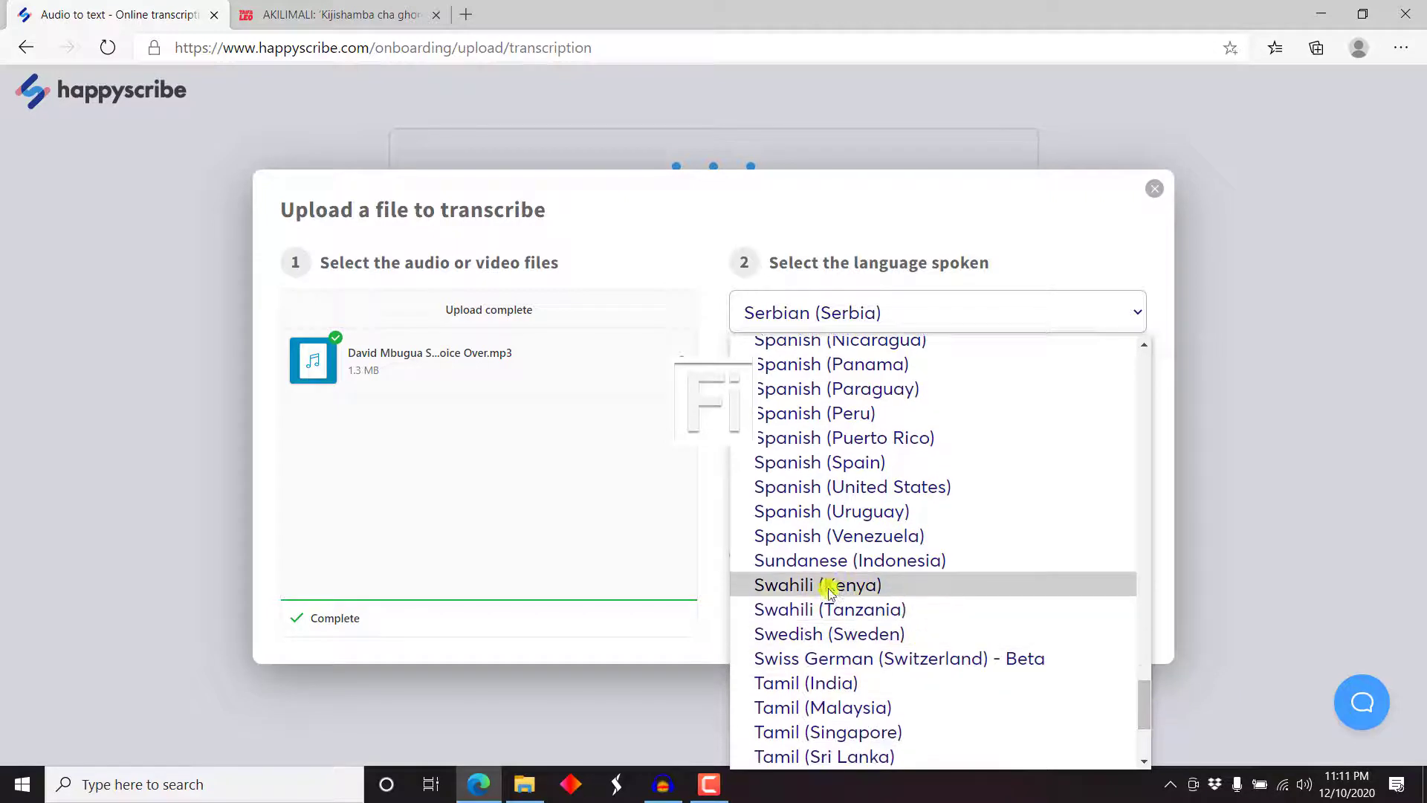
click(816, 584)
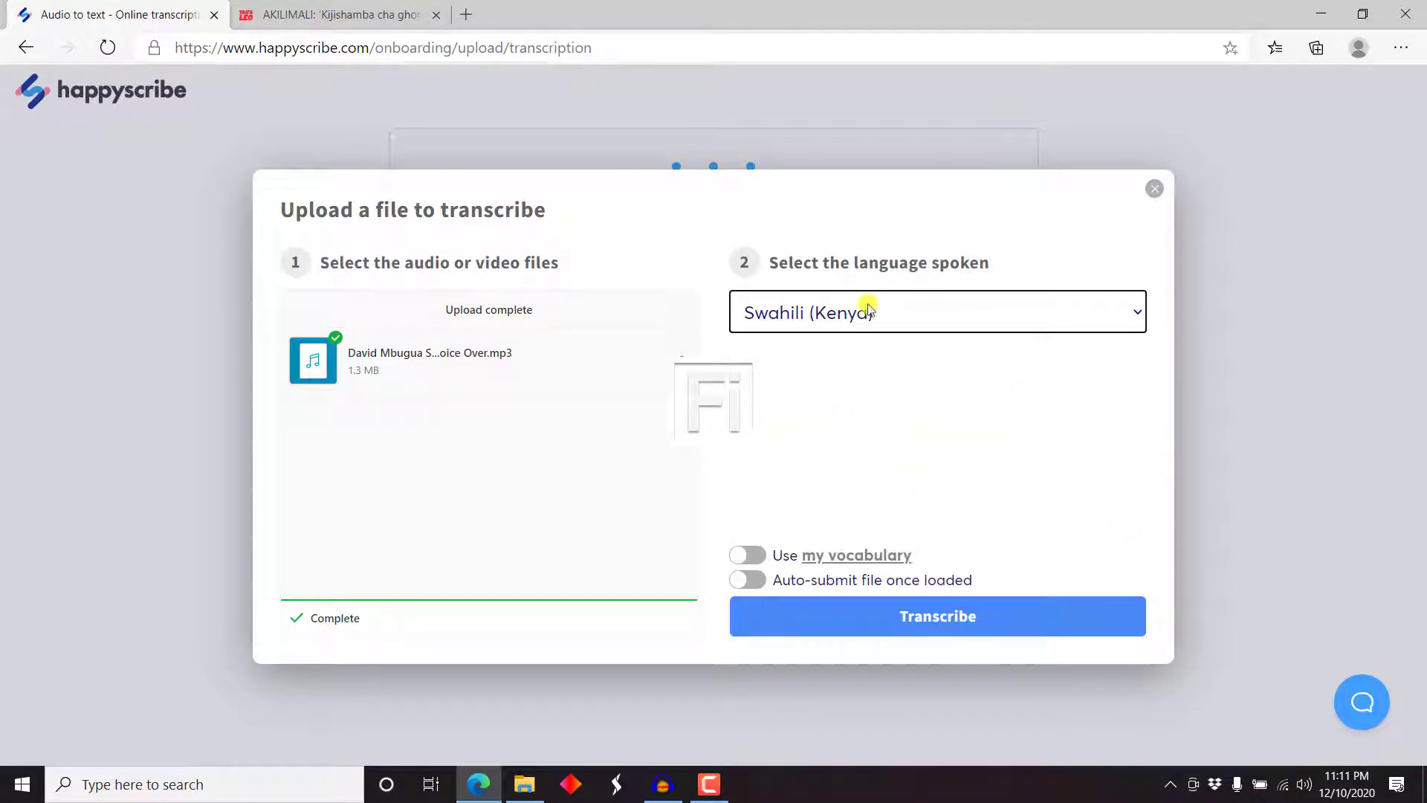
mouse_move(953, 555)
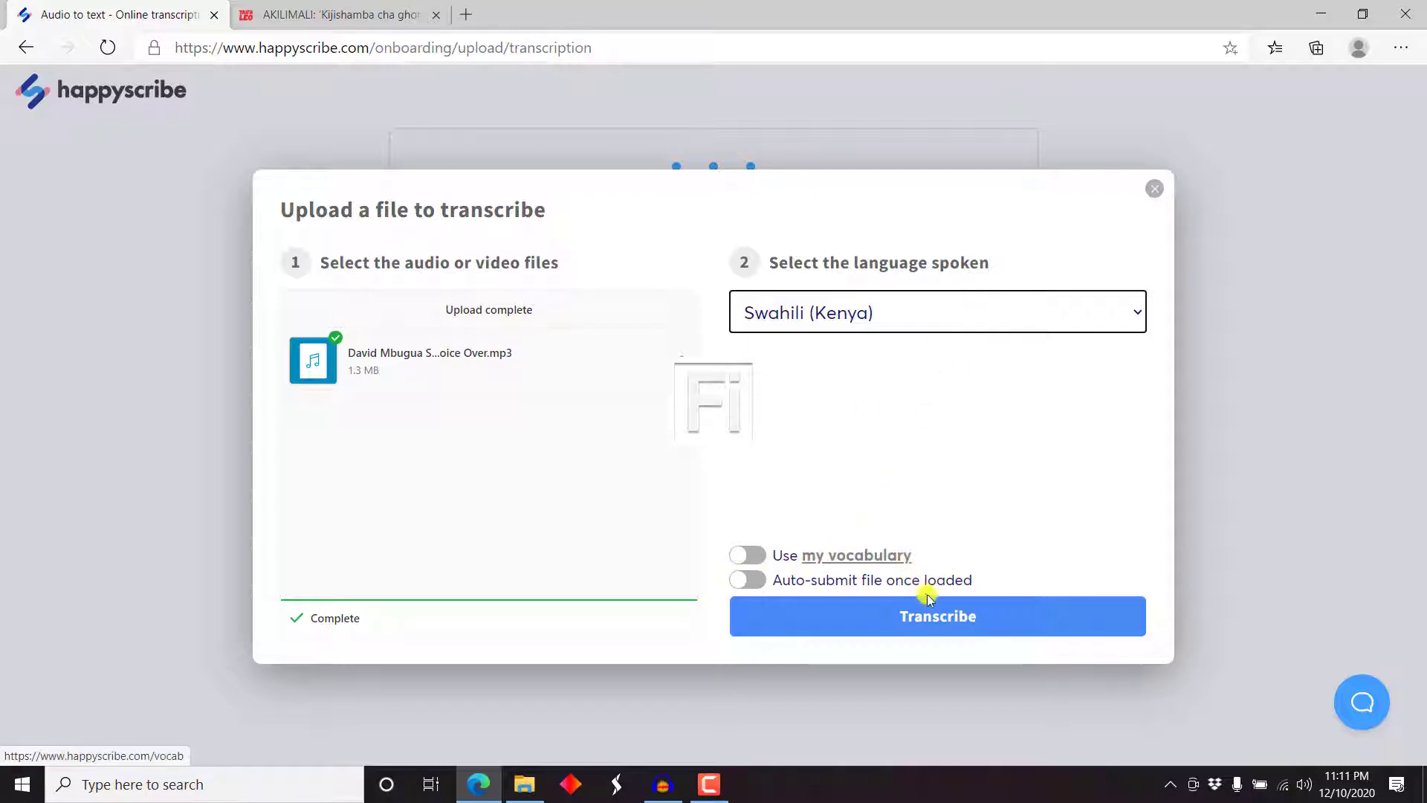
click(938, 616)
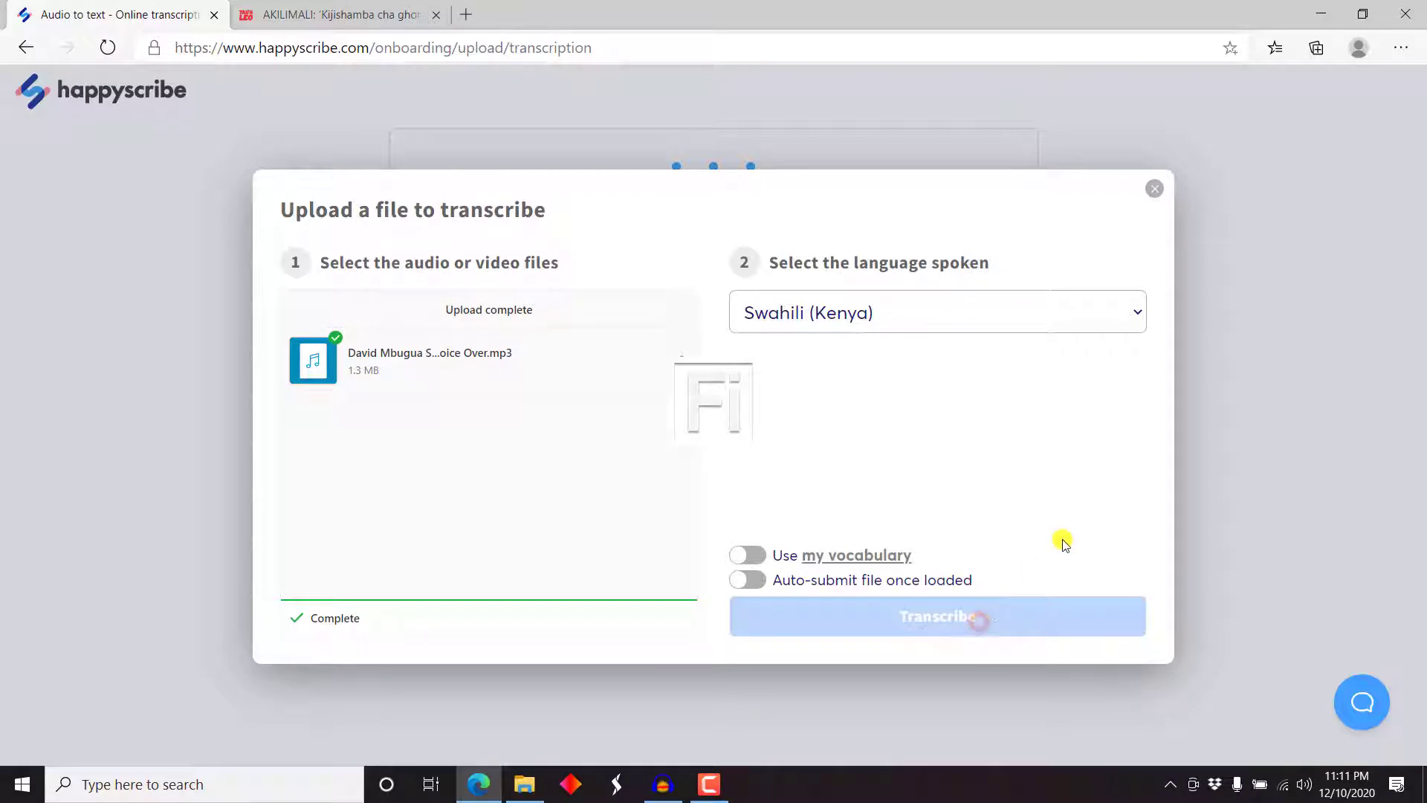
Answer the profile as Video Producer/Editor, Just me, company Freelancer Insights, and continue.
click(937, 616)
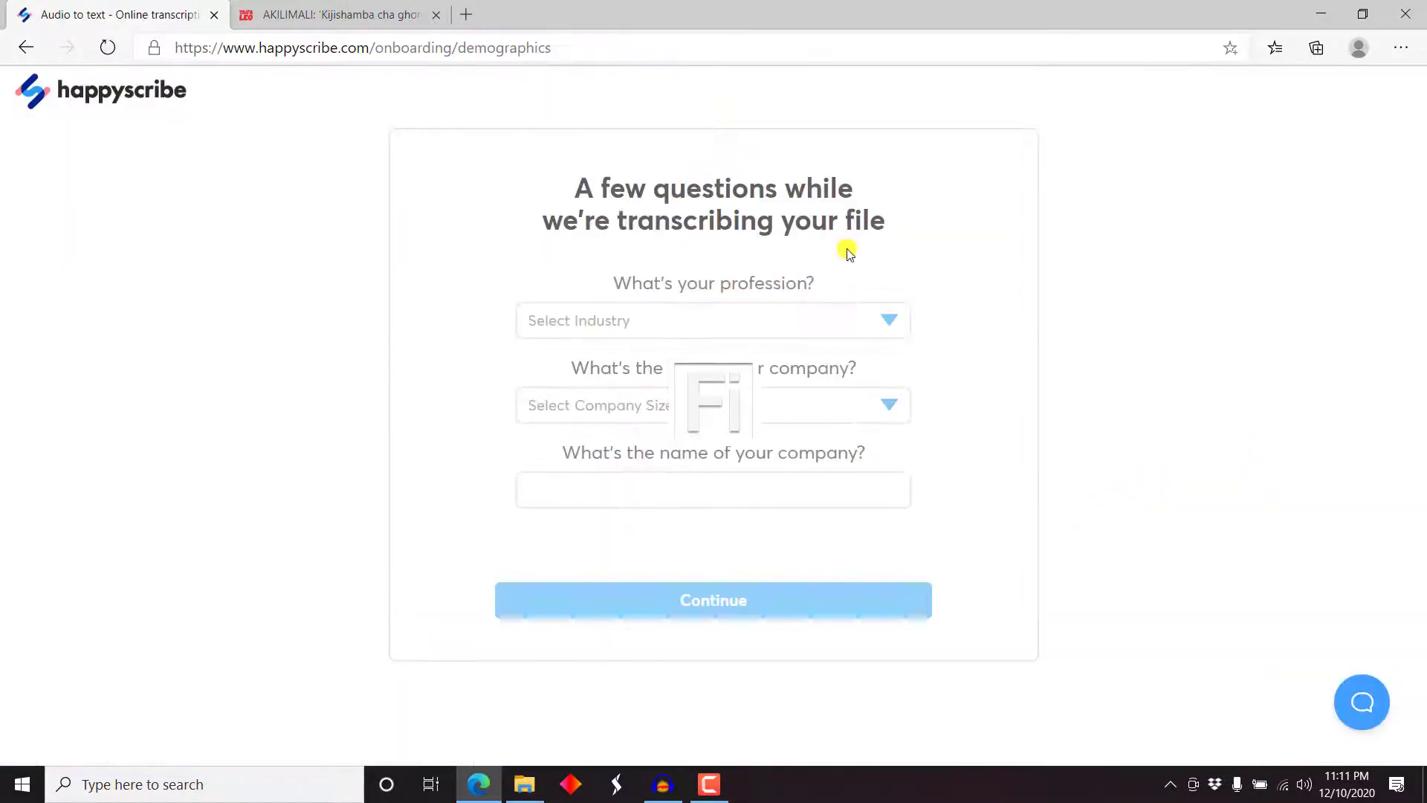
mouse_move(810, 248)
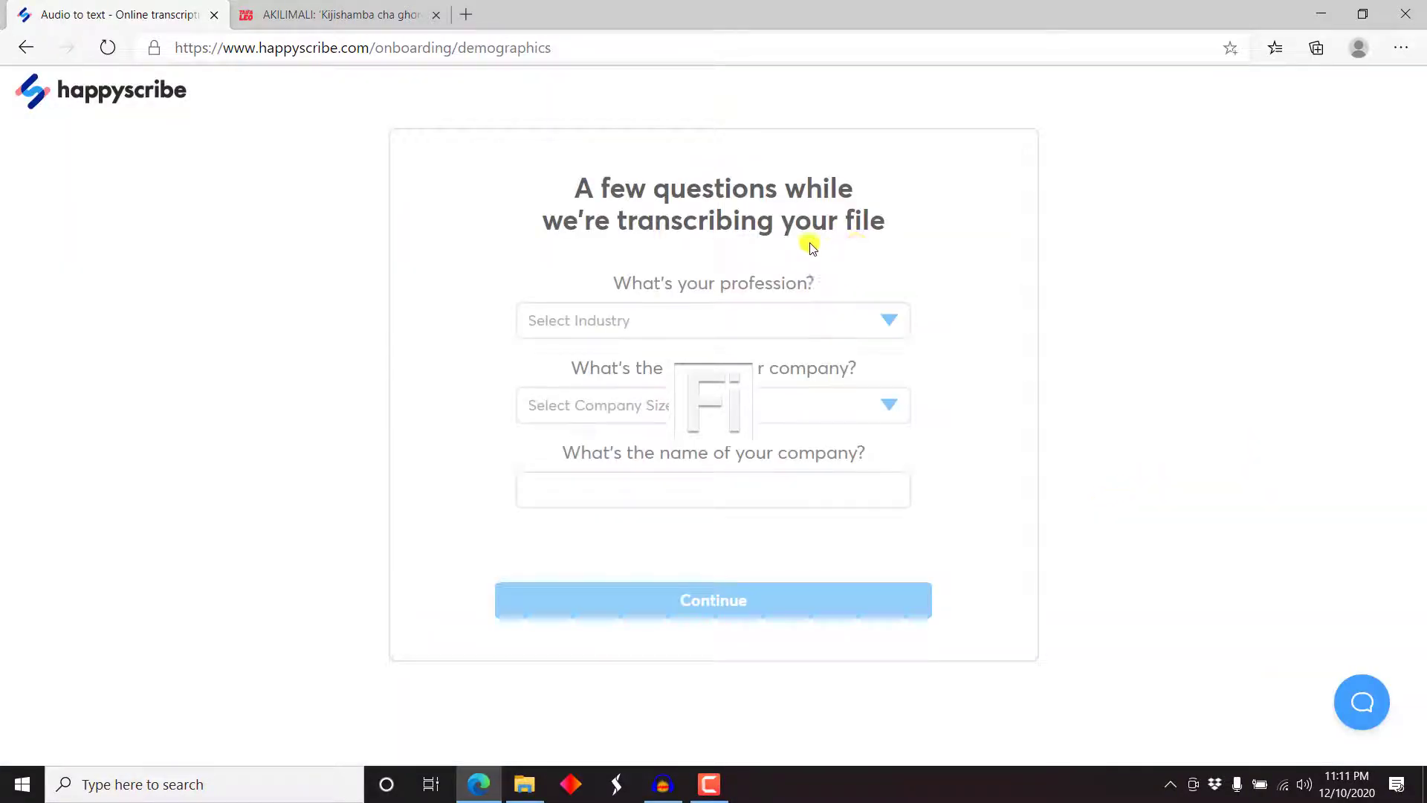
mouse_move(828, 287)
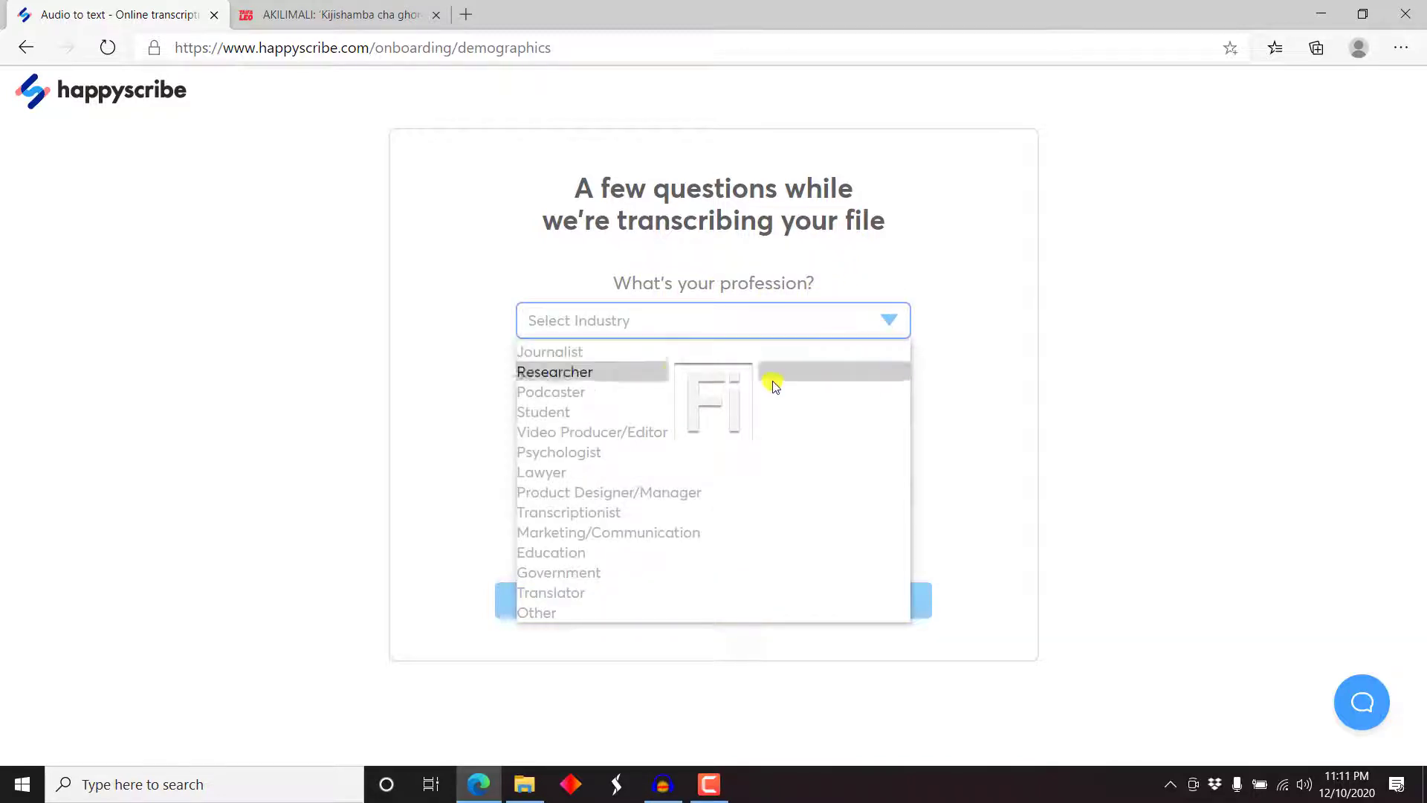
click(591, 431)
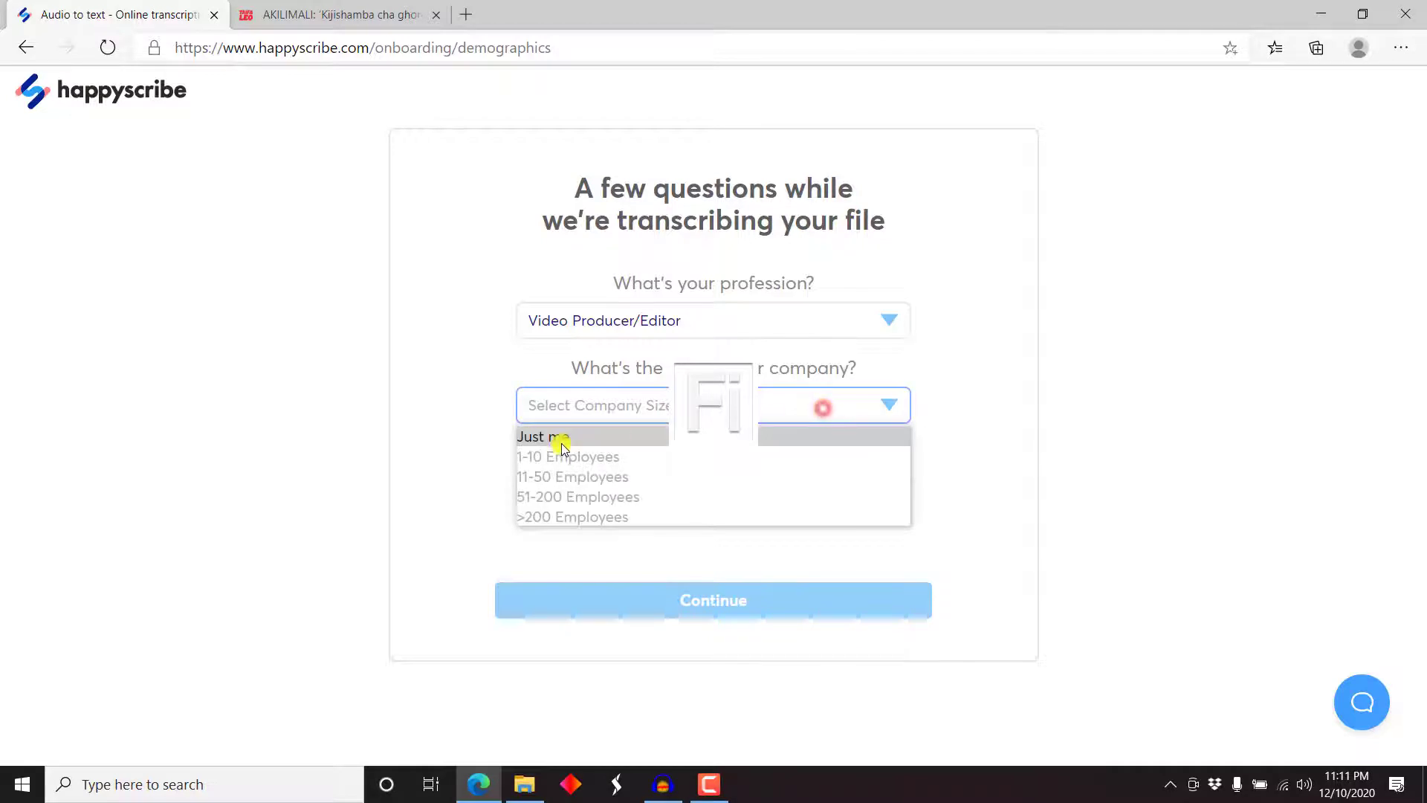
click(542, 437)
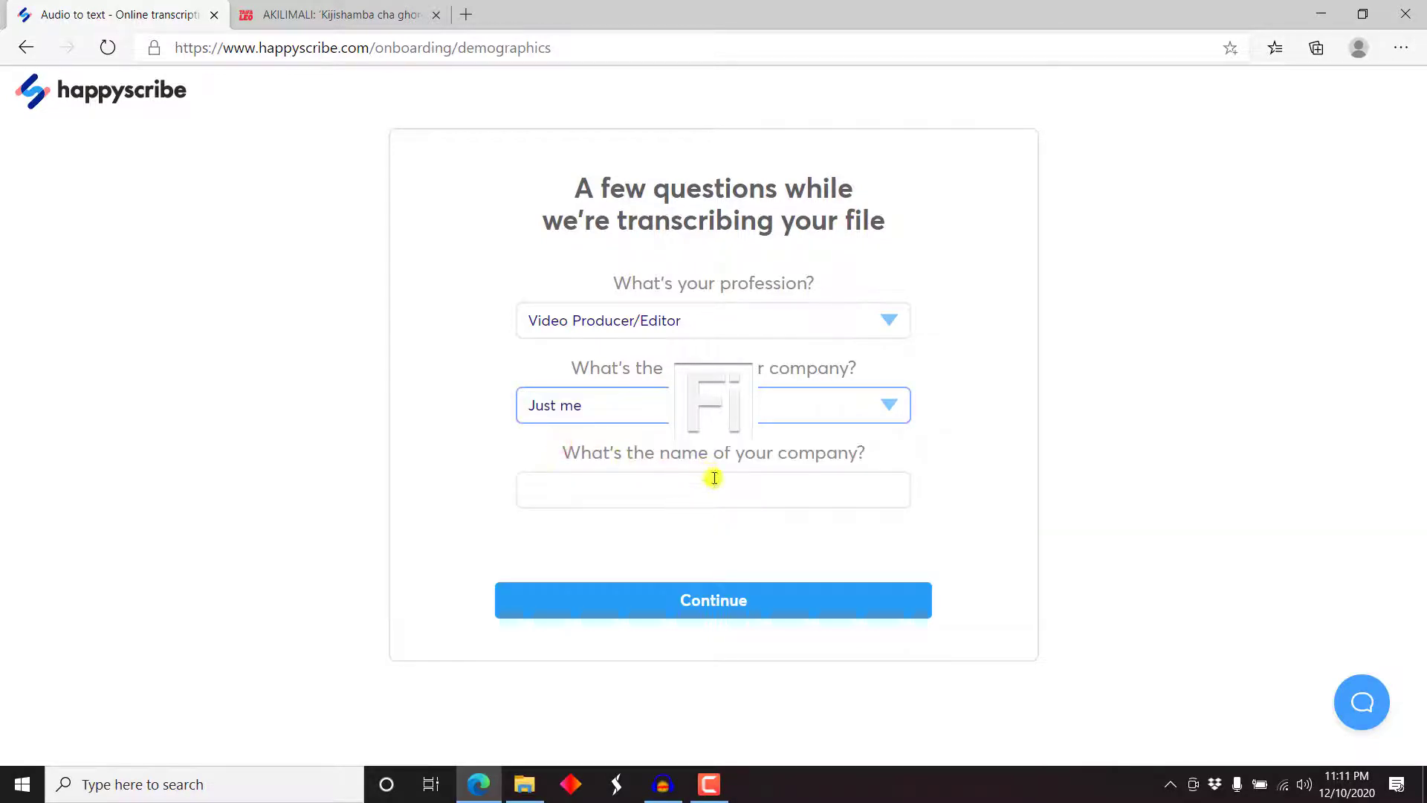
text(Freelancer)
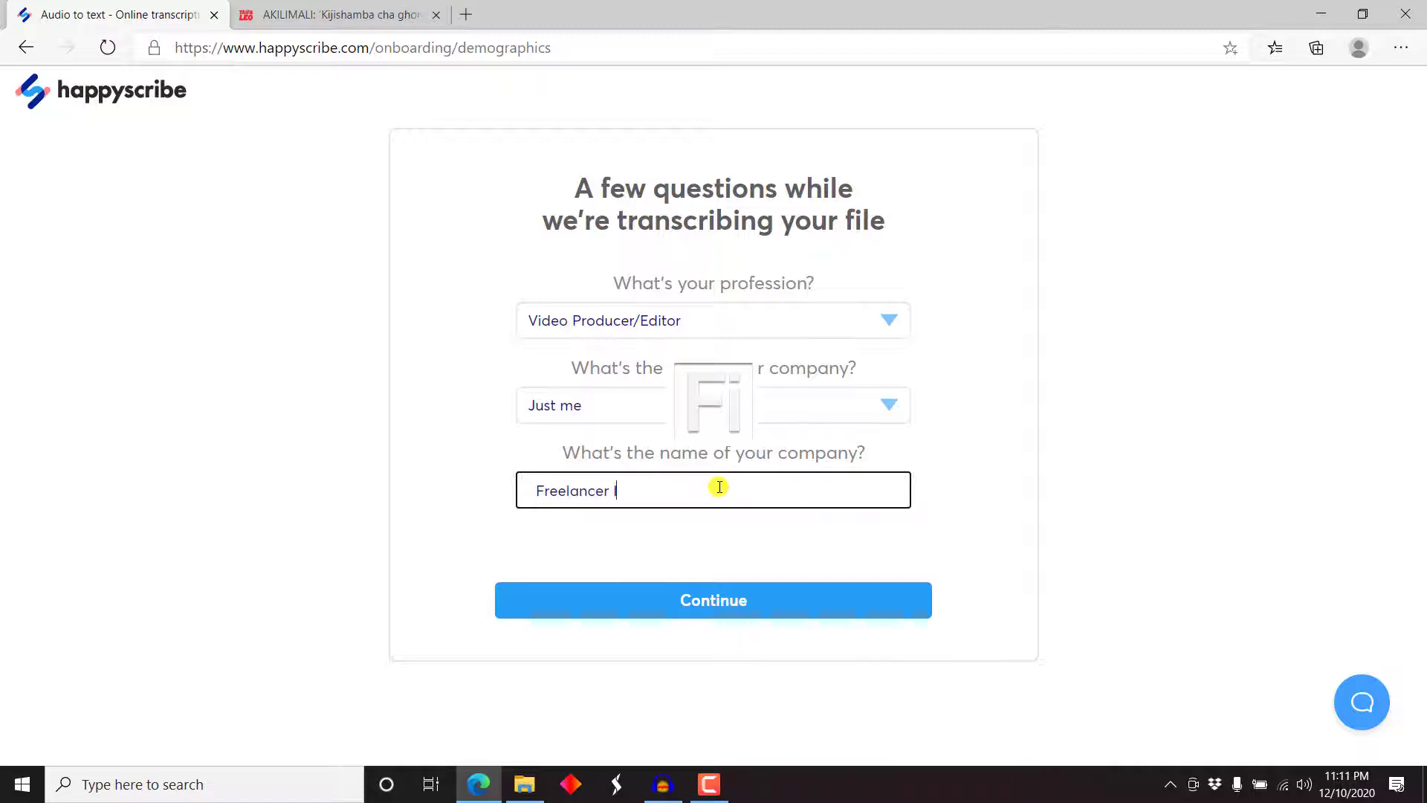
text(Insights)
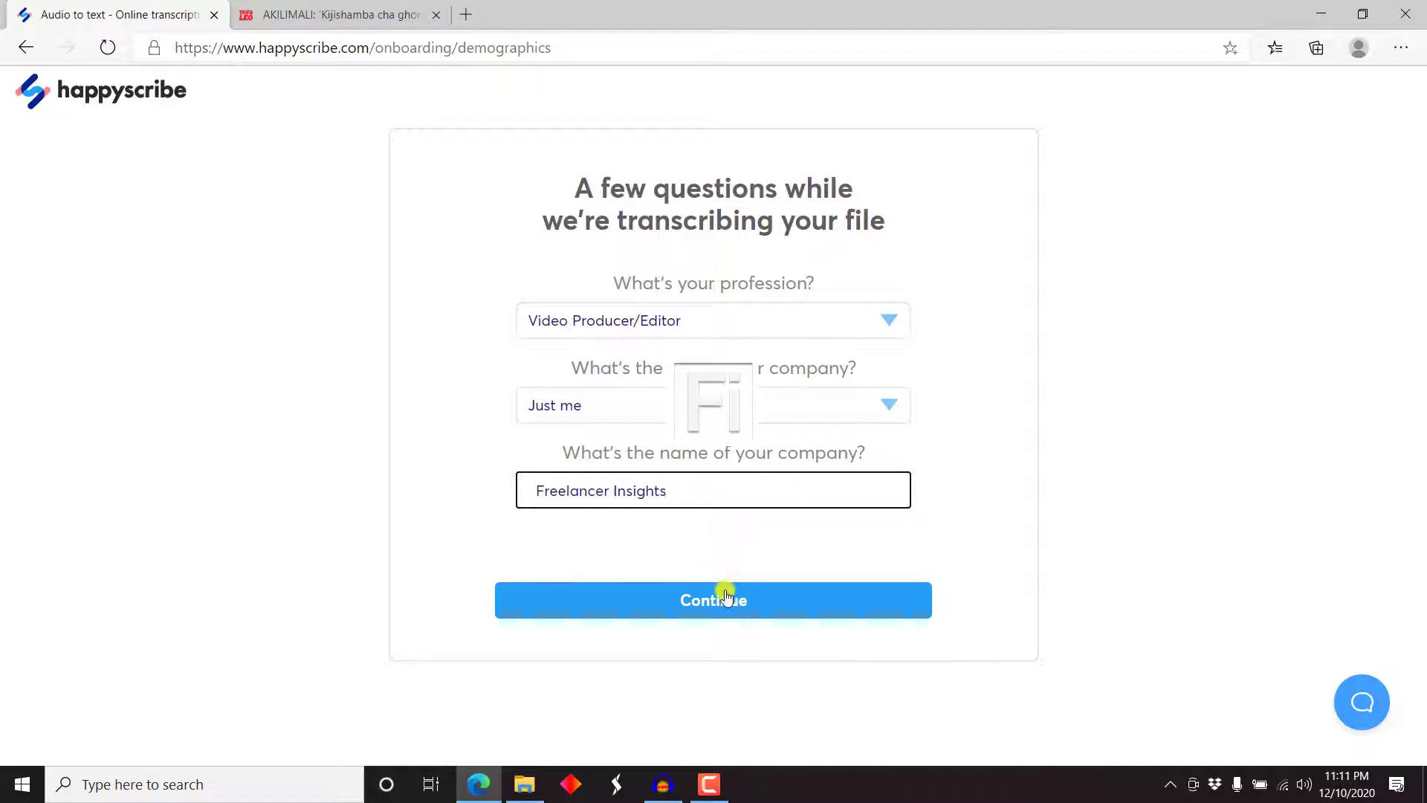
mouse_move(1162, 483)
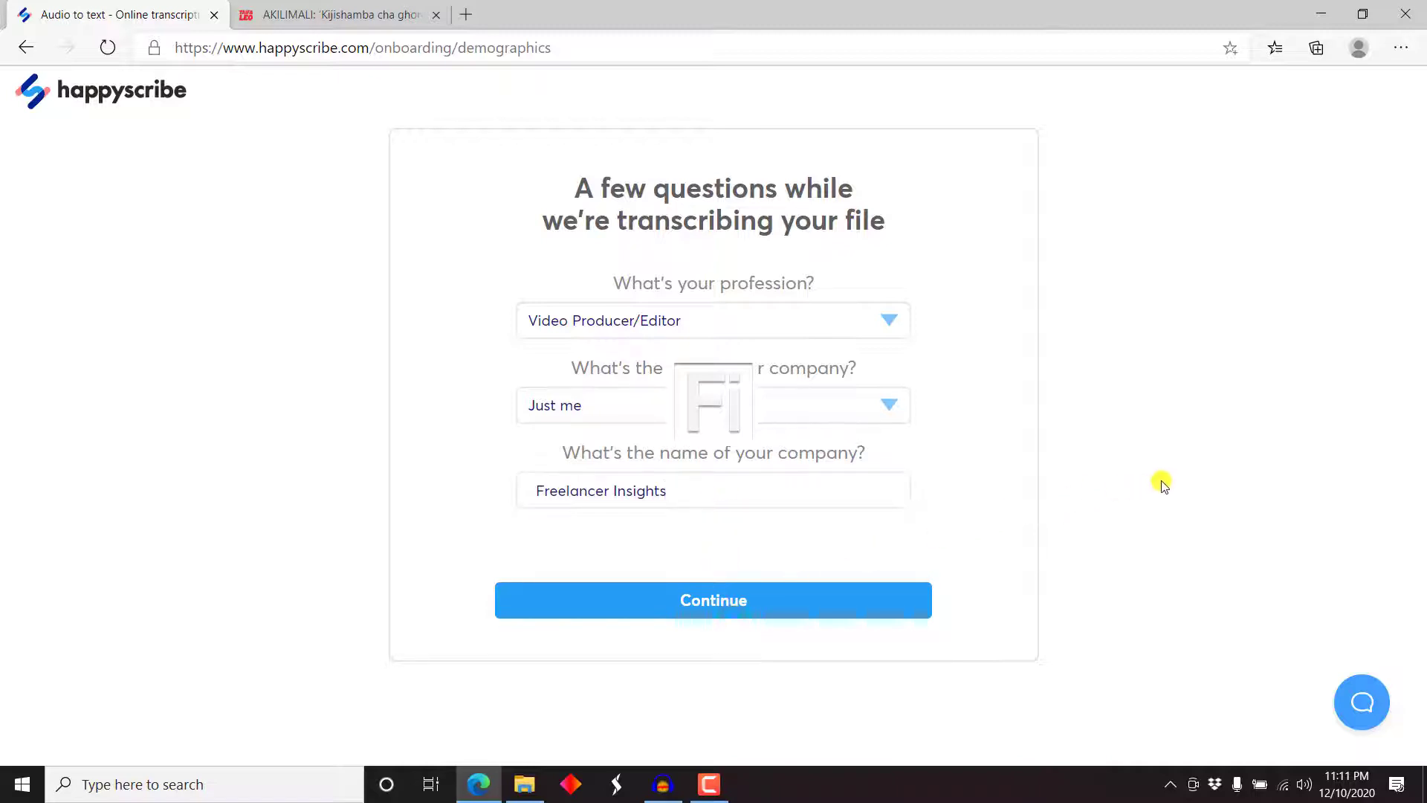
click(712, 599)
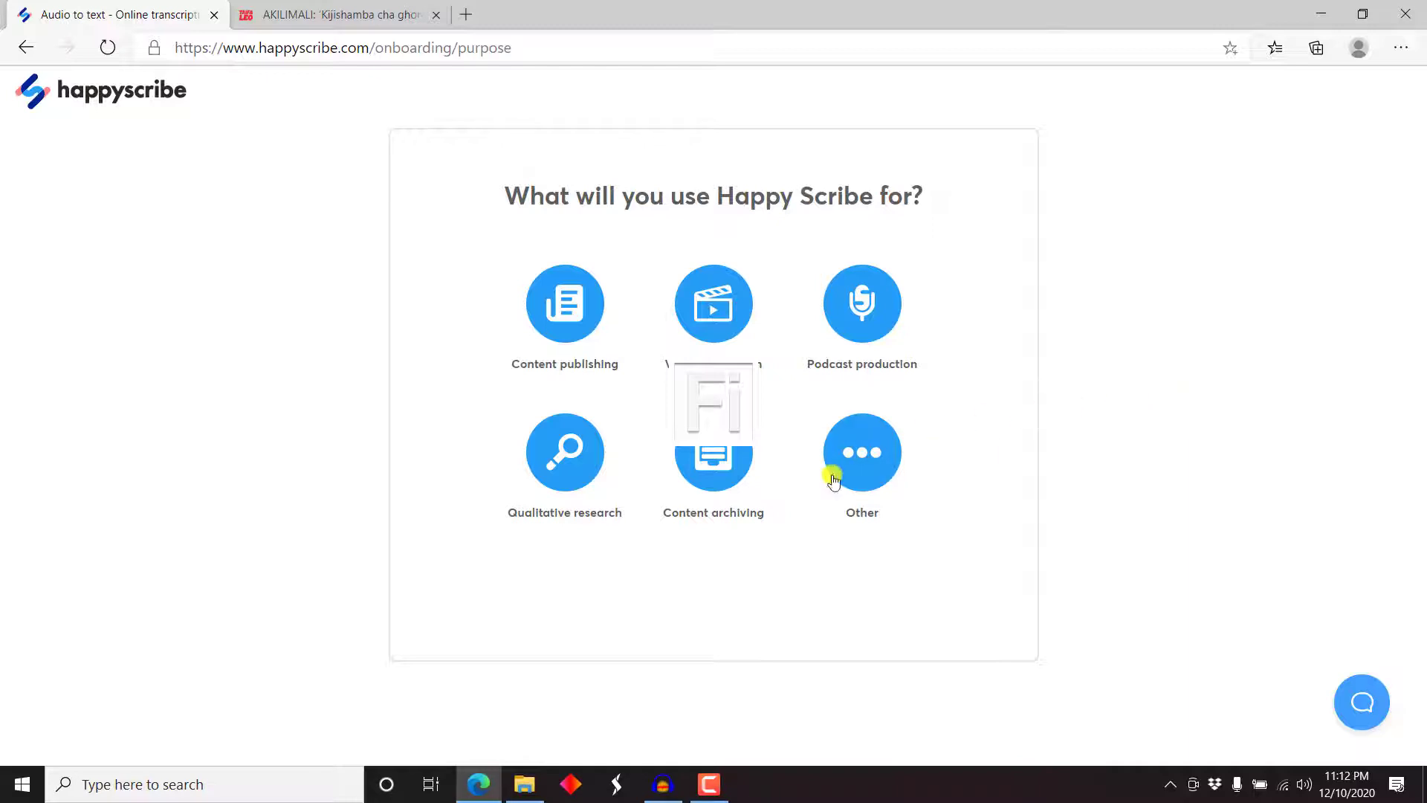
Answer the usage-purpose question and head to the dashboard once the file is ready.
click(860, 452)
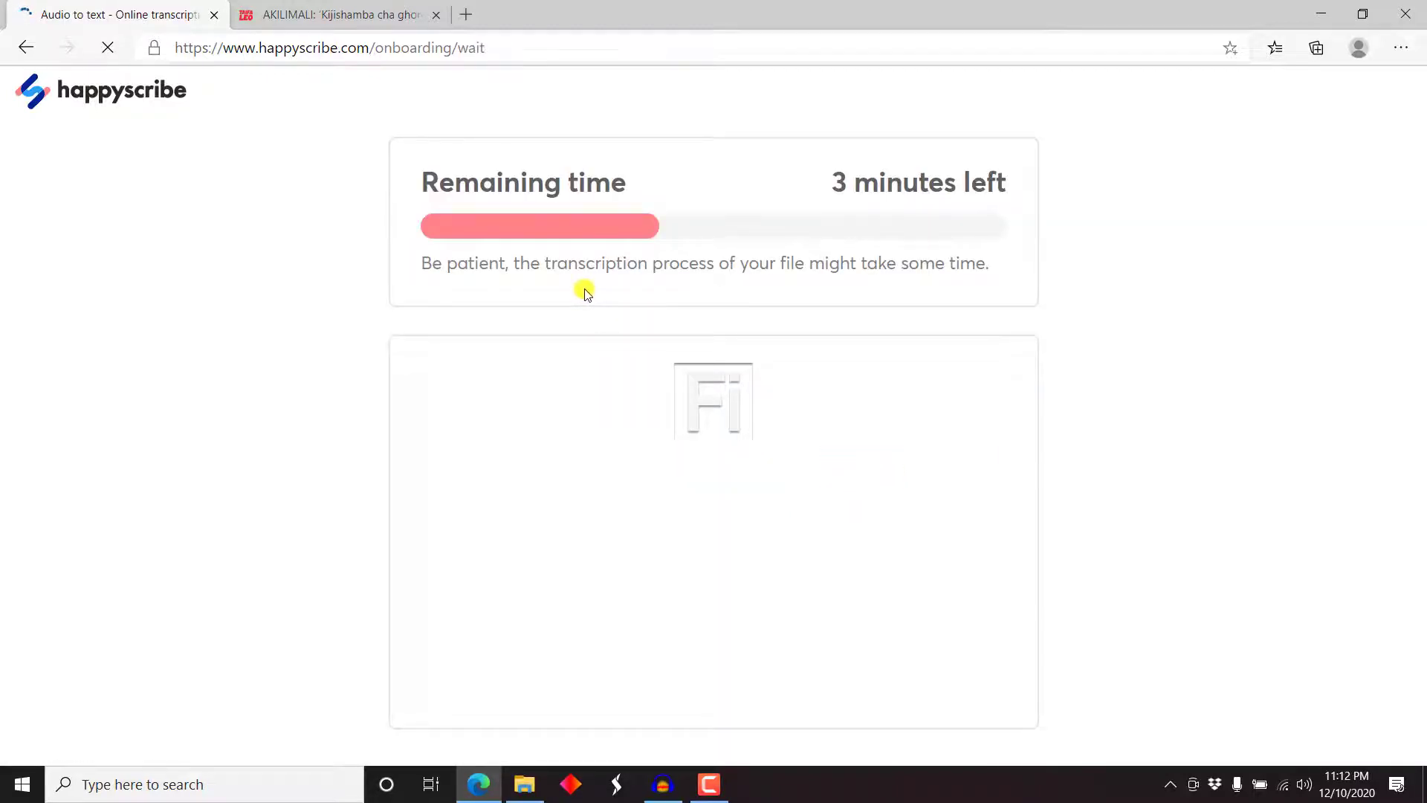
mouse_move(976, 214)
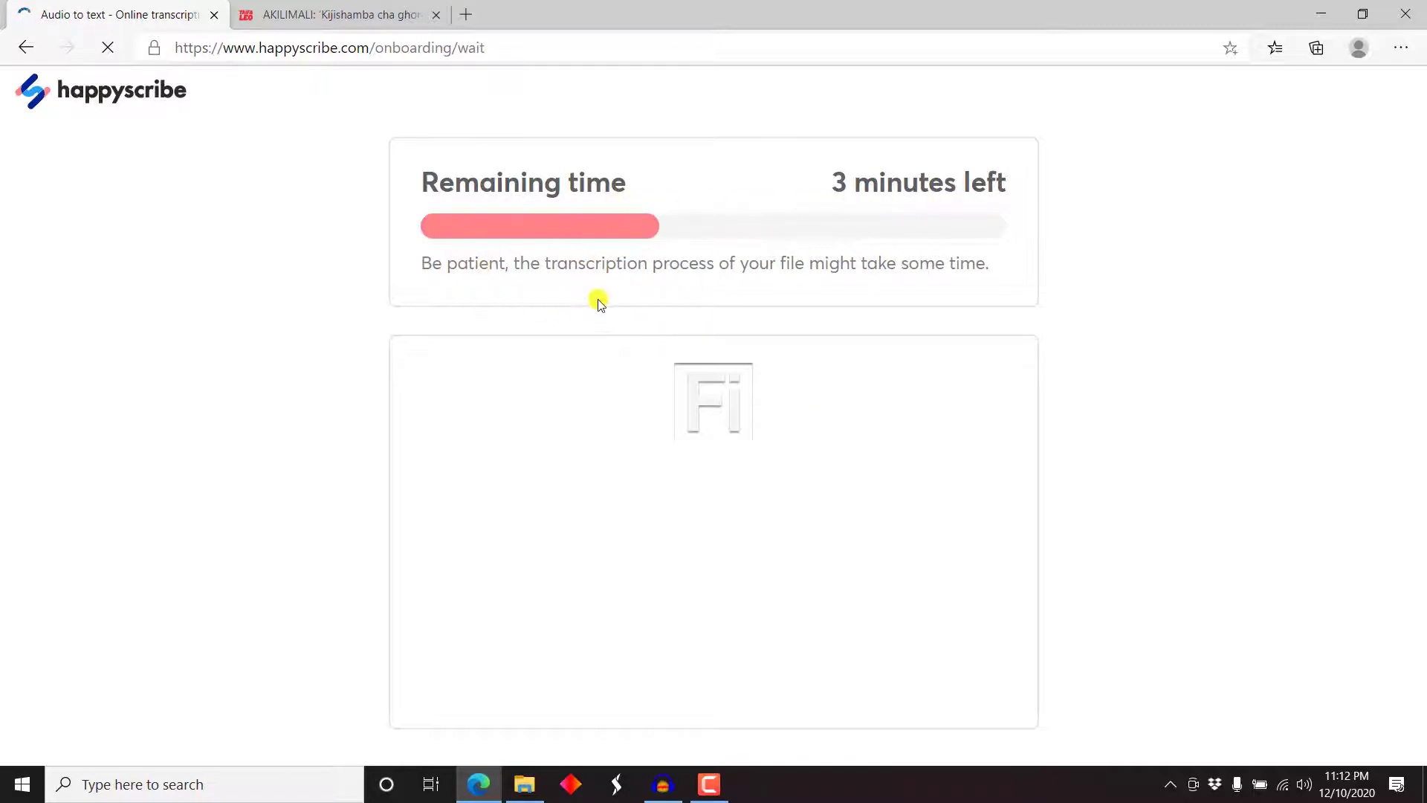
mouse_move(839, 277)
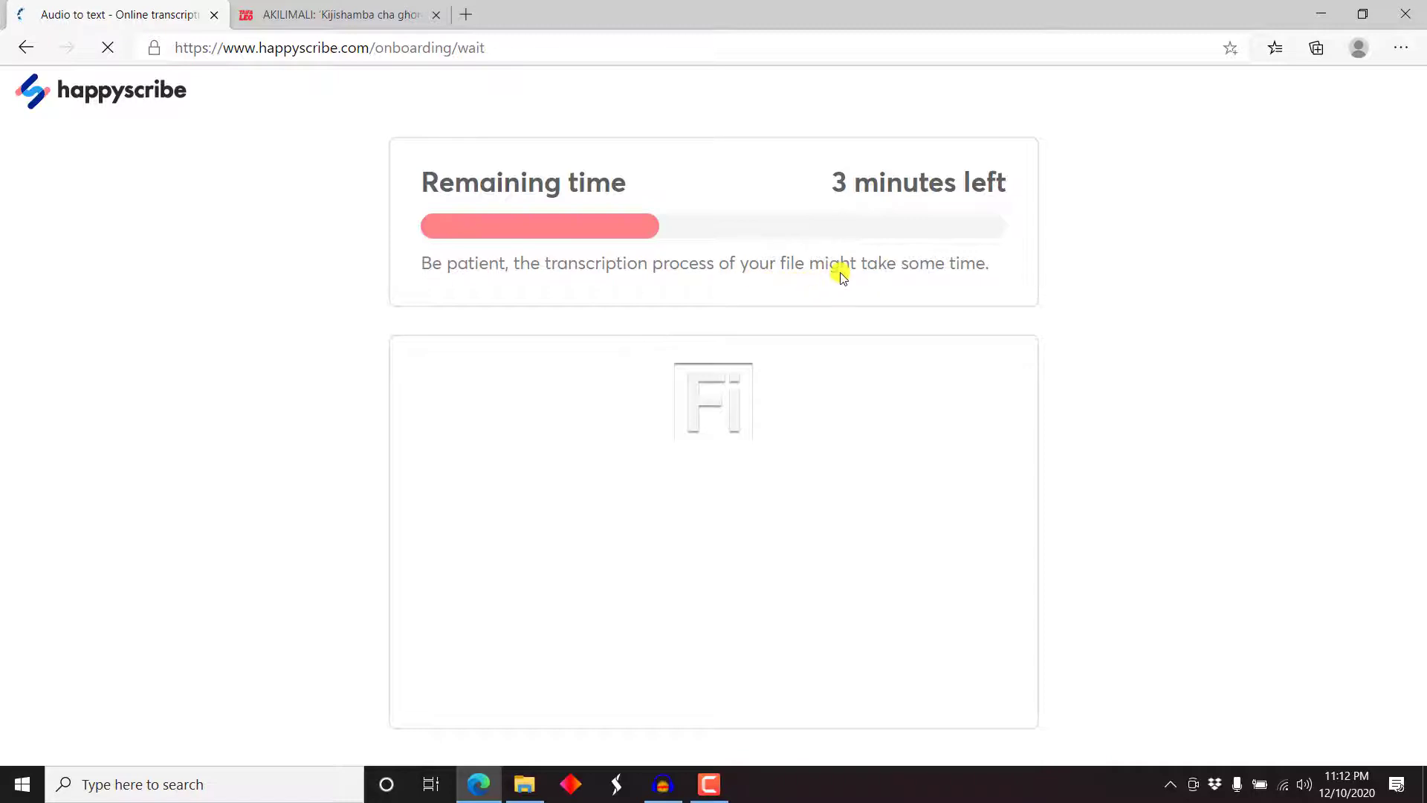
mouse_move(978, 278)
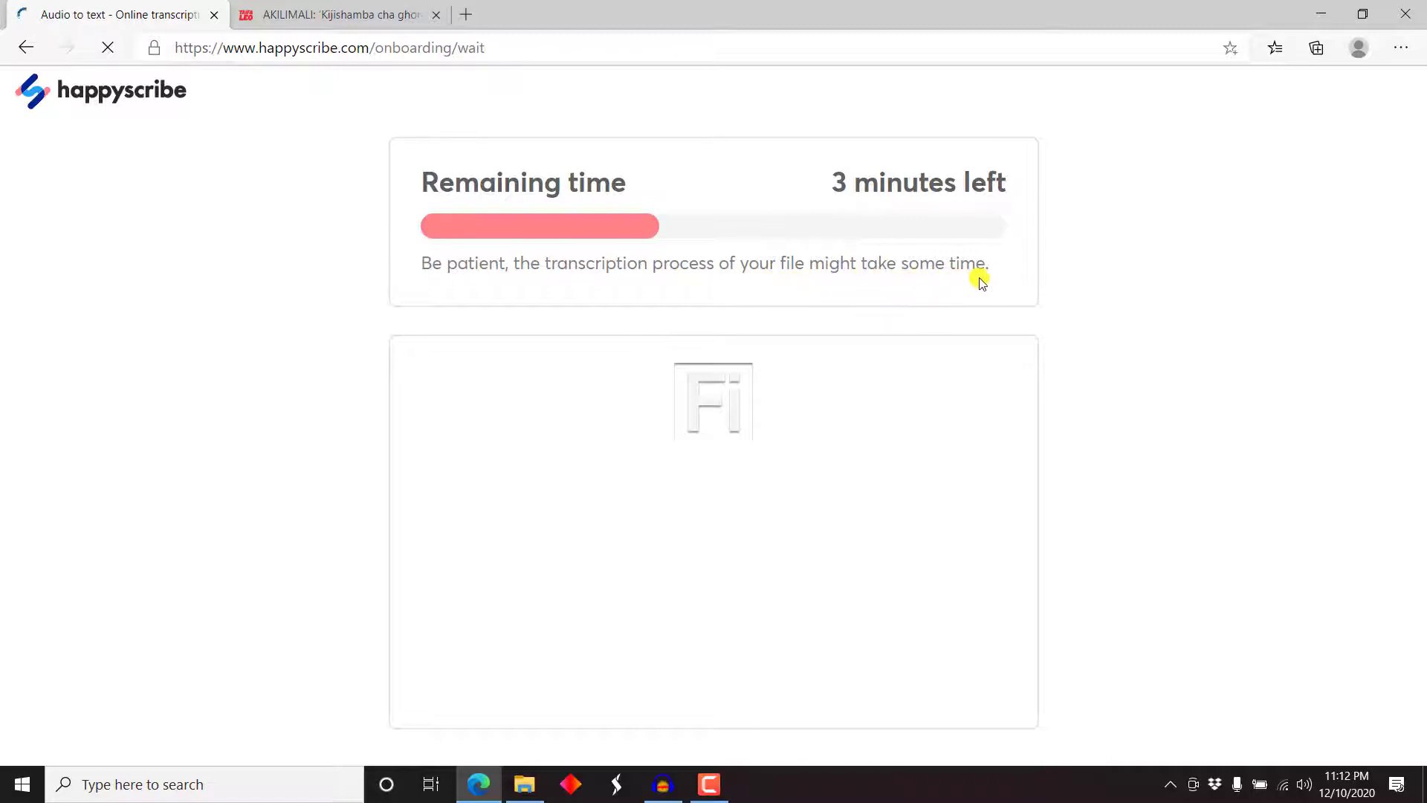
mouse_move(1173, 228)
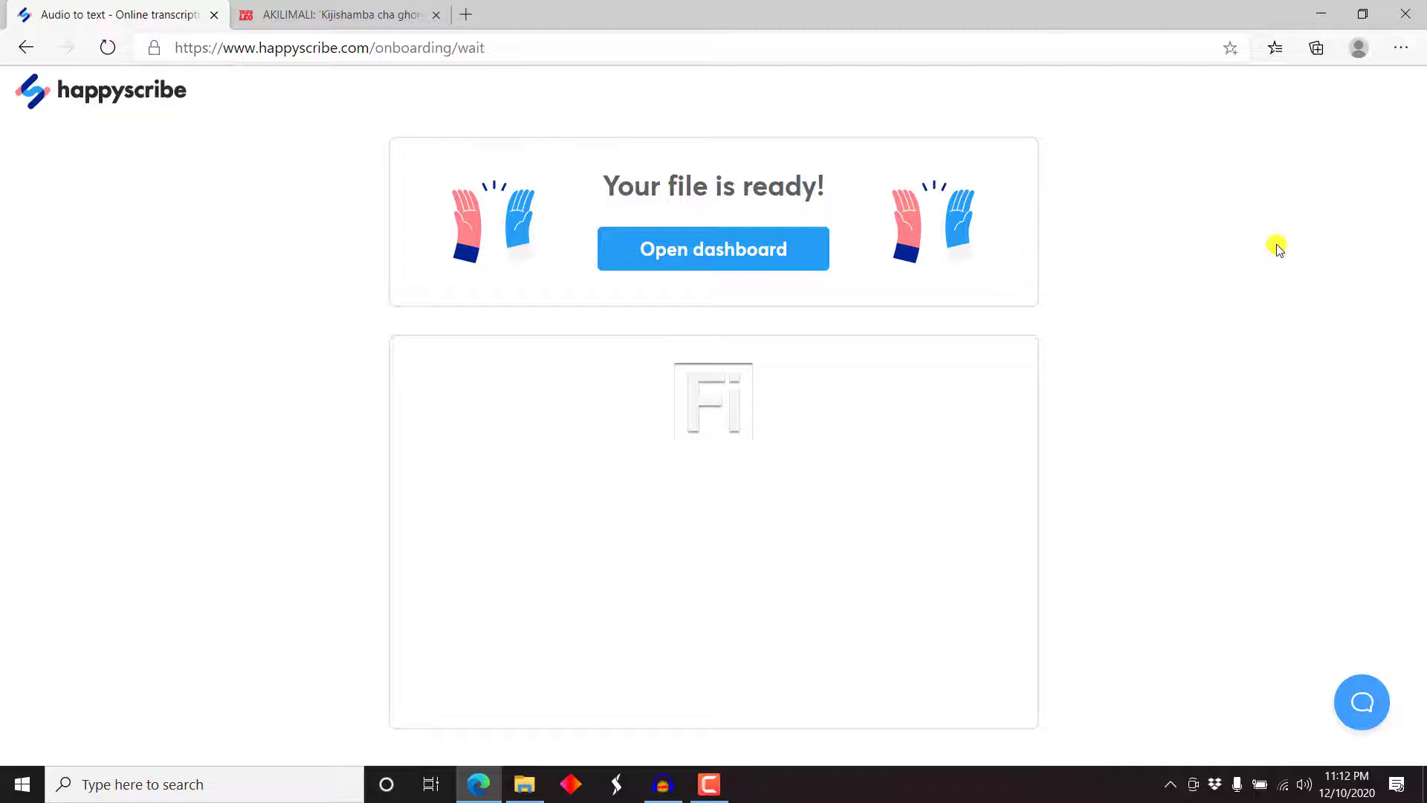
mouse_move(714, 249)
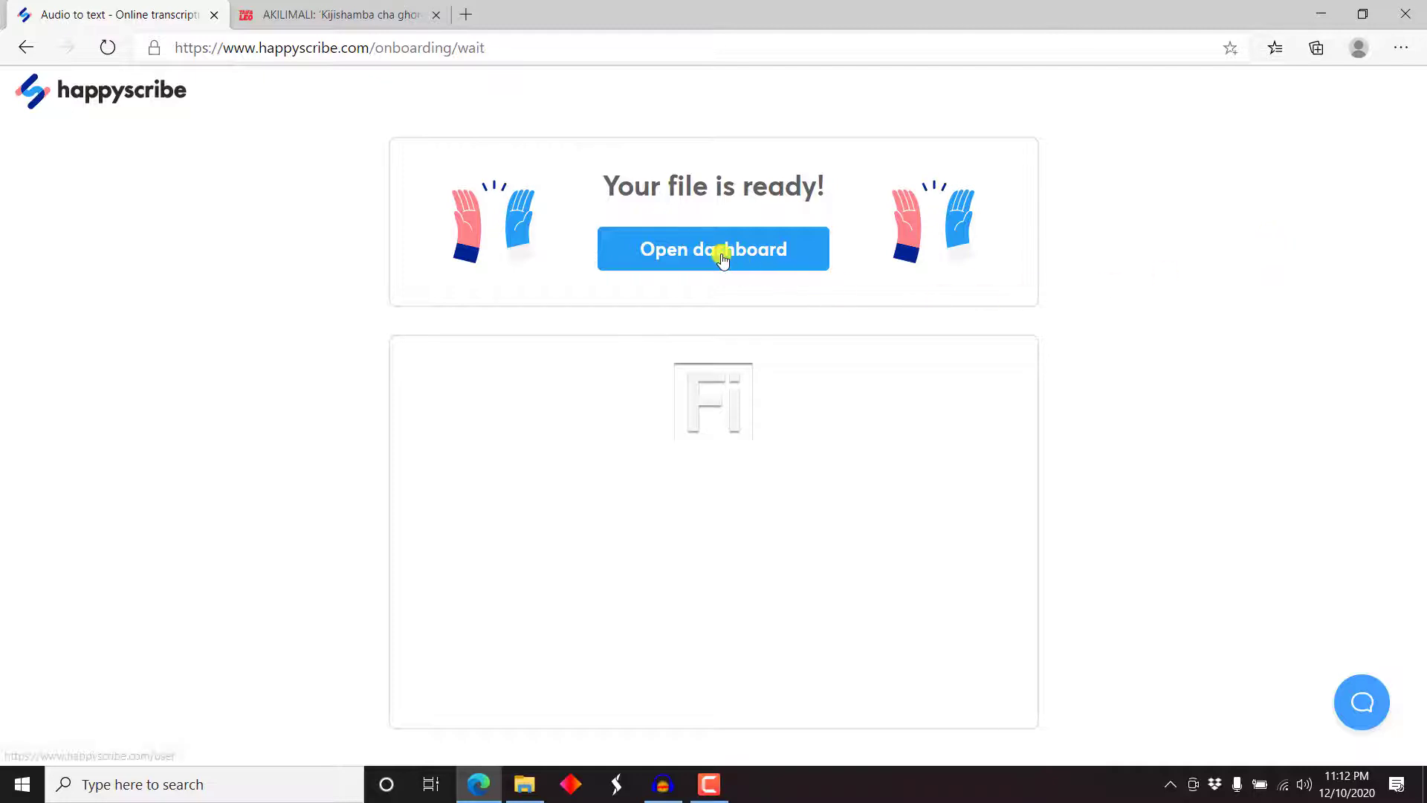
click(712, 248)
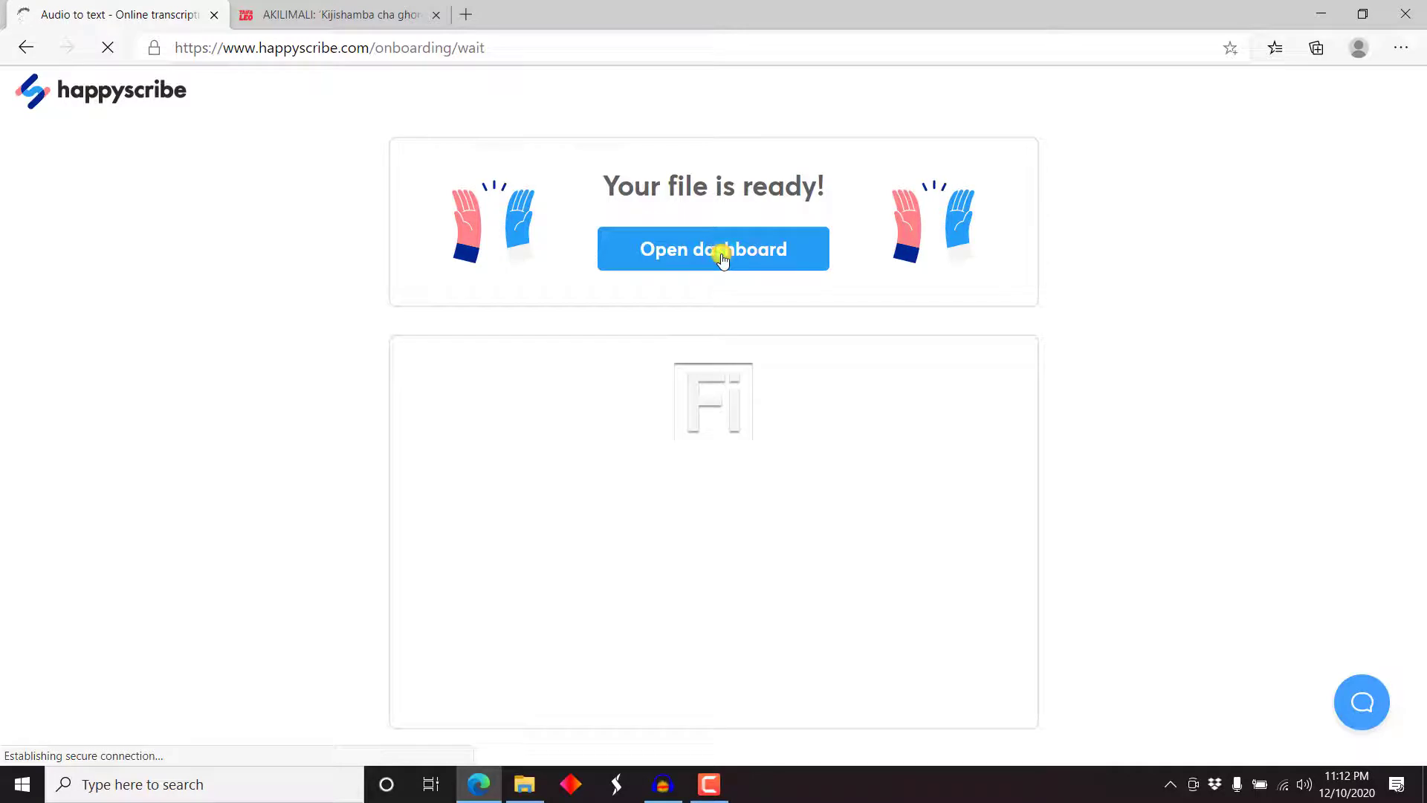
Open the transcribed Swahili voice-over MP3 from the dashboard.
click(712, 248)
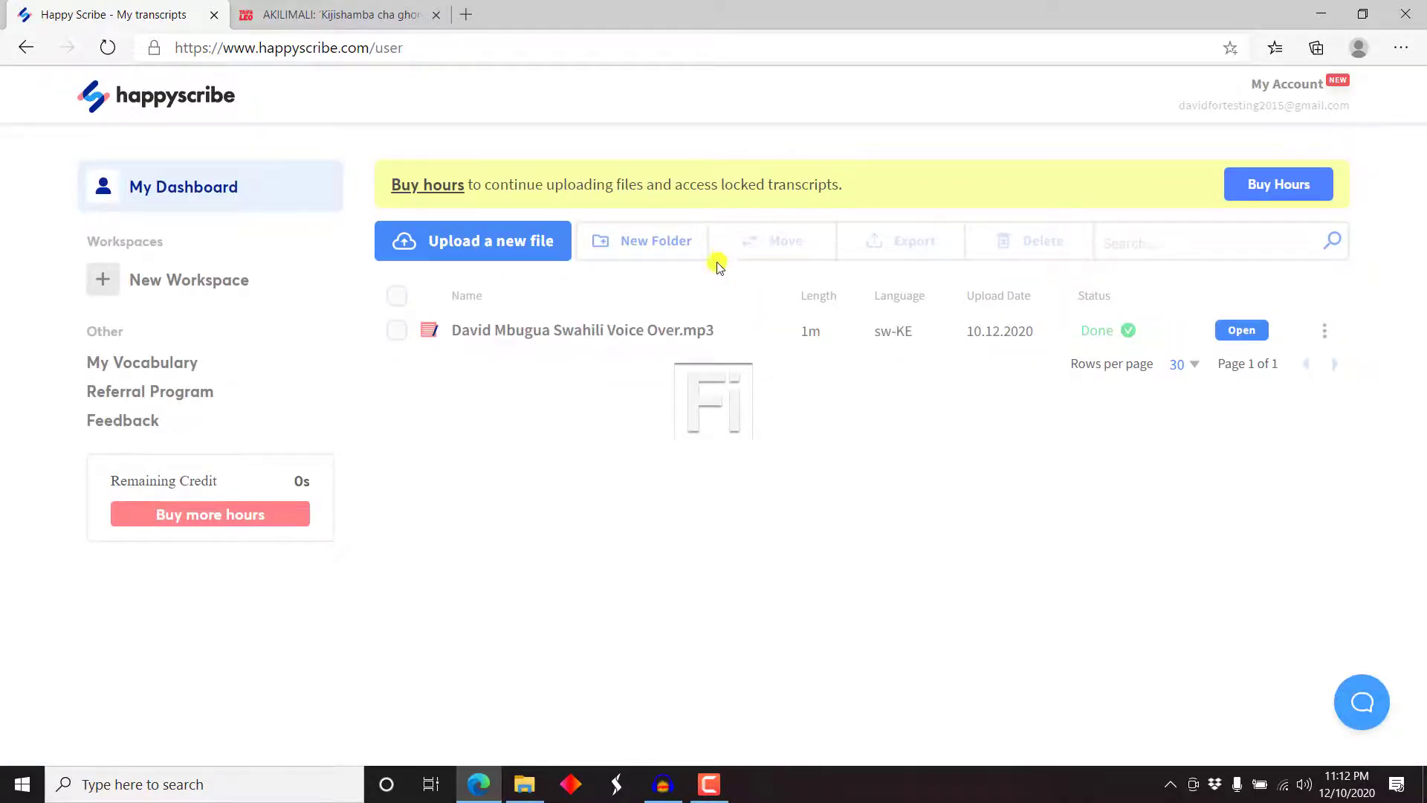
mouse_move(571, 352)
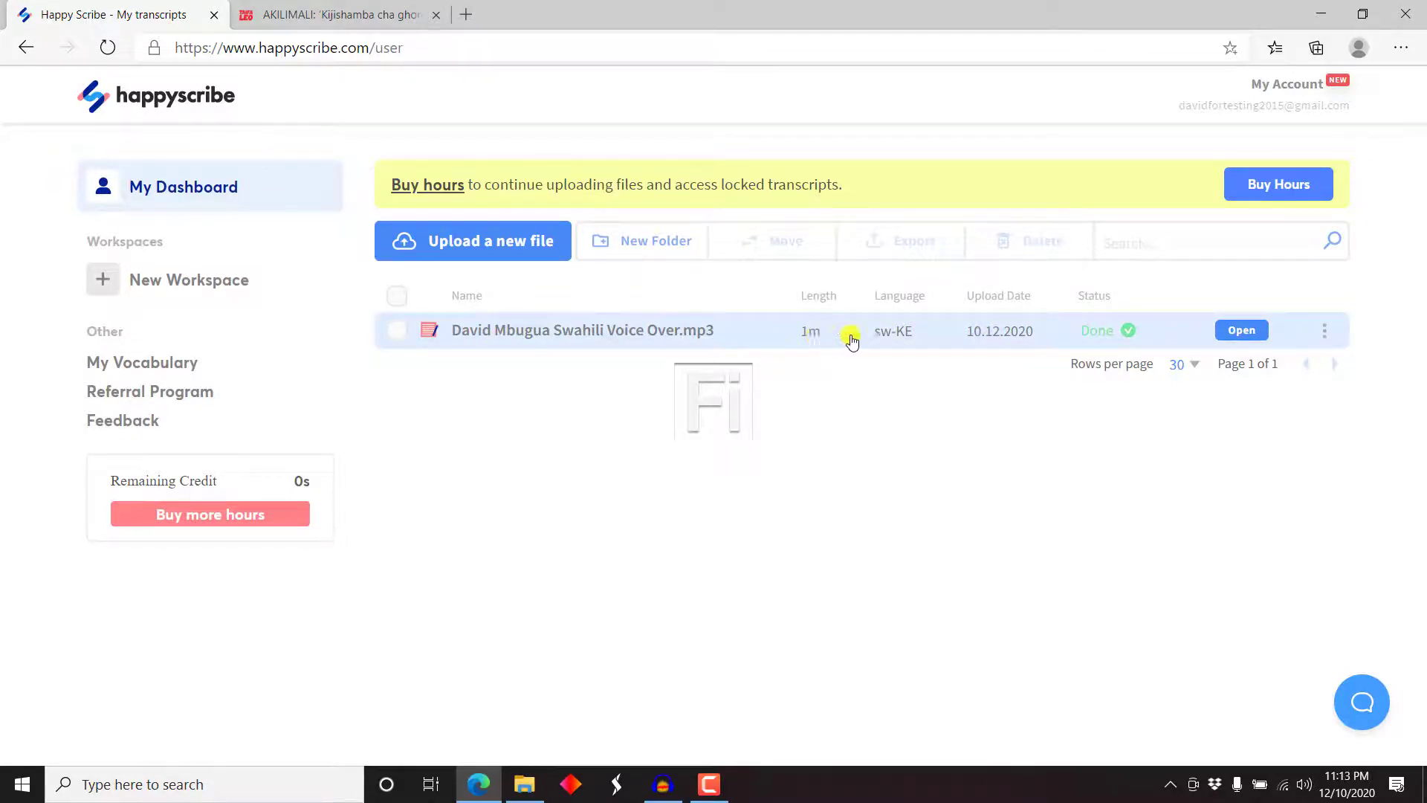
mouse_move(978, 330)
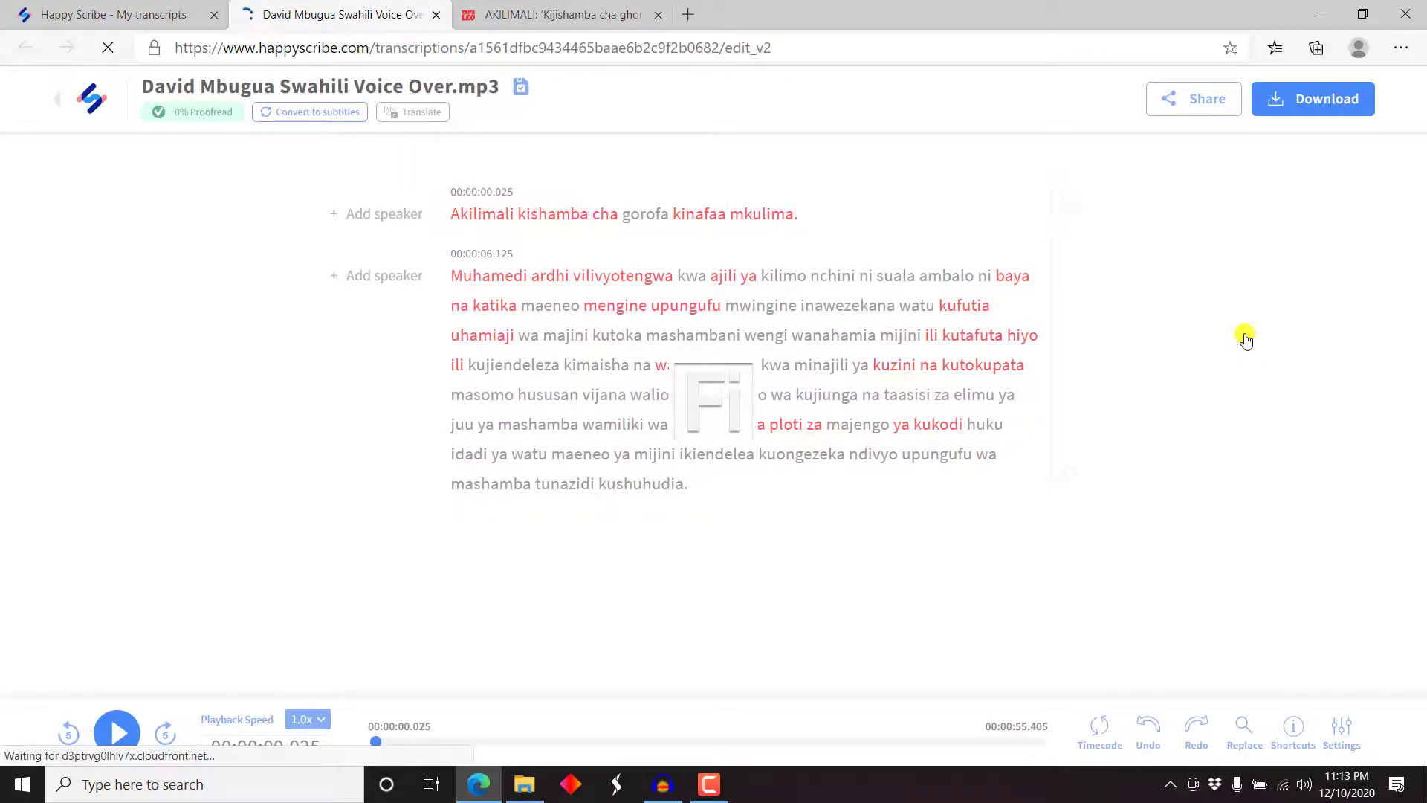
mouse_move(666, 196)
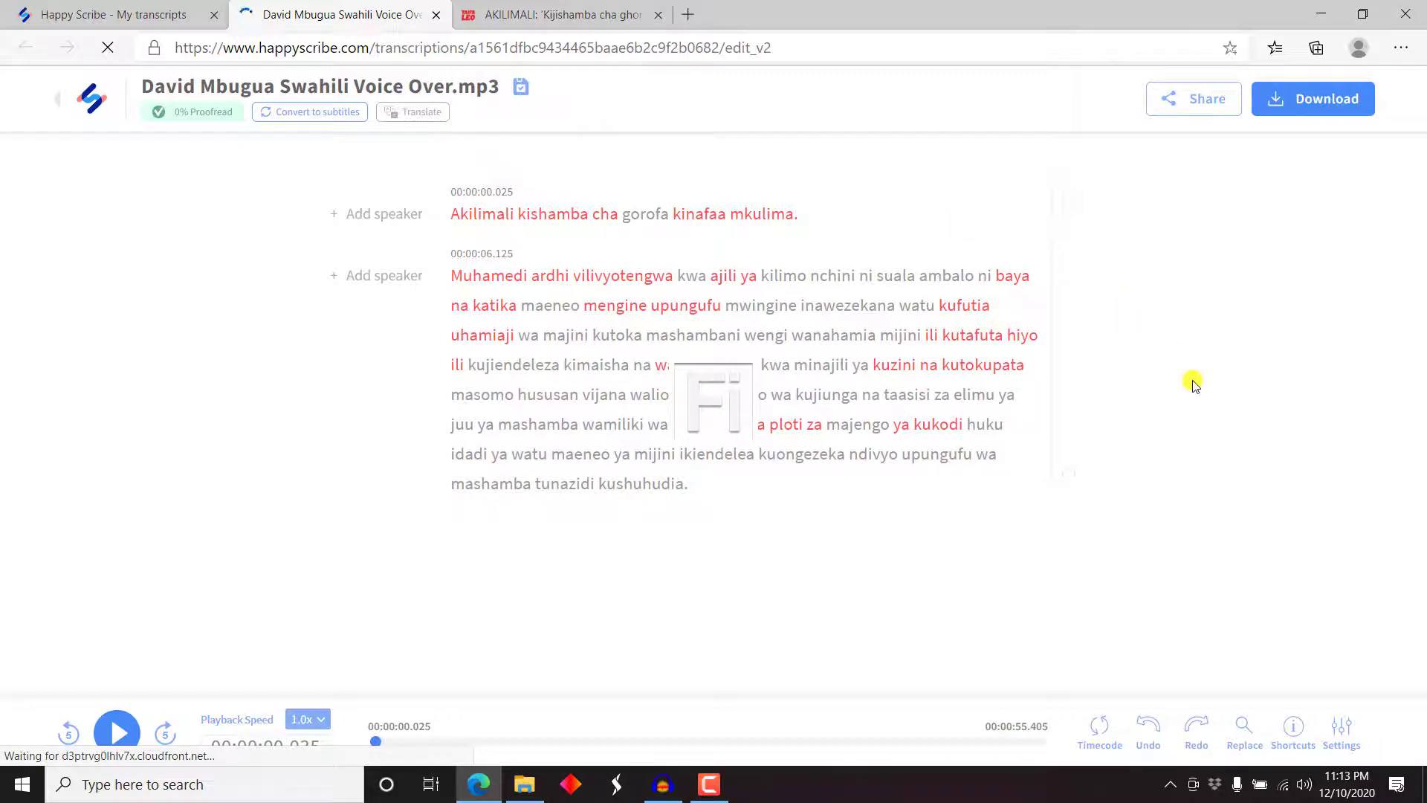
click(492, 214)
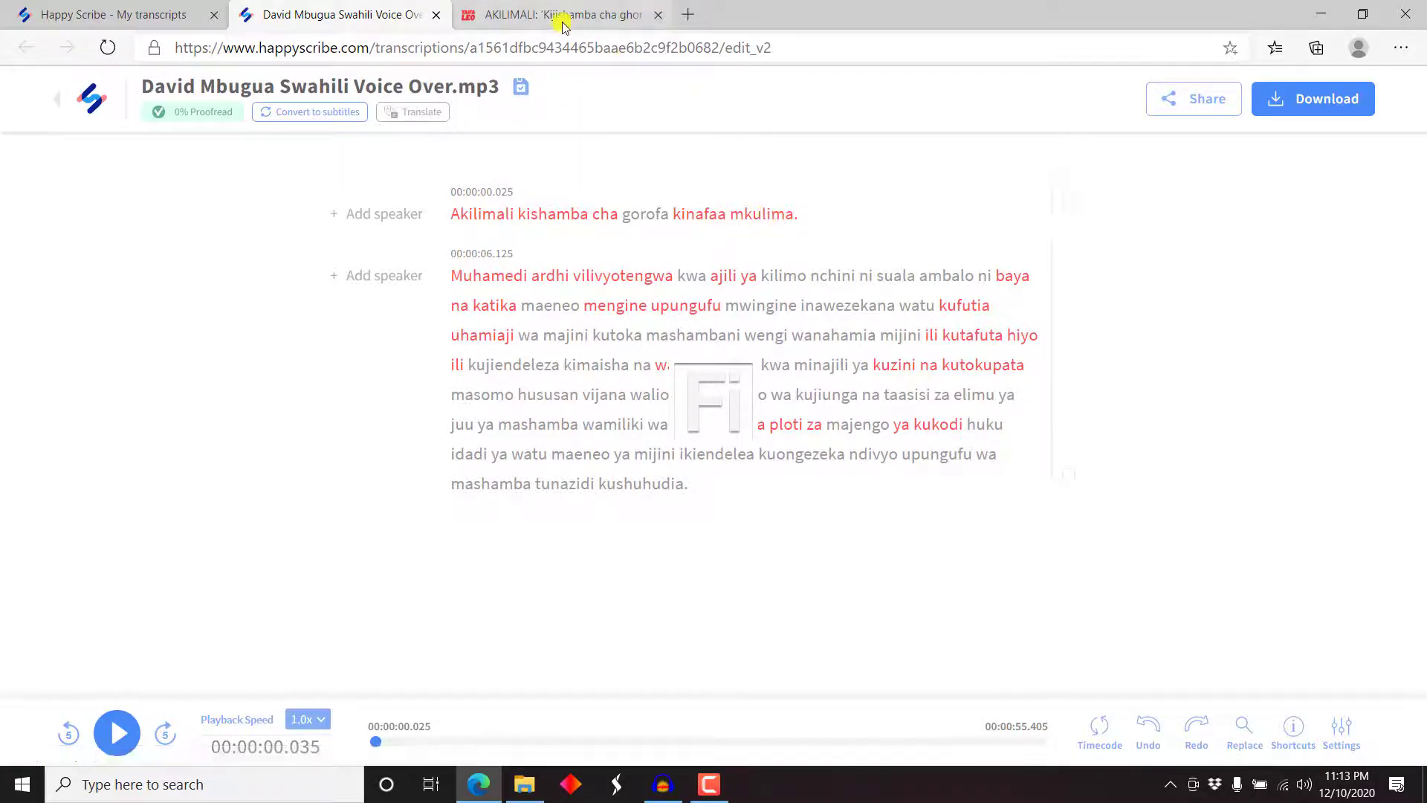
mouse_move(561, 15)
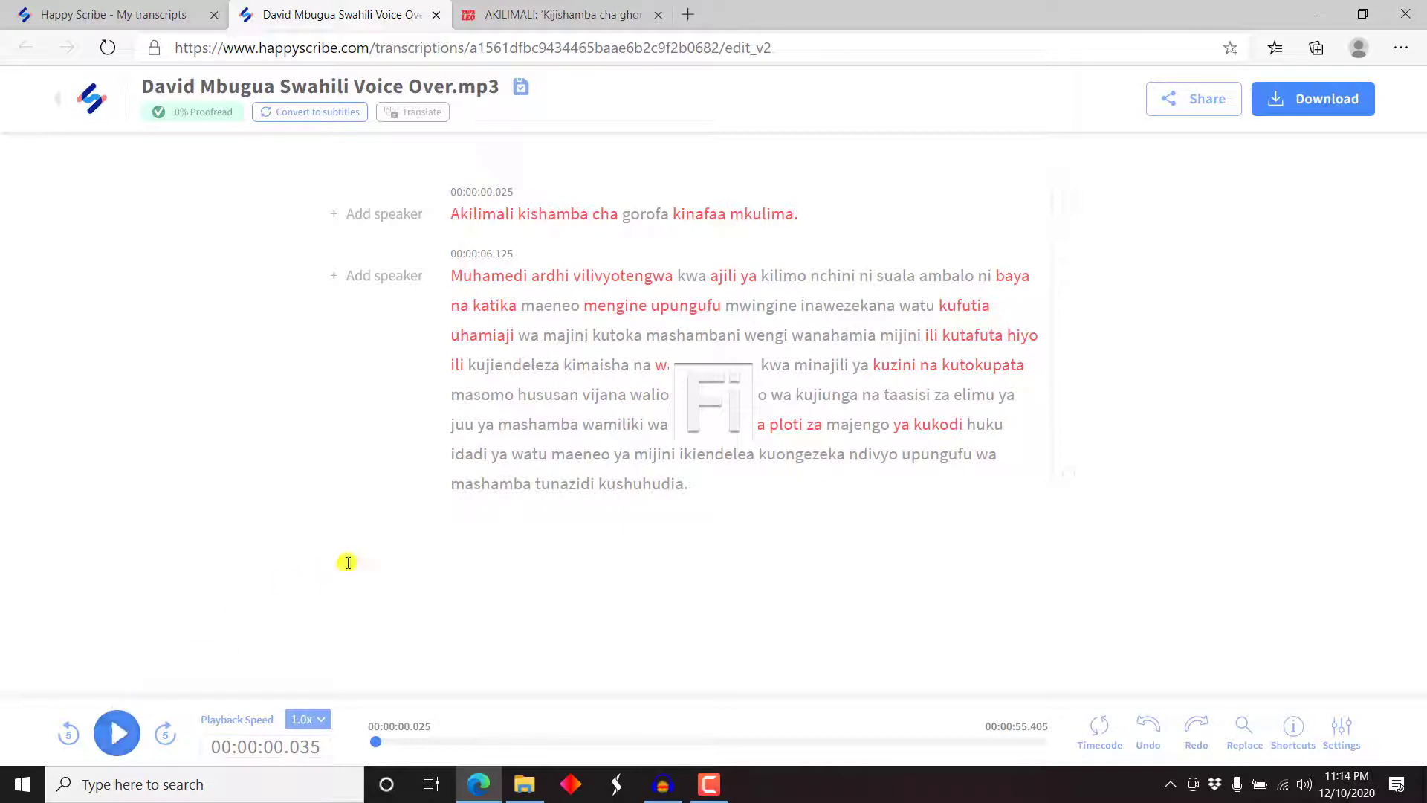
Play the audio and complete the first sentence with 'wa mjini.' after 'mkulima'.
click(116, 733)
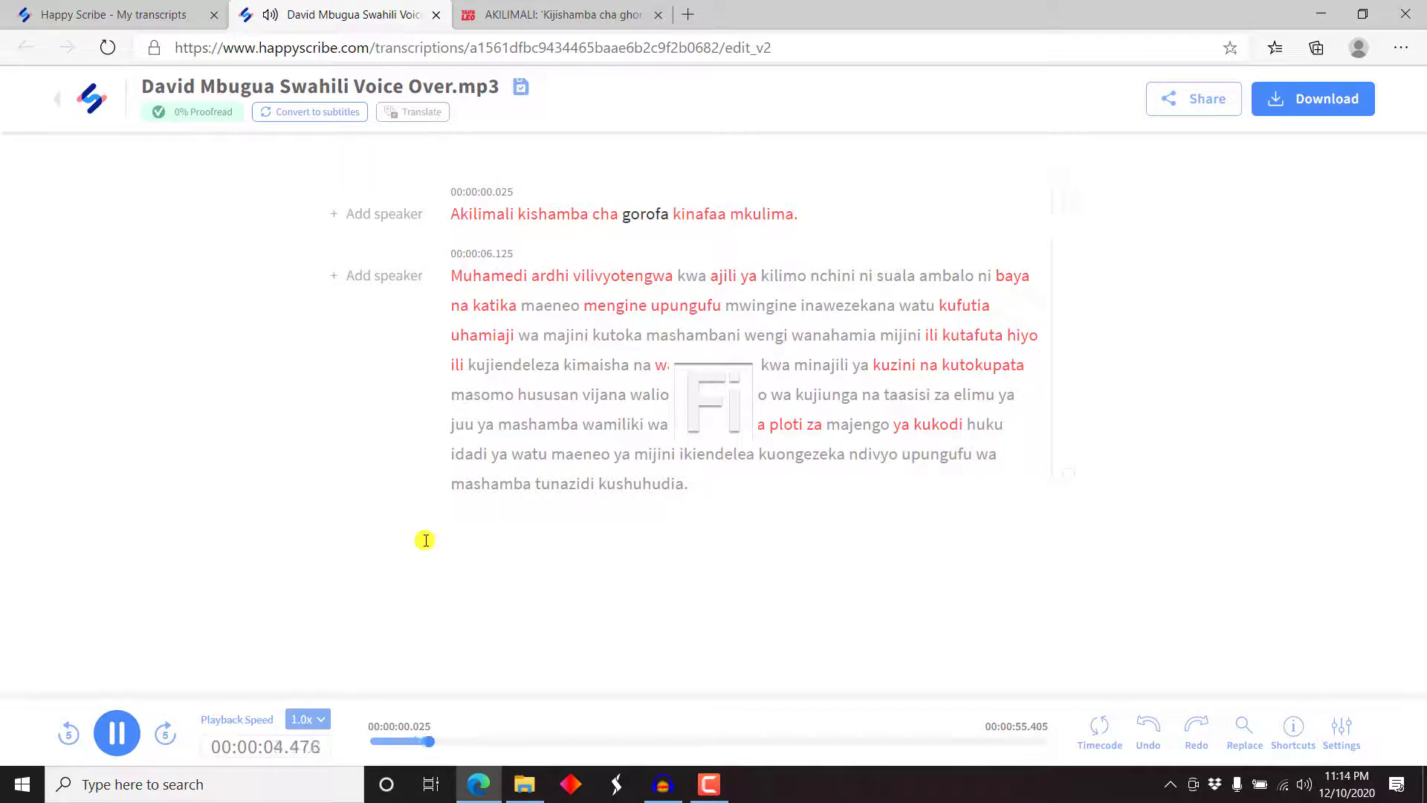
click(116, 733)
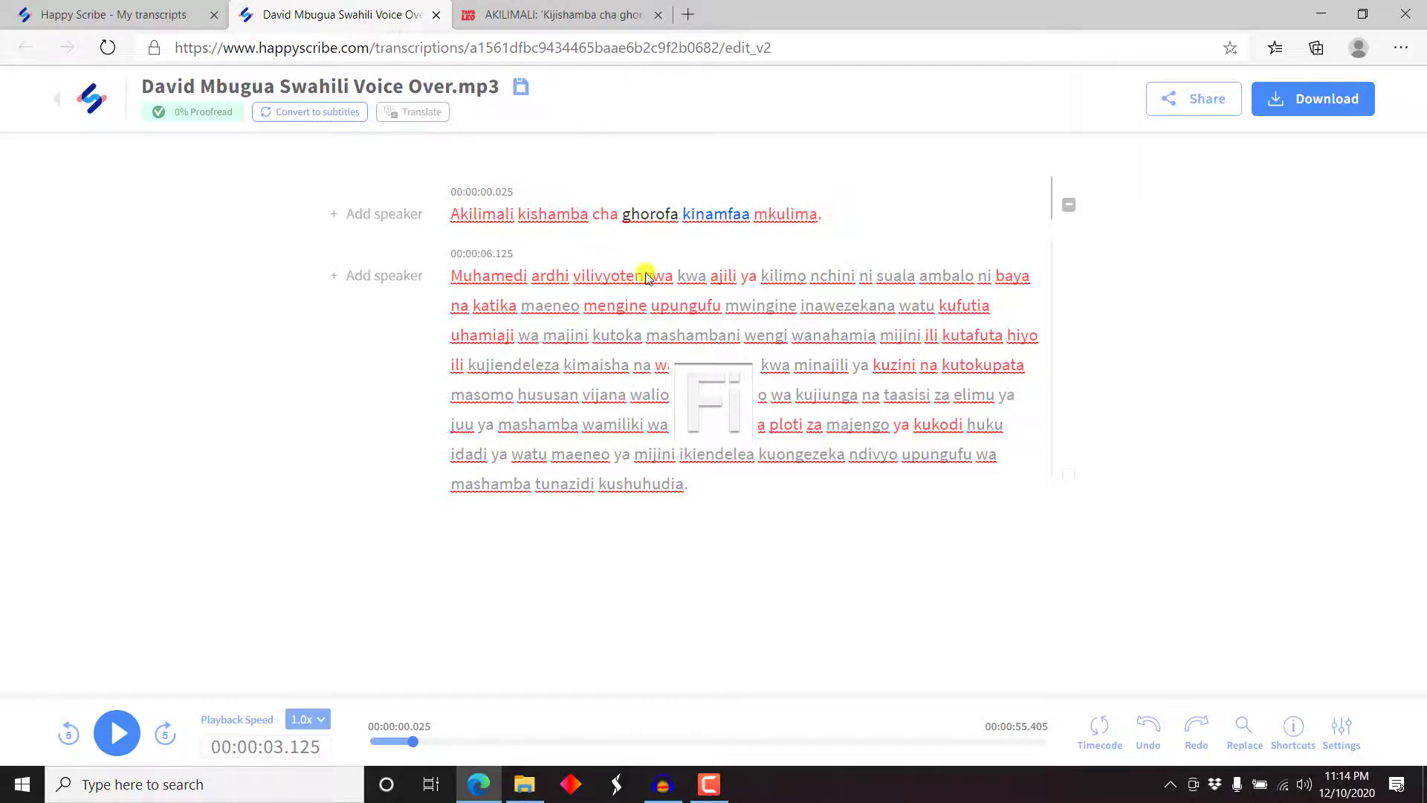
mouse_move(116, 733)
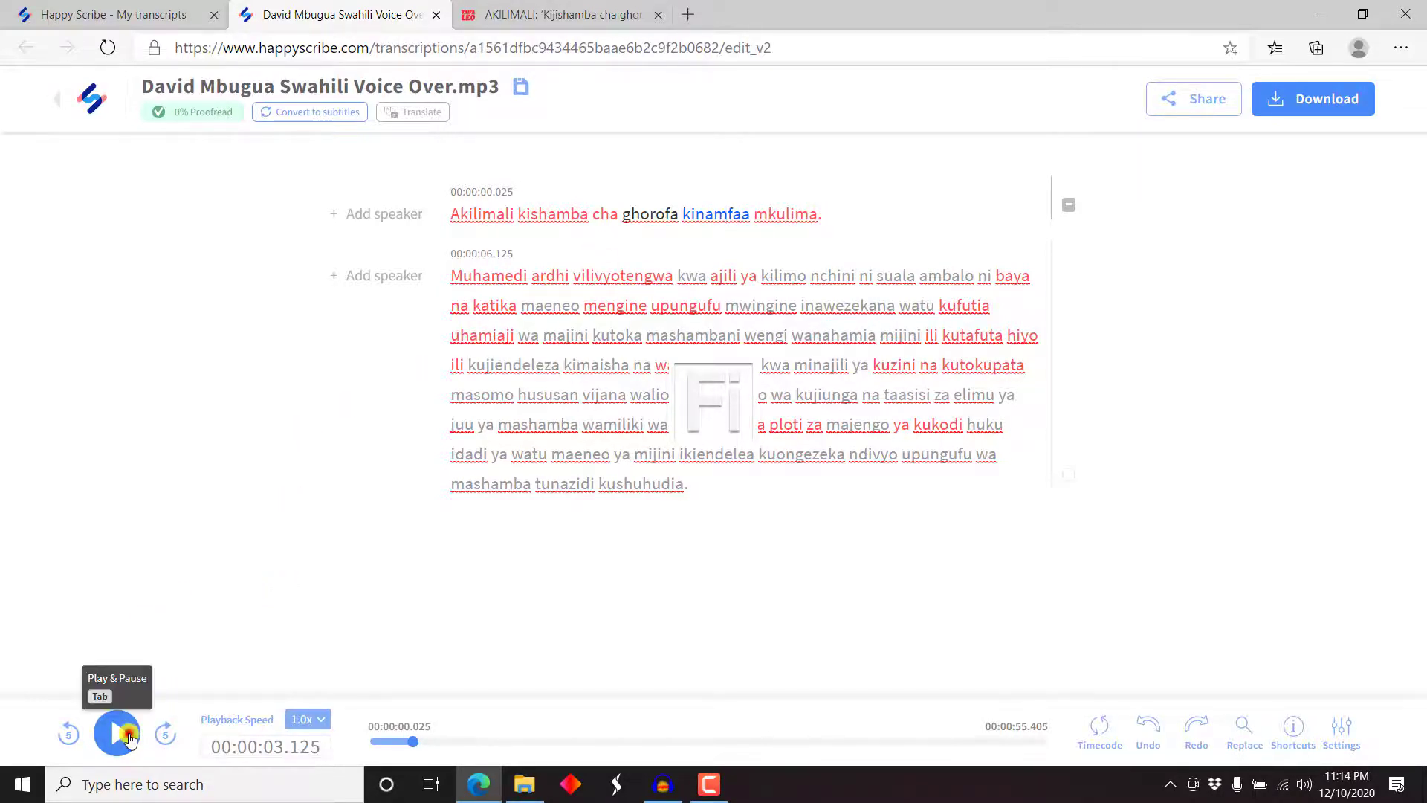
click(116, 732)
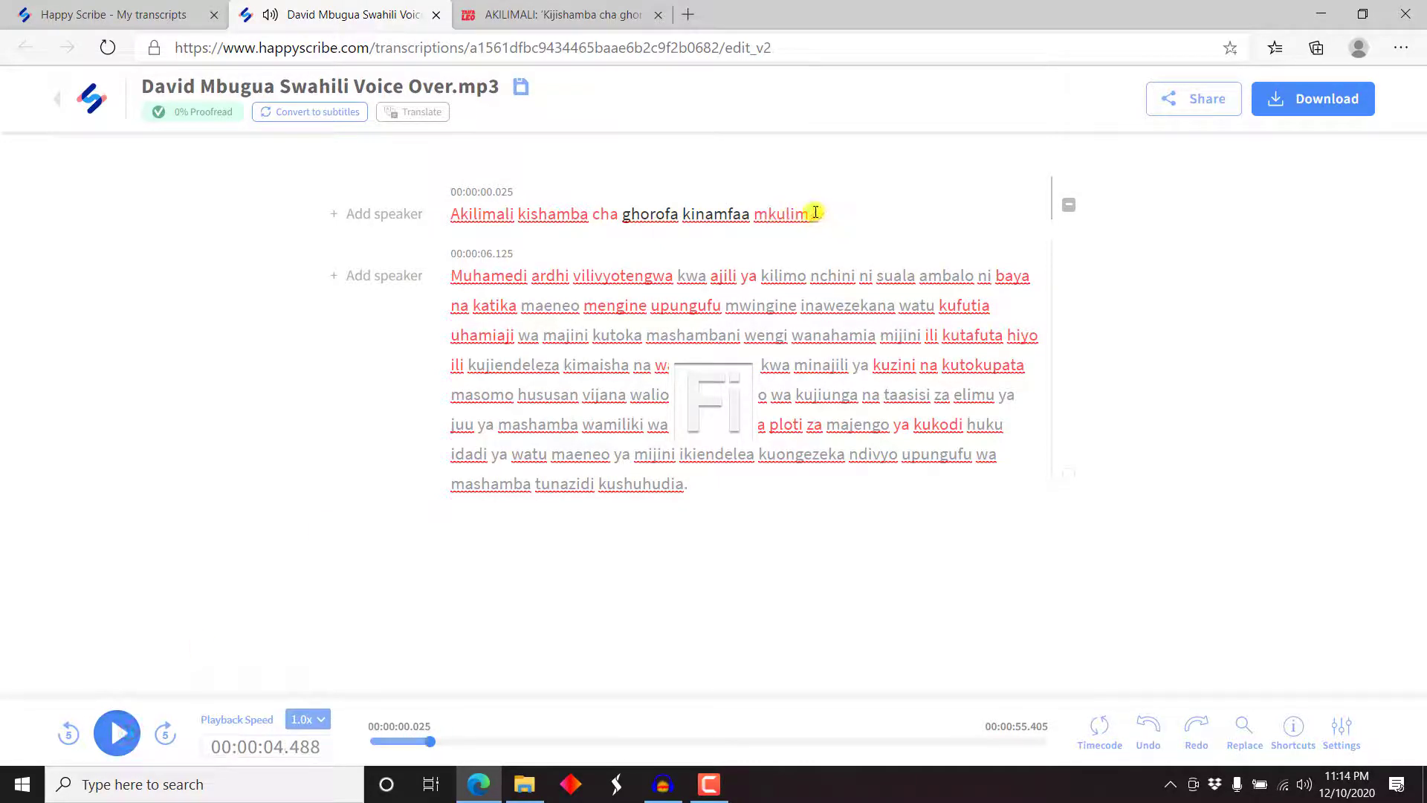
text(wa m.)
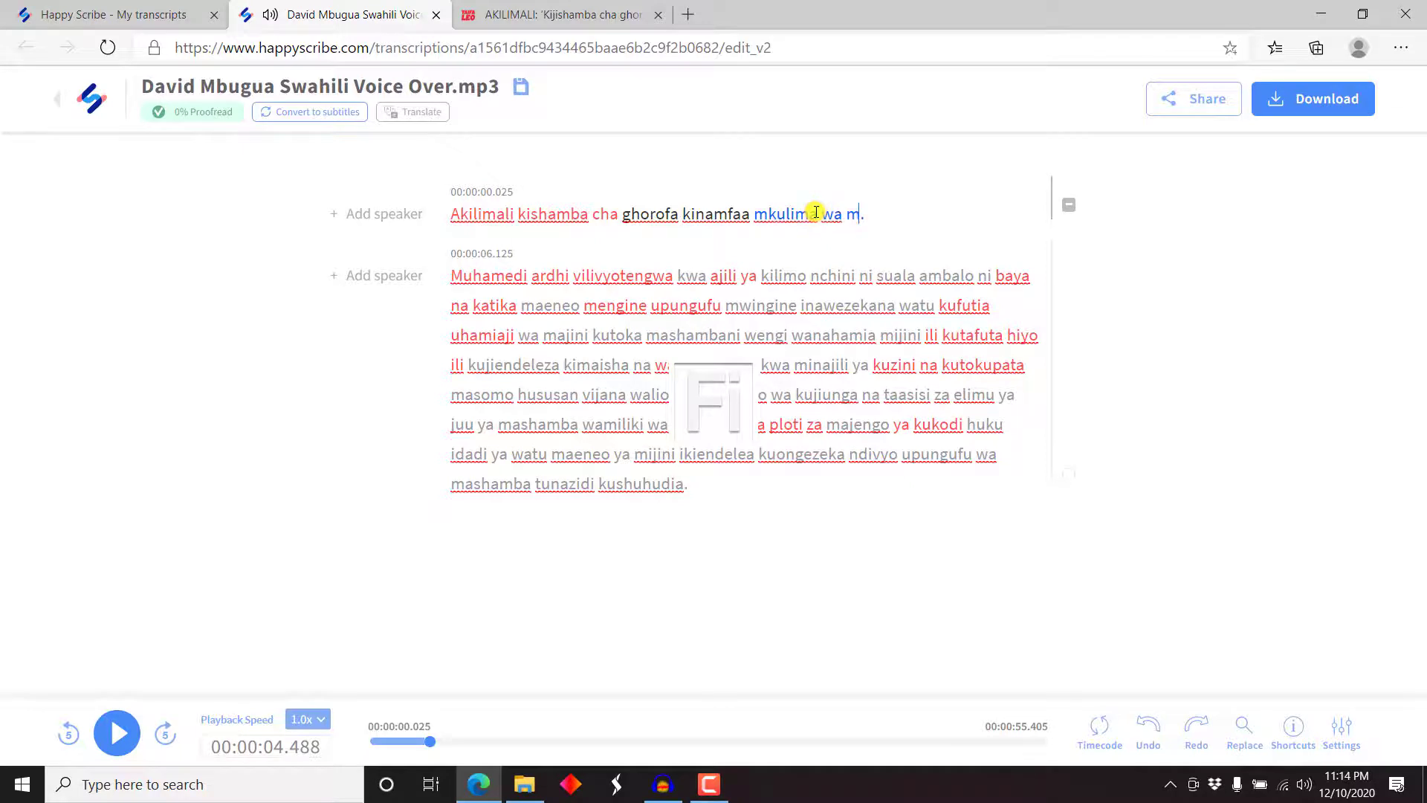
text(jini.)
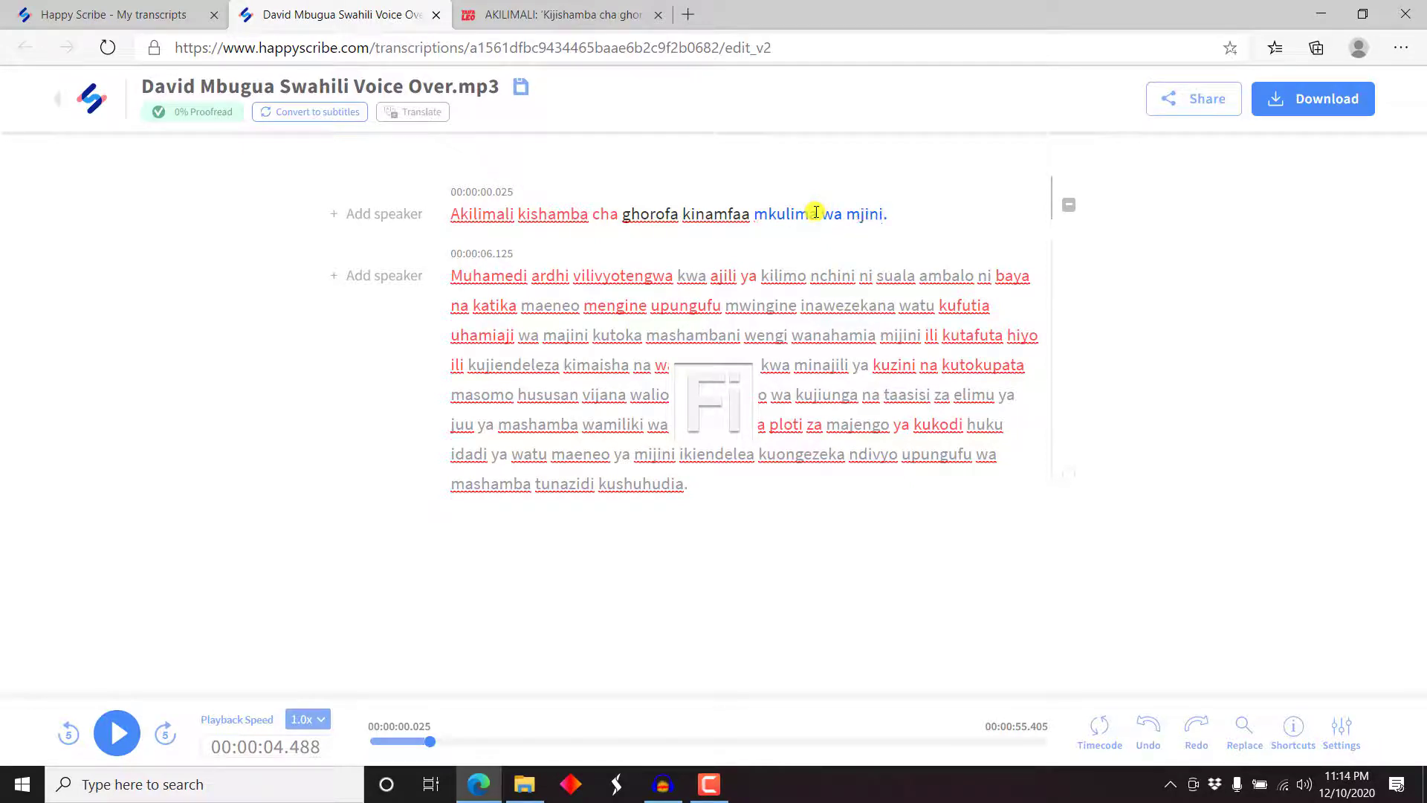
click(116, 733)
text(Uhaba wa vipaned vya)
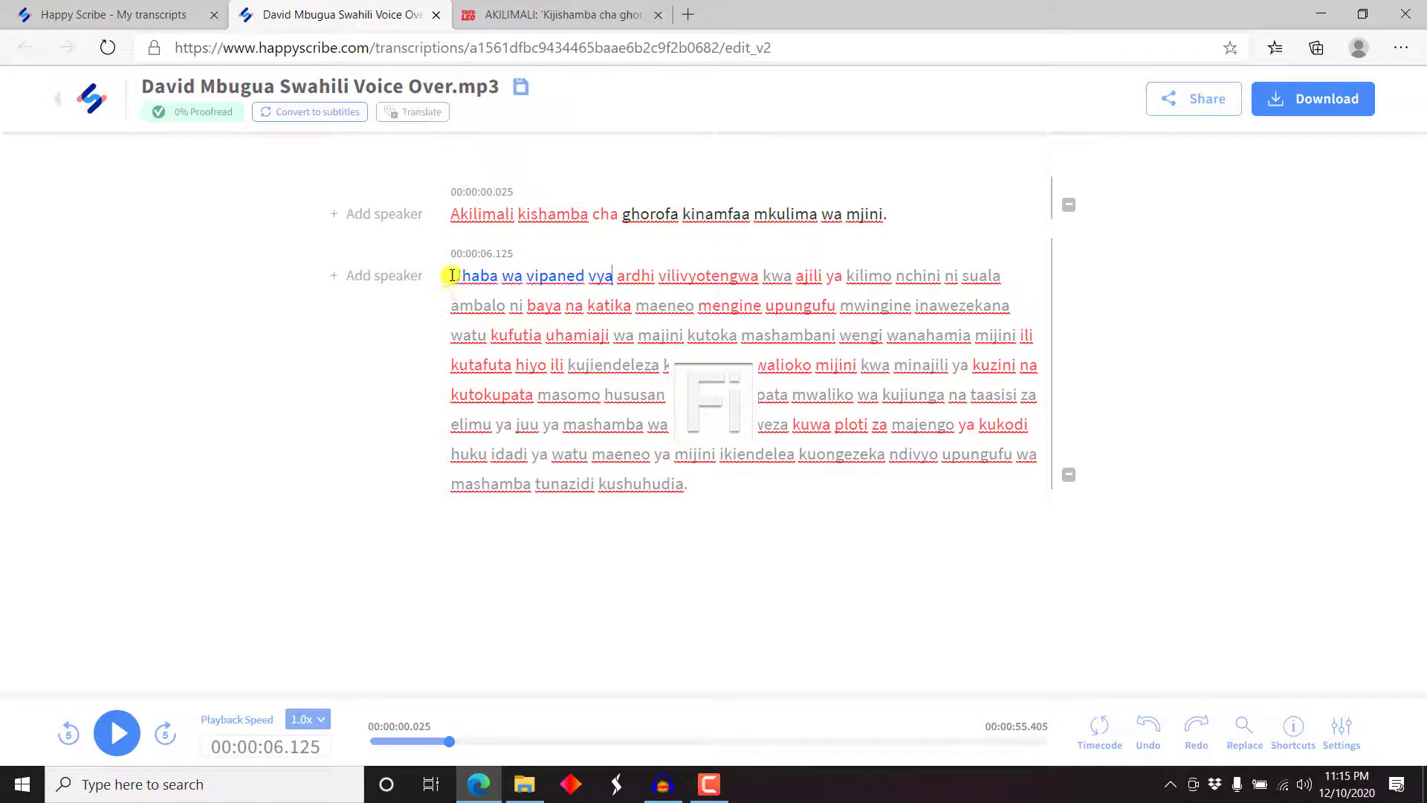
Correct the second sentence to read about "kilimo mijini ... maeneo mengi nchini." while replaying the audio.
click(116, 733)
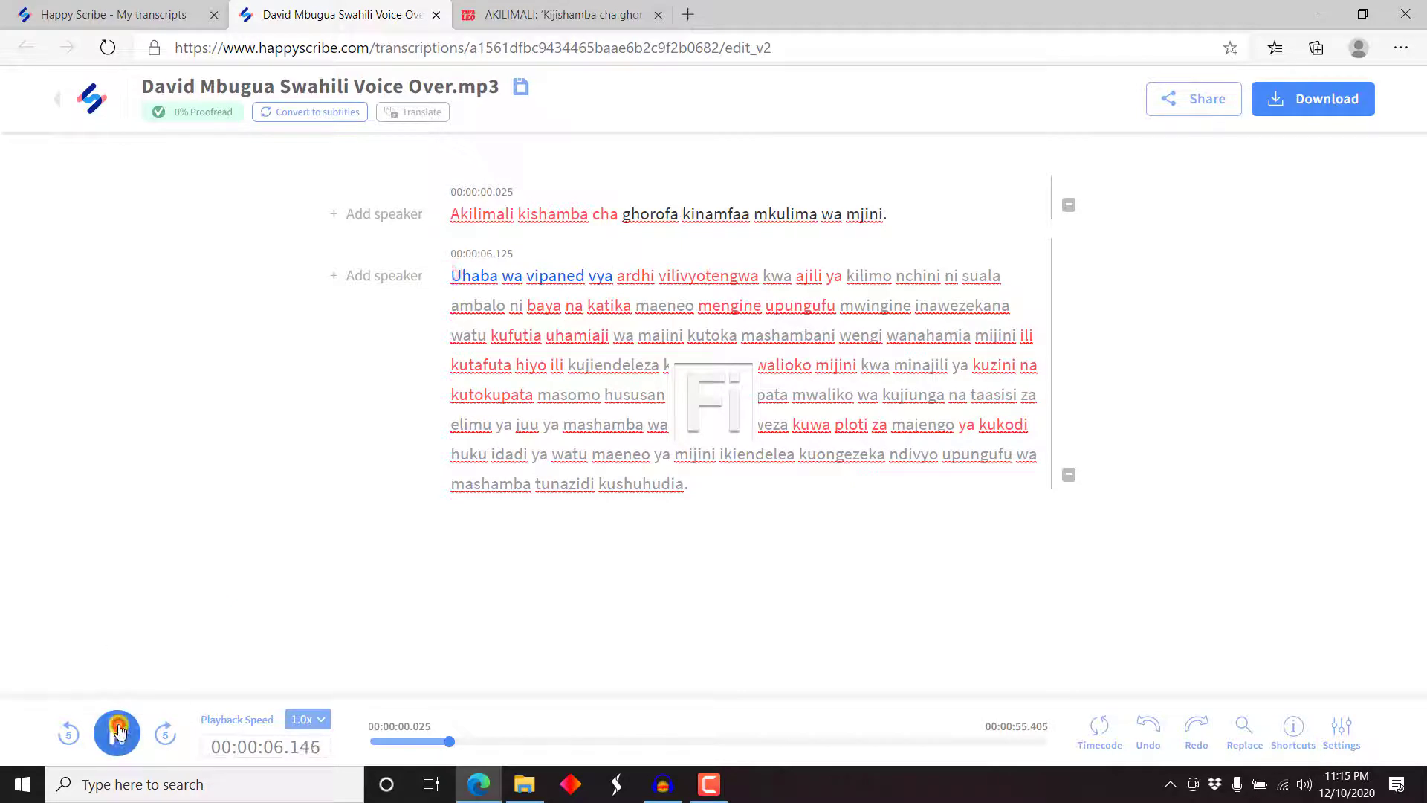
click(116, 732)
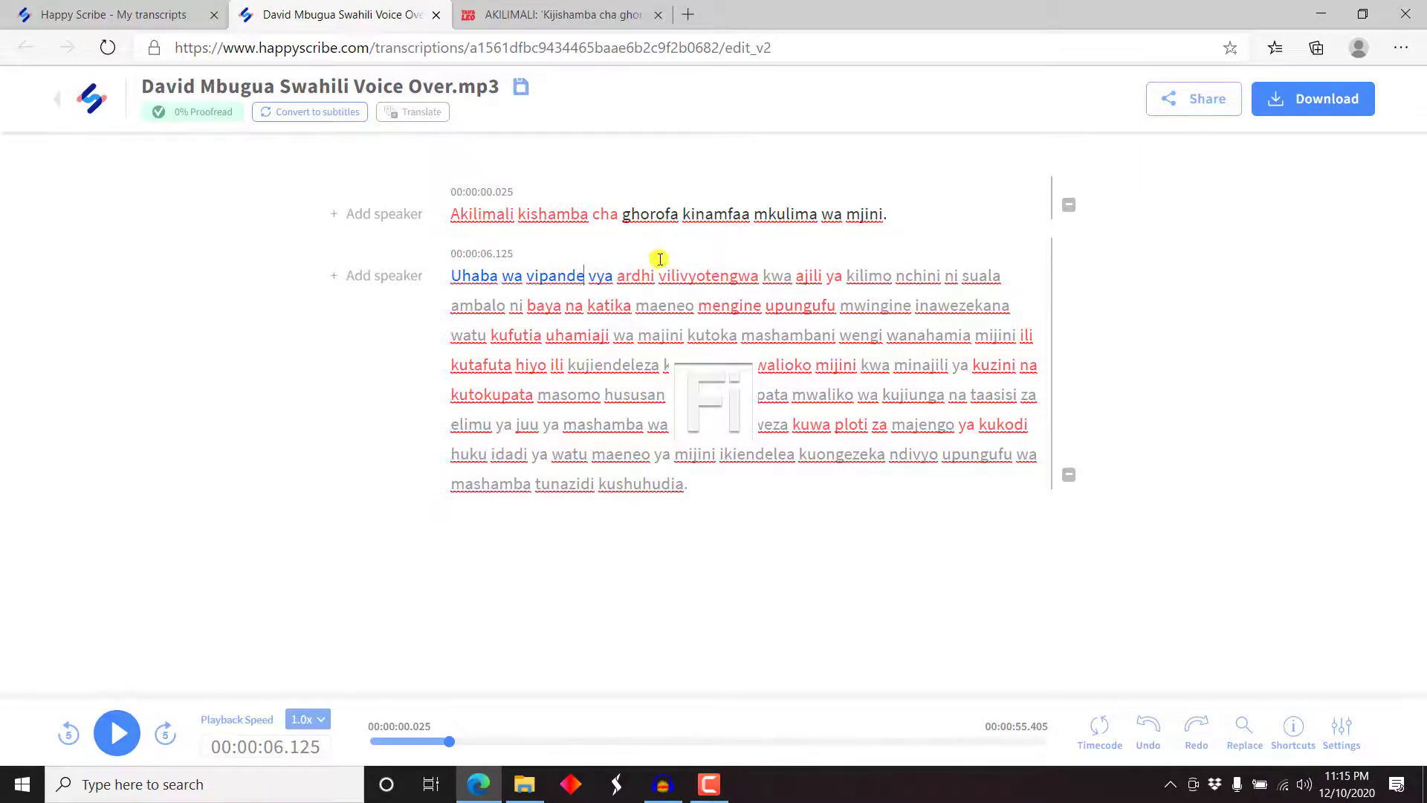
click(116, 732)
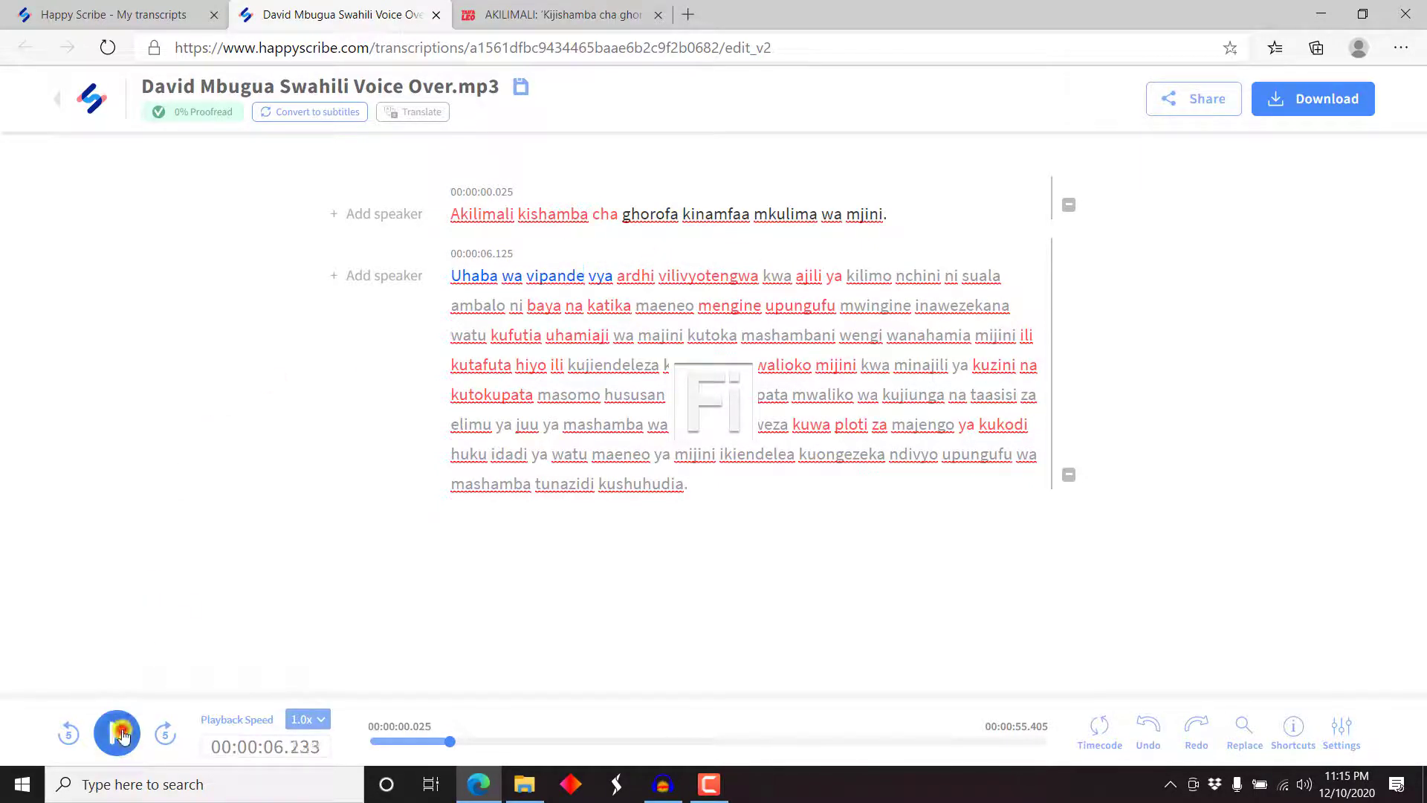
click(116, 733)
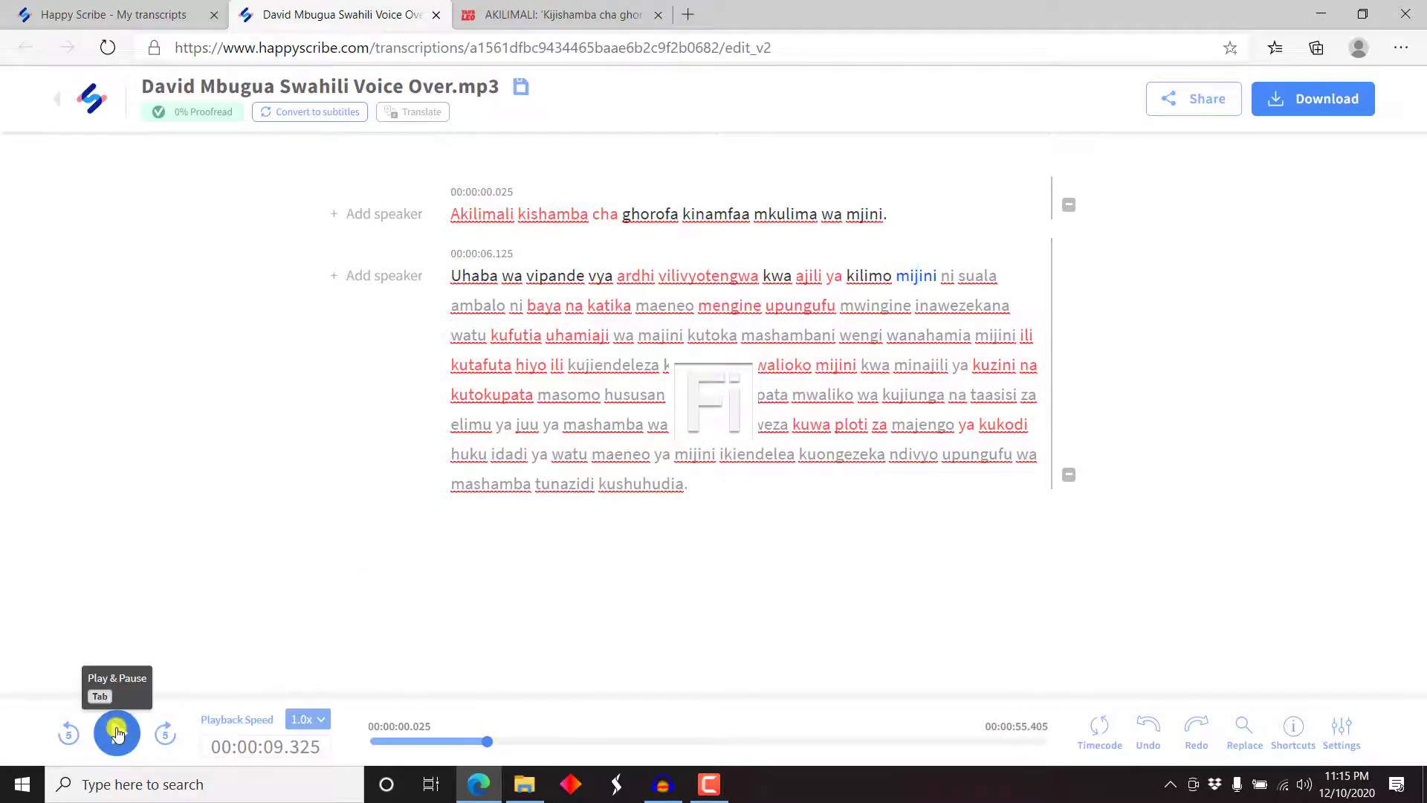
click(116, 733)
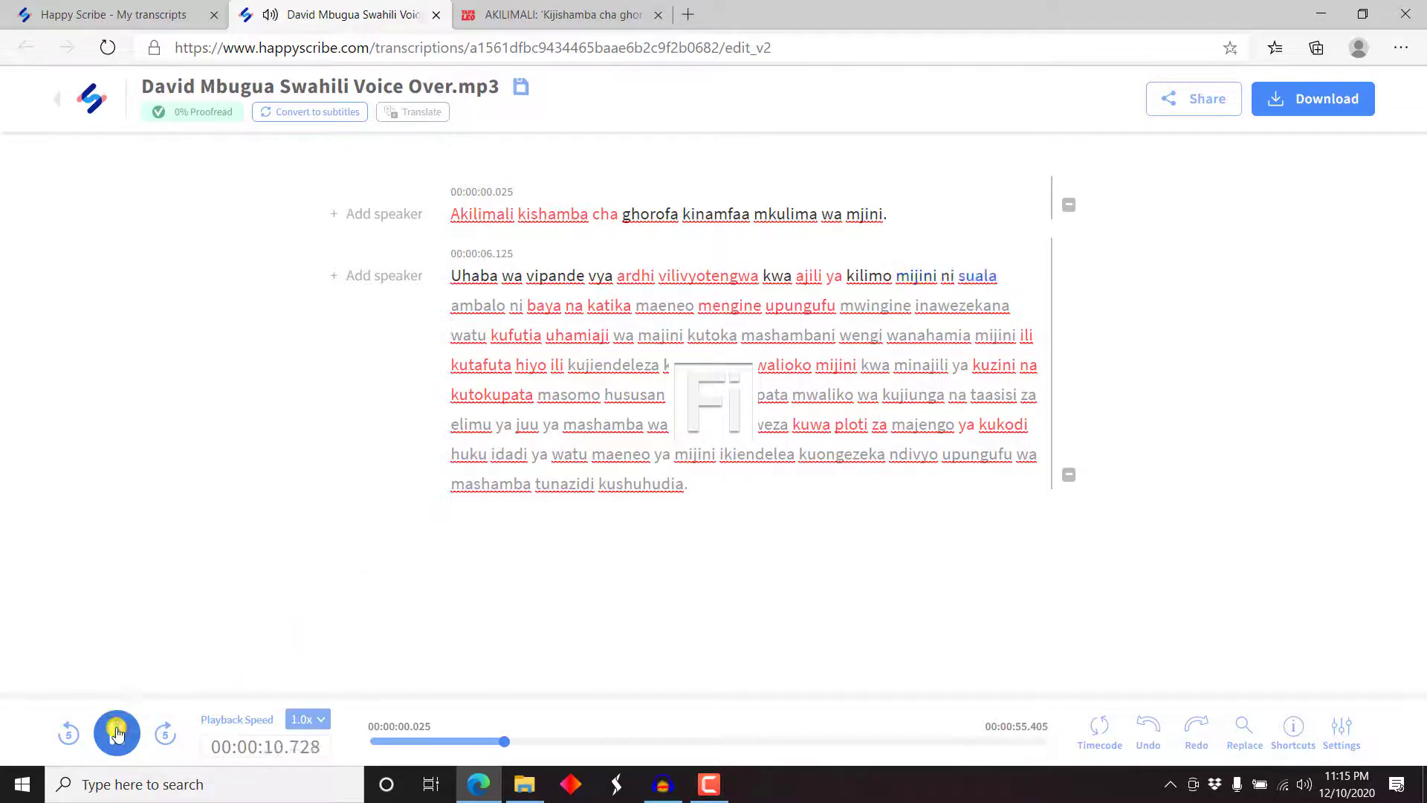
click(116, 733)
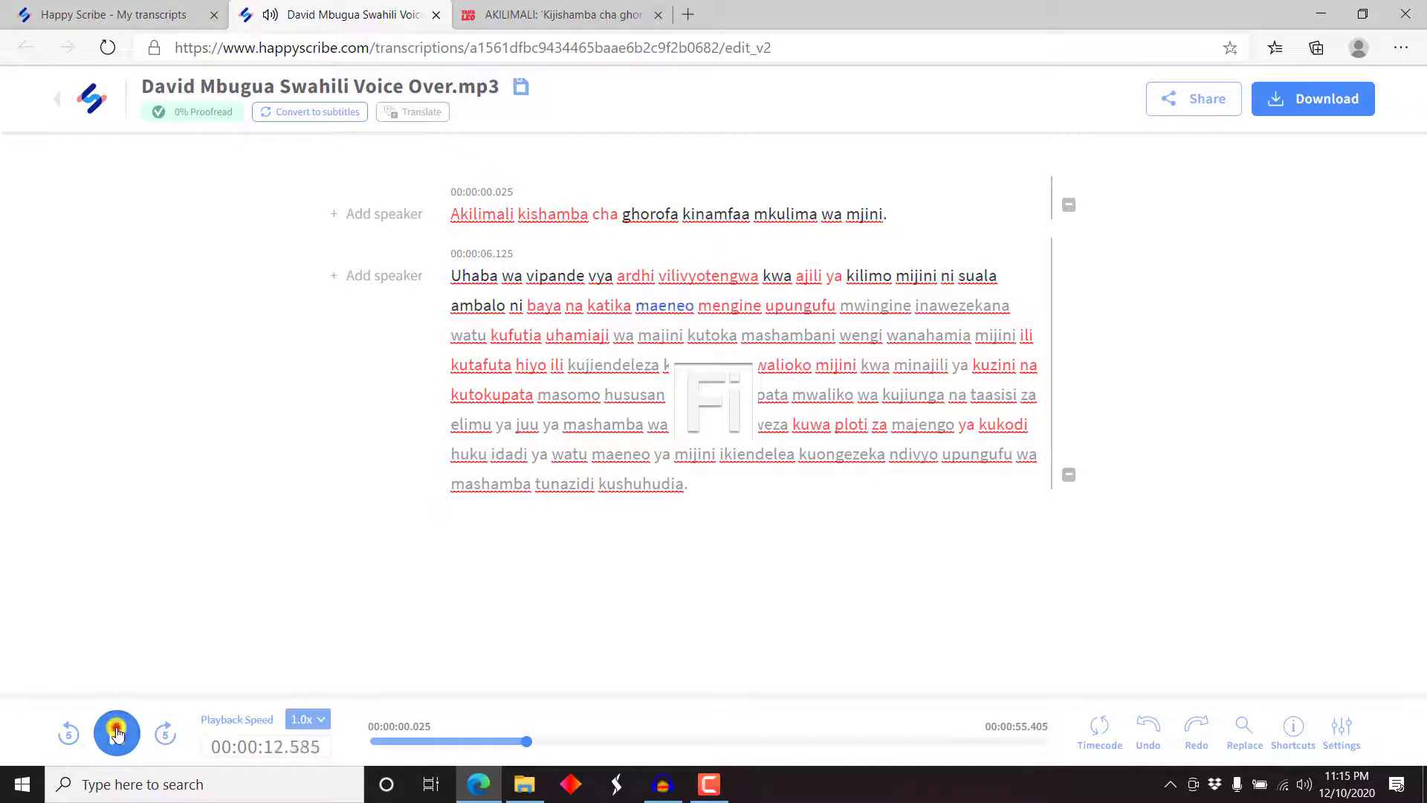
click(116, 733)
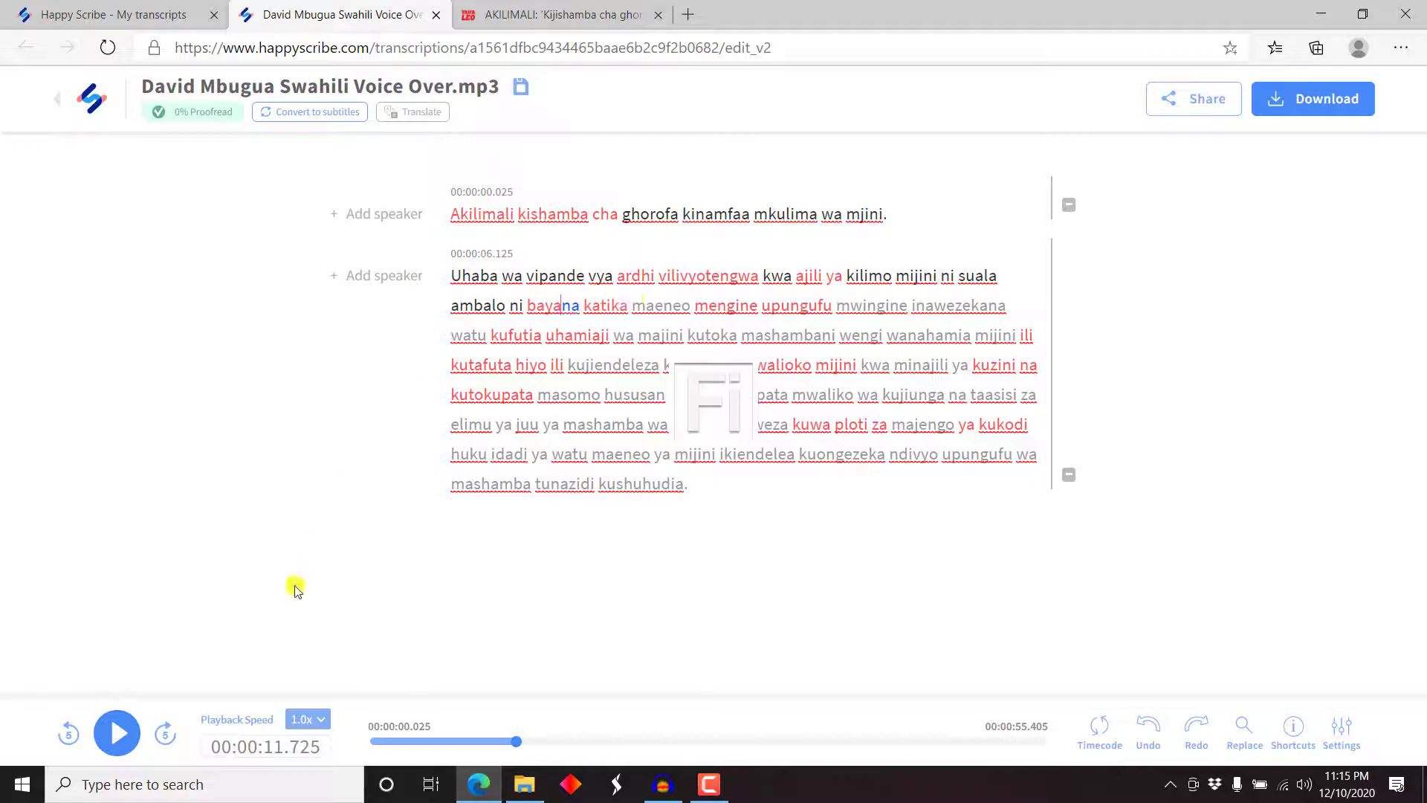
Start a new third paragraph at "Upungufu mwingine" and listen to its audio.
click(116, 731)
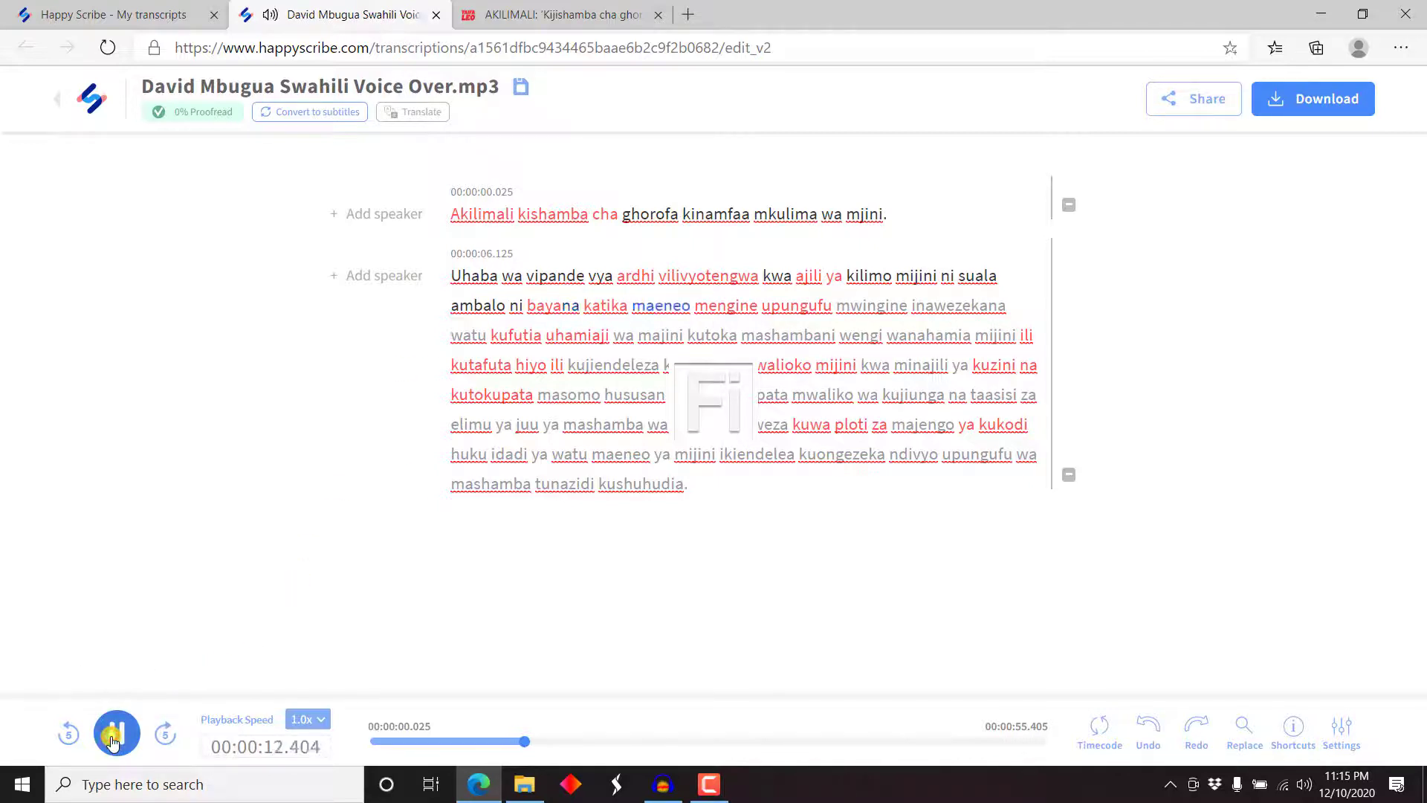
click(116, 733)
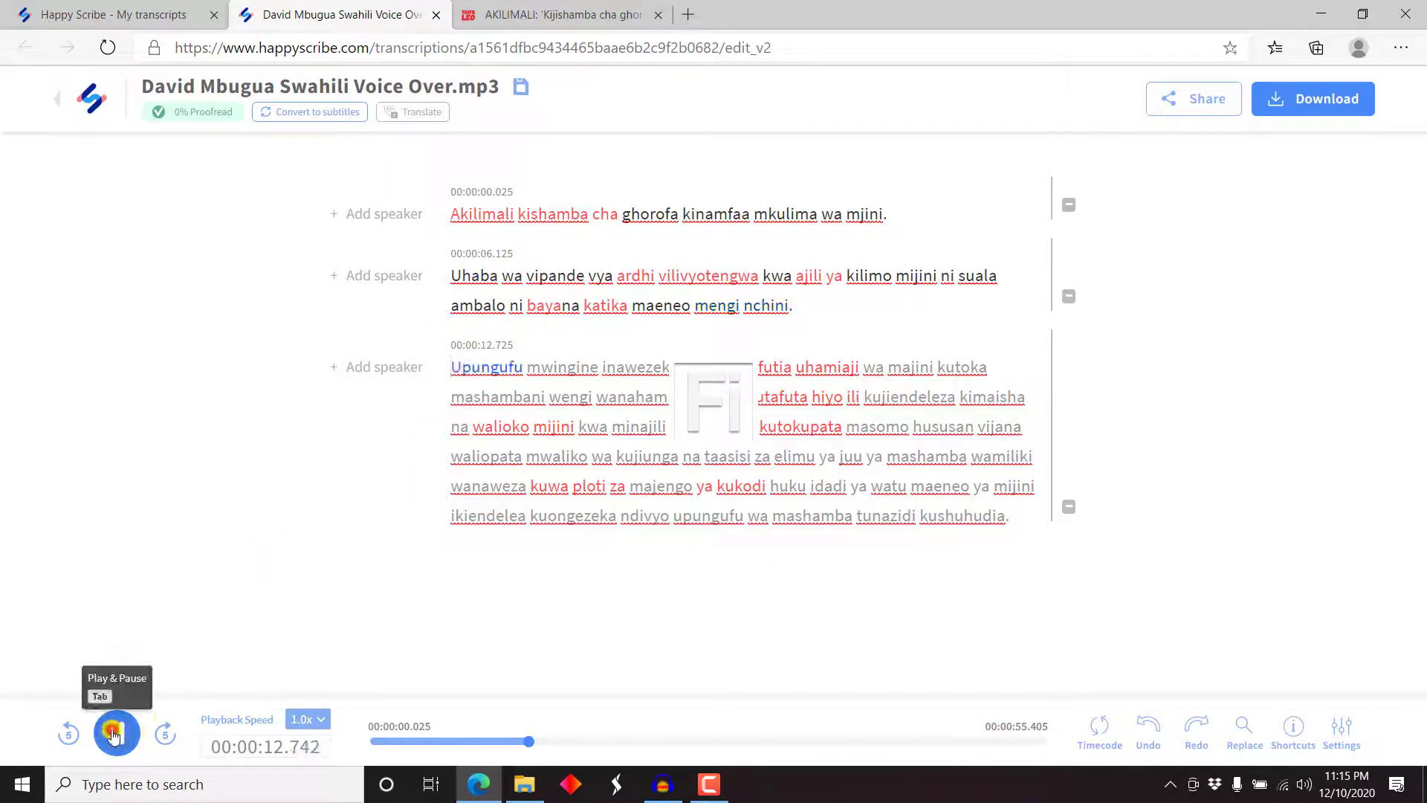
click(116, 733)
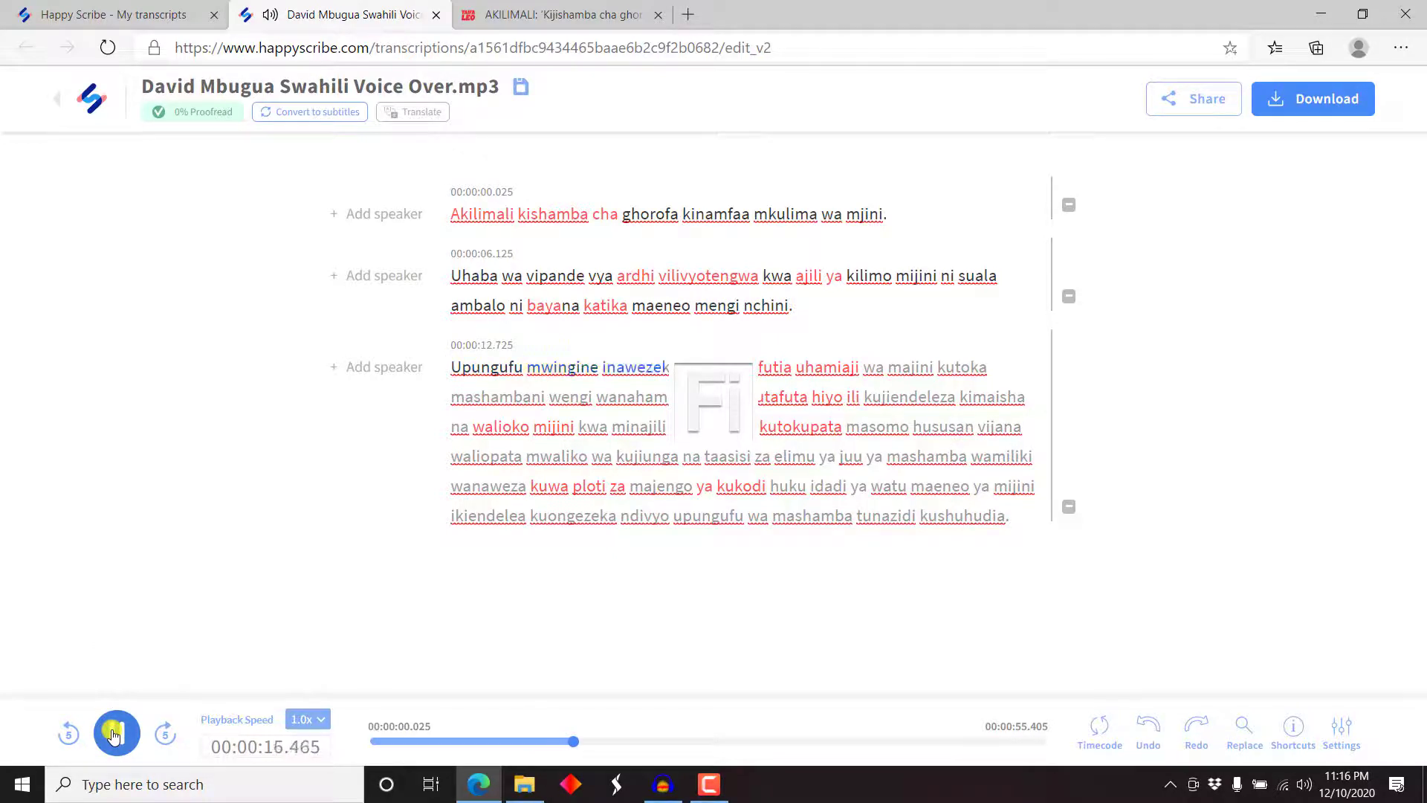
click(116, 733)
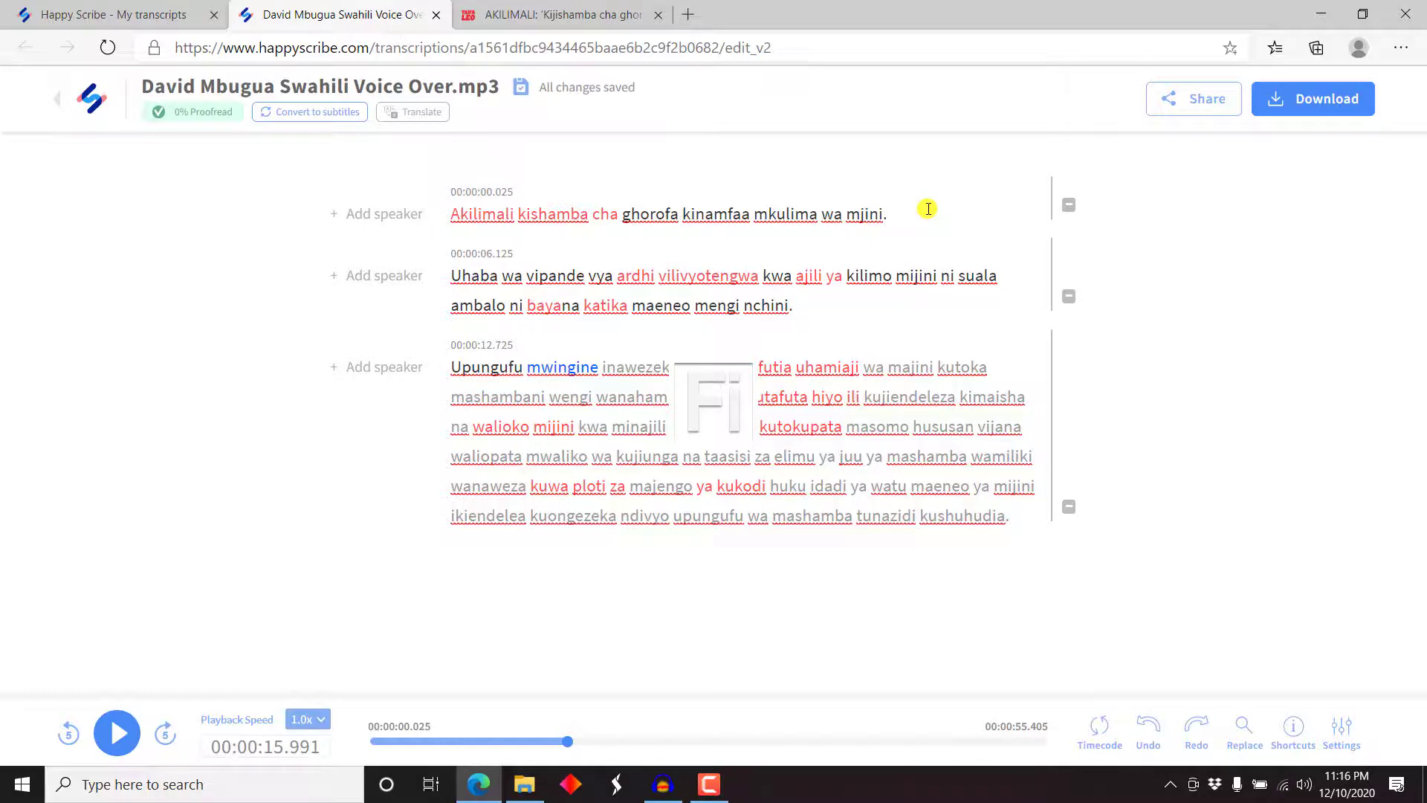
mouse_move(623, 381)
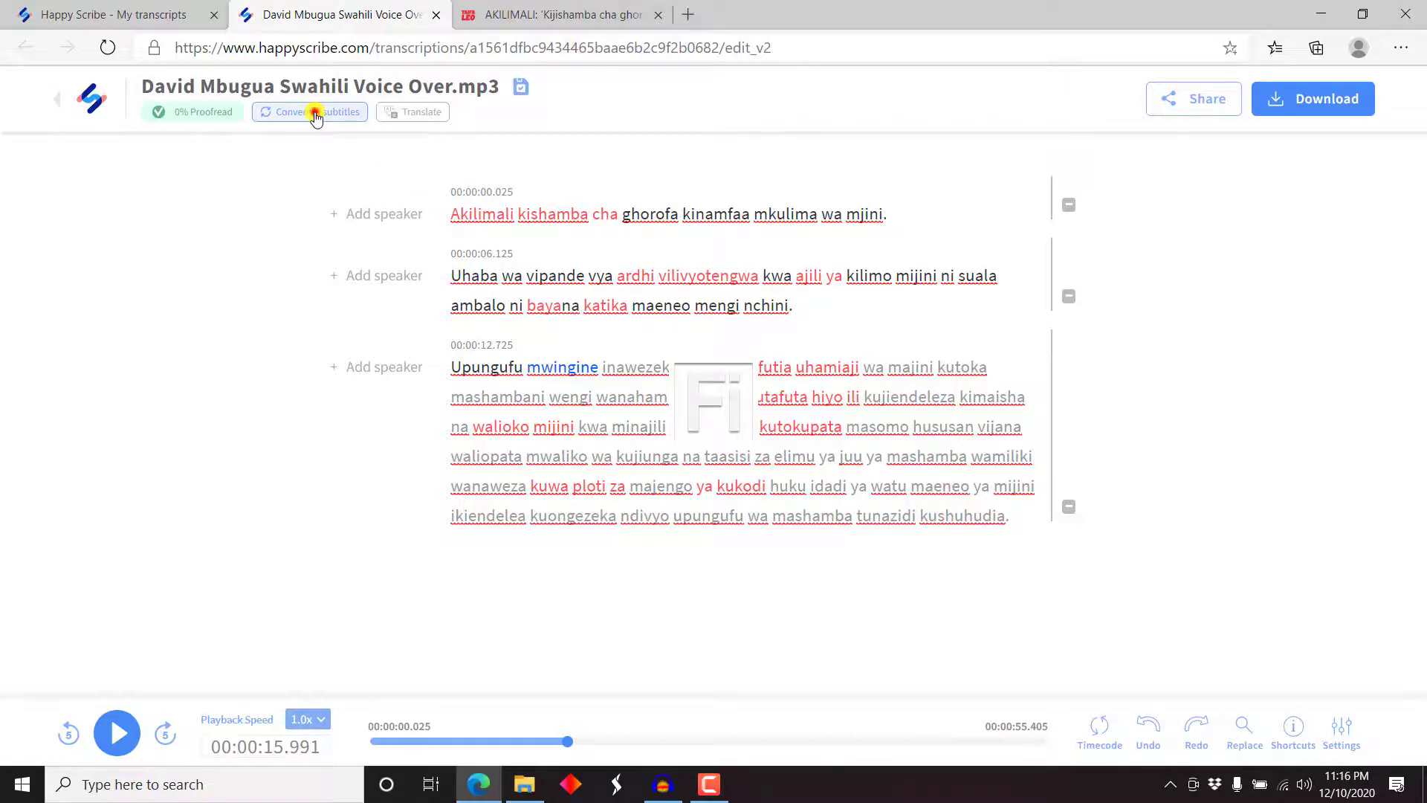
Convert the proofread transcript into timed subtitle cues in the subtitle editor.
click(309, 112)
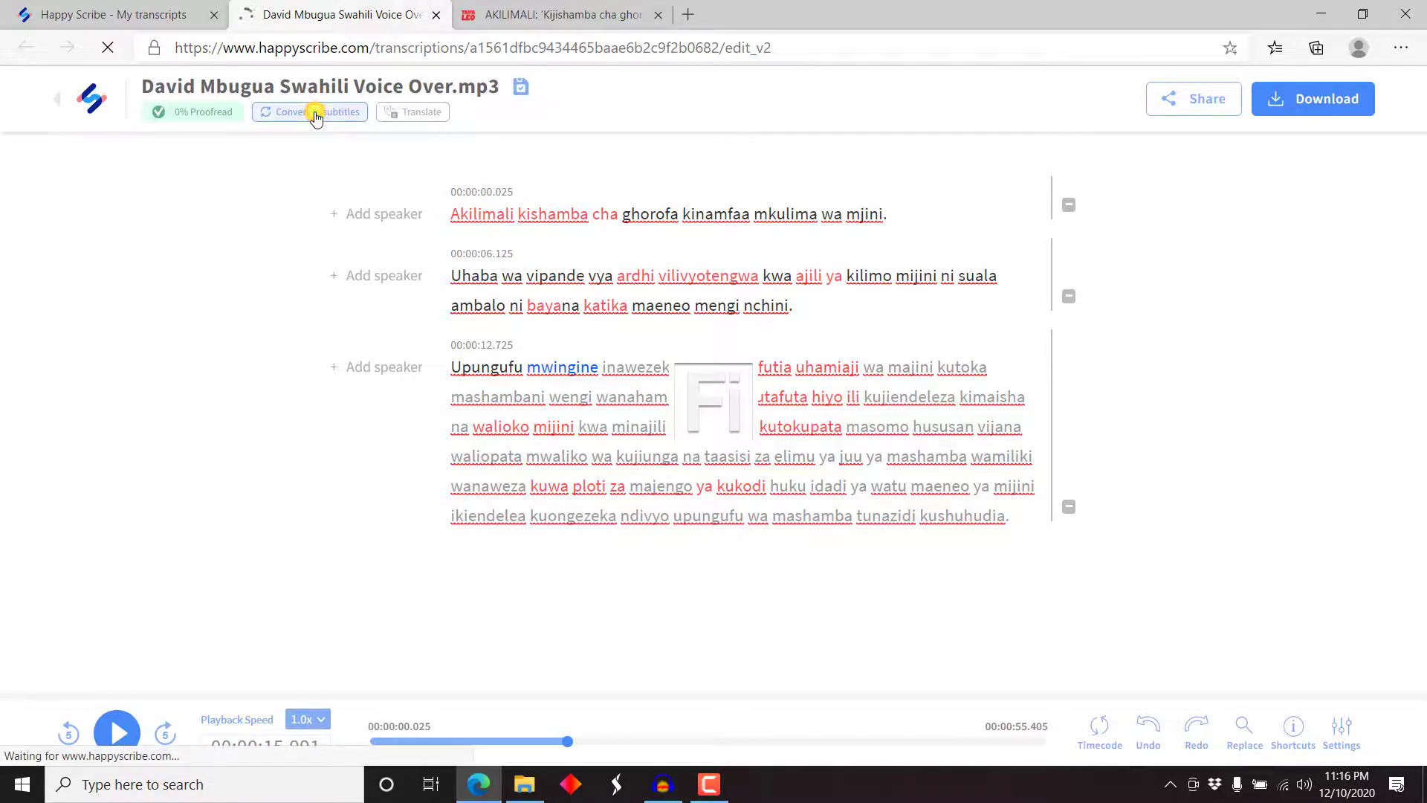
click(314, 111)
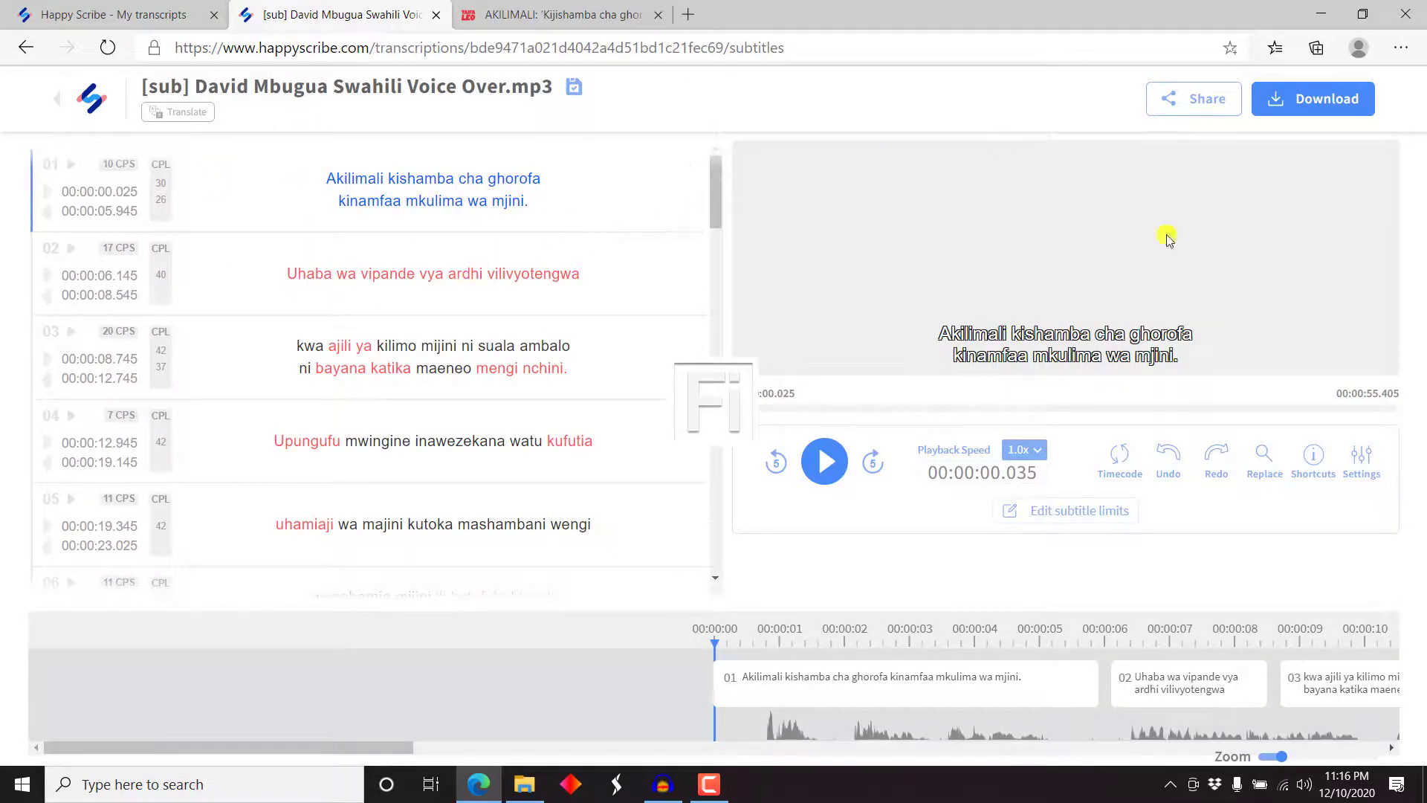
mouse_move(1402, 227)
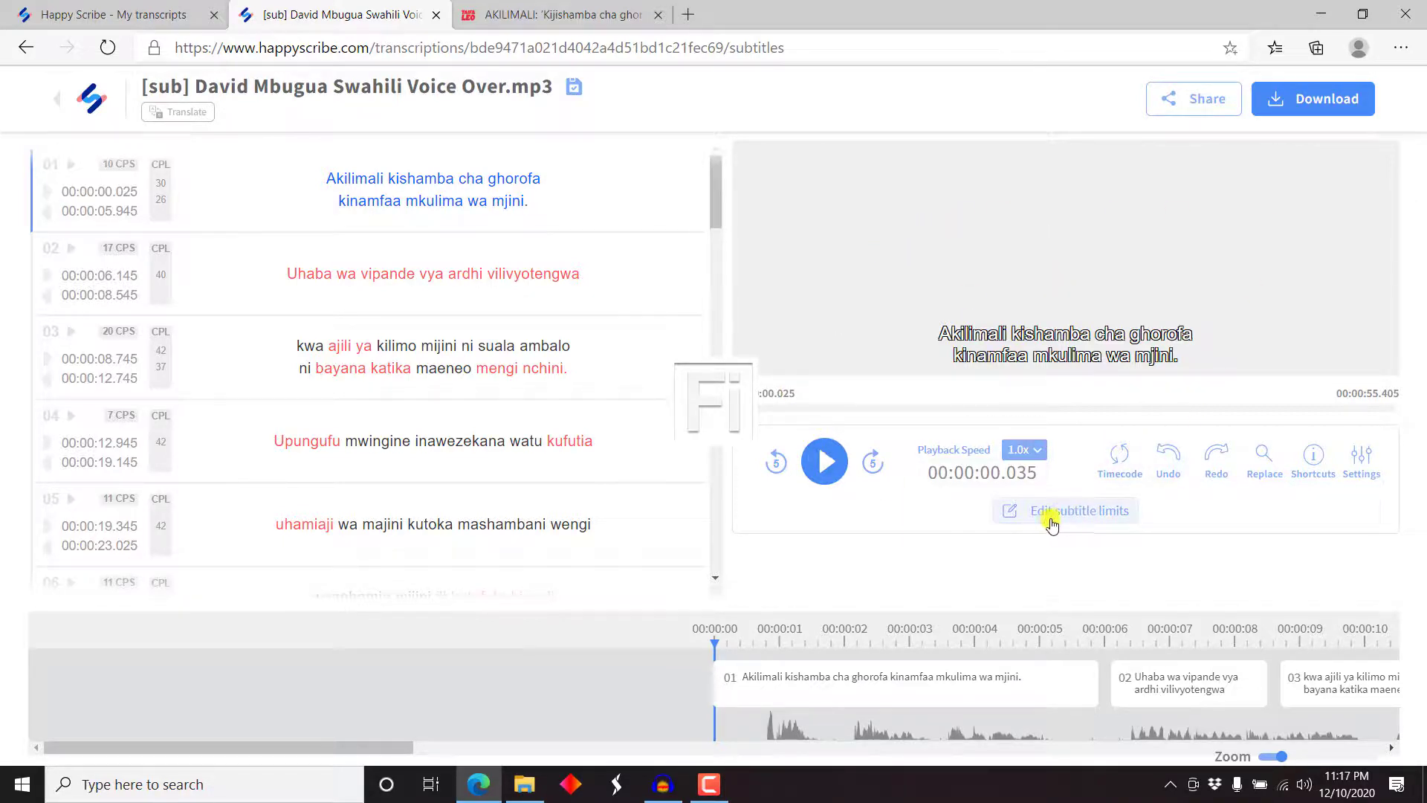
click(1064, 510)
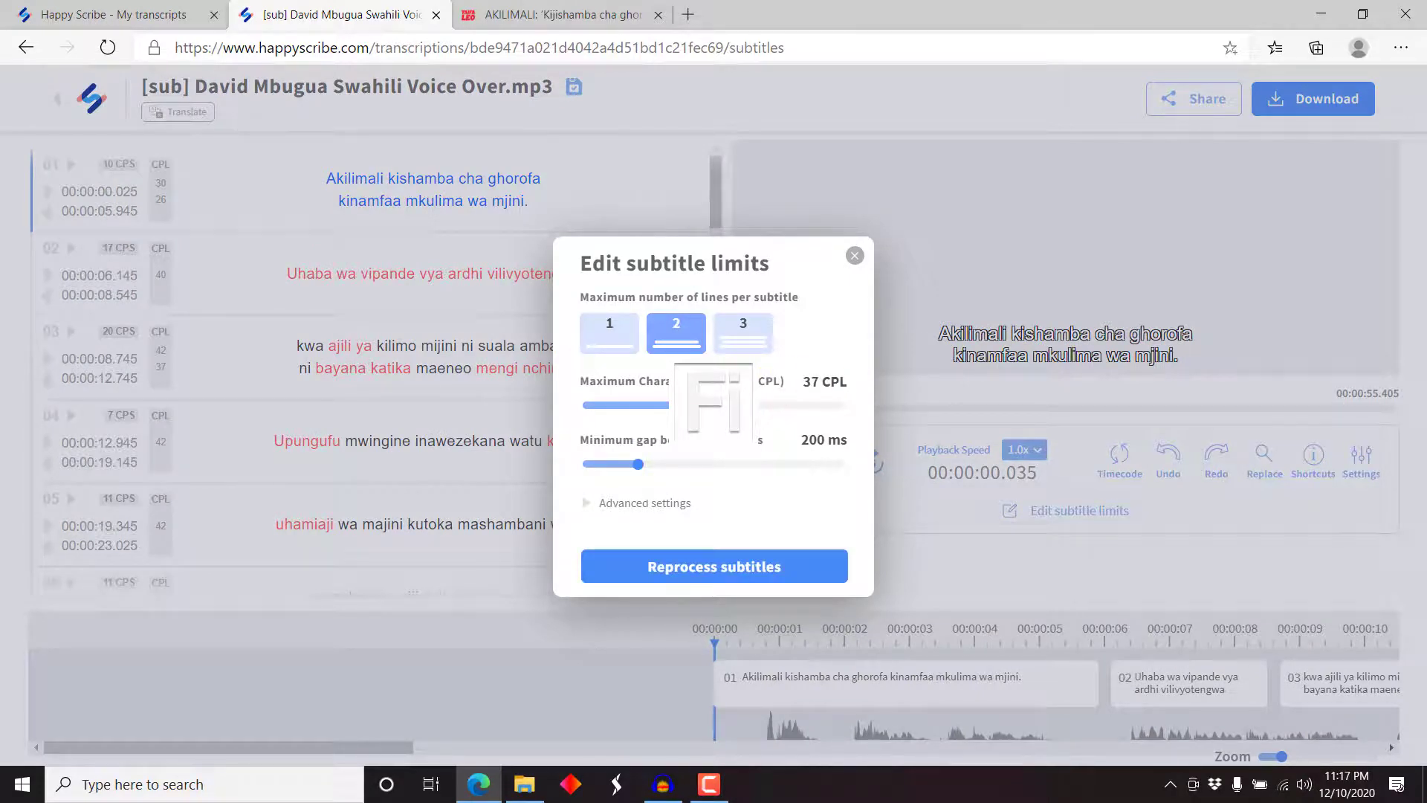
click(815, 440)
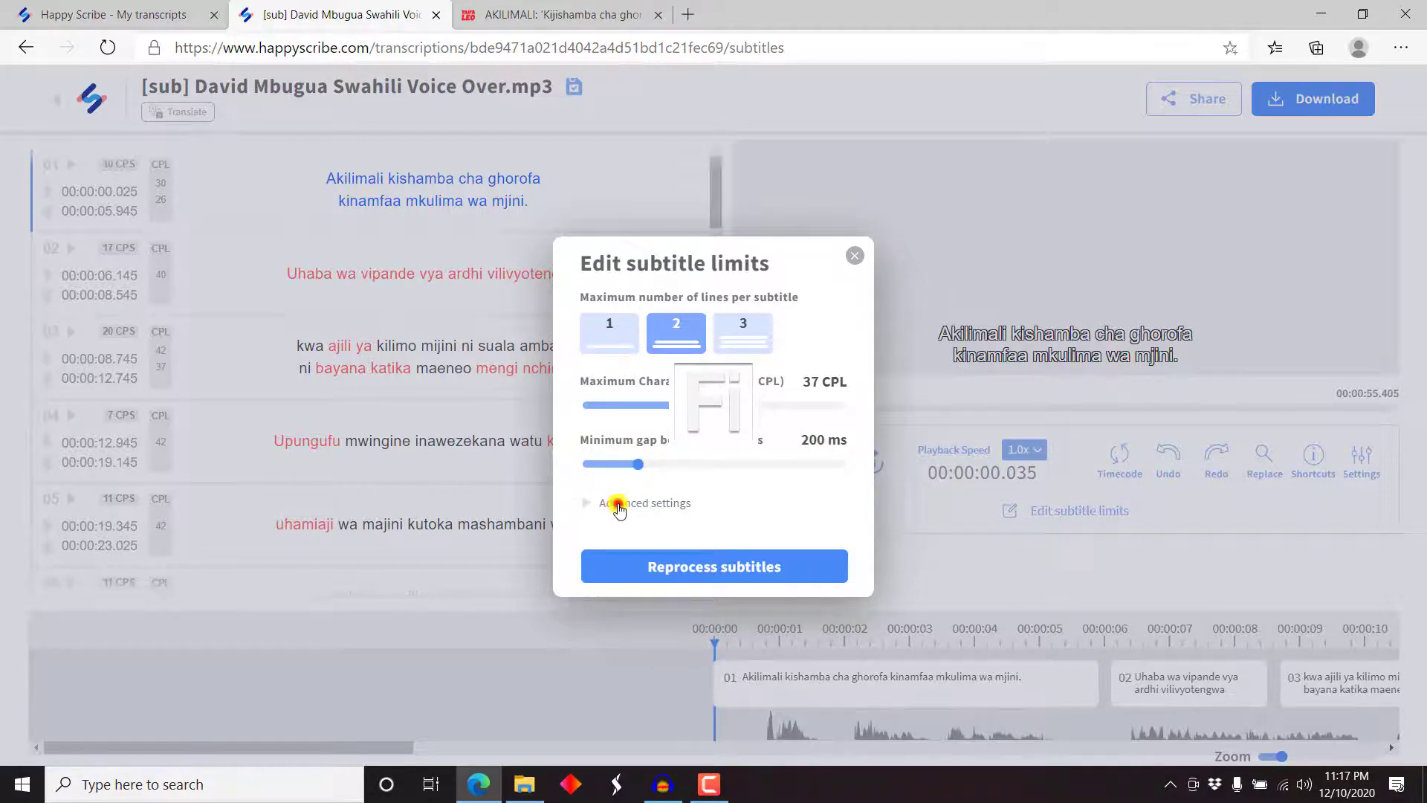
click(620, 503)
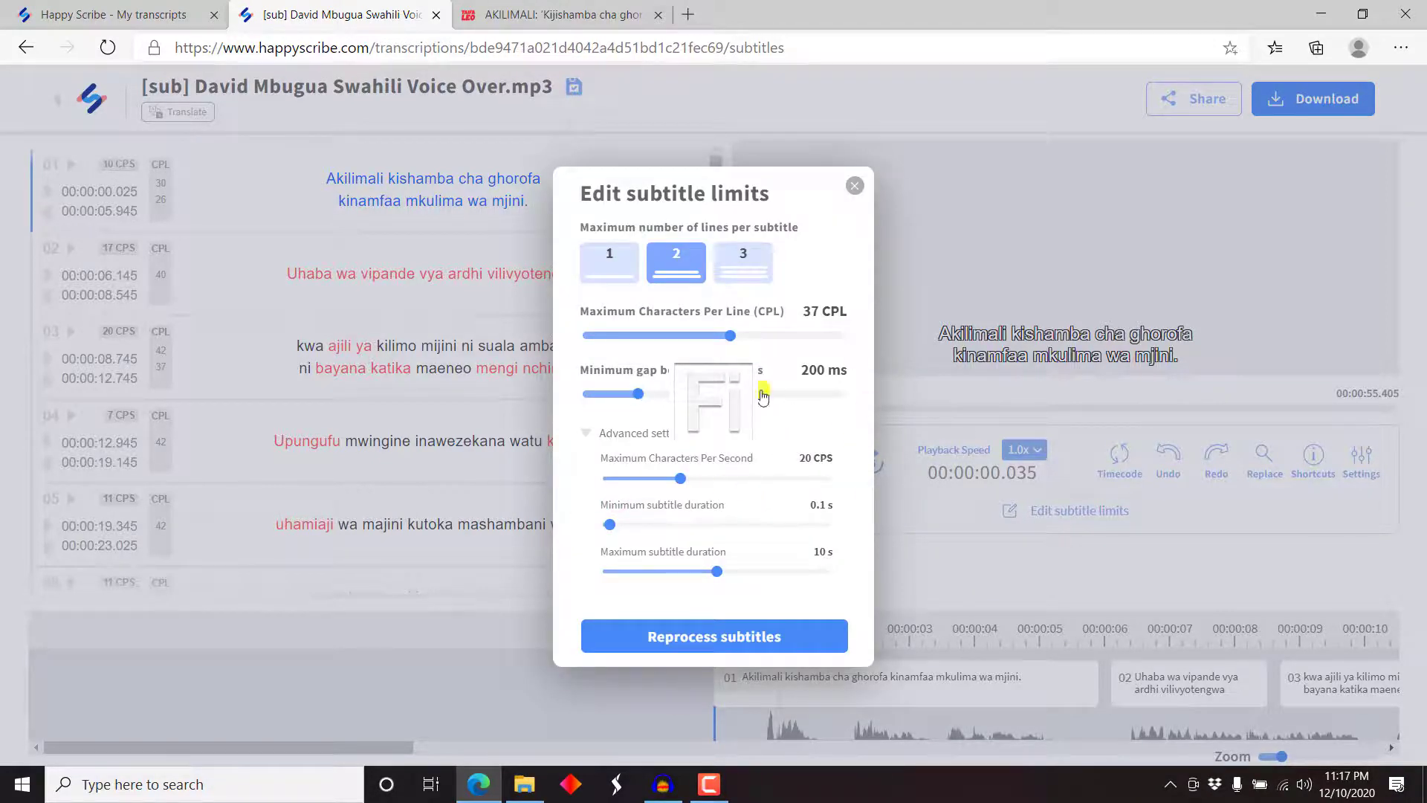
mouse_move(834, 449)
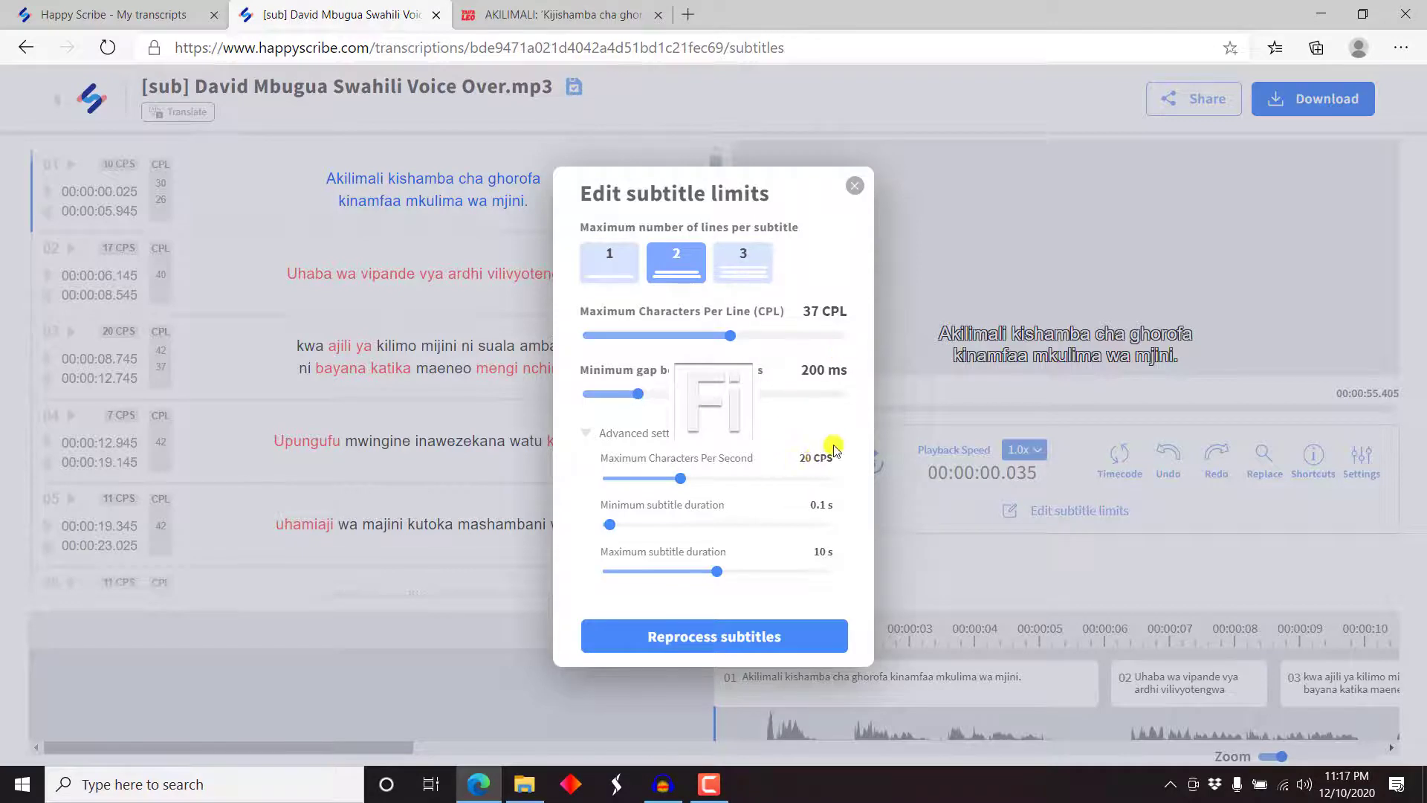
mouse_move(853, 526)
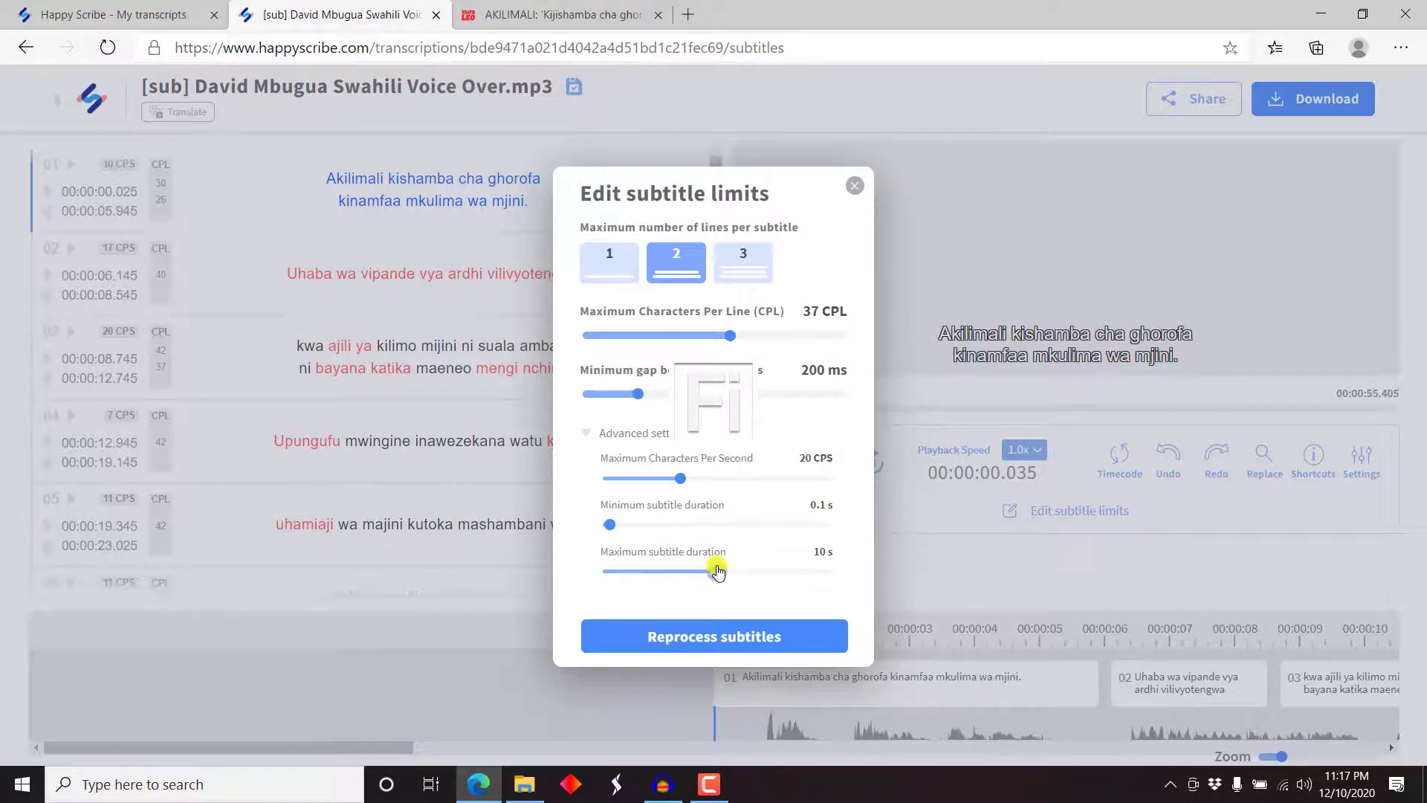
drag(717, 571, 692, 571)
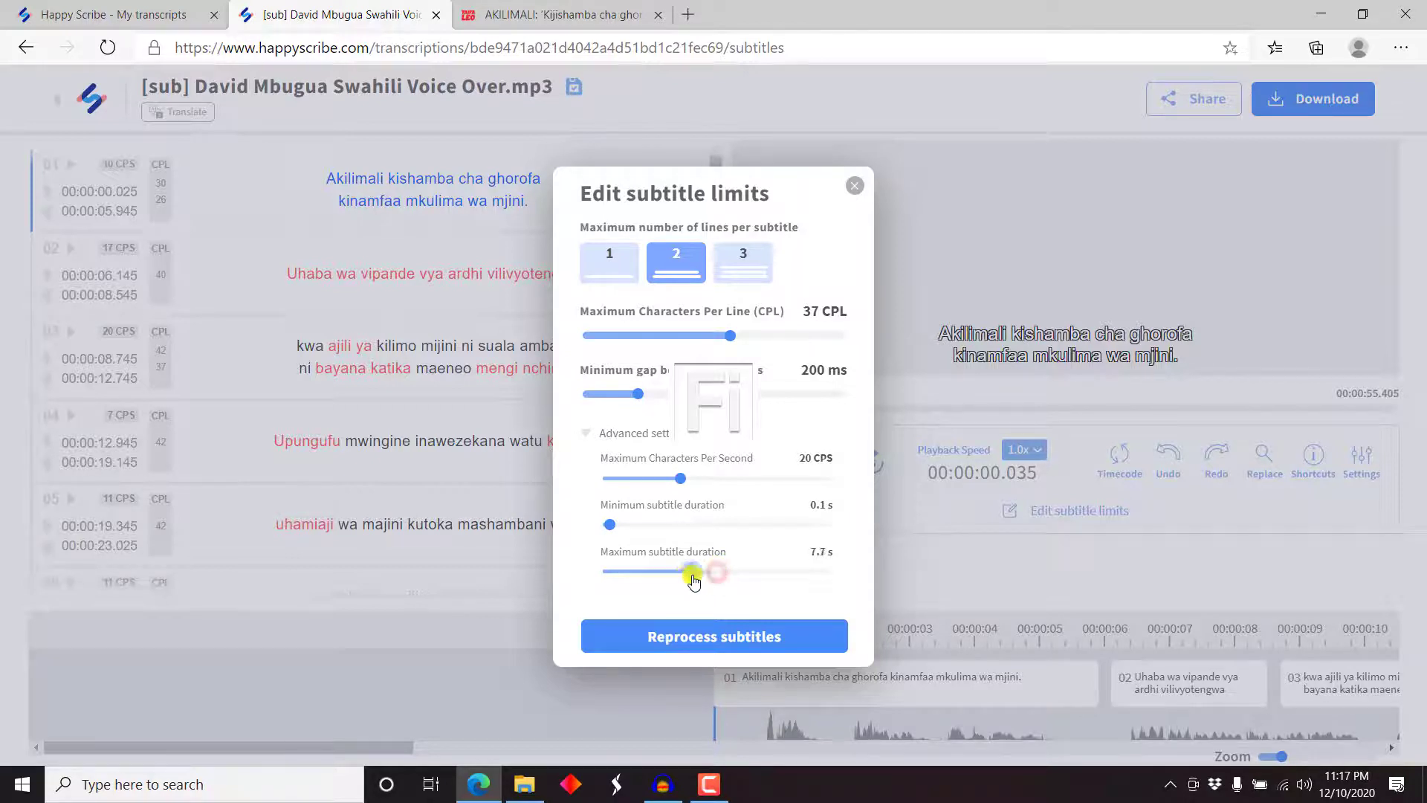
drag(694, 574, 681, 573)
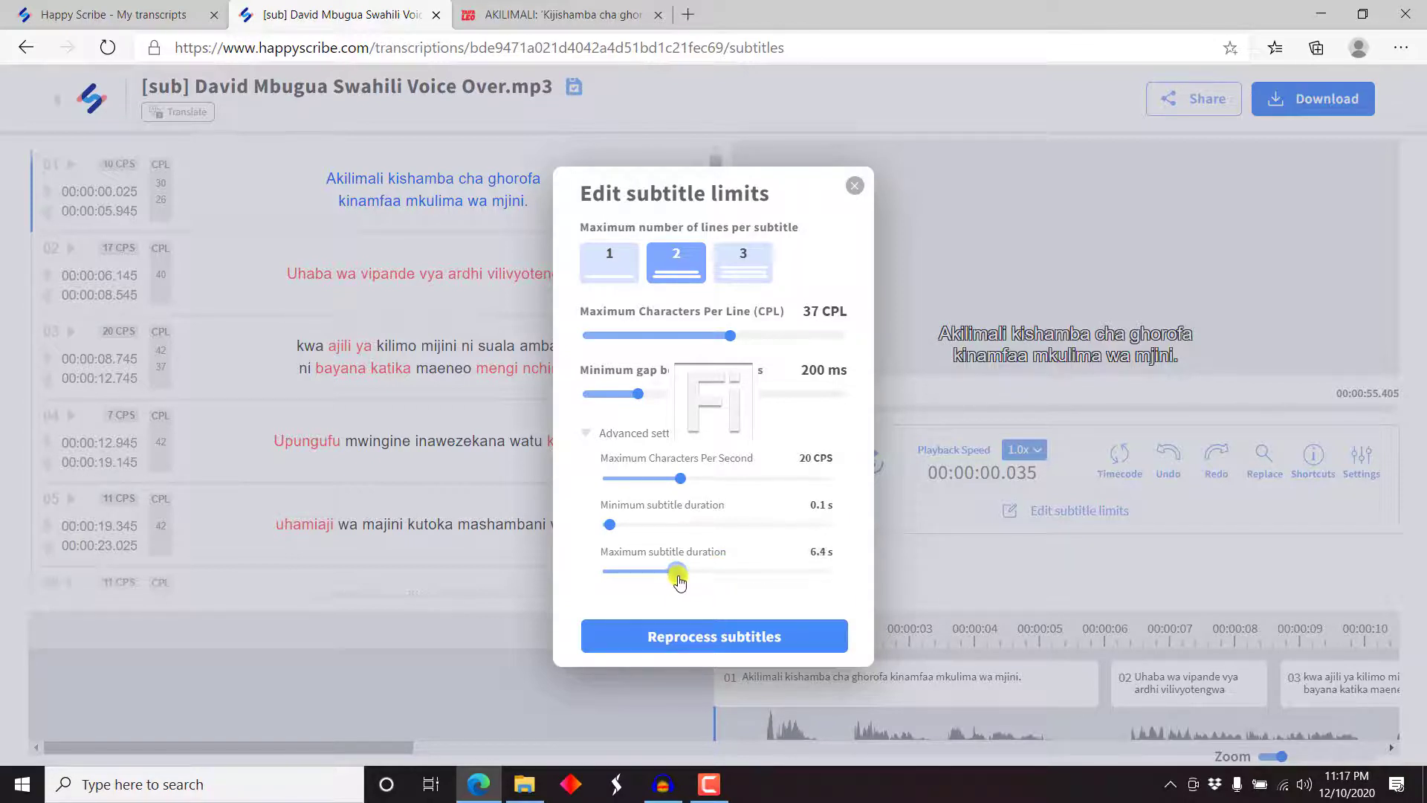
drag(678, 573, 684, 574)
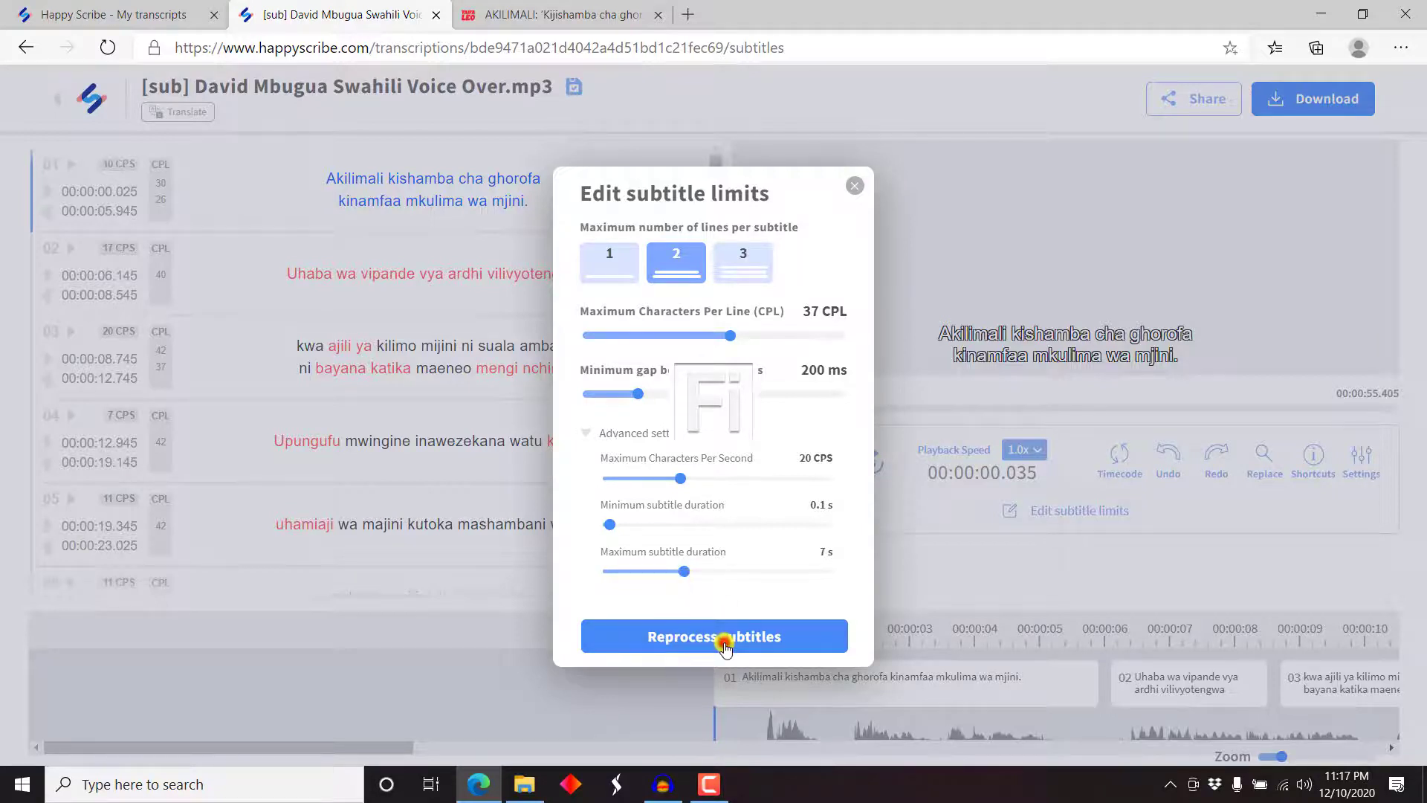
click(713, 635)
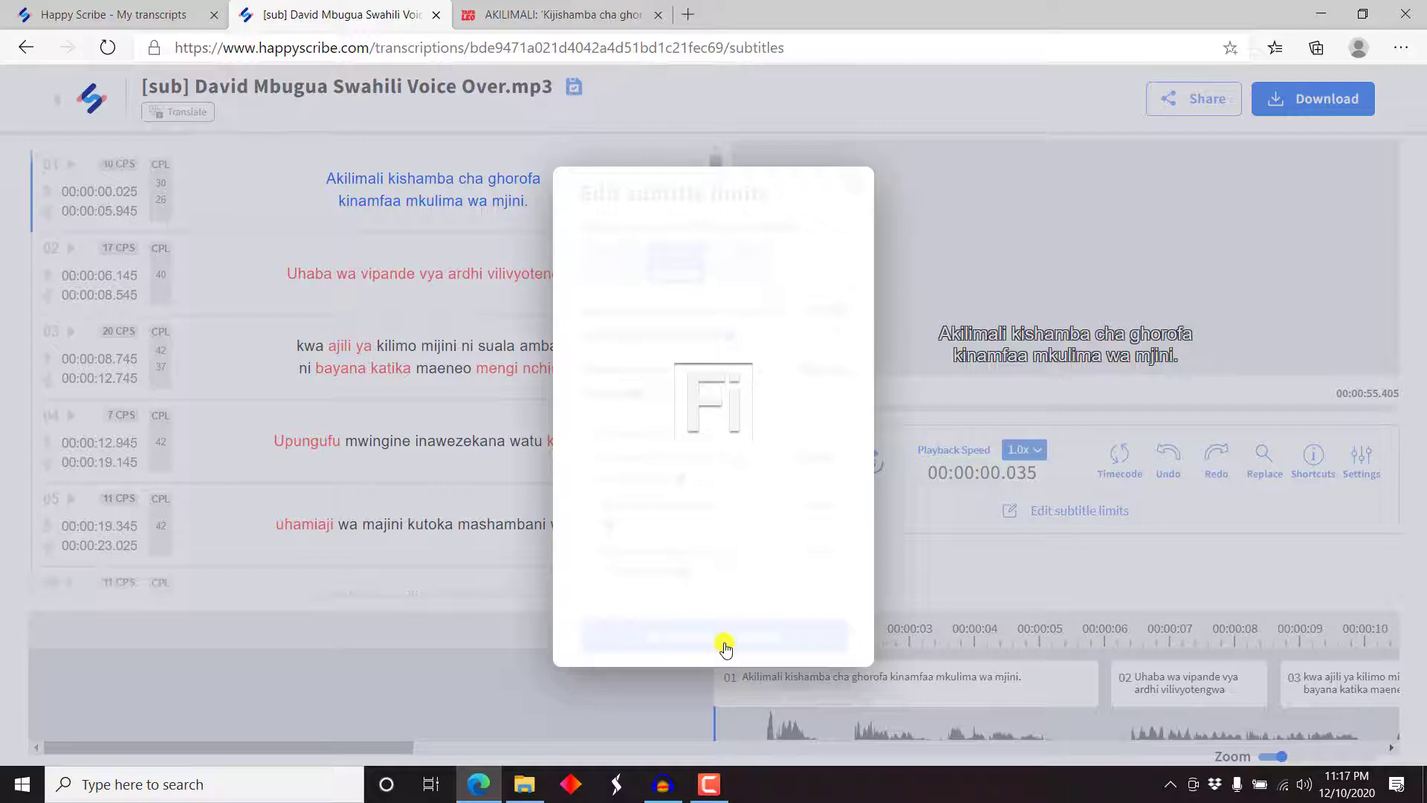
click(712, 635)
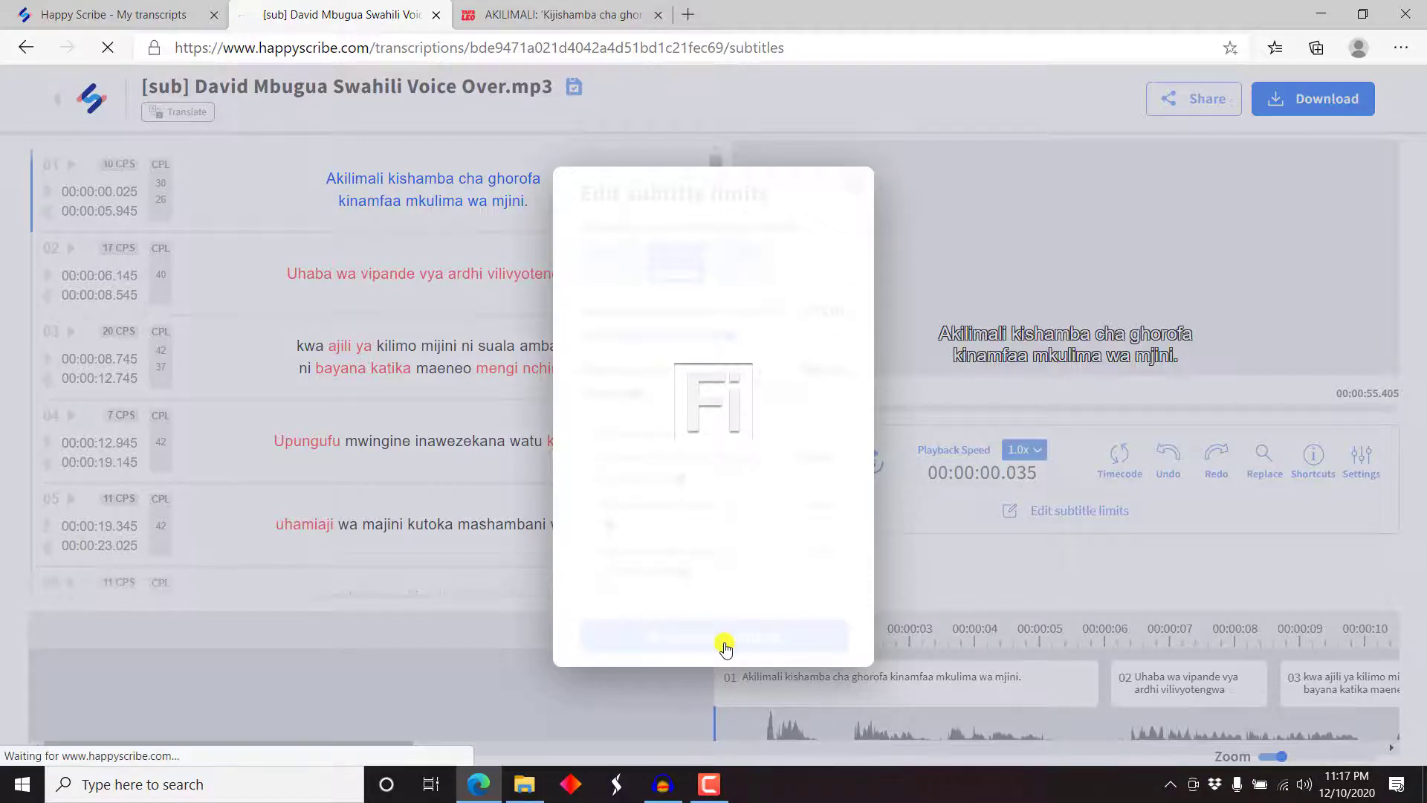
click(715, 635)
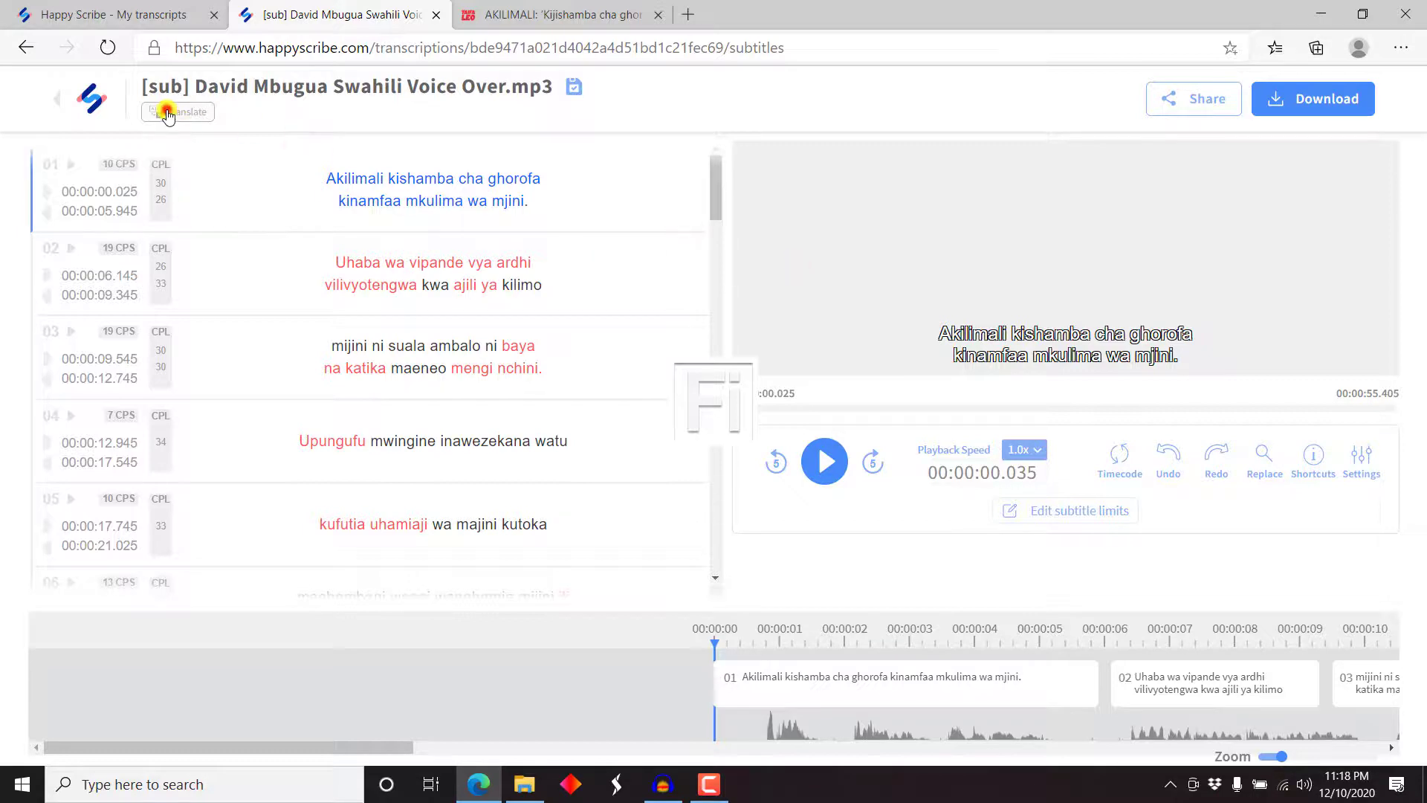
click(177, 111)
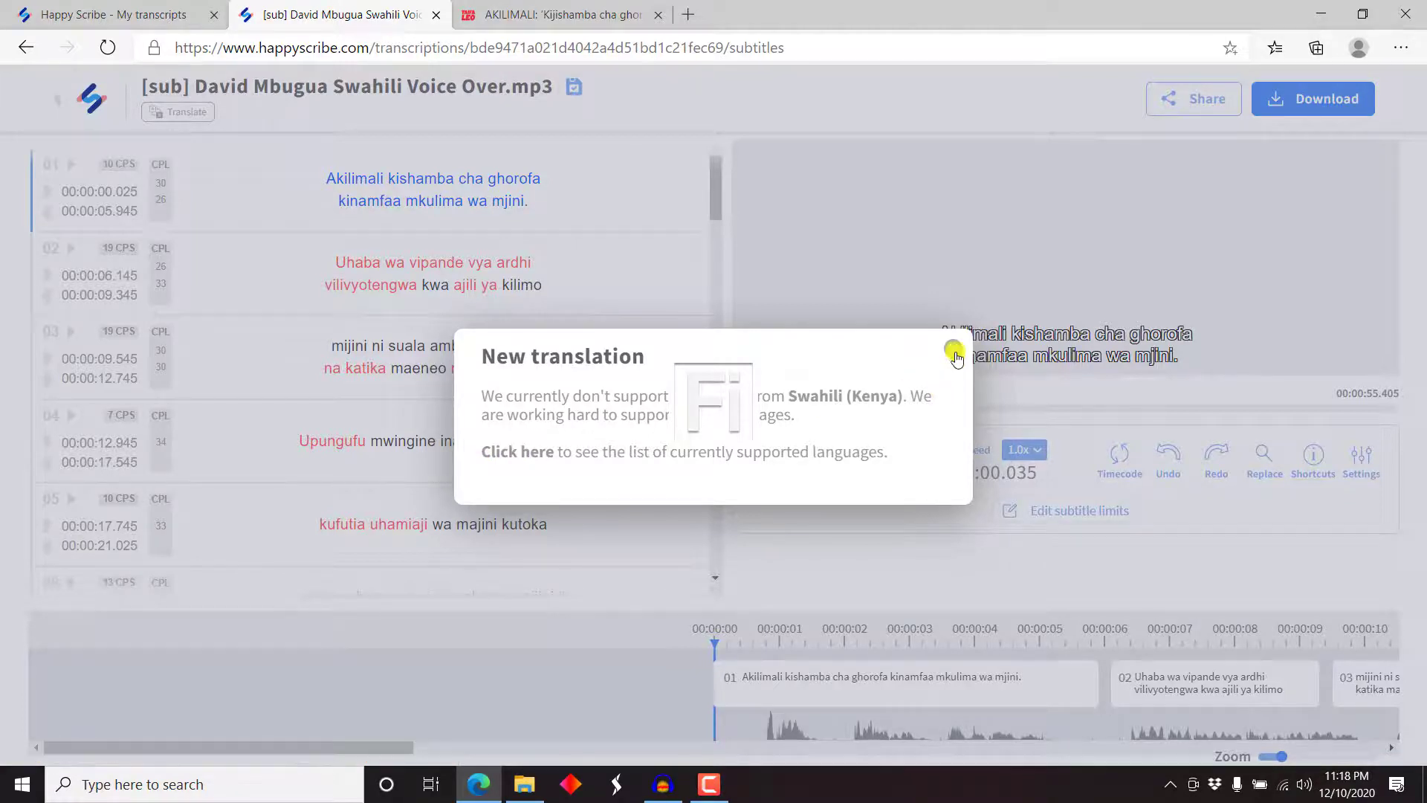
click(953, 353)
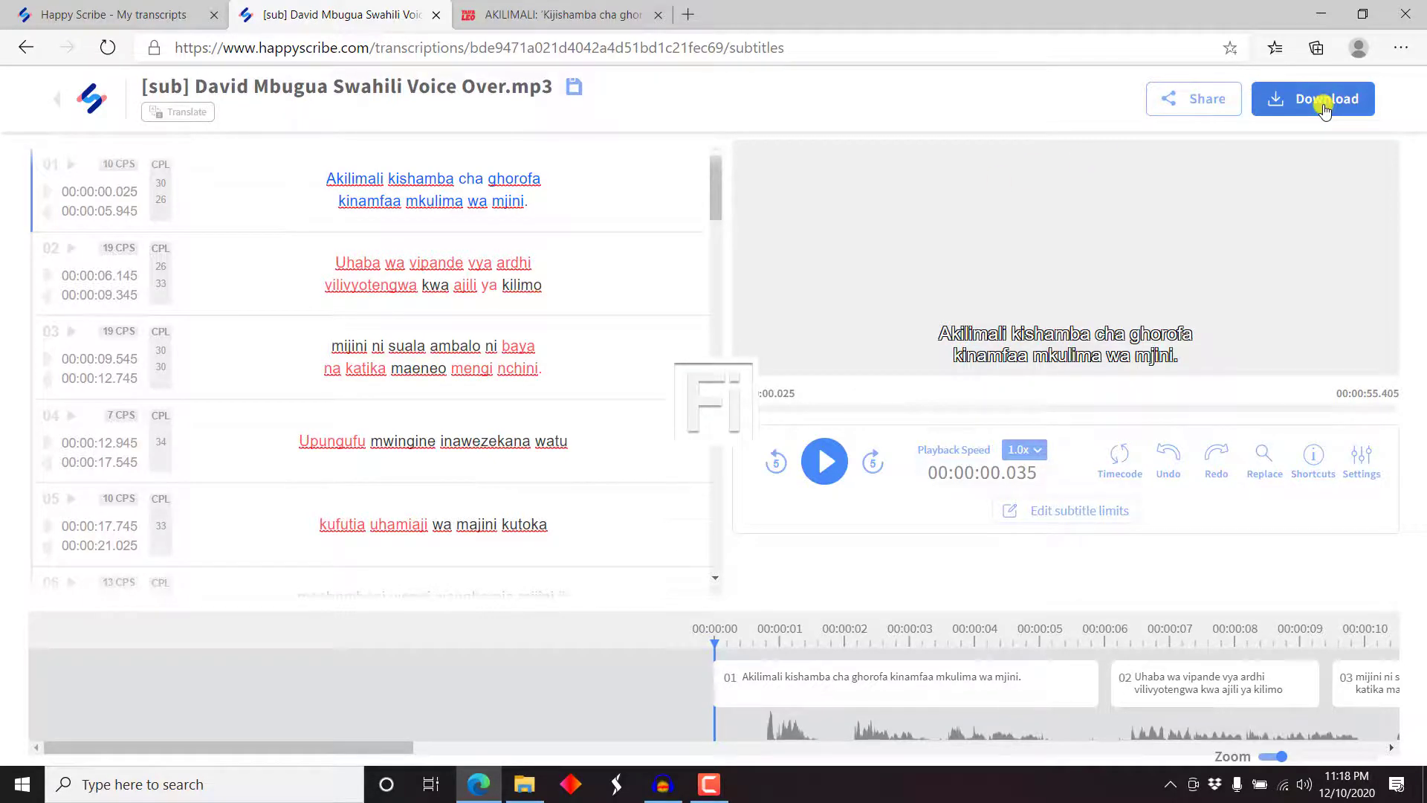
Enable Public Link sharing with Activate Sharing and Allow Editing on, then return to the editor.
click(1193, 98)
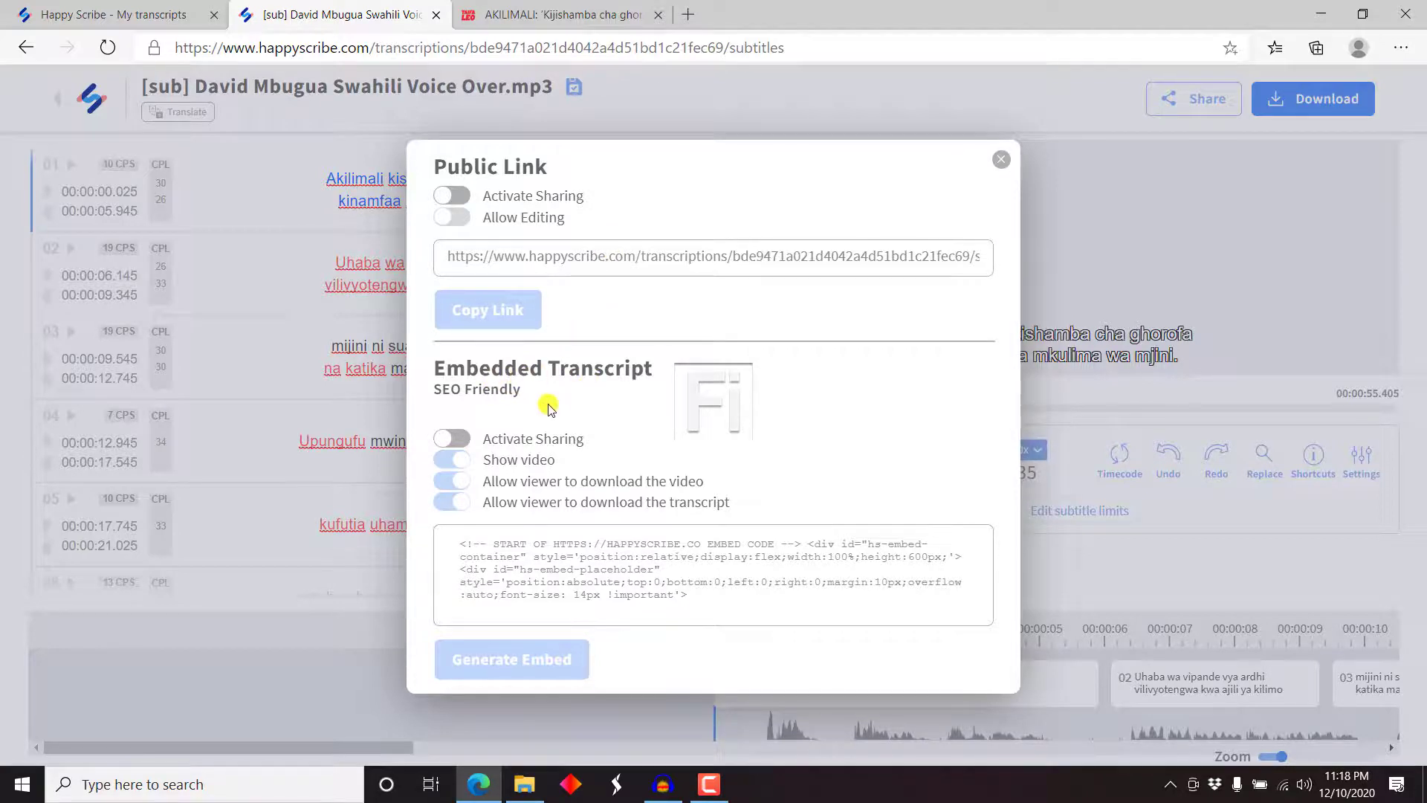
mouse_move(516, 470)
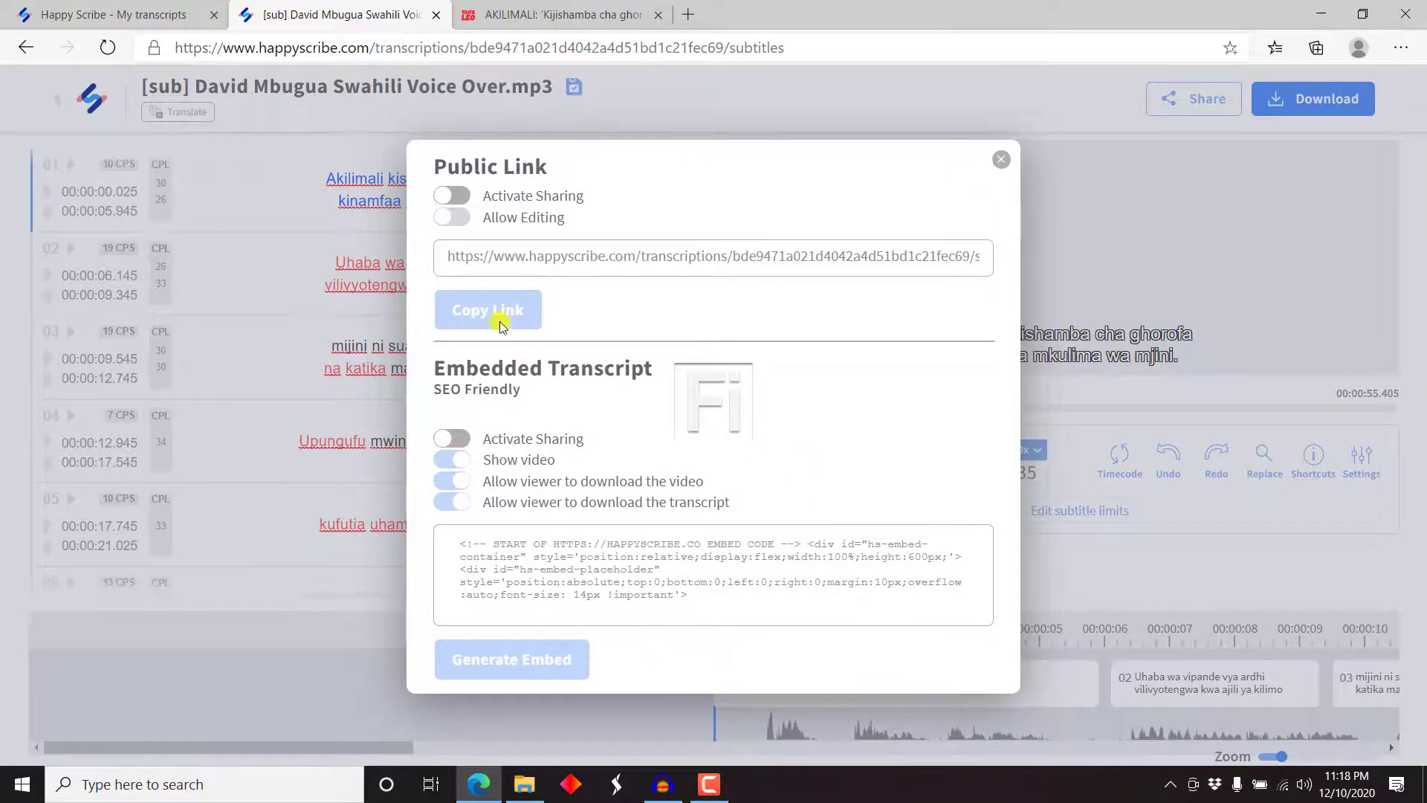
click(452, 195)
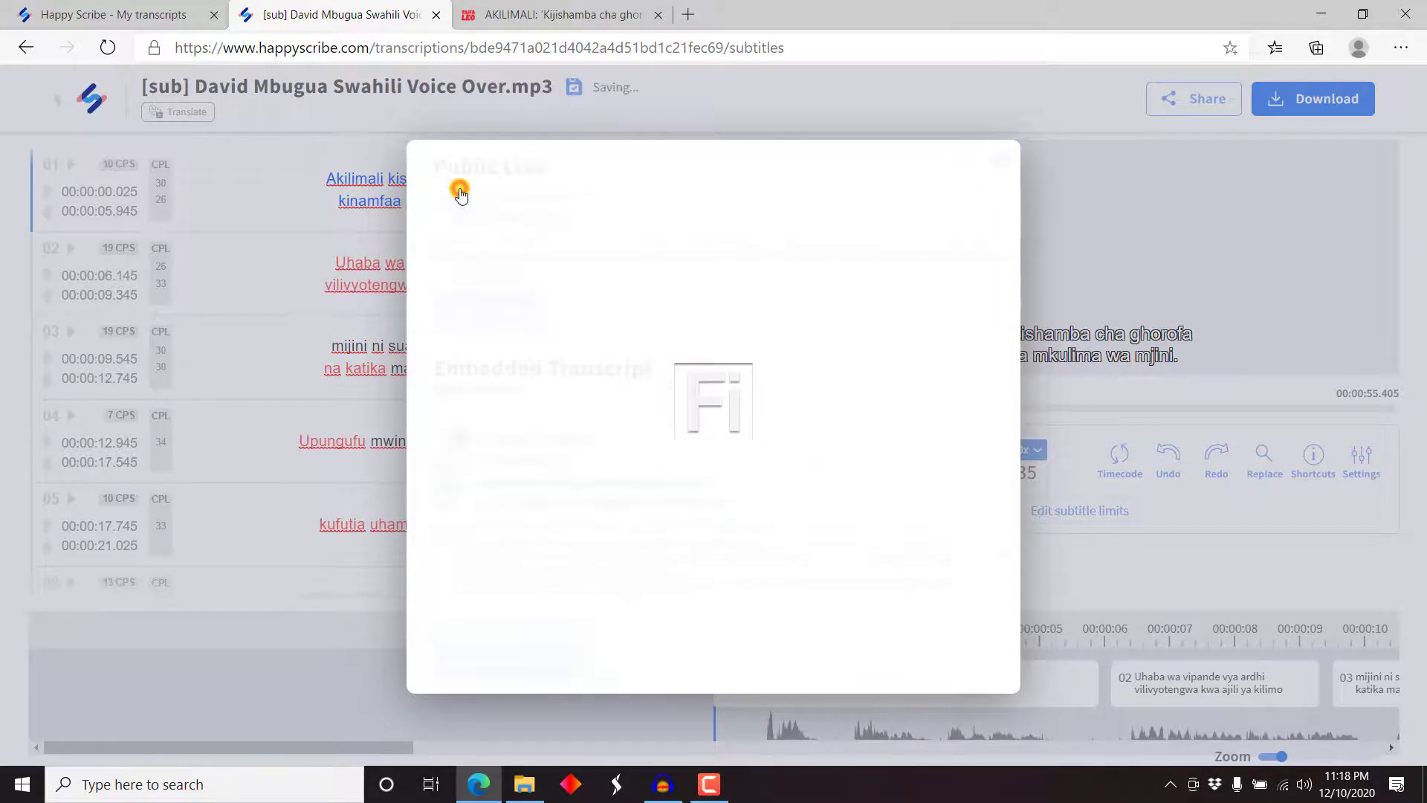
click(452, 187)
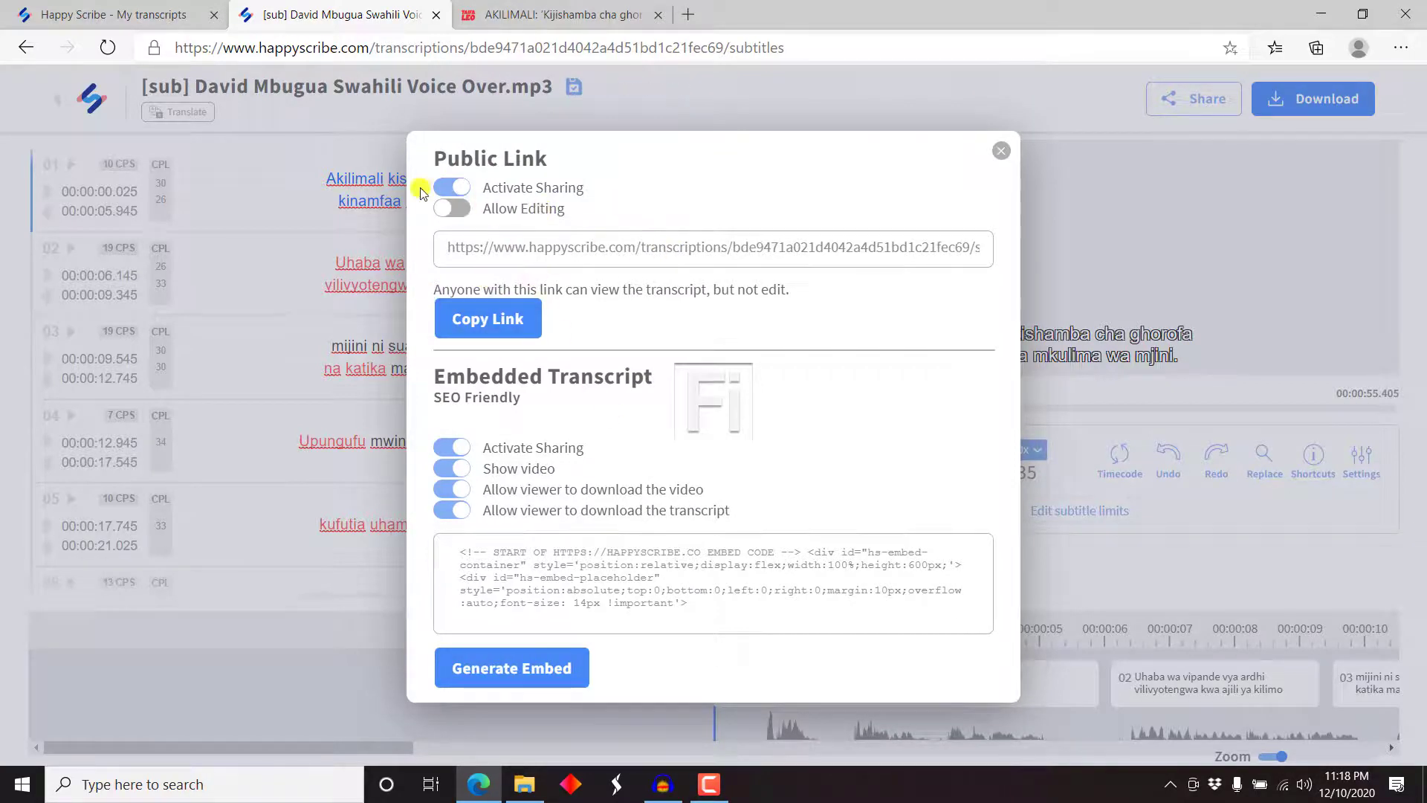
click(452, 208)
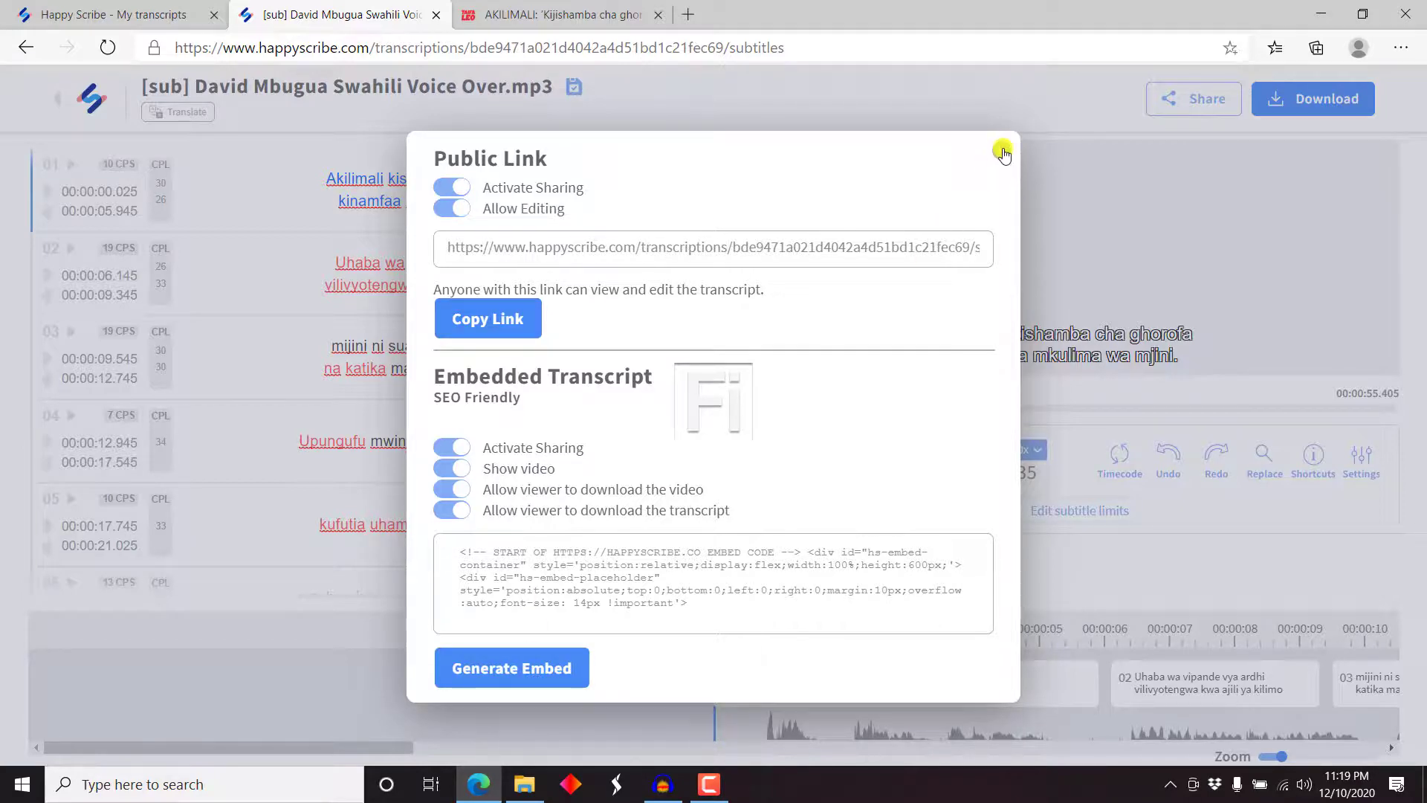
click(1002, 150)
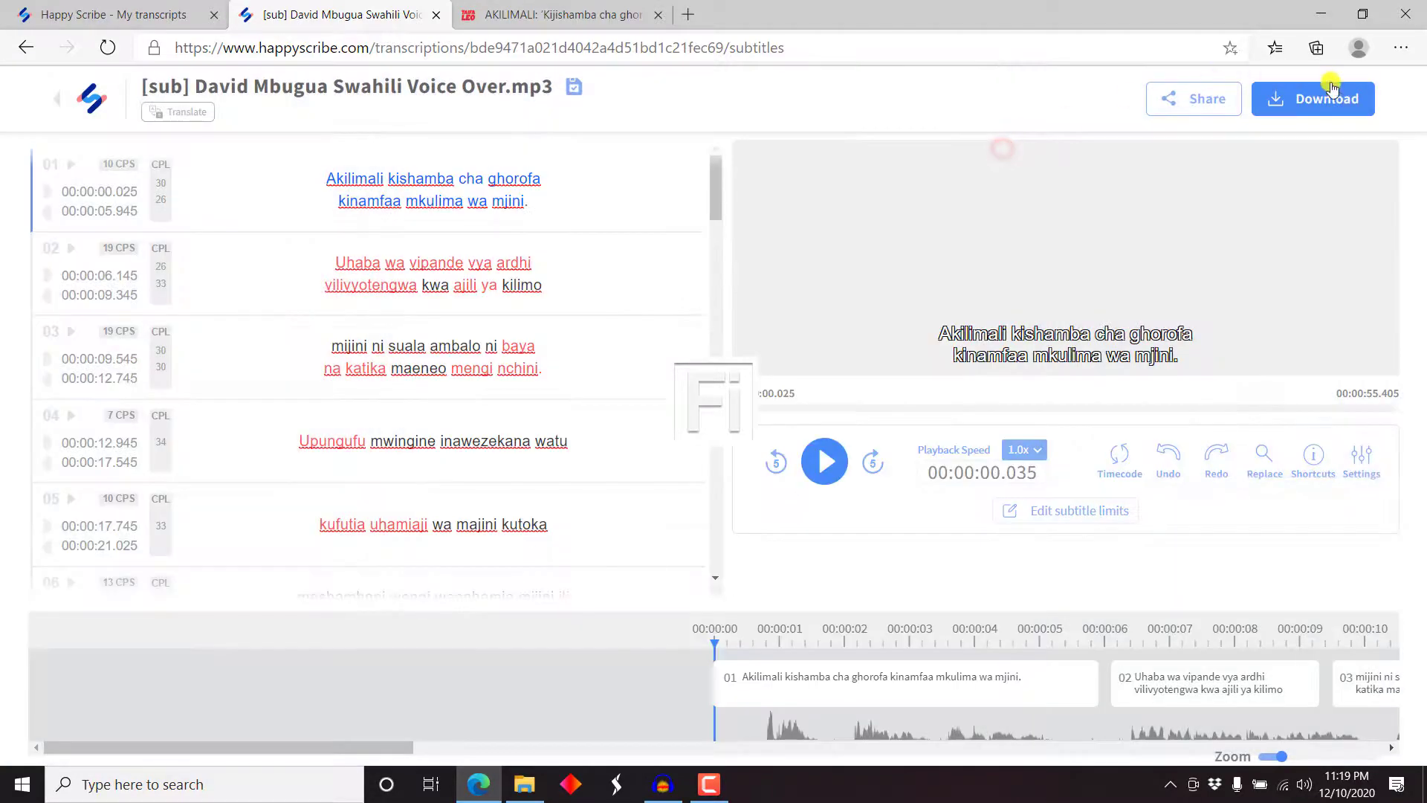
Export the subtitles as a Text Document (.txt) and download the file.
click(1313, 98)
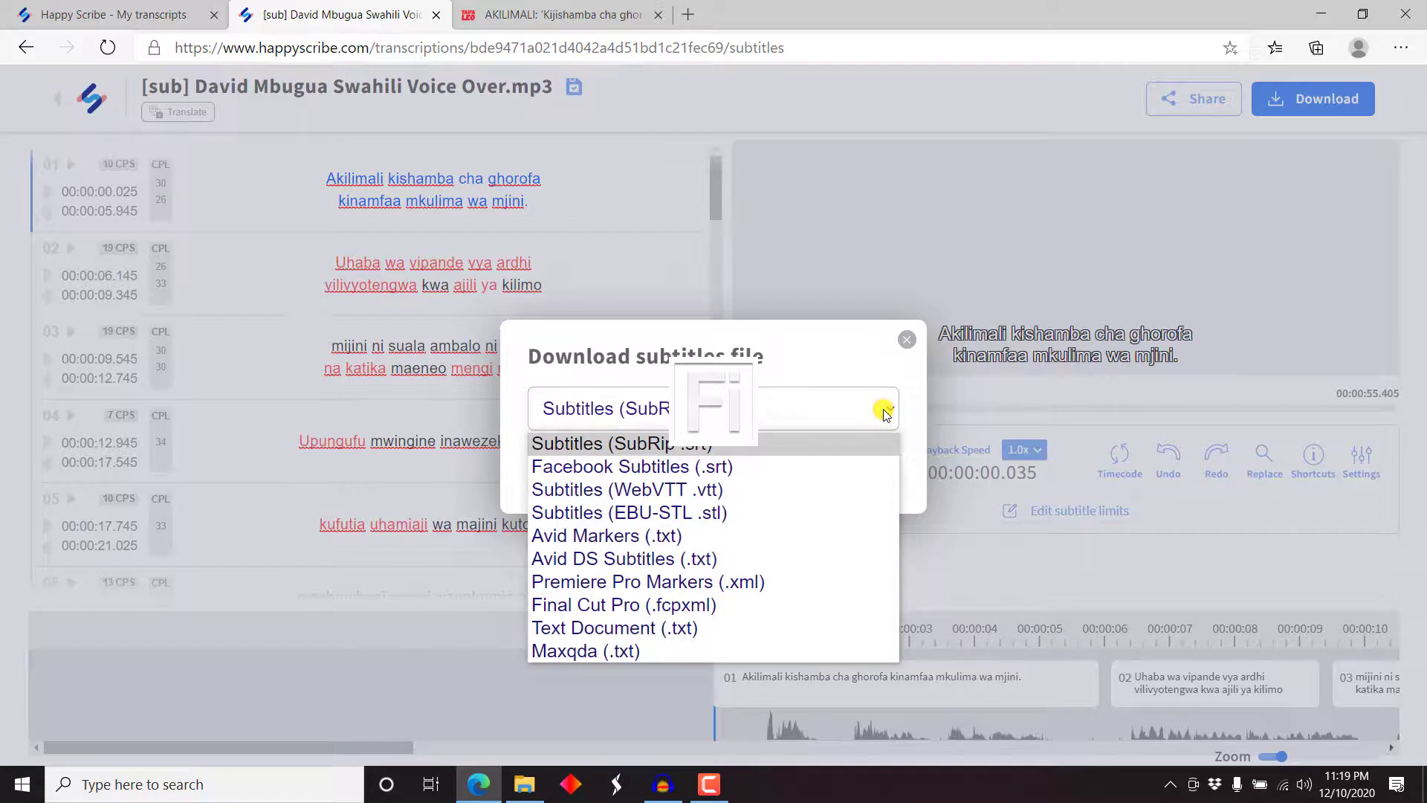
click(614, 627)
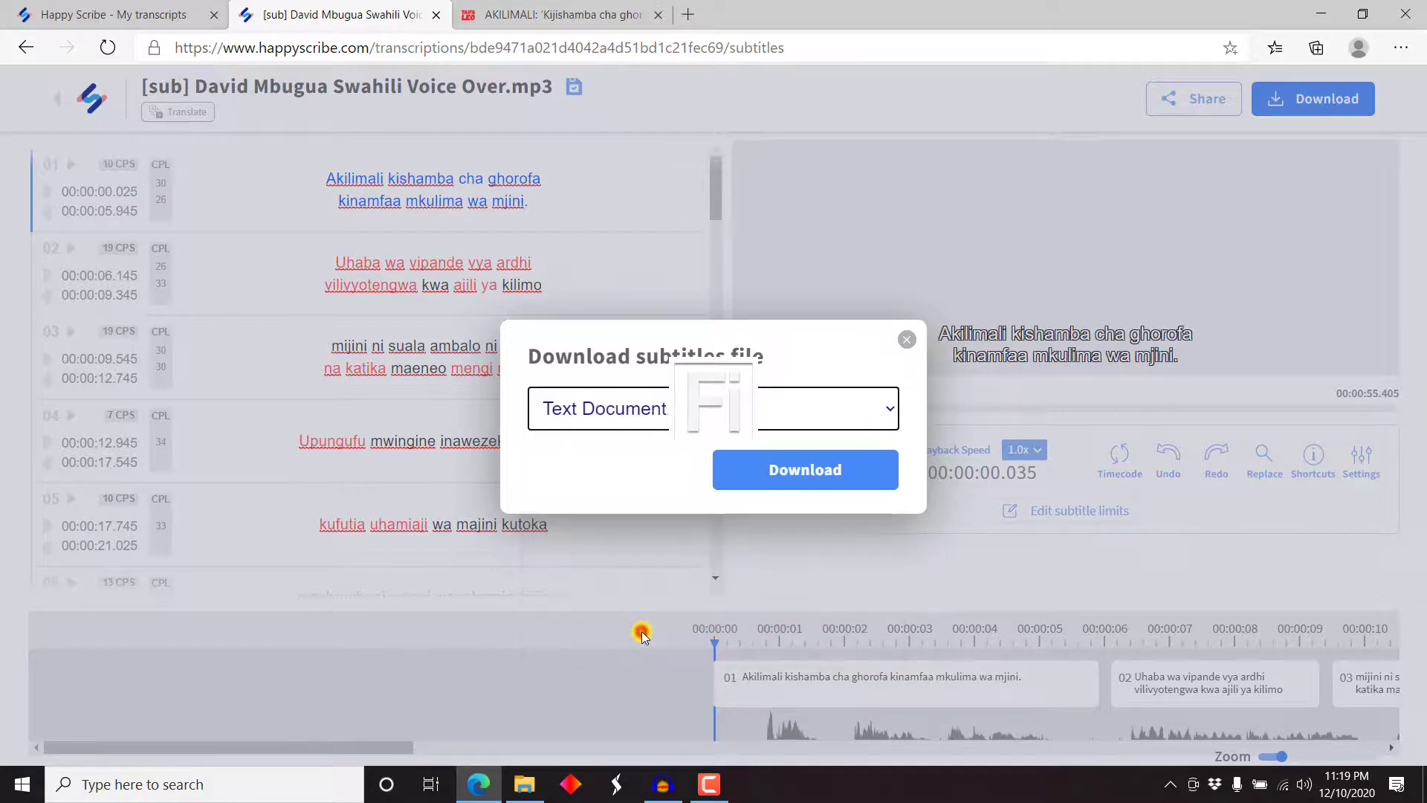
click(804, 470)
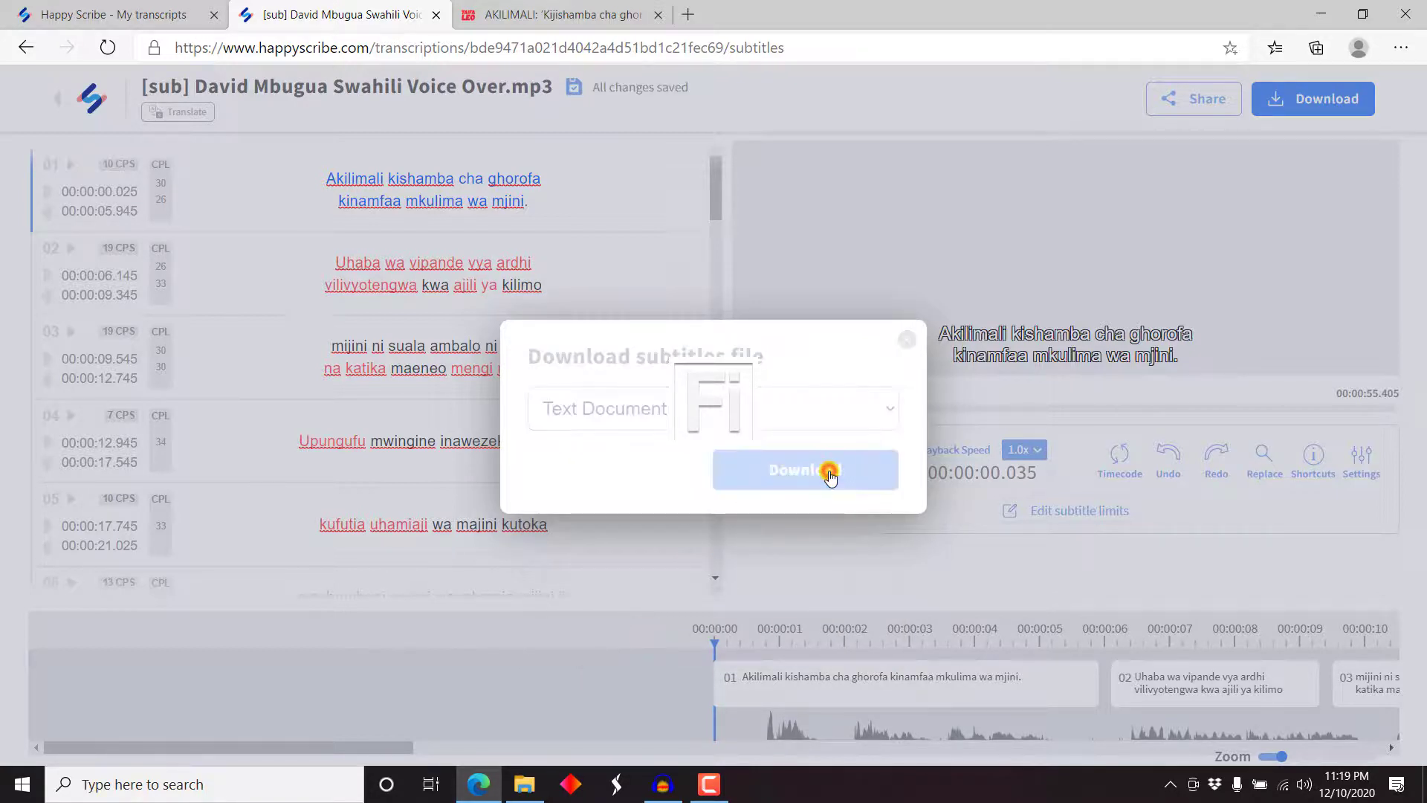
click(805, 469)
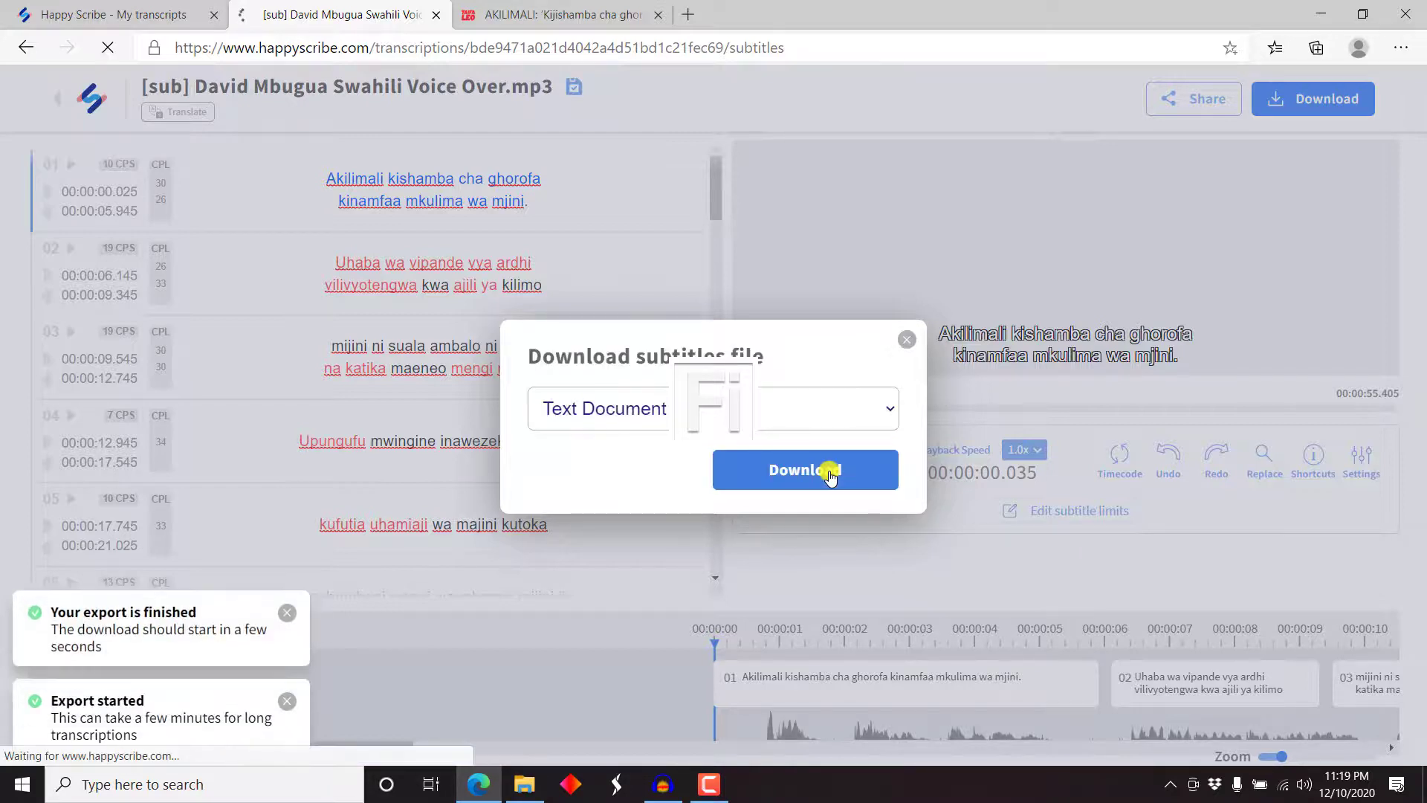
click(804, 469)
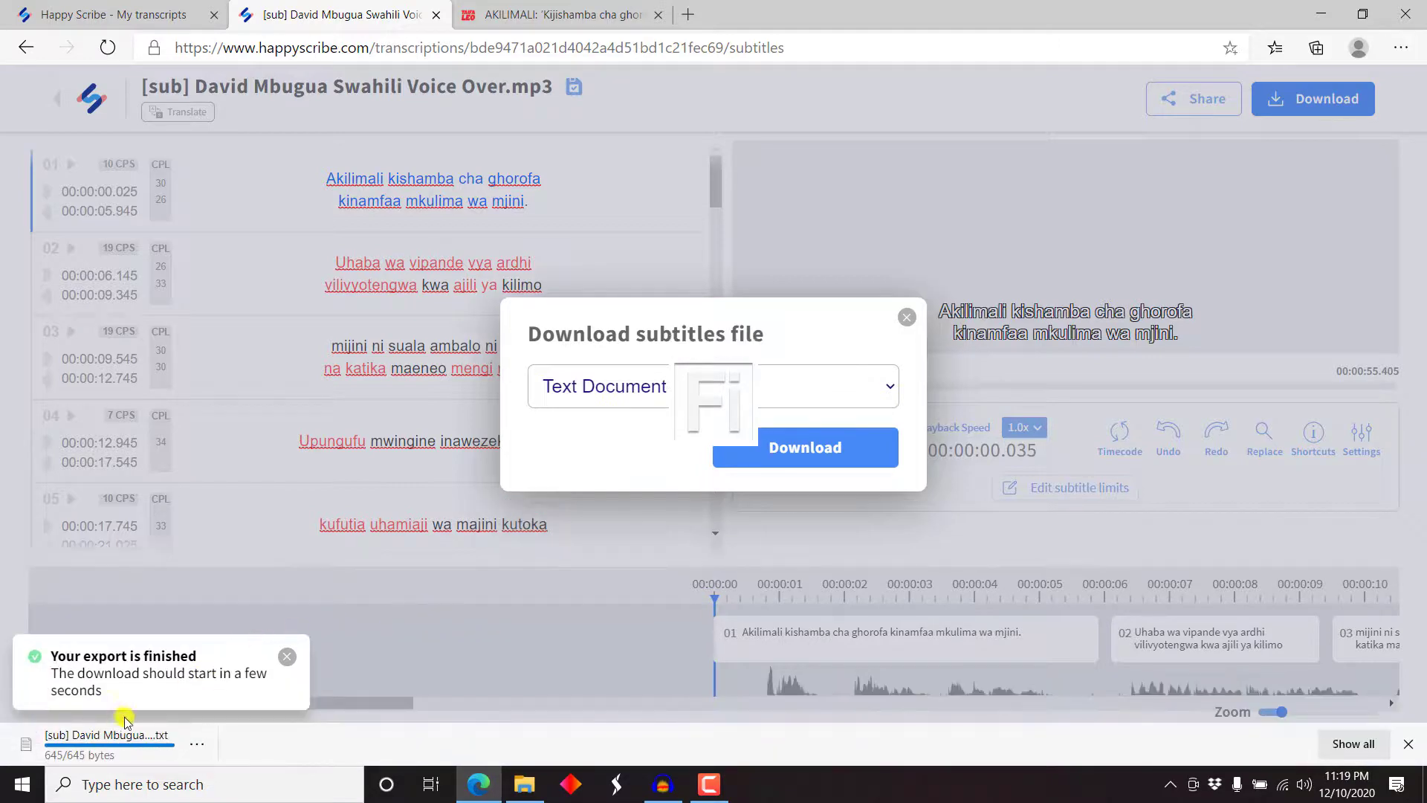
View the downloaded text file's lines in Notepad, then close it.
click(107, 734)
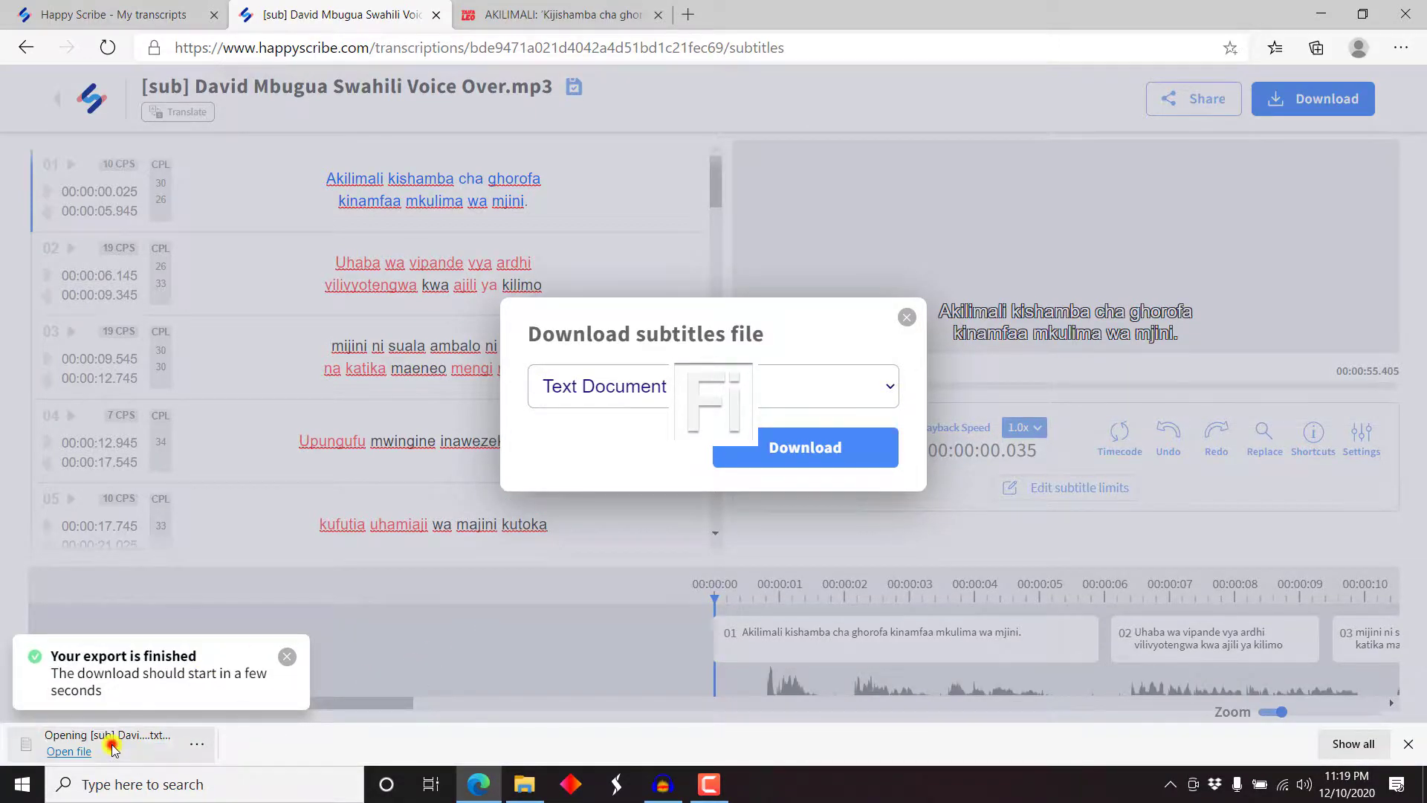
click(68, 750)
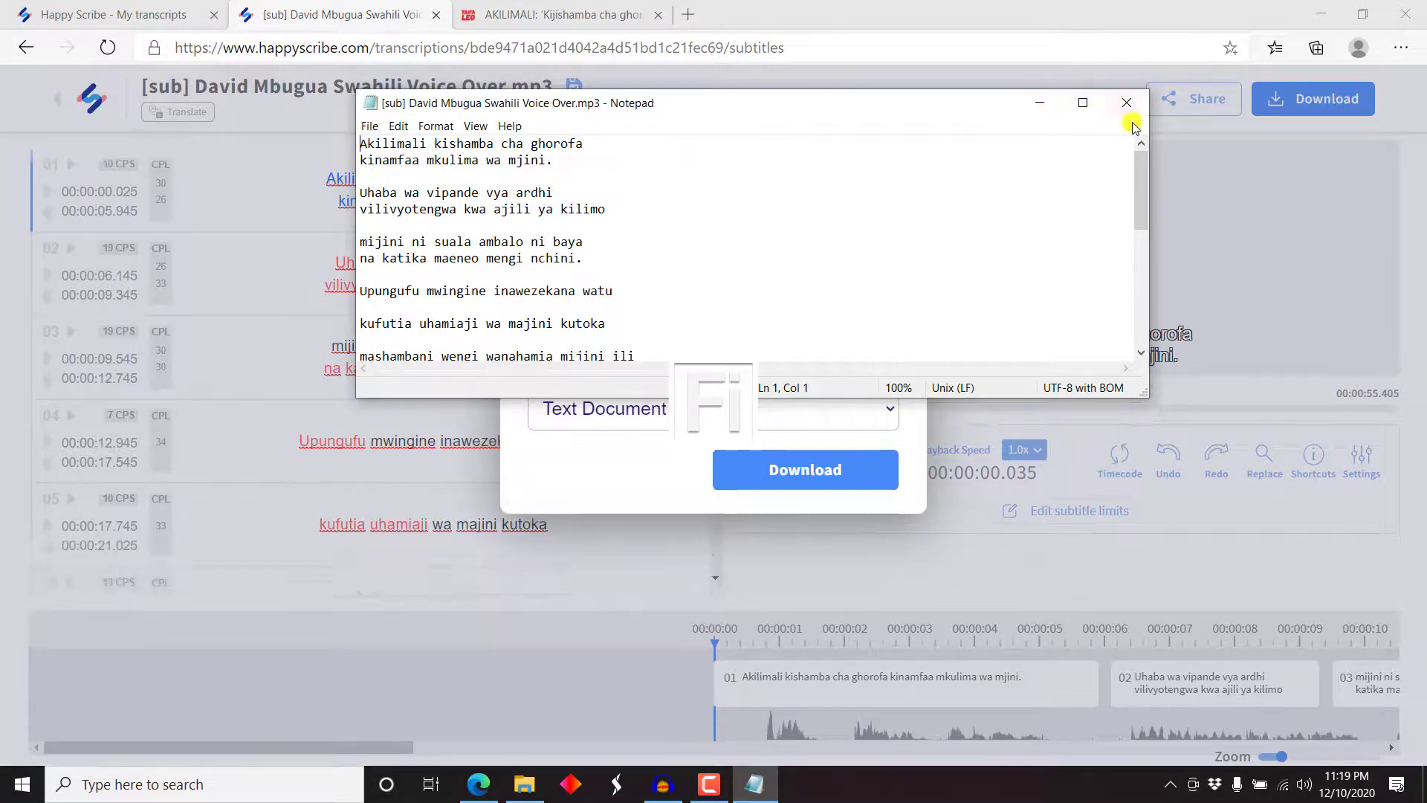
click(1127, 103)
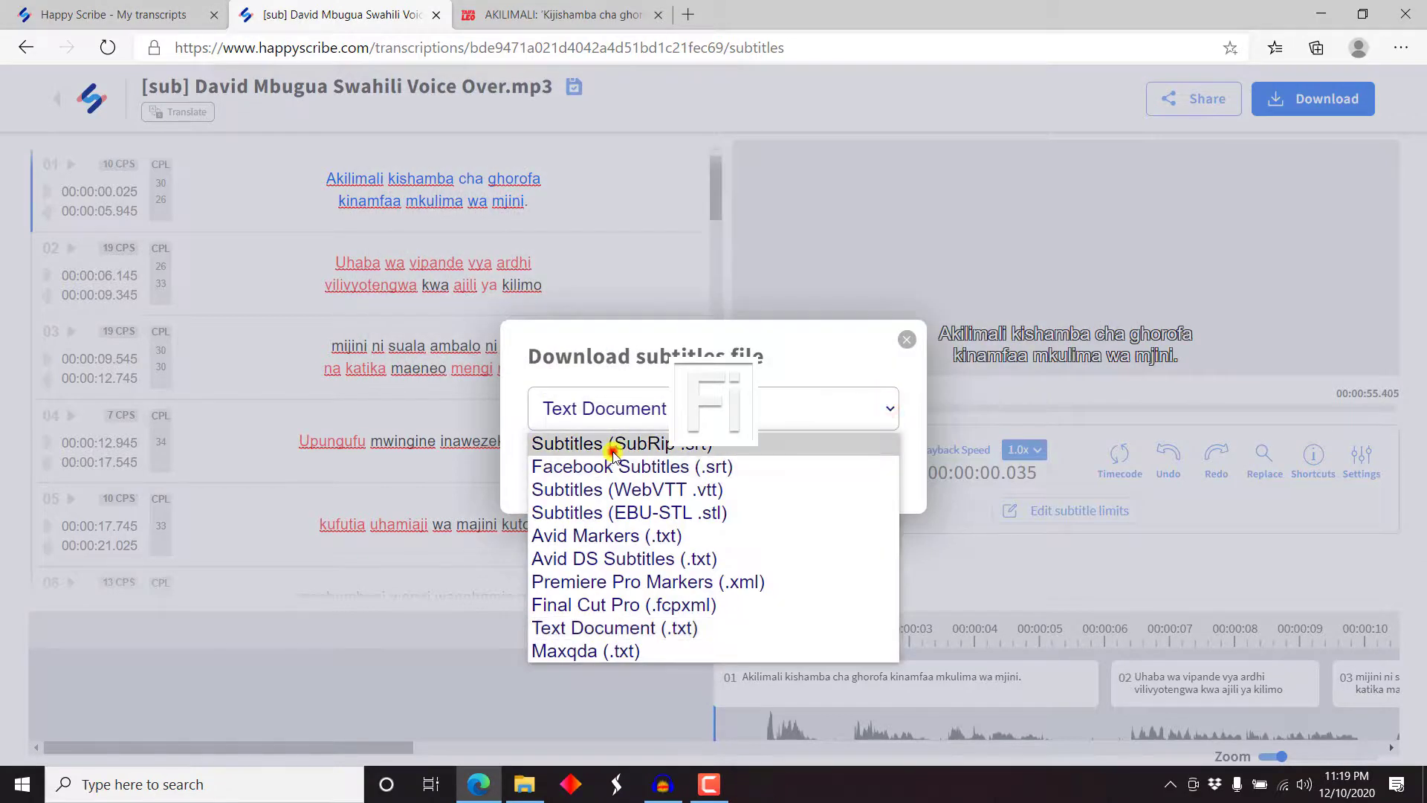
Export the subtitles as Subtitles (SubRip .srt), download and open the file.
click(619, 444)
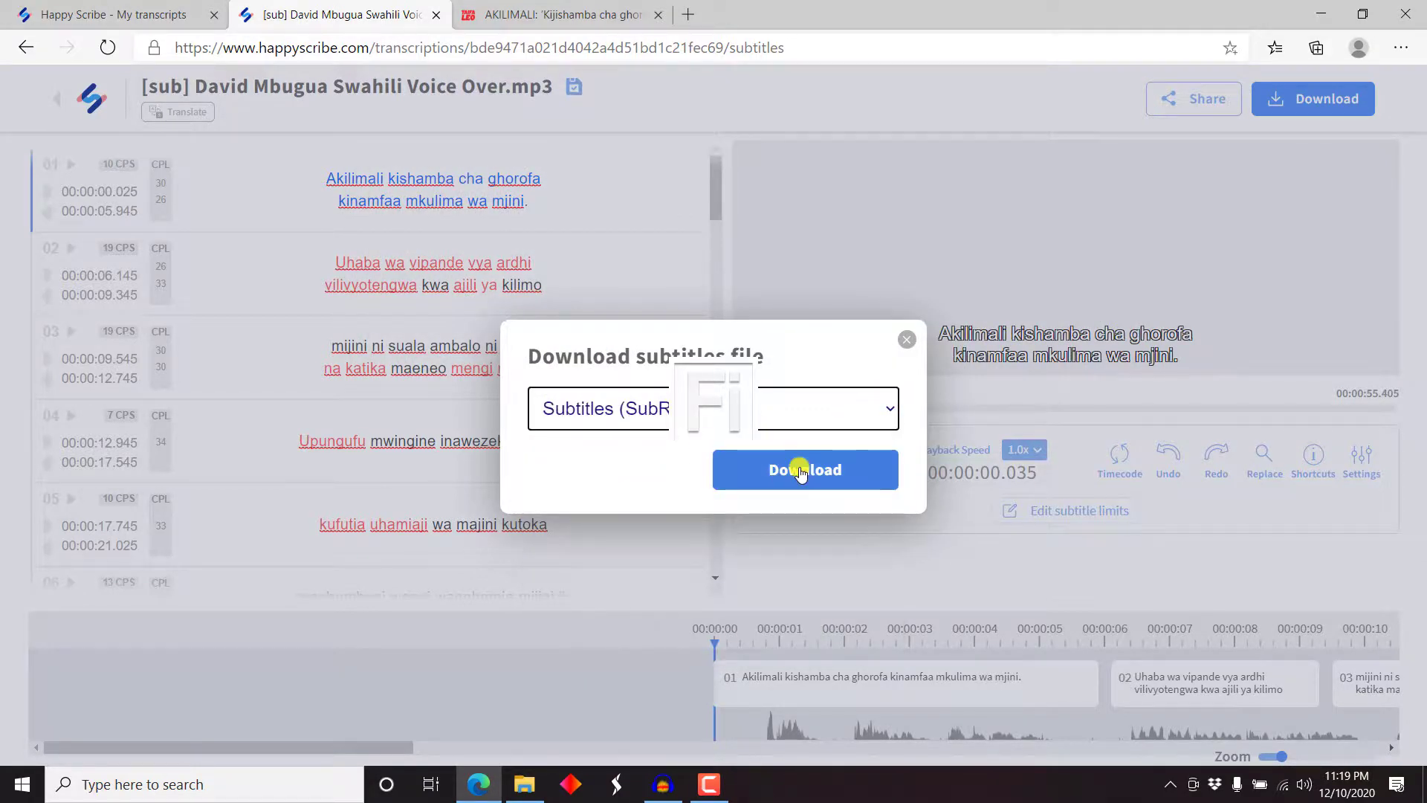
click(805, 470)
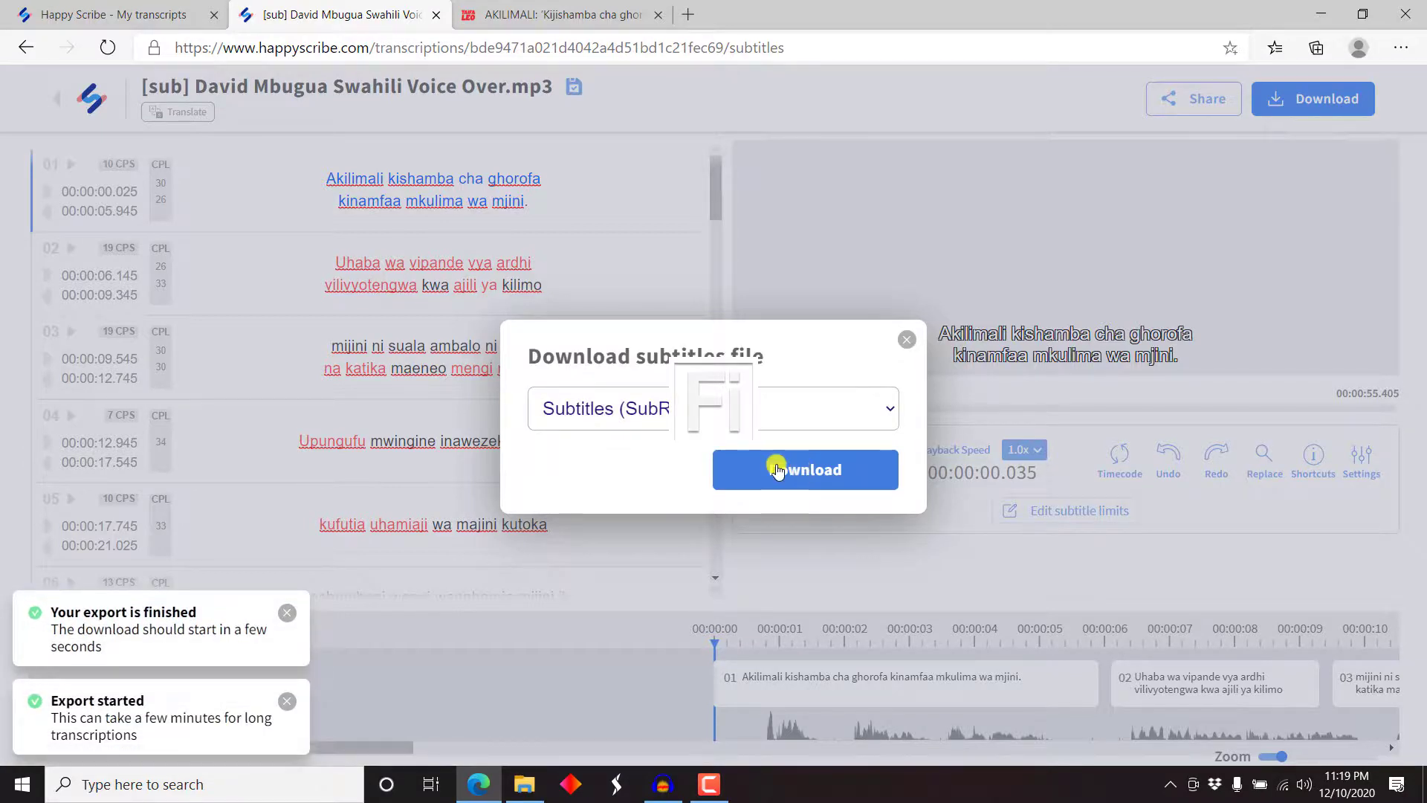
click(804, 469)
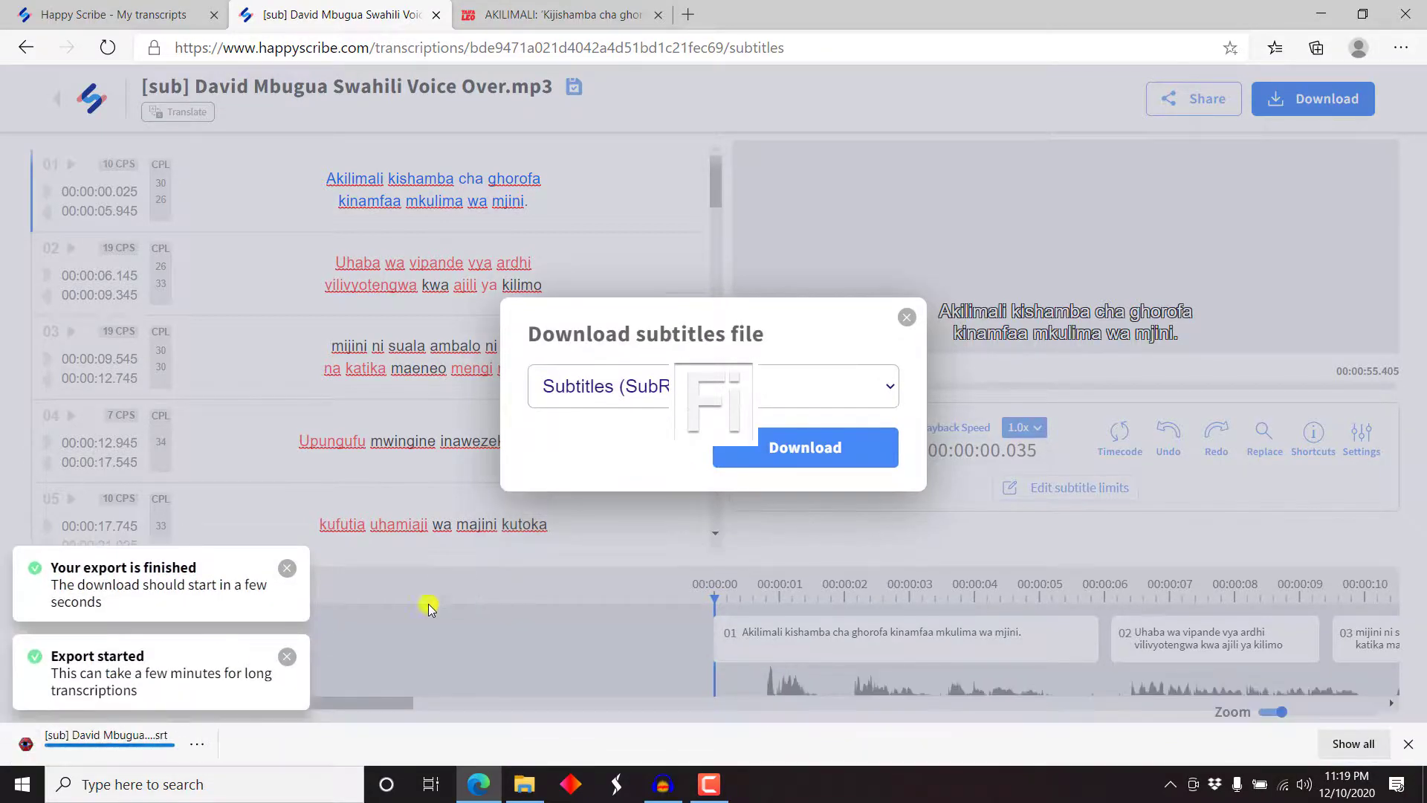
click(200, 749)
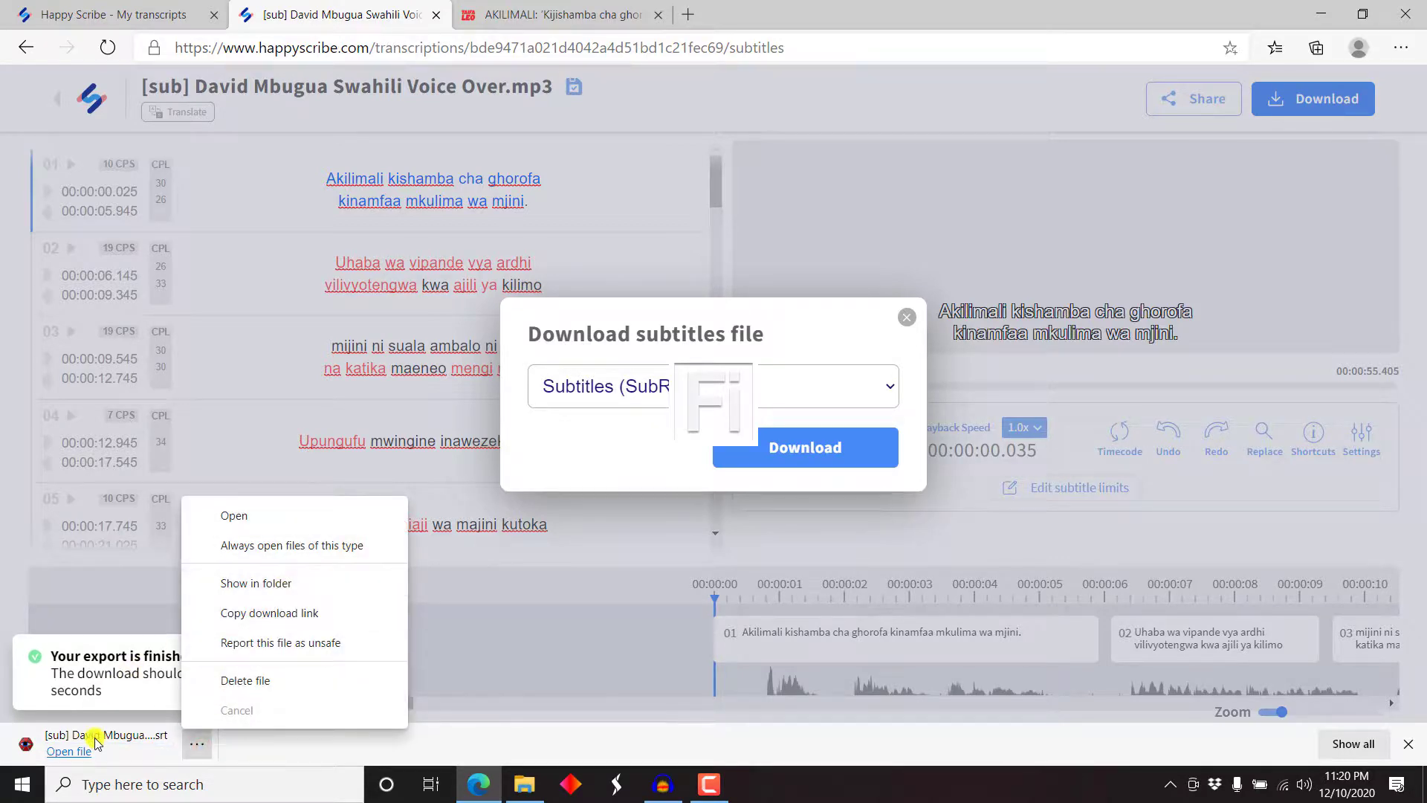
click(234, 516)
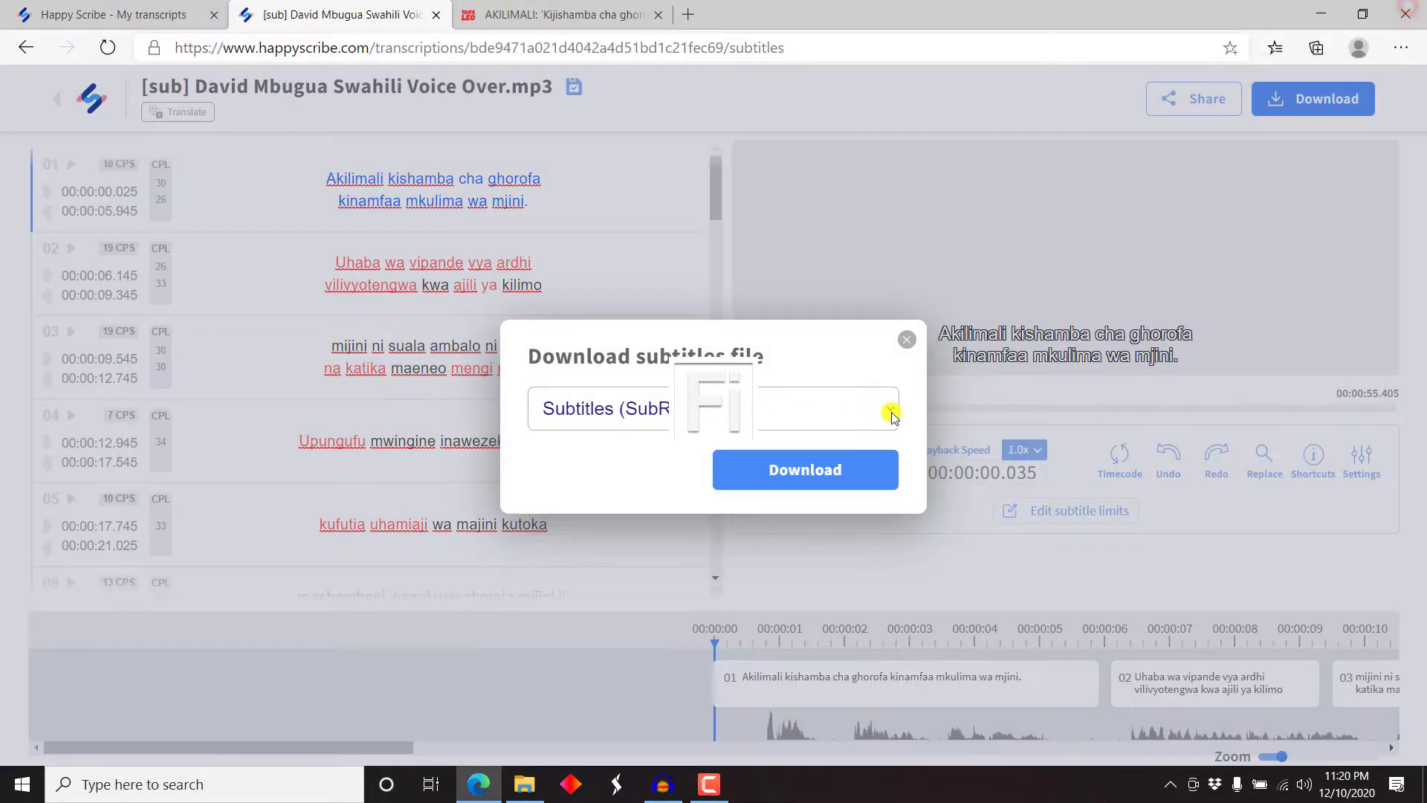
Export the subtitles as Facebook Subtitles (.srt) and download the file for viewing in Aegisub.
click(819, 407)
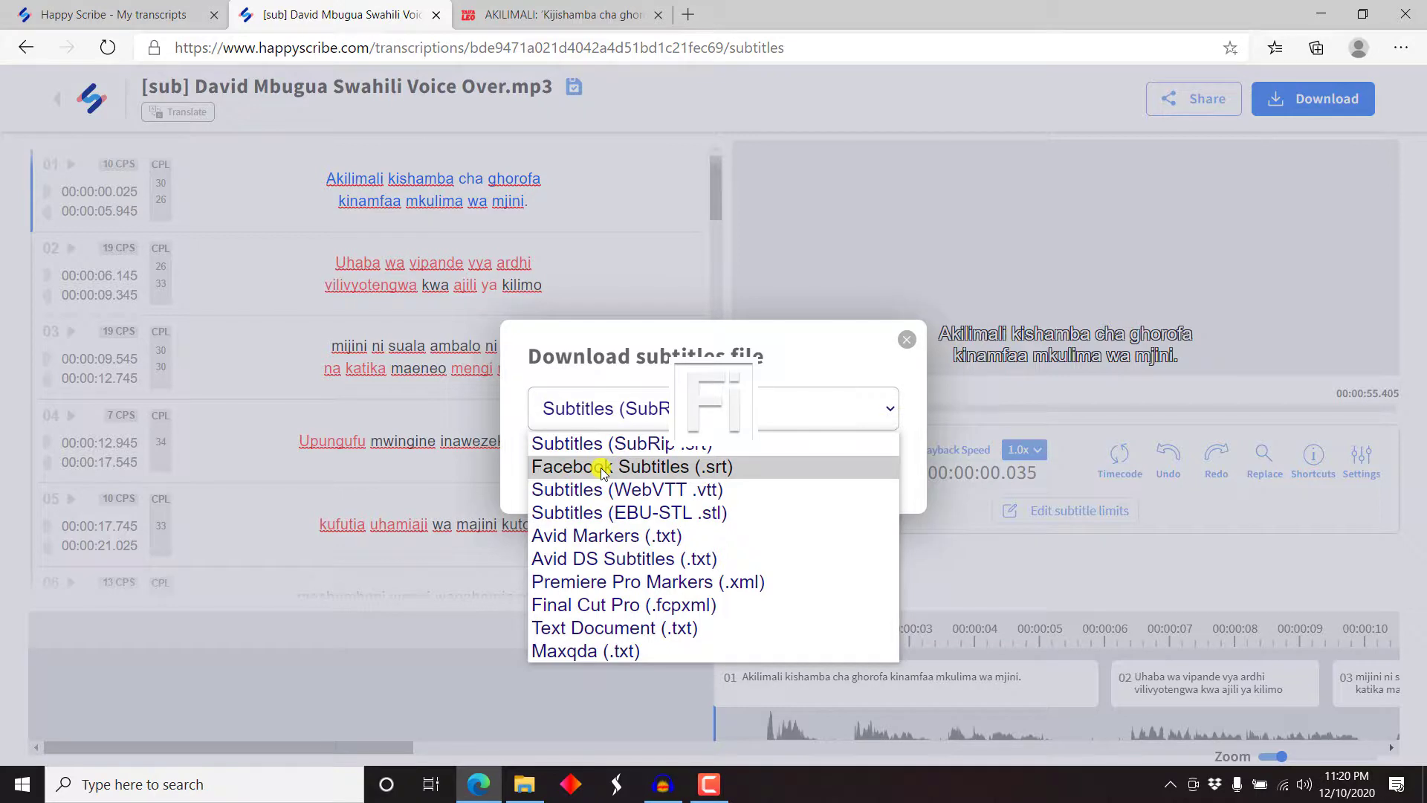
click(632, 465)
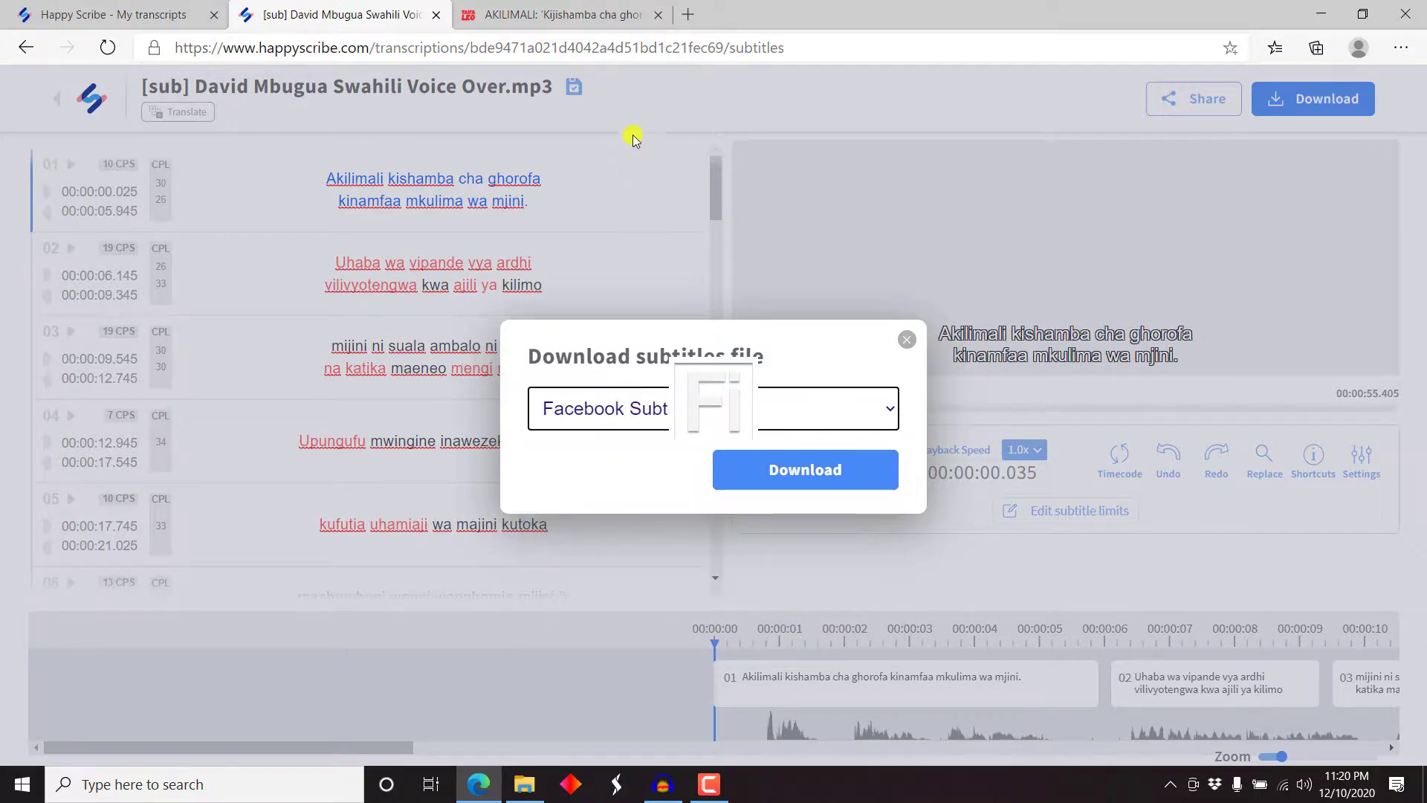
mouse_move(986, 276)
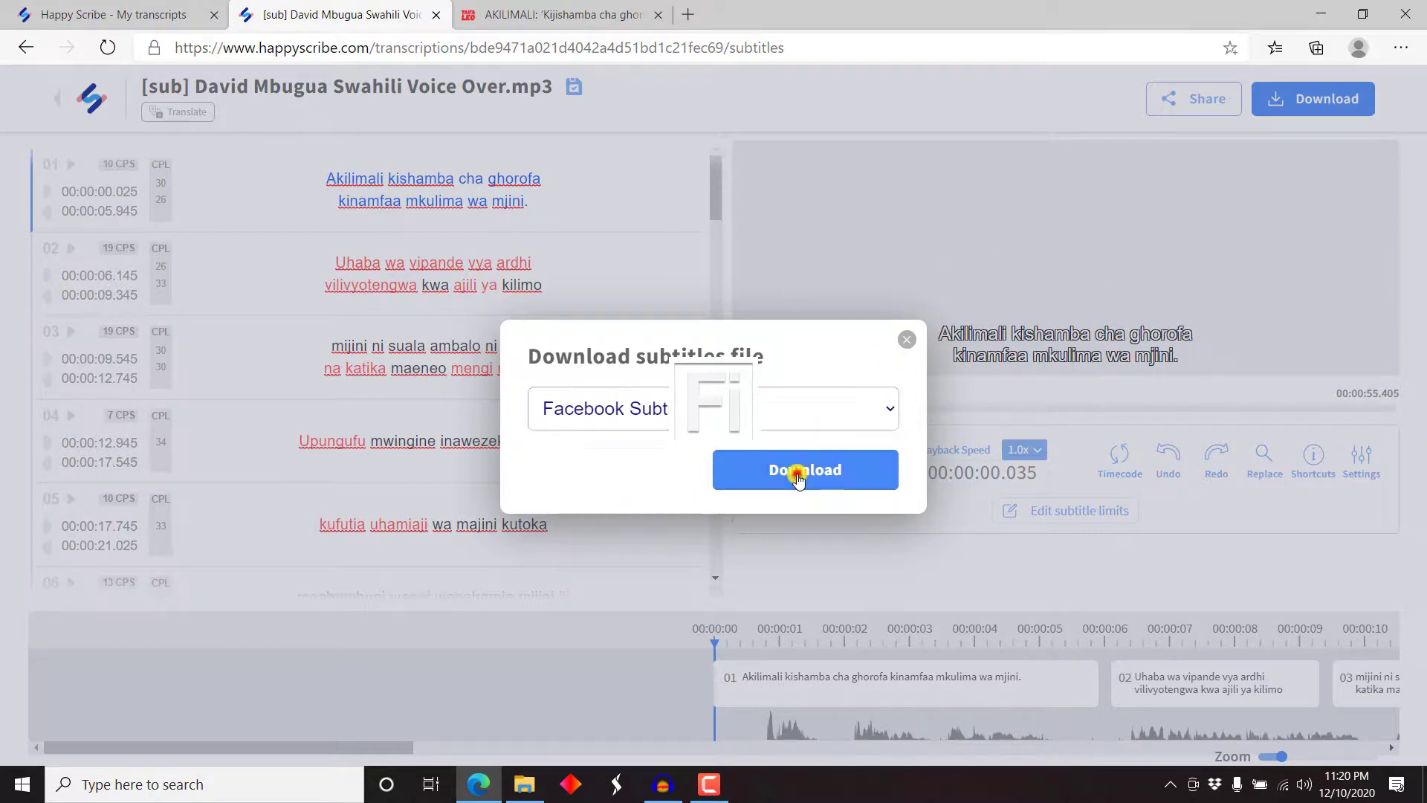
click(804, 469)
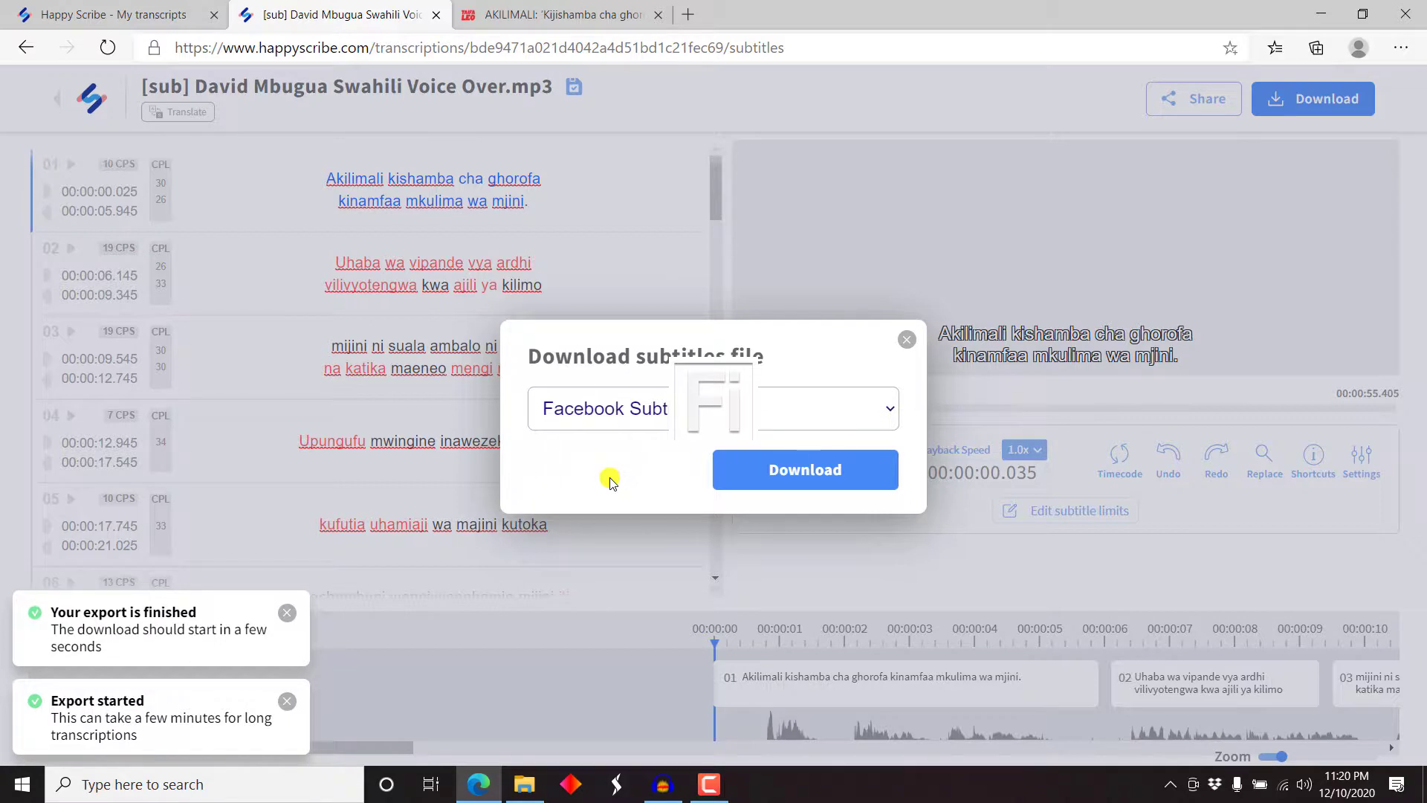
click(804, 470)
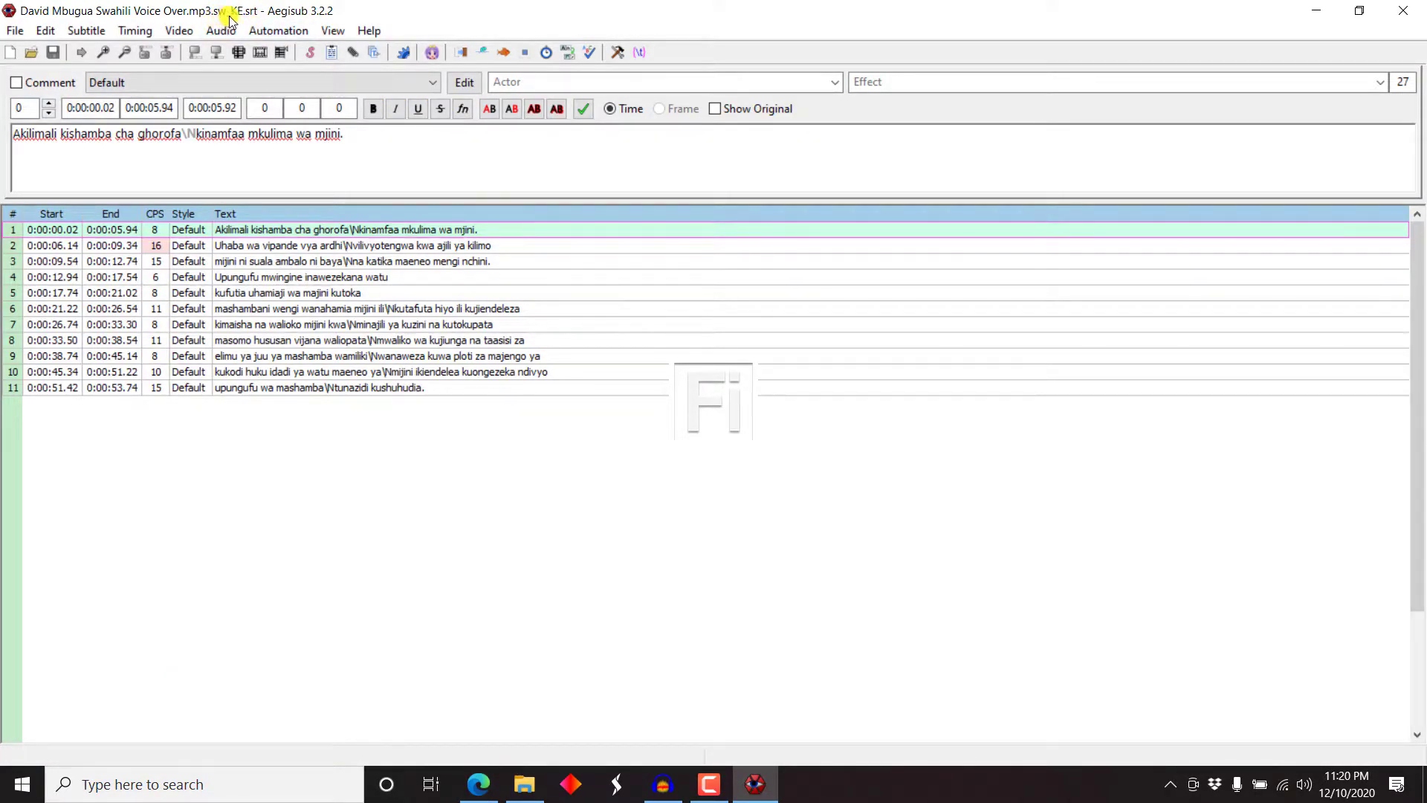
mouse_move(1027, 22)
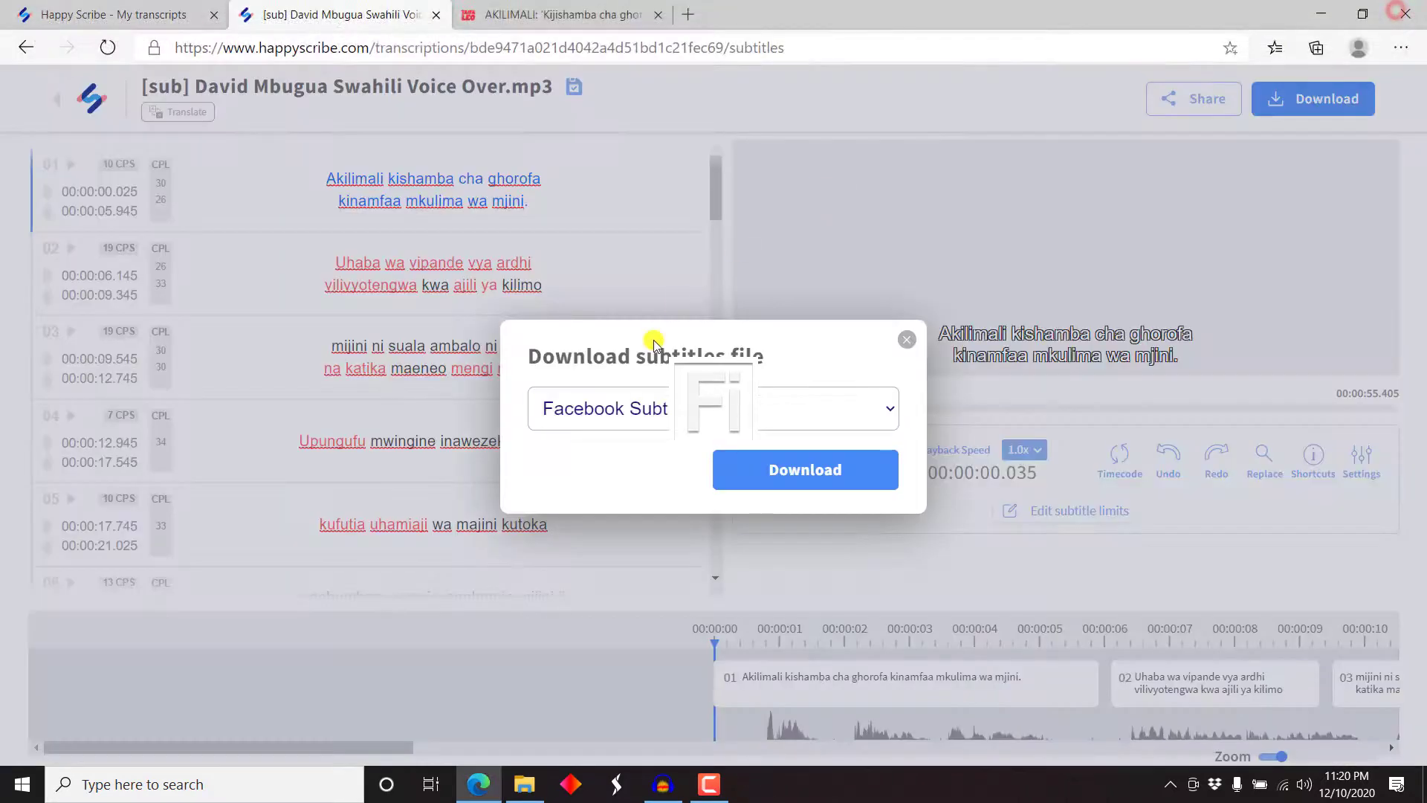
mouse_move(947, 325)
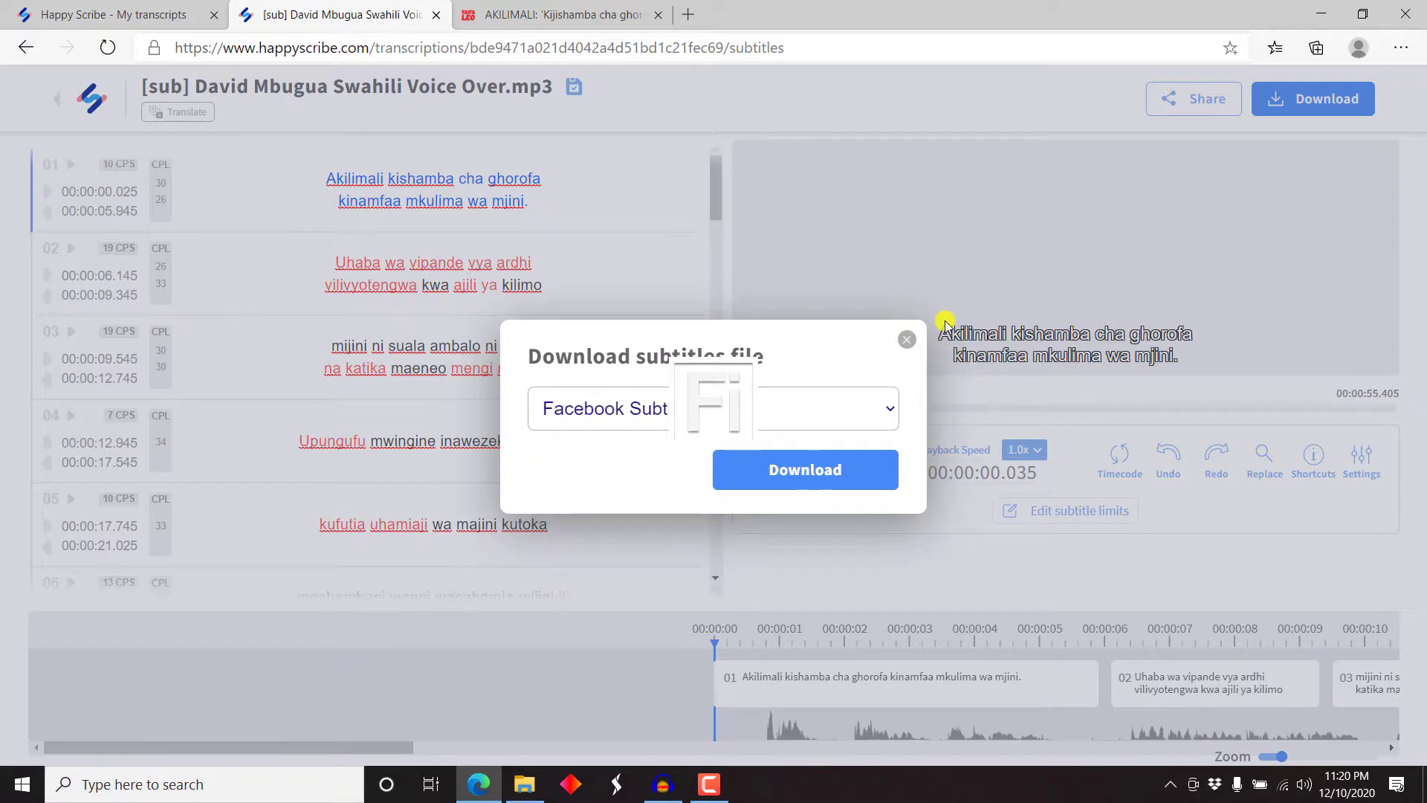